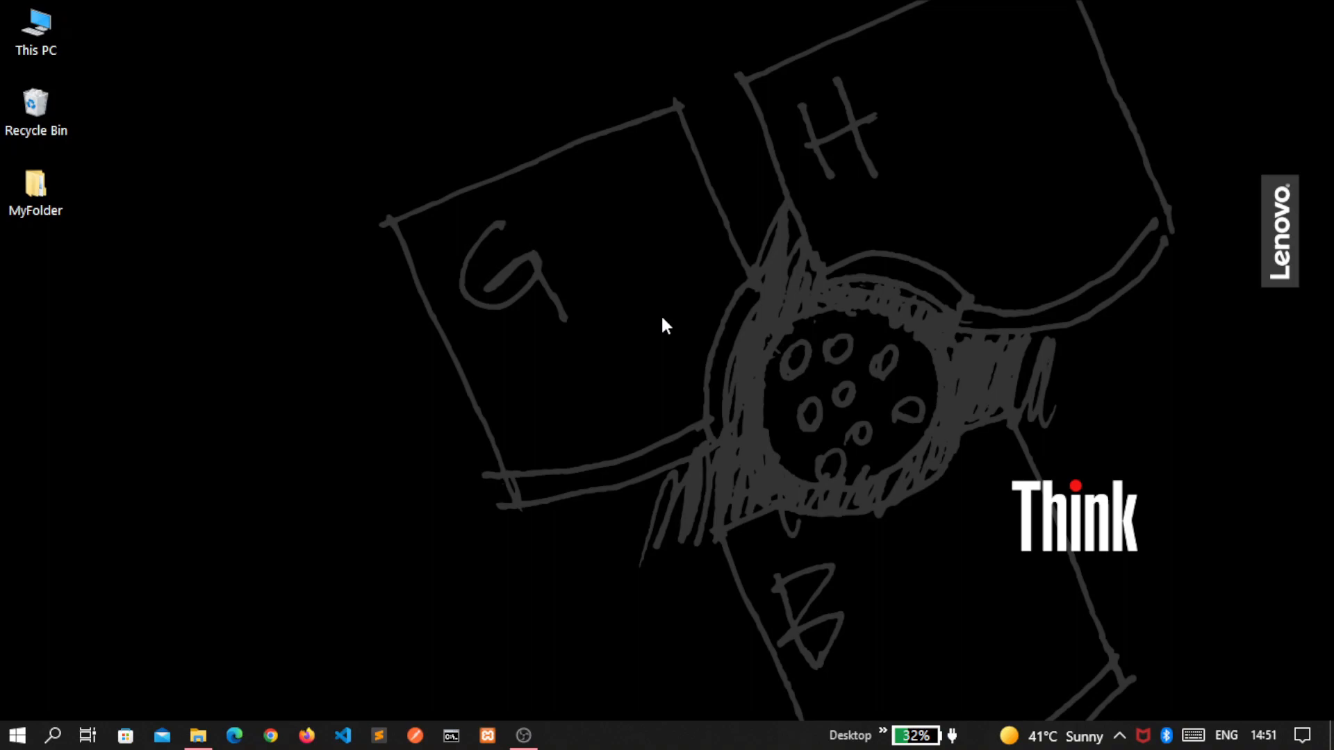
- Launch VS Code and open the NextJS-ChatApp-main project showing pages/index.js
click(343, 735)
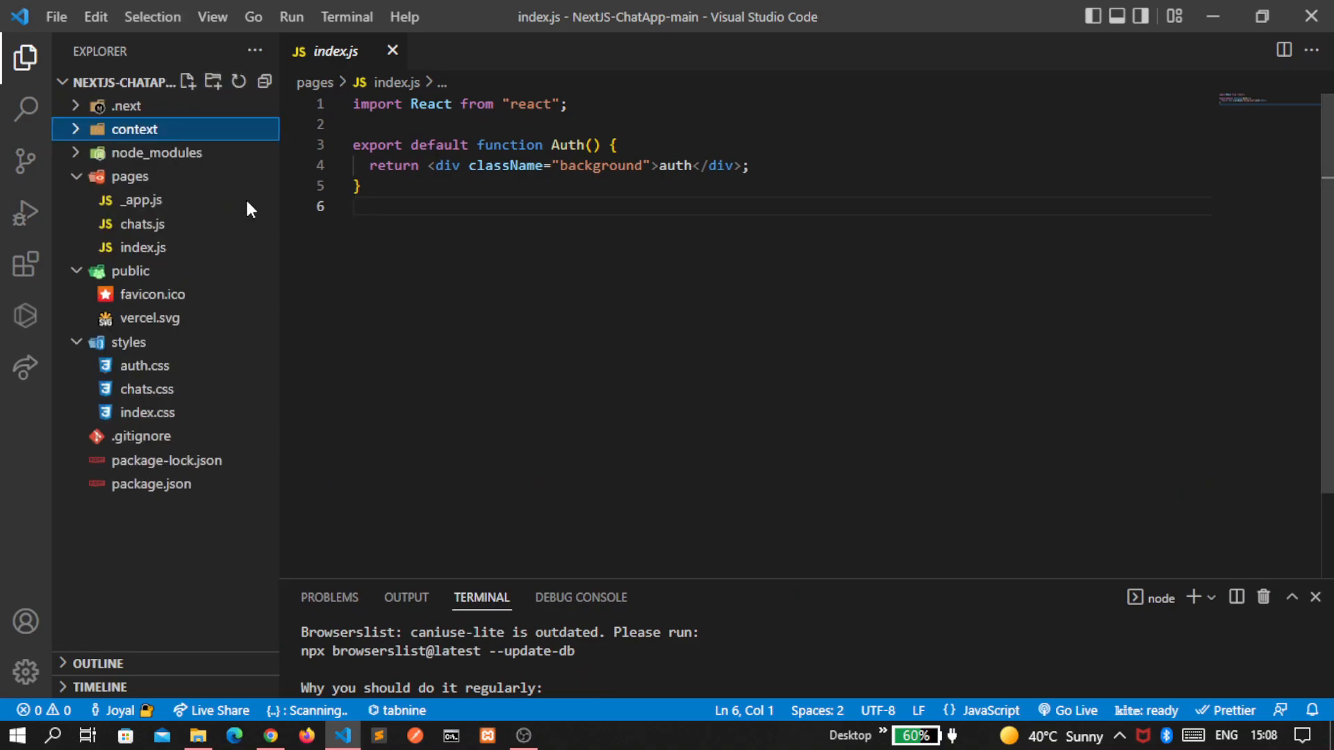
- Create an empty index.js in the context folder and close the pages index.js tab
click(214, 81)
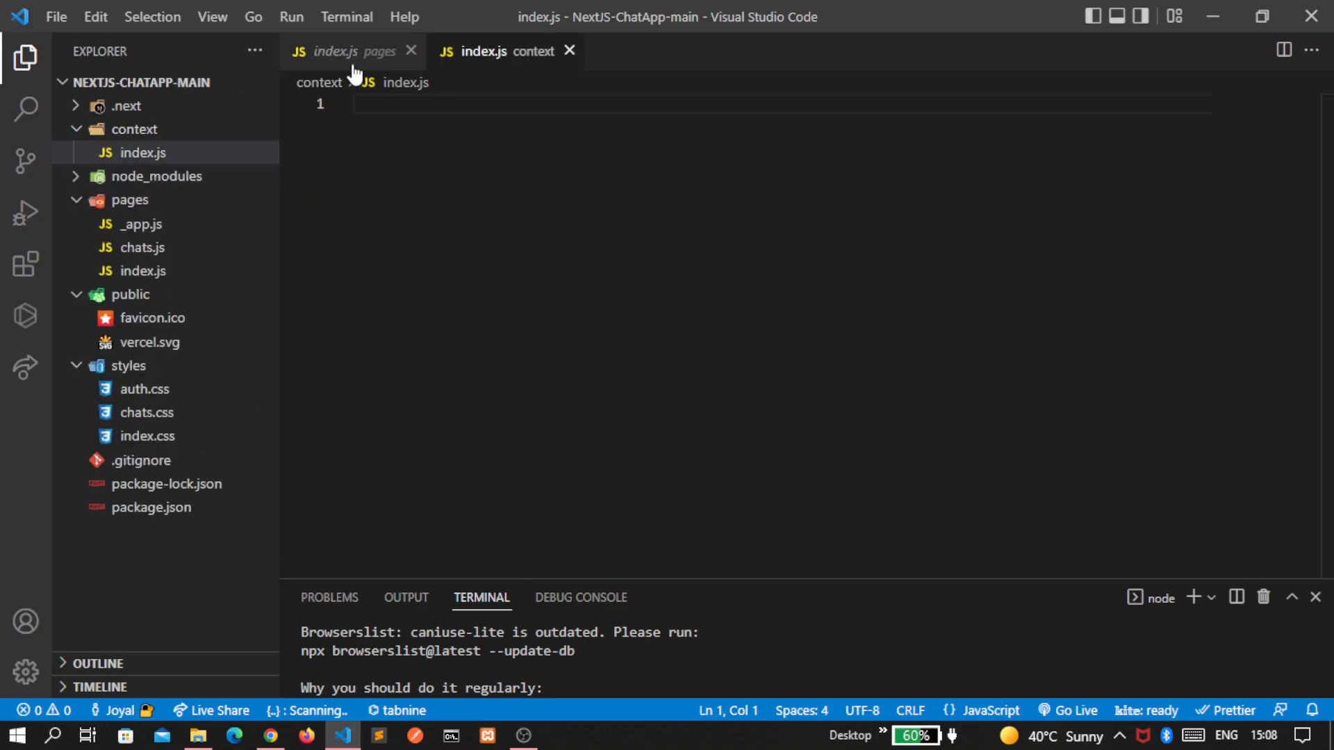
click(411, 51)
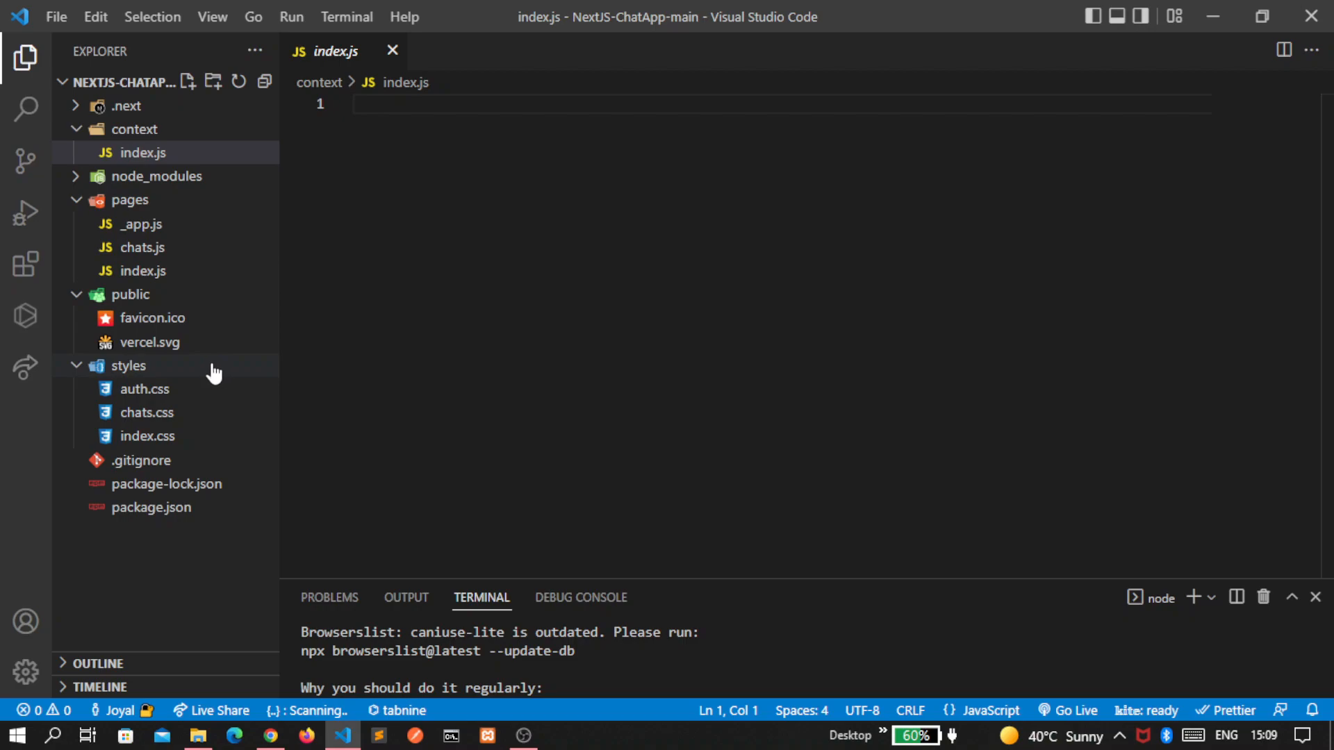
mouse_move(353, 336)
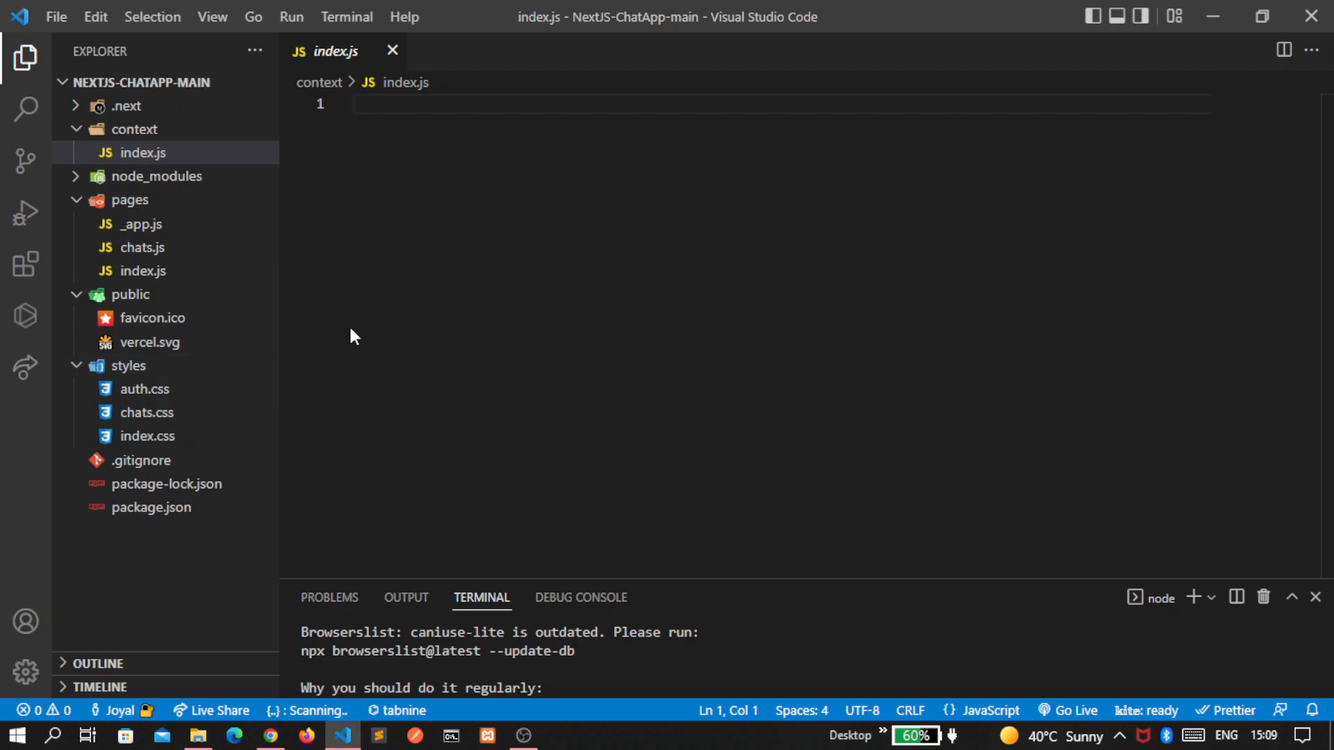
mouse_move(485, 159)
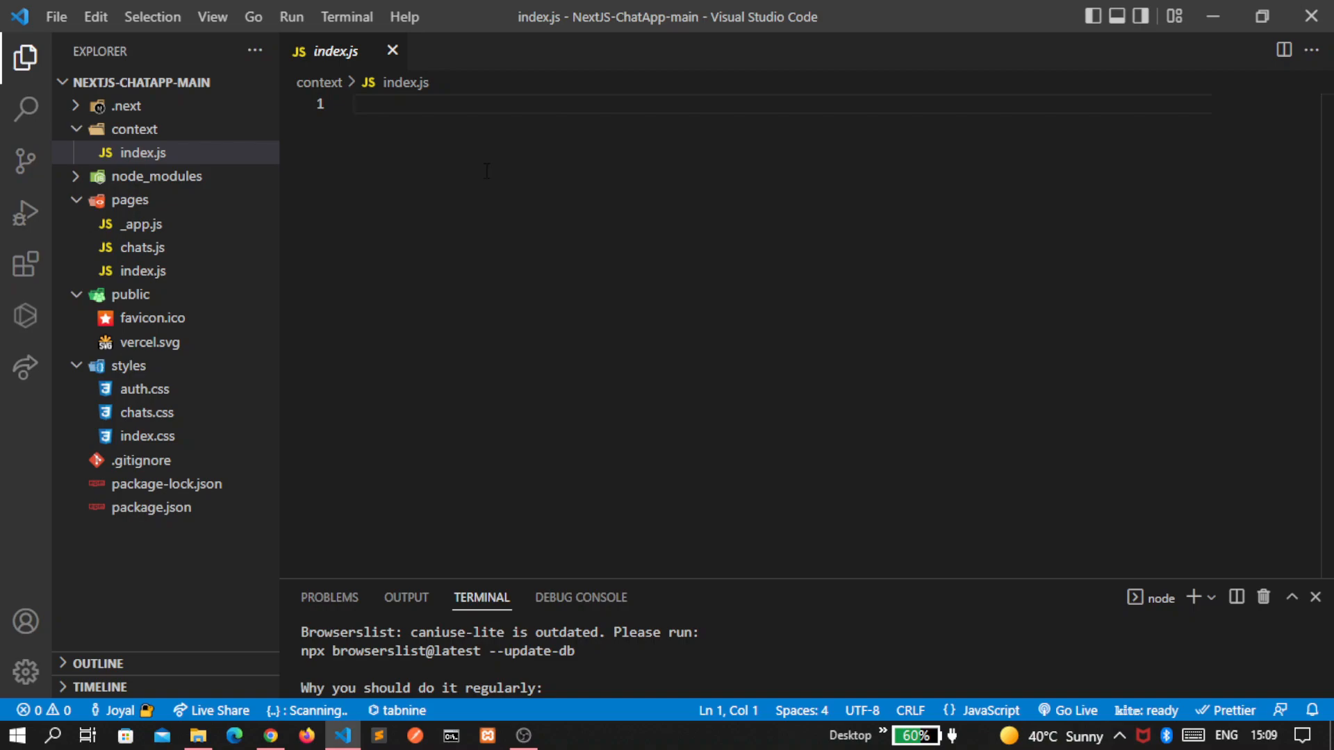
- Import React with useState and createContext from "react" in context/index.js
text(im)
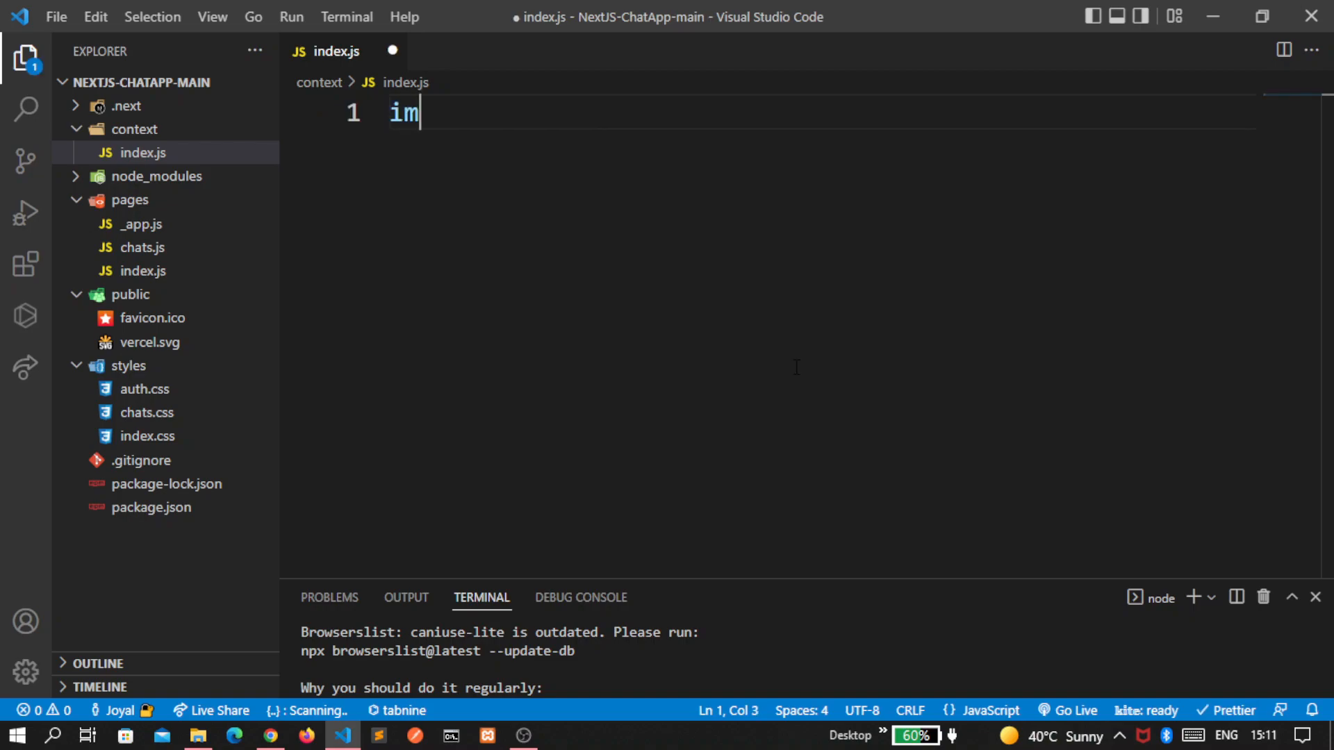
text(port React)
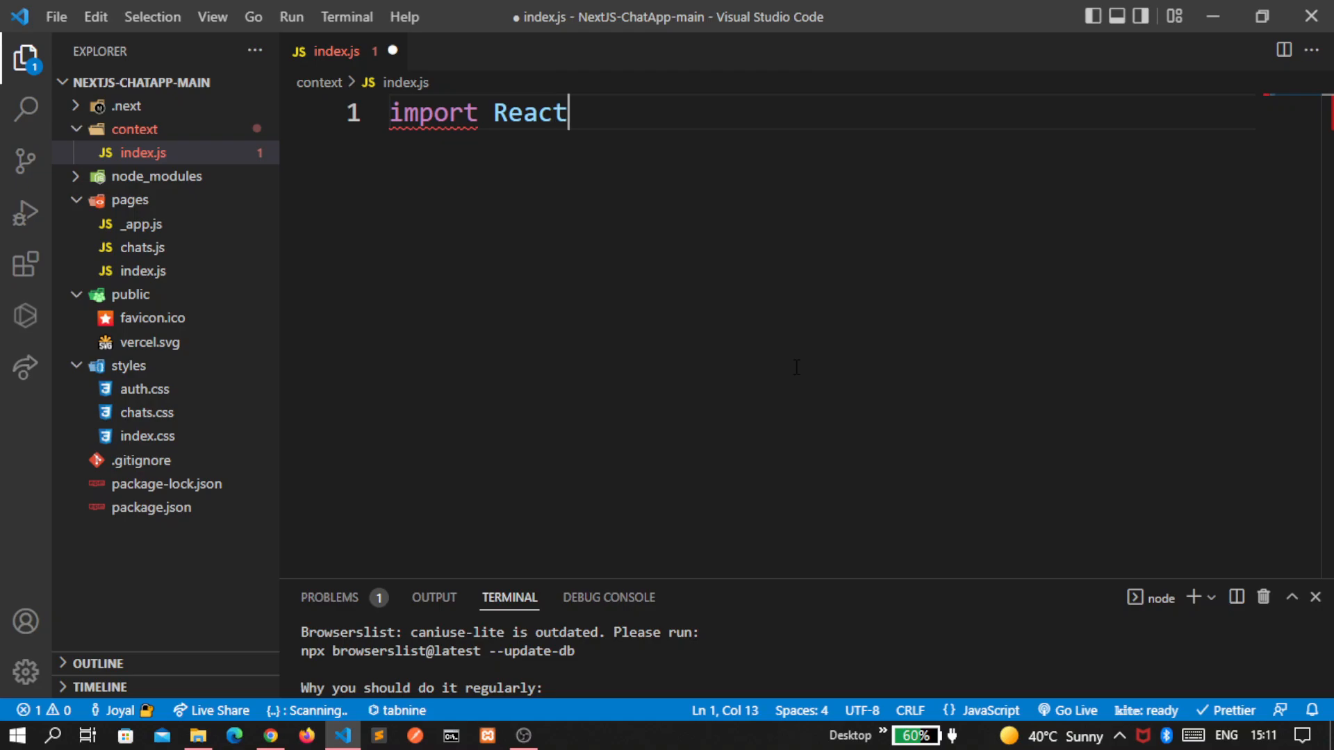
text(, {})
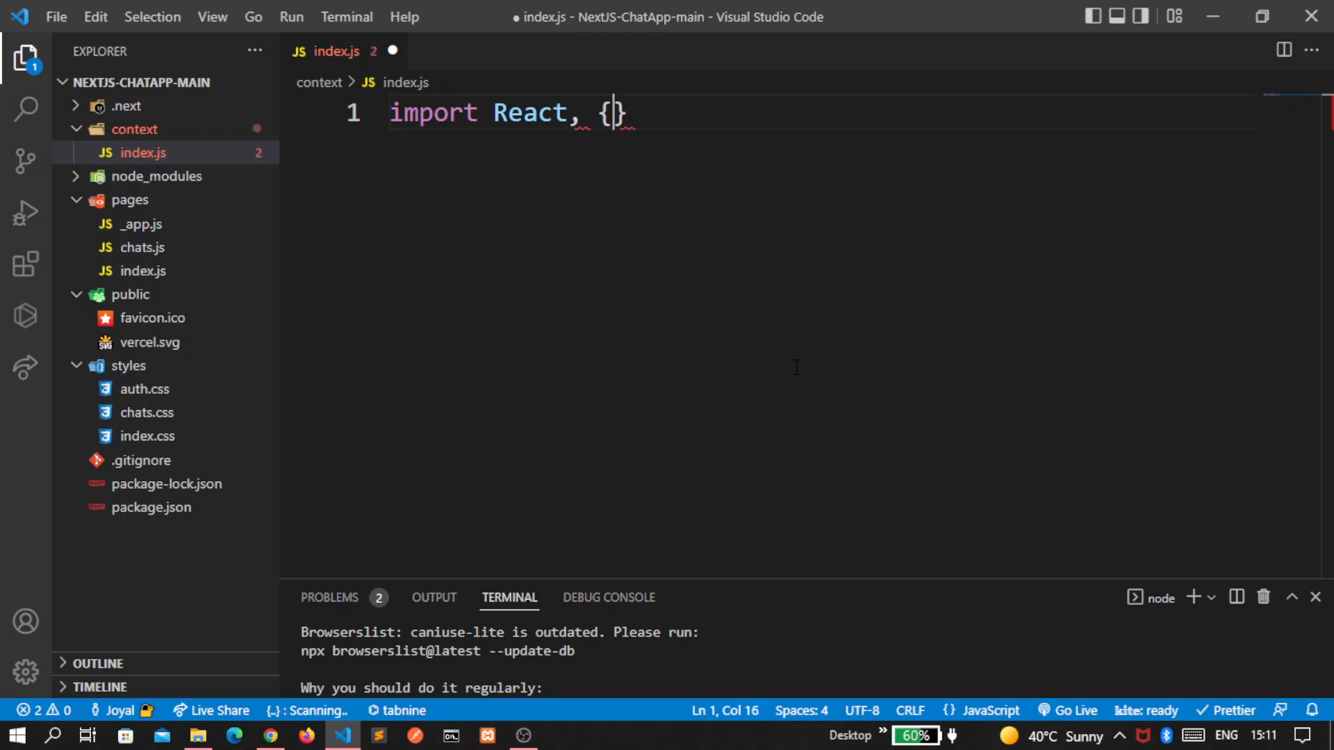
text(use)
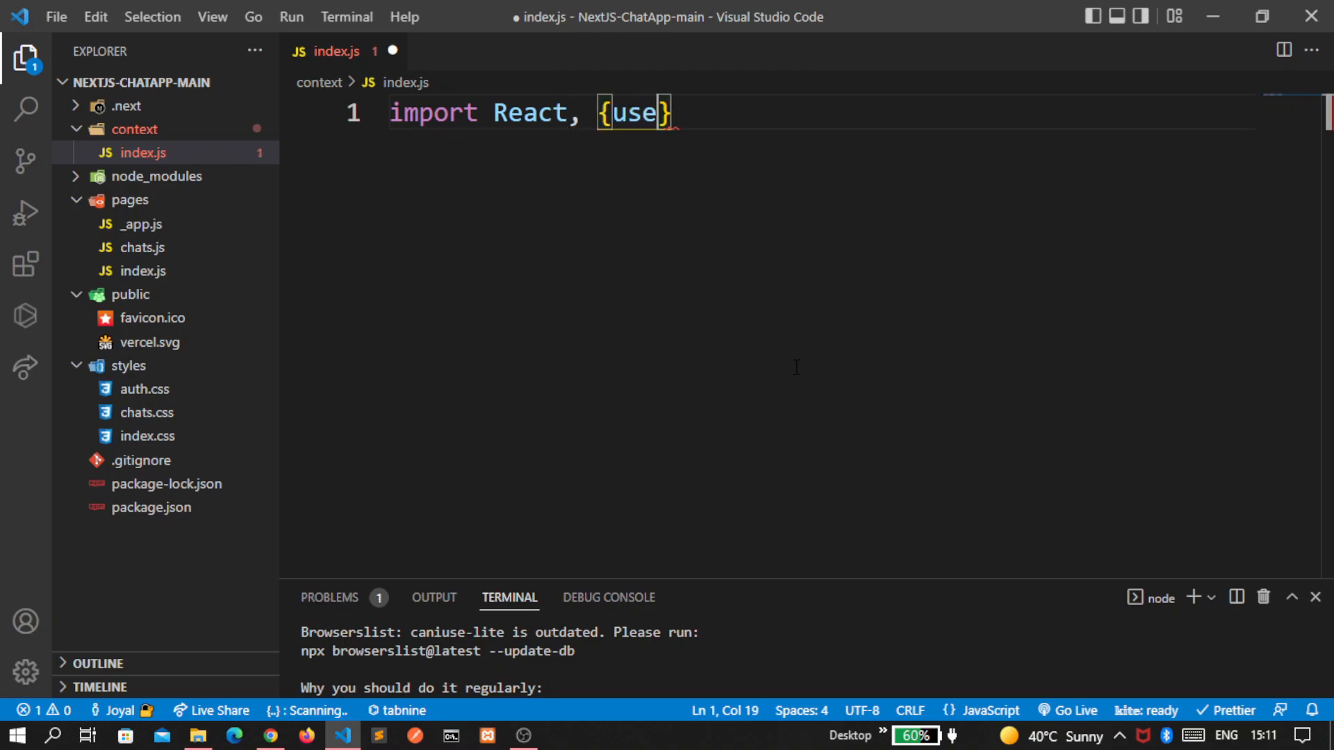
text(Sta)
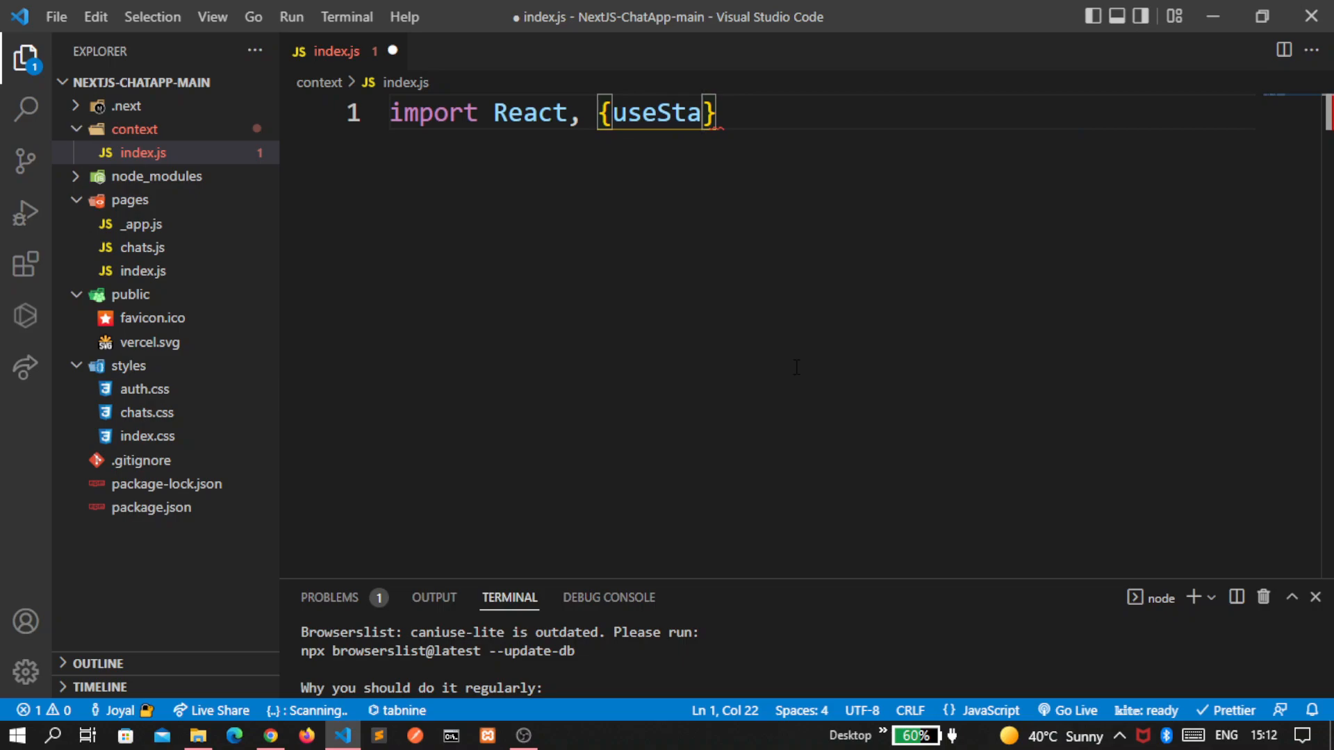
text(te,createContext)
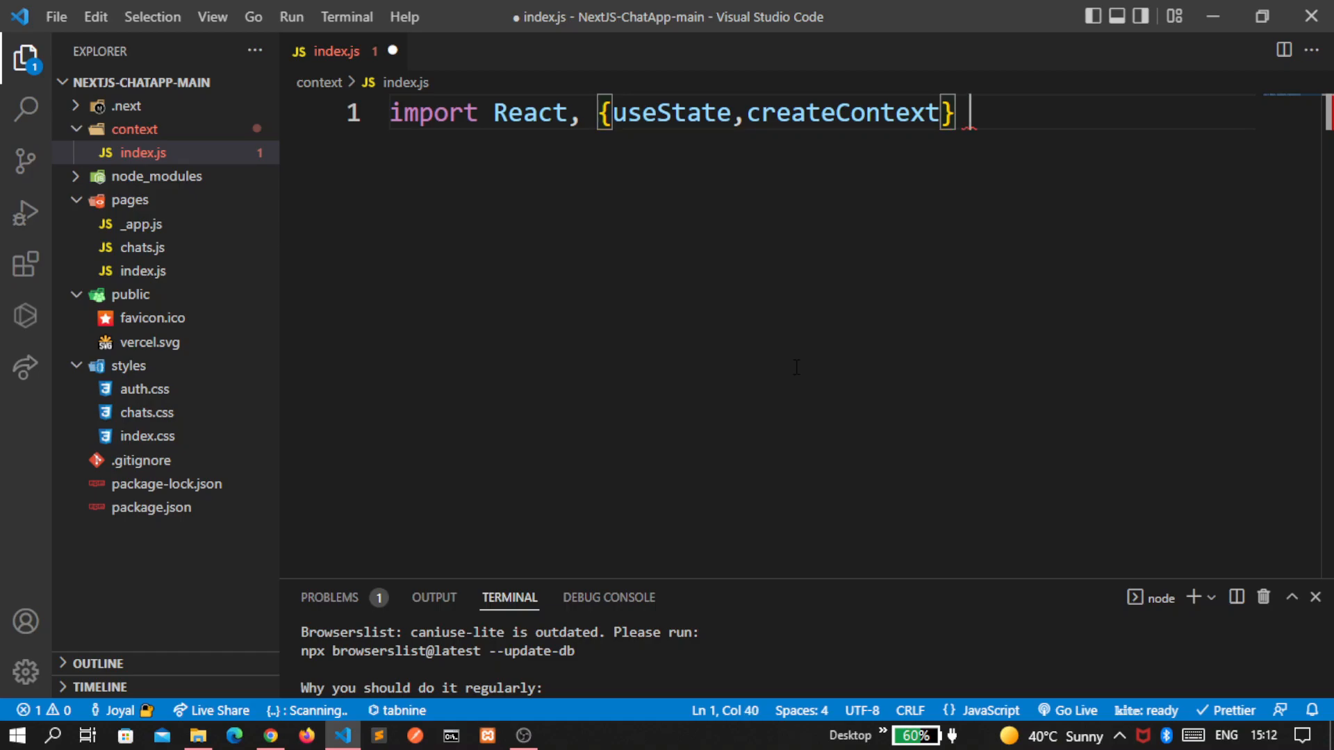
text(from "react";)
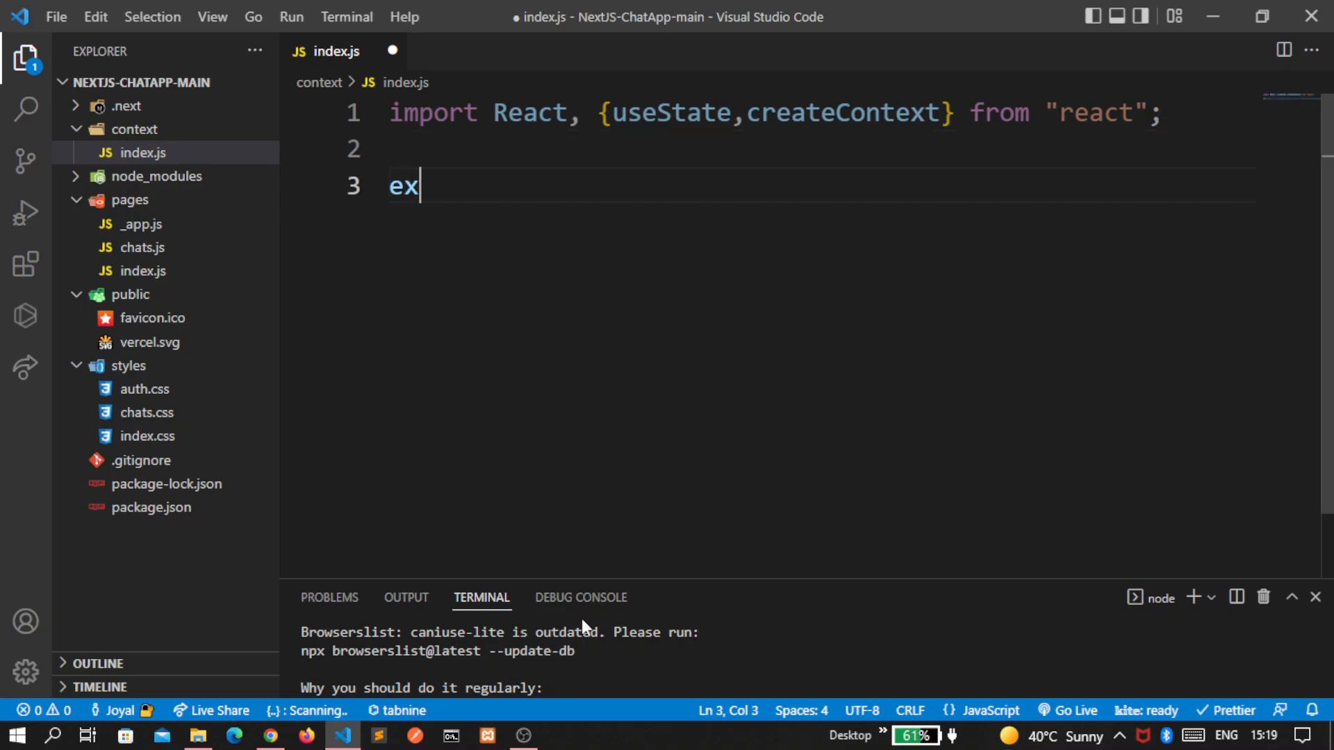
- Export const Context = createContext()
text(port const)
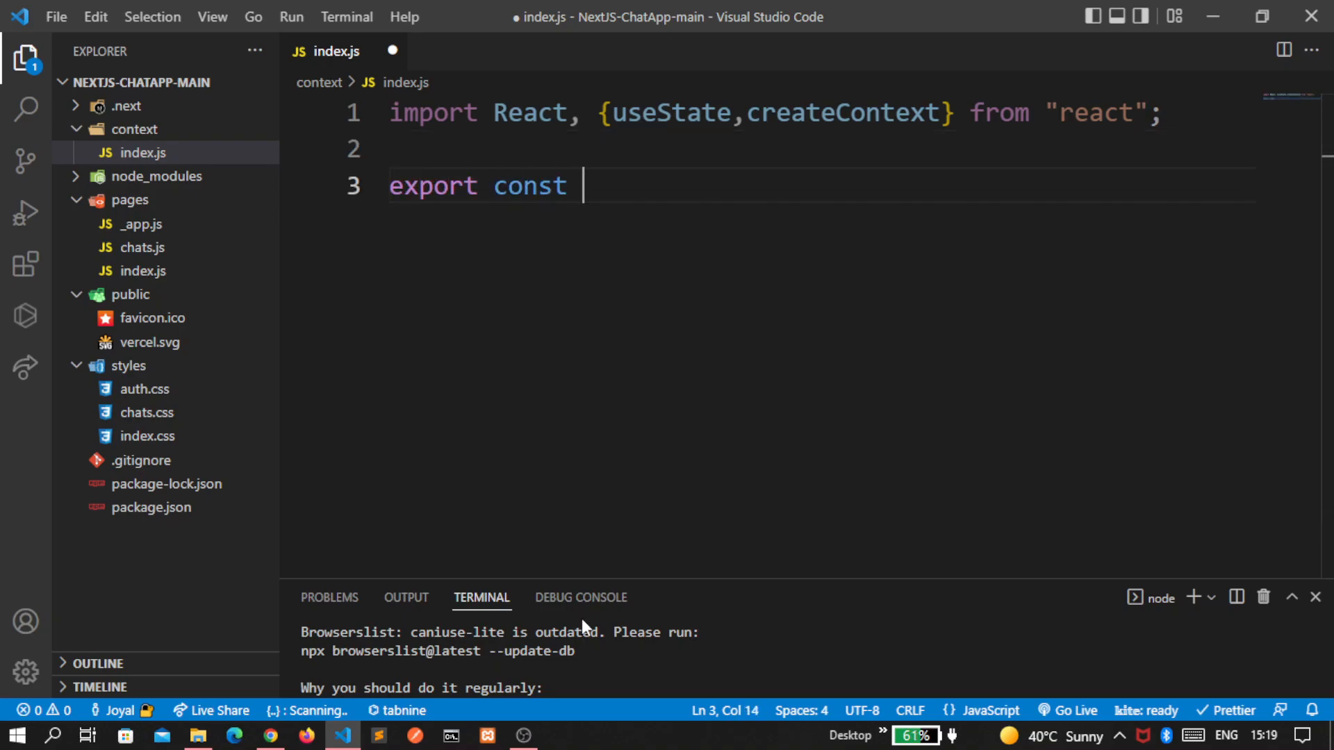
text(Context =)
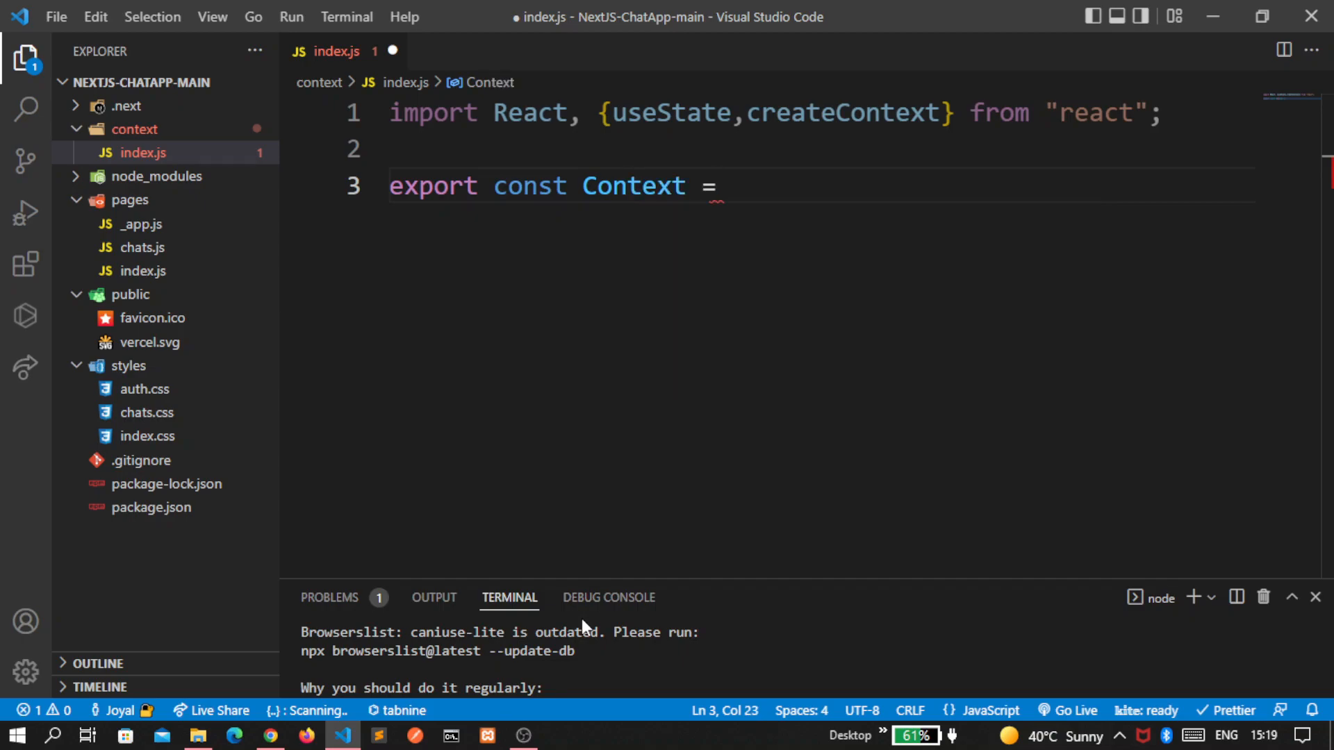
text(createCont)
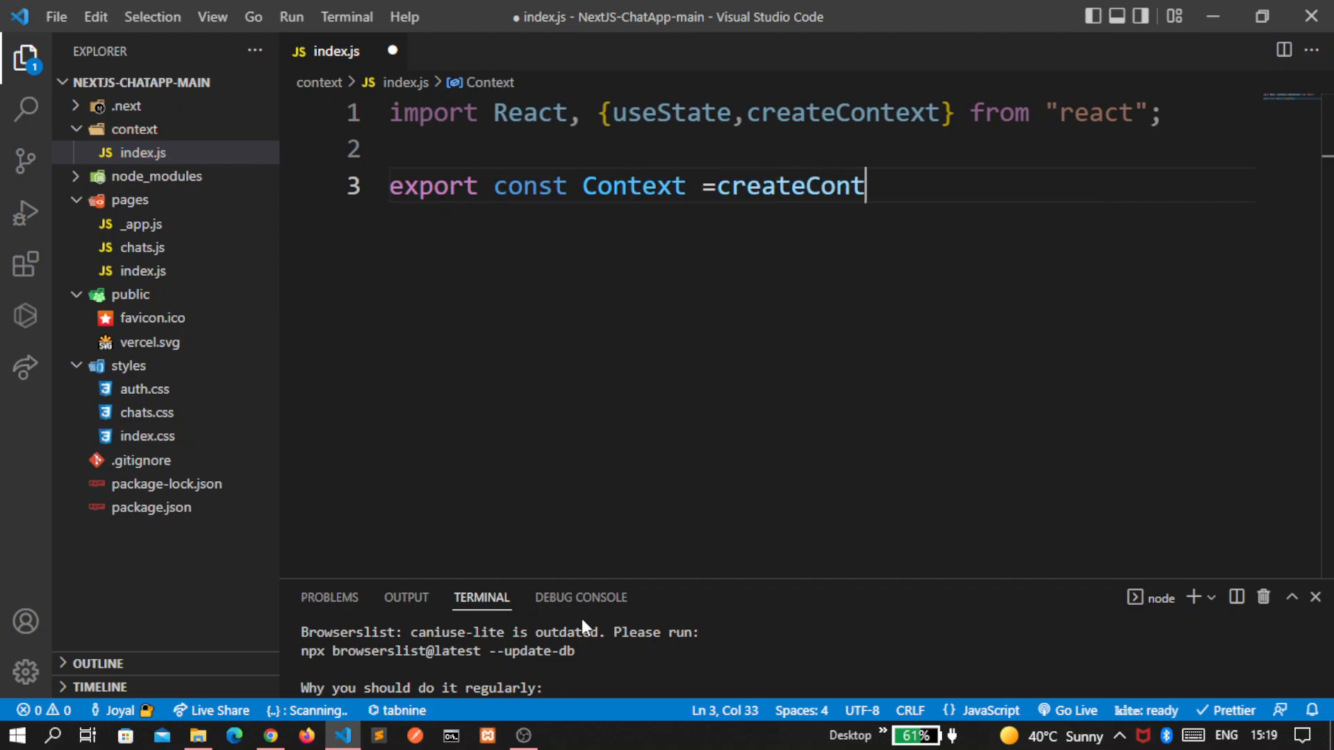
text(ext();)
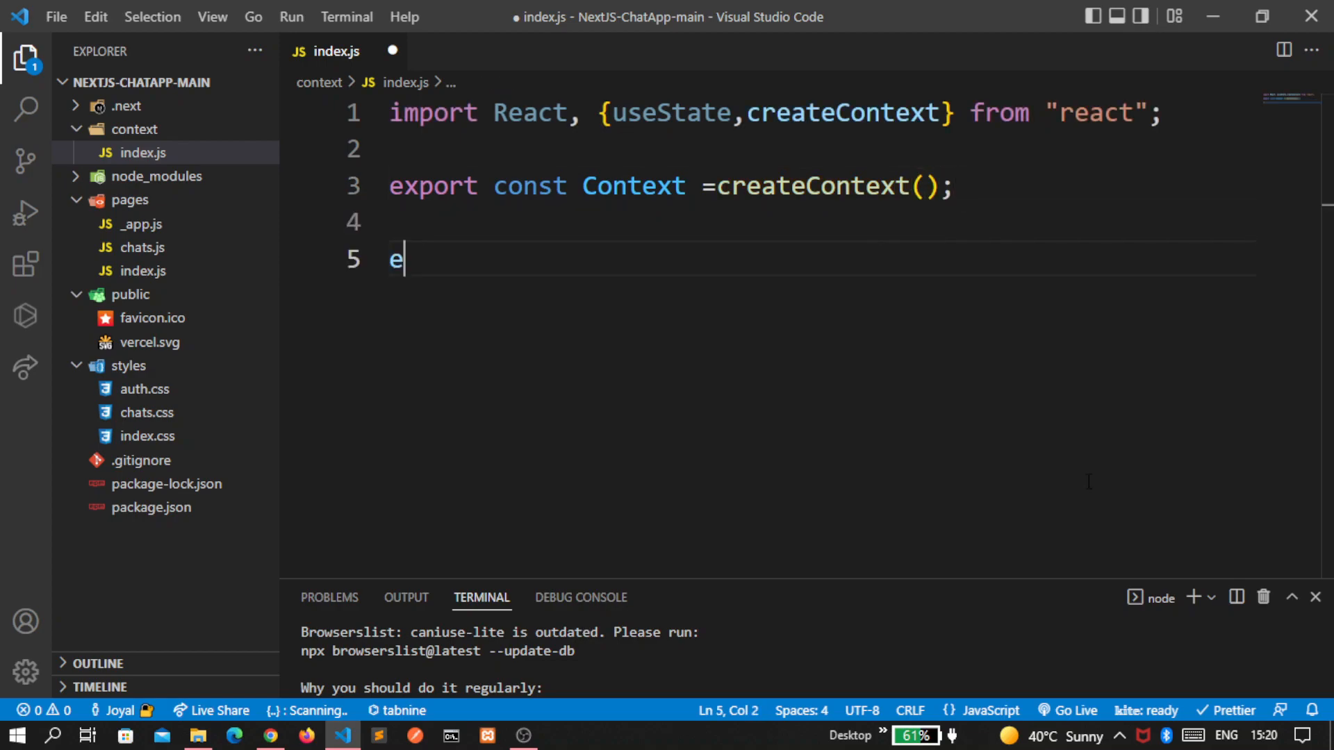
- Declare an exported ContextProvider arrow component taking props
text(xport const)
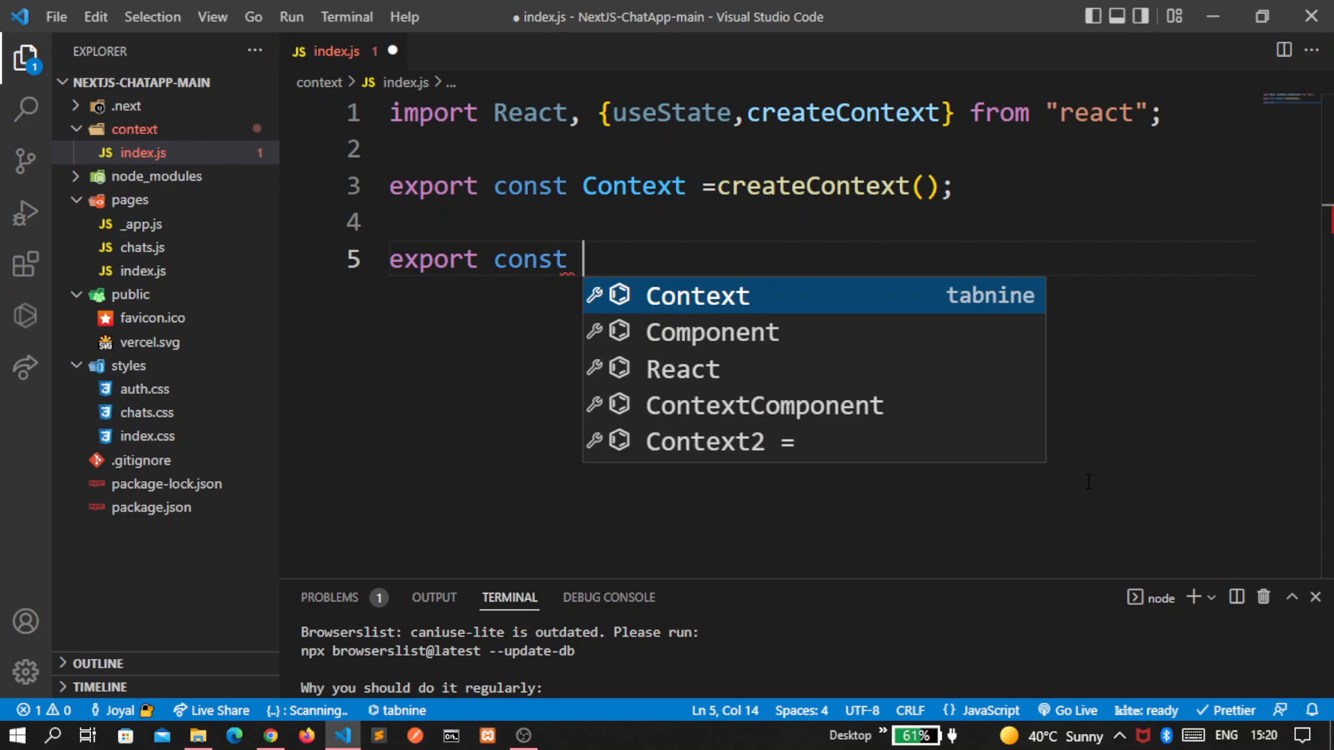
text(ContextProvider)
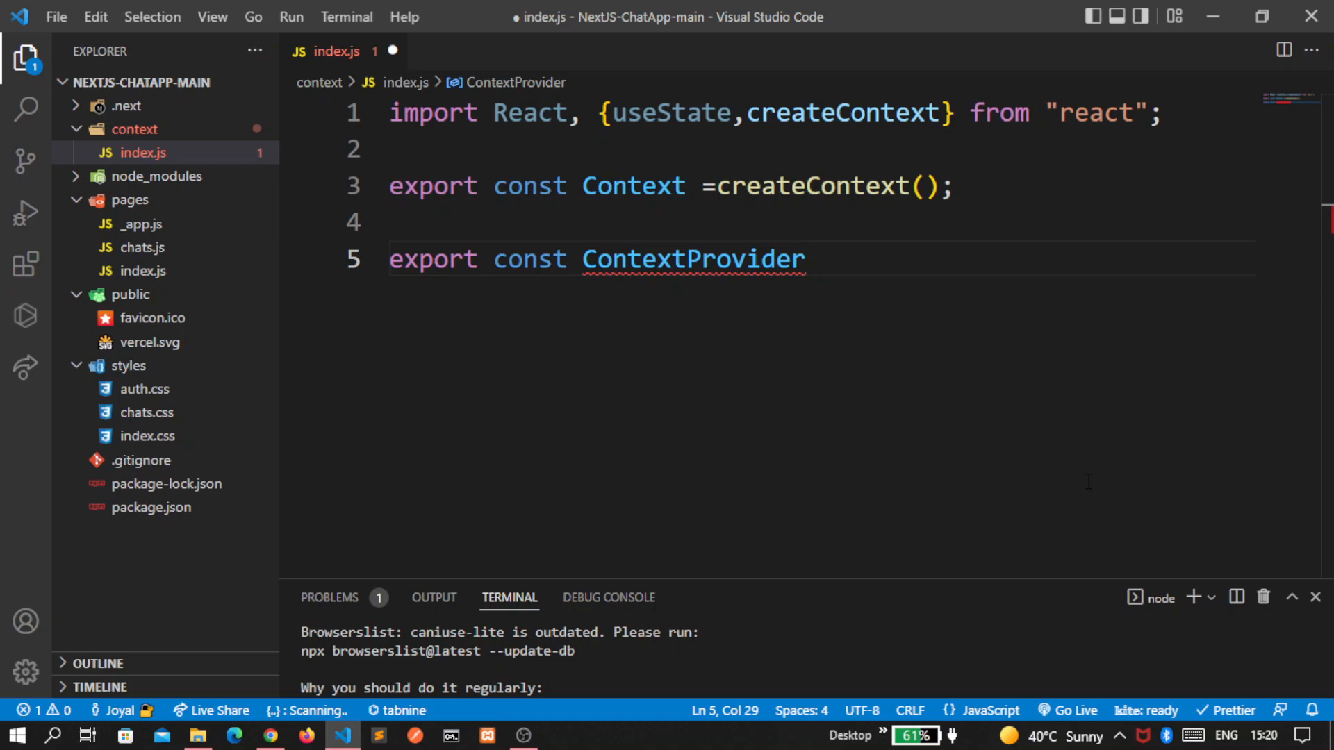
text(=())
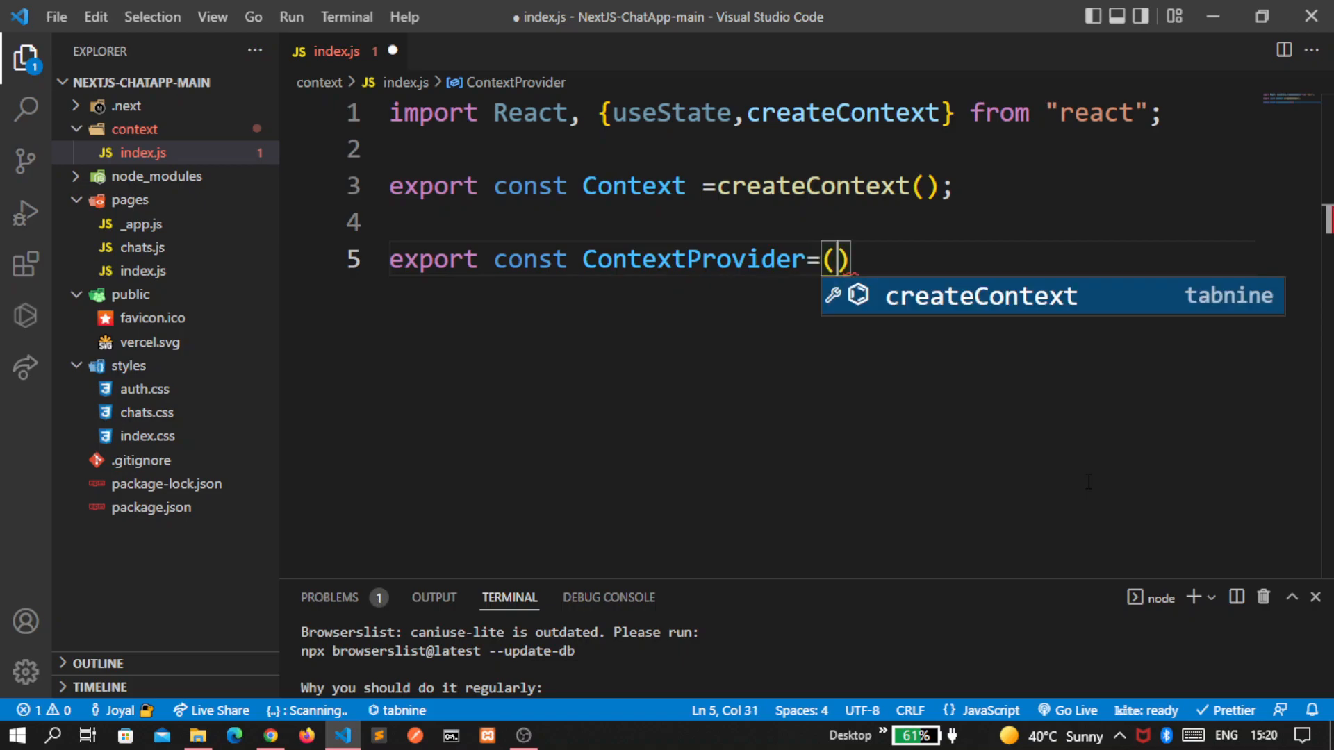
text(props)=>{)
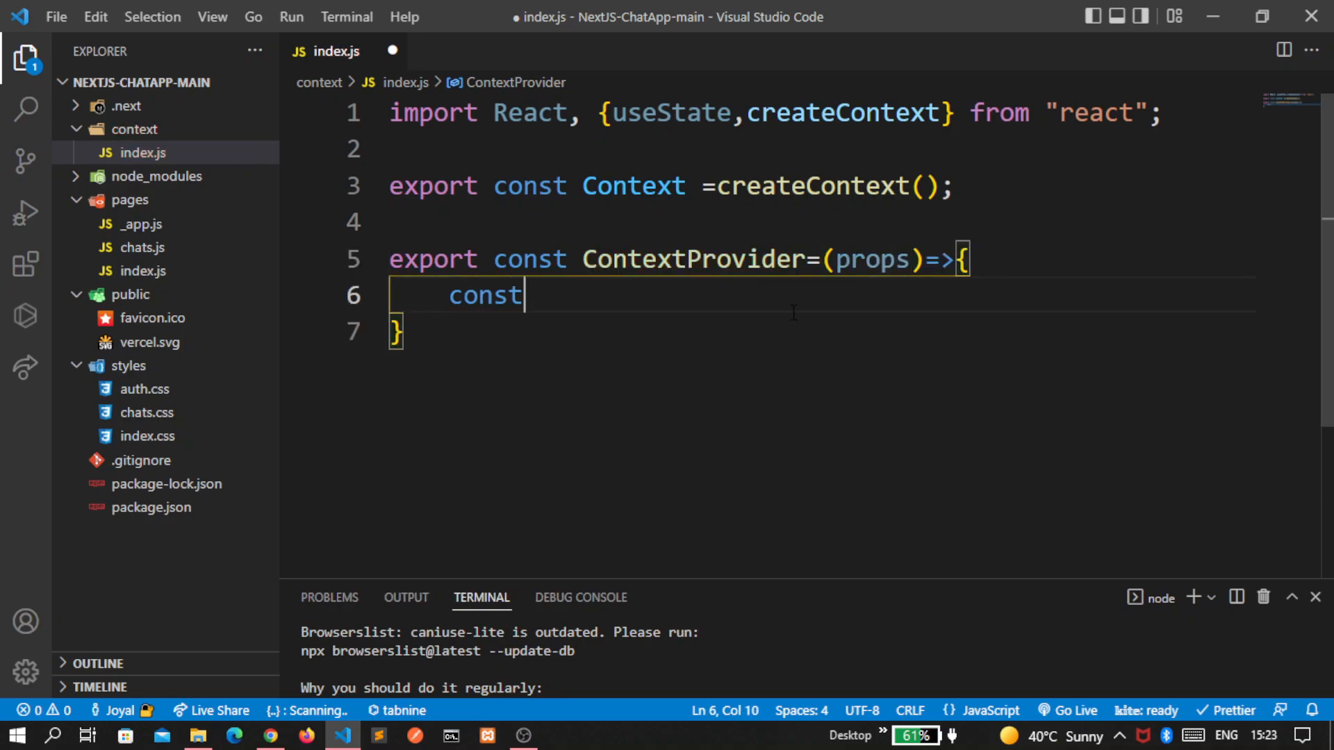
- Add username and password state with their setters via useState("")
text([user])
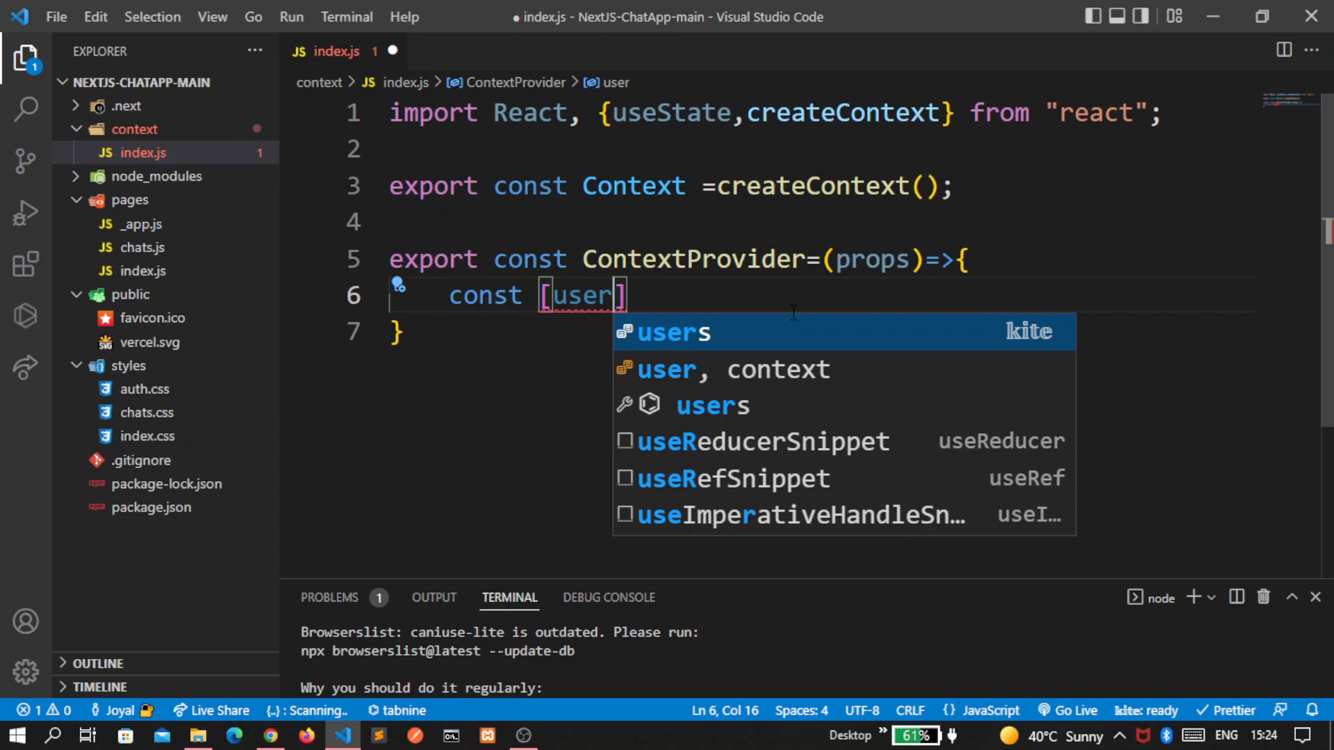
text(name,set)
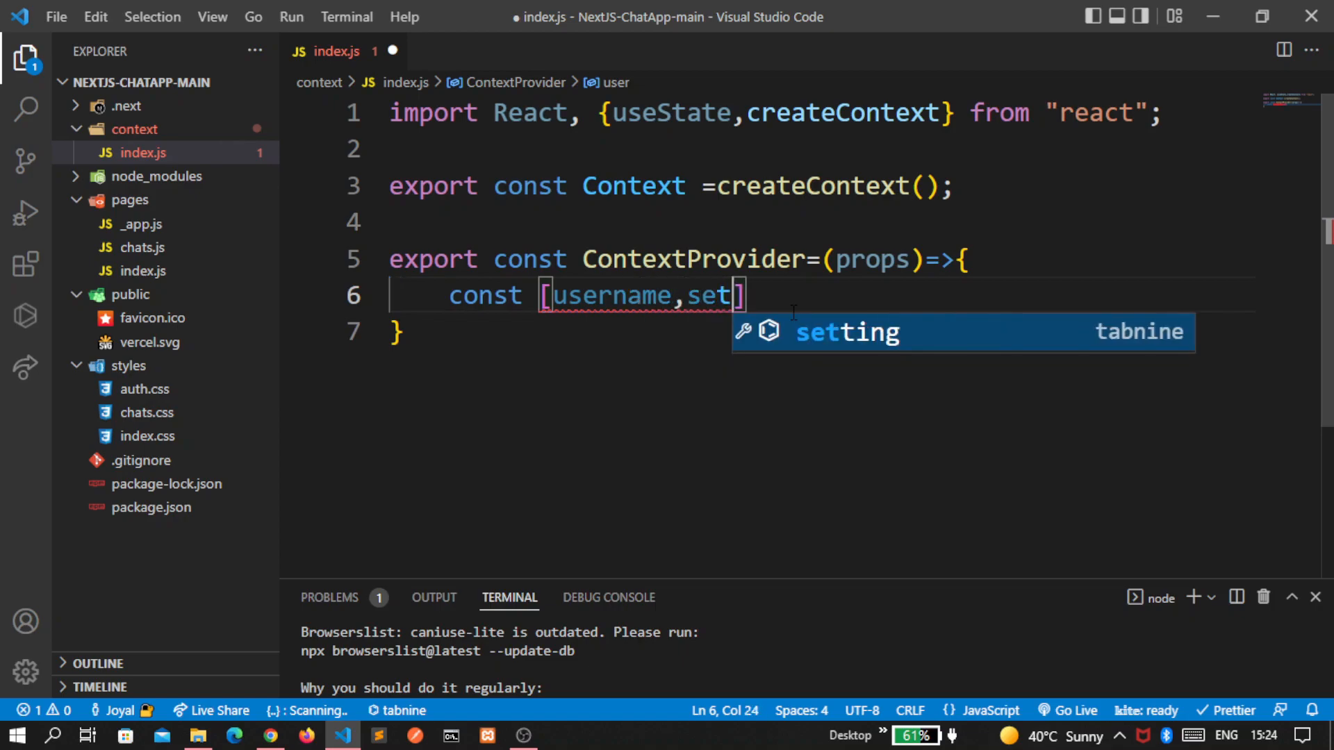
text(Username)
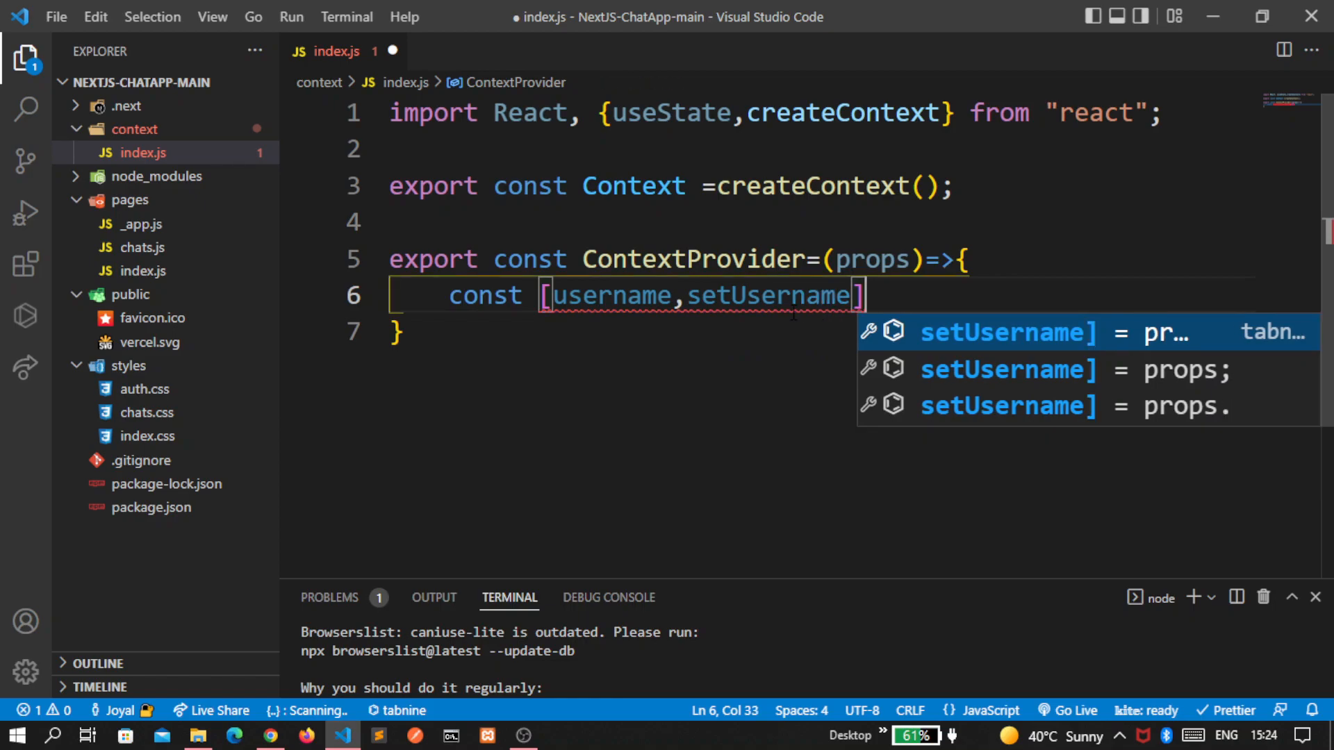
text(=)
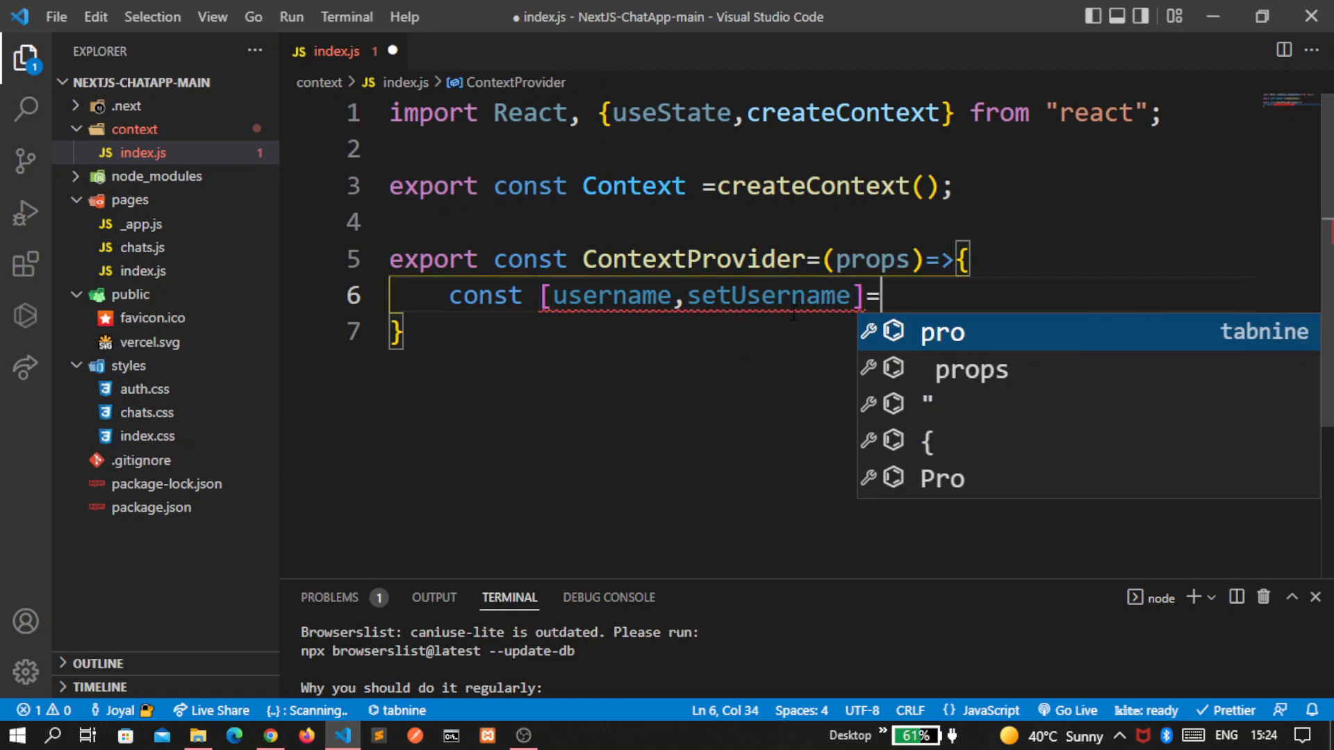
text(useS)
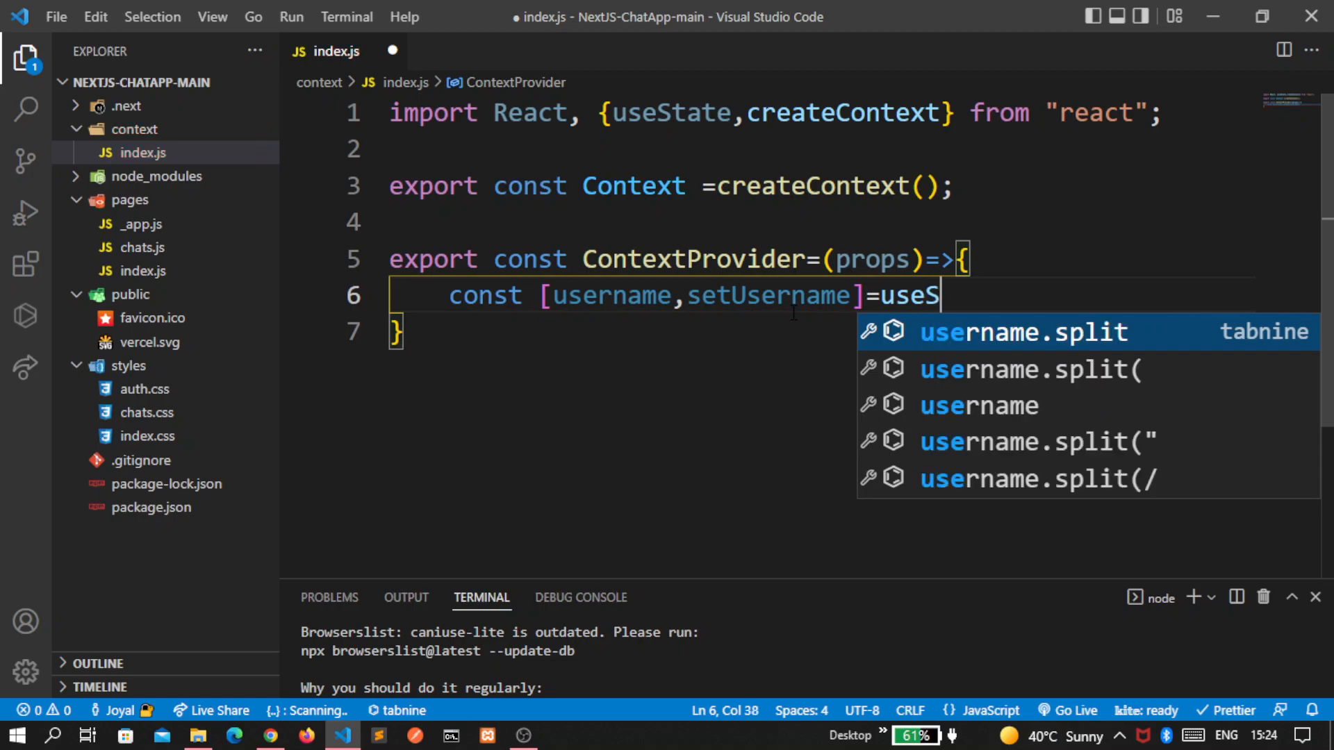
text(tate)
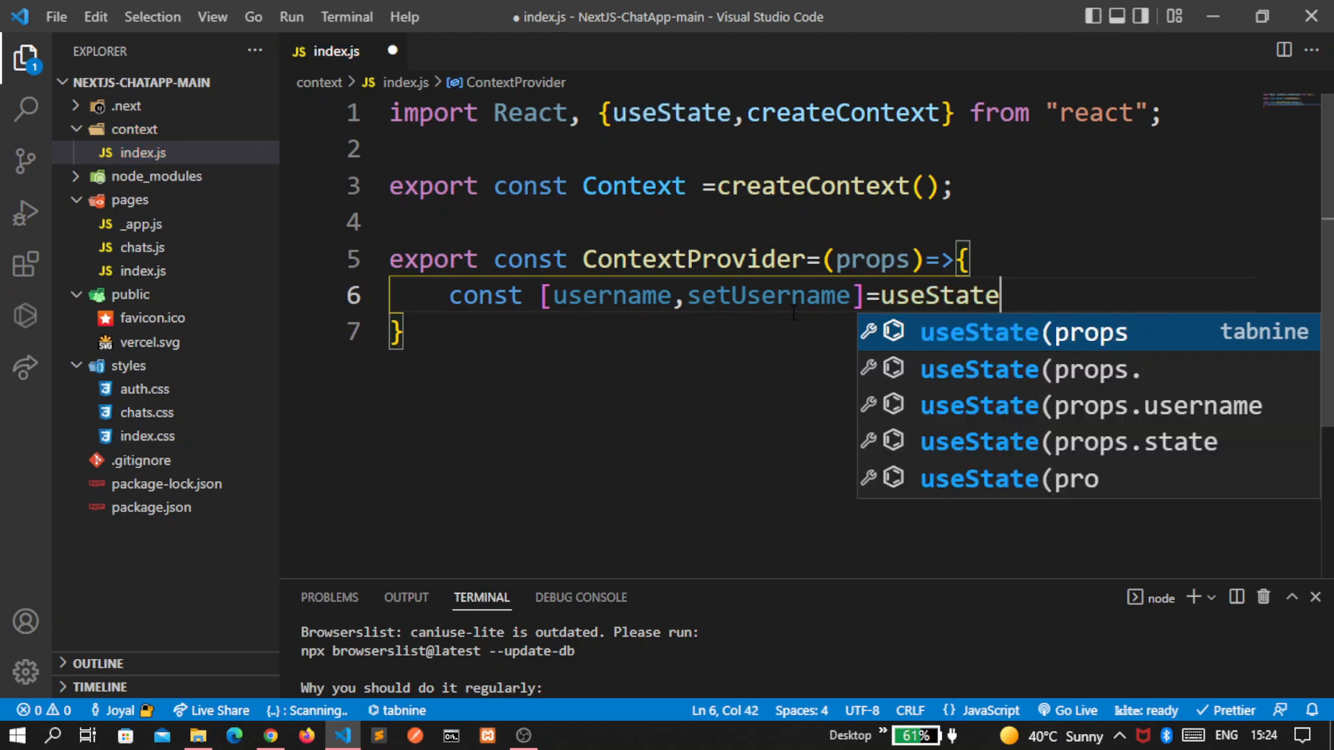
text(("");)
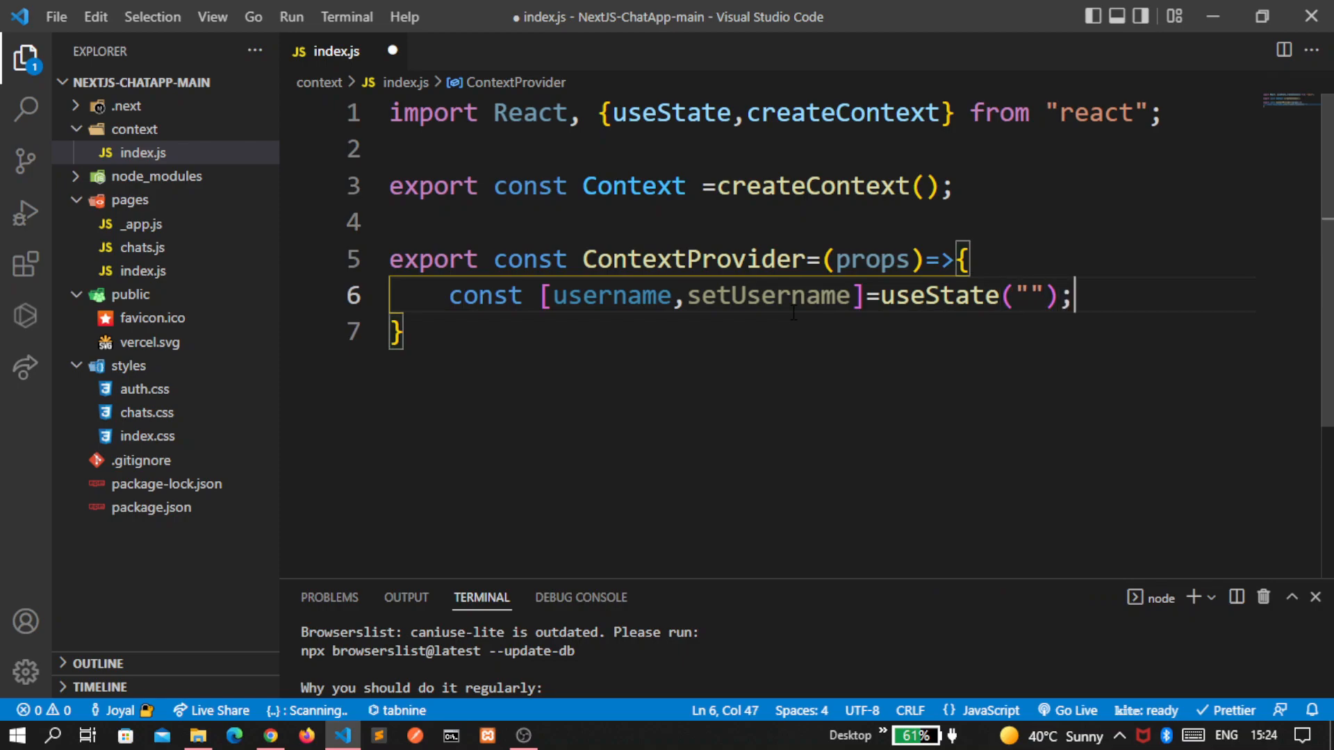
text(const)
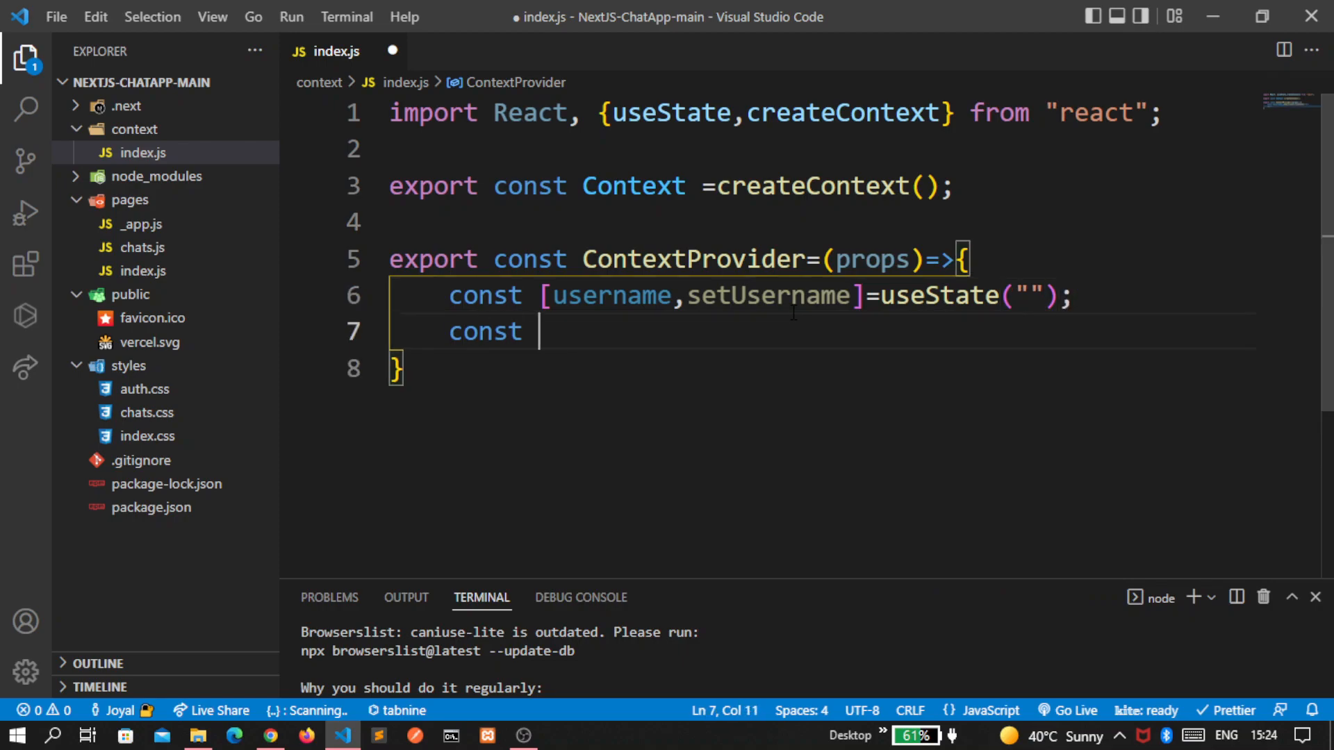
text([password,setPassword]=useState("");)
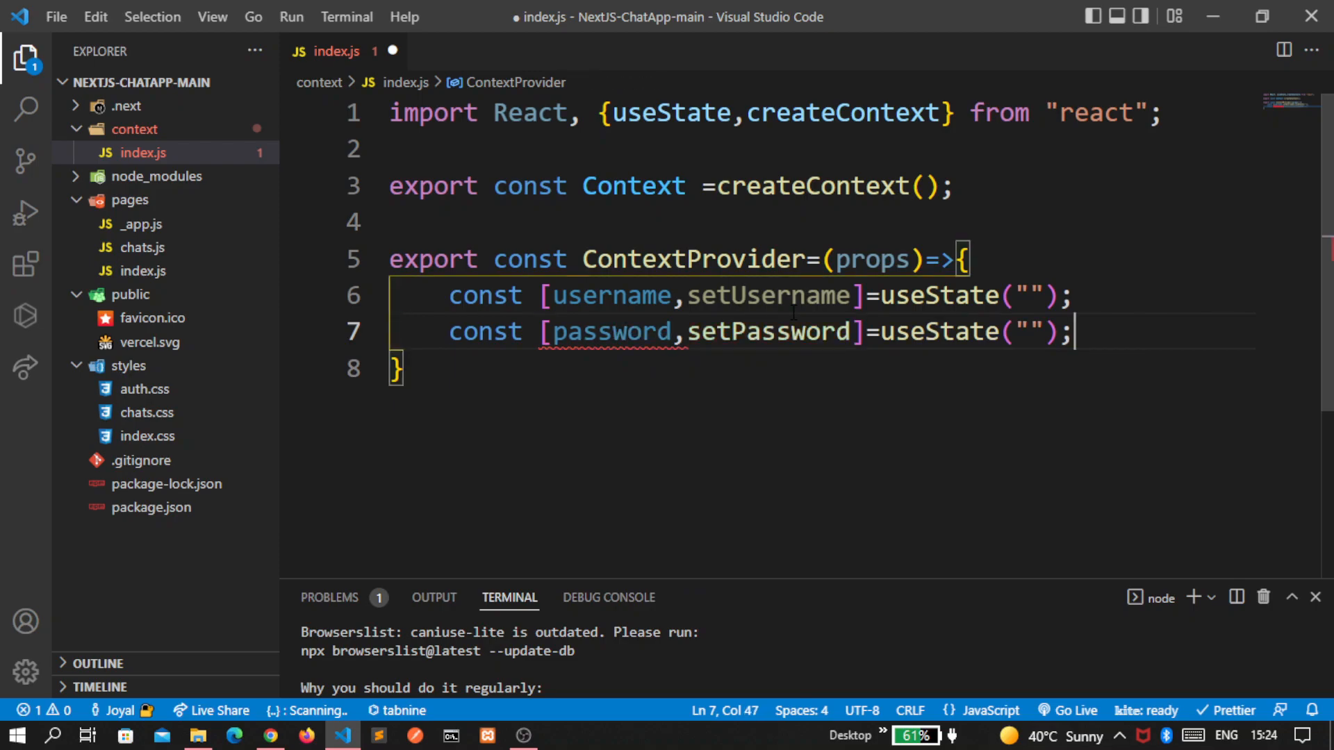
- Begin declaring const value inside ContextProvider
text(cons)
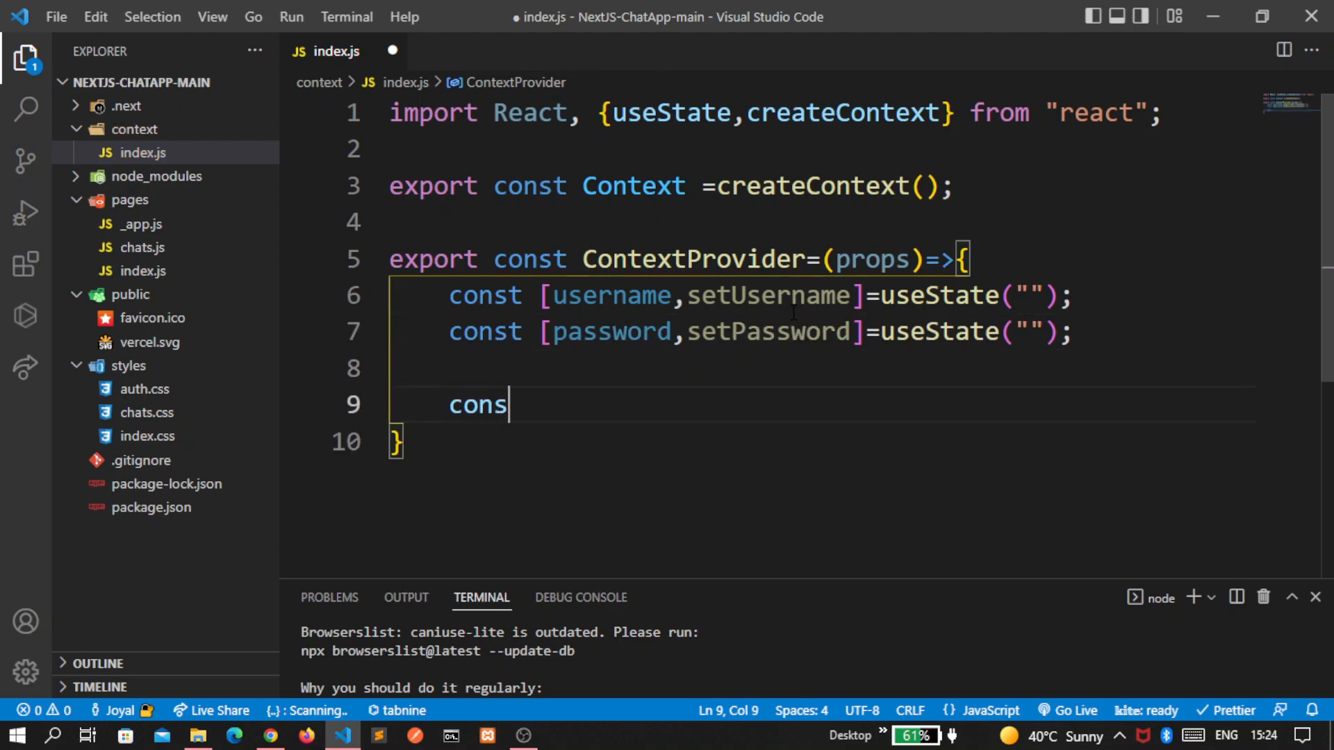
text(value)
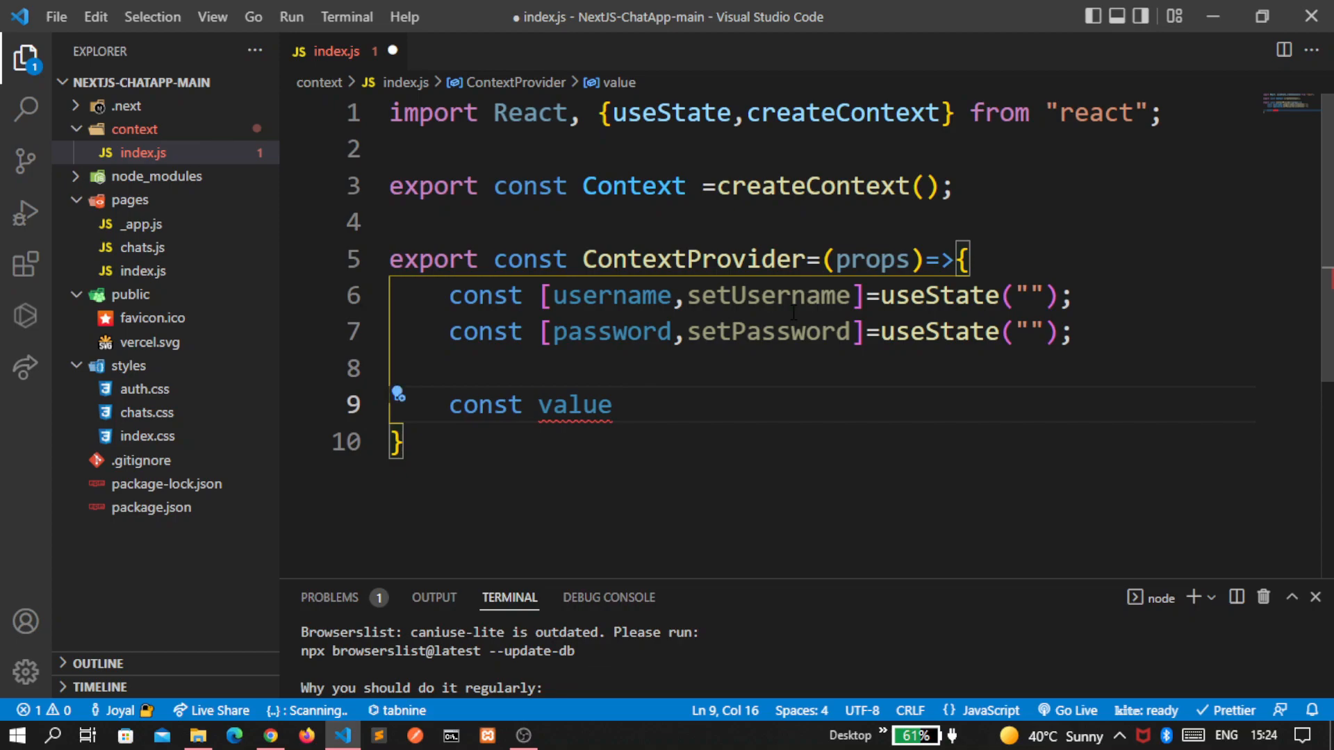
- Define value = { username, setUsername, password, setPassword }
text(={)
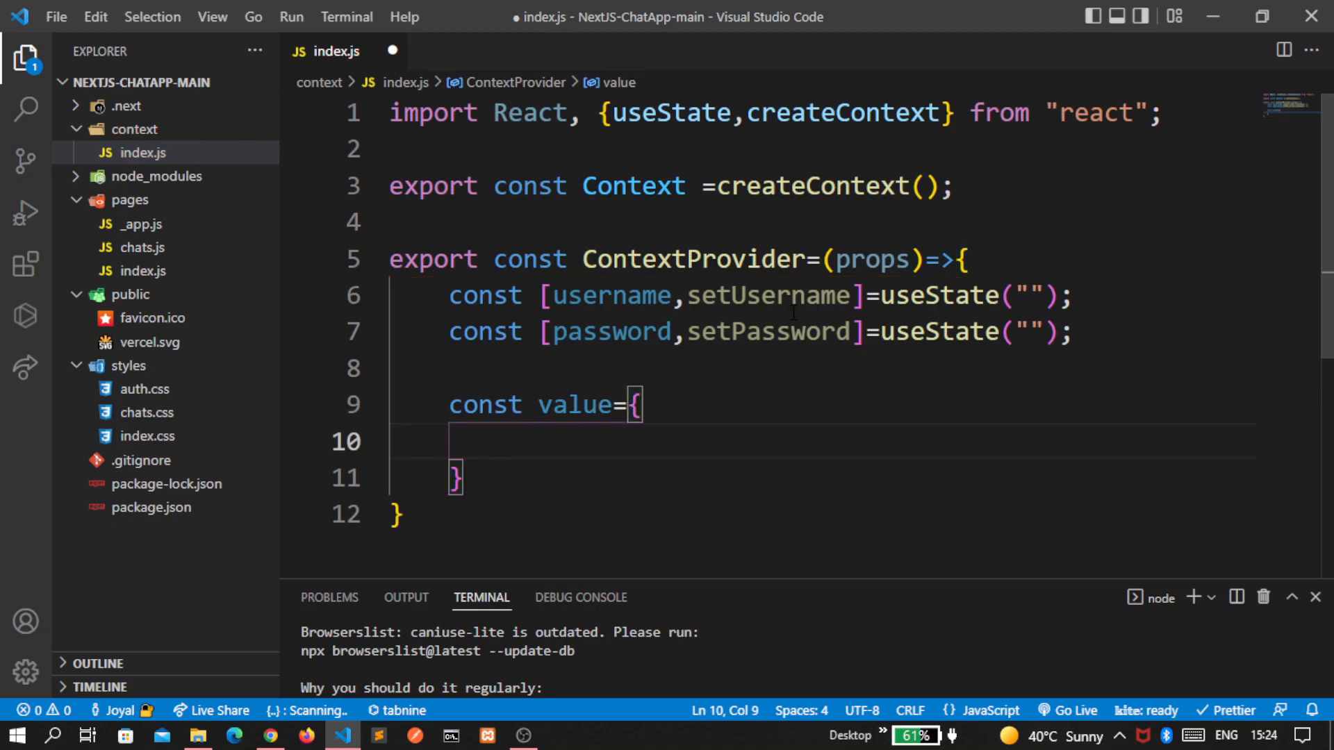
text(username,)
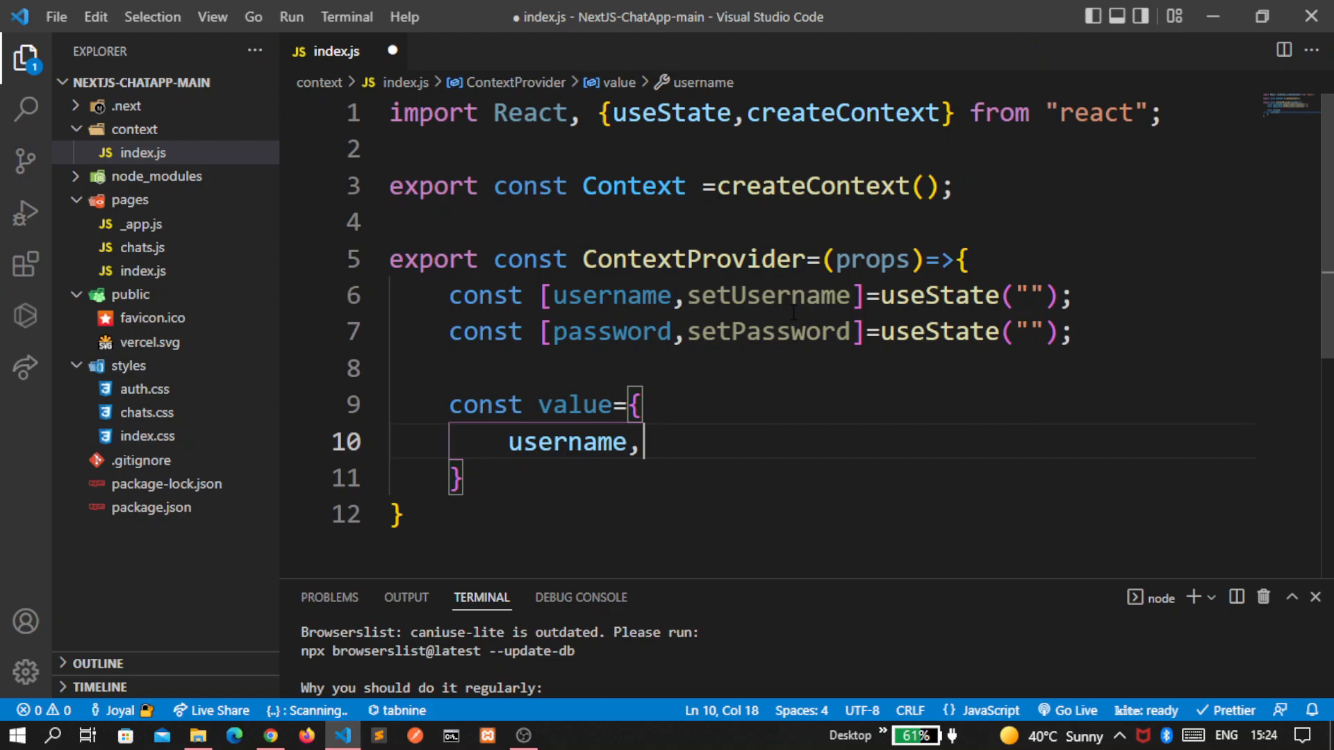
text(setUs)
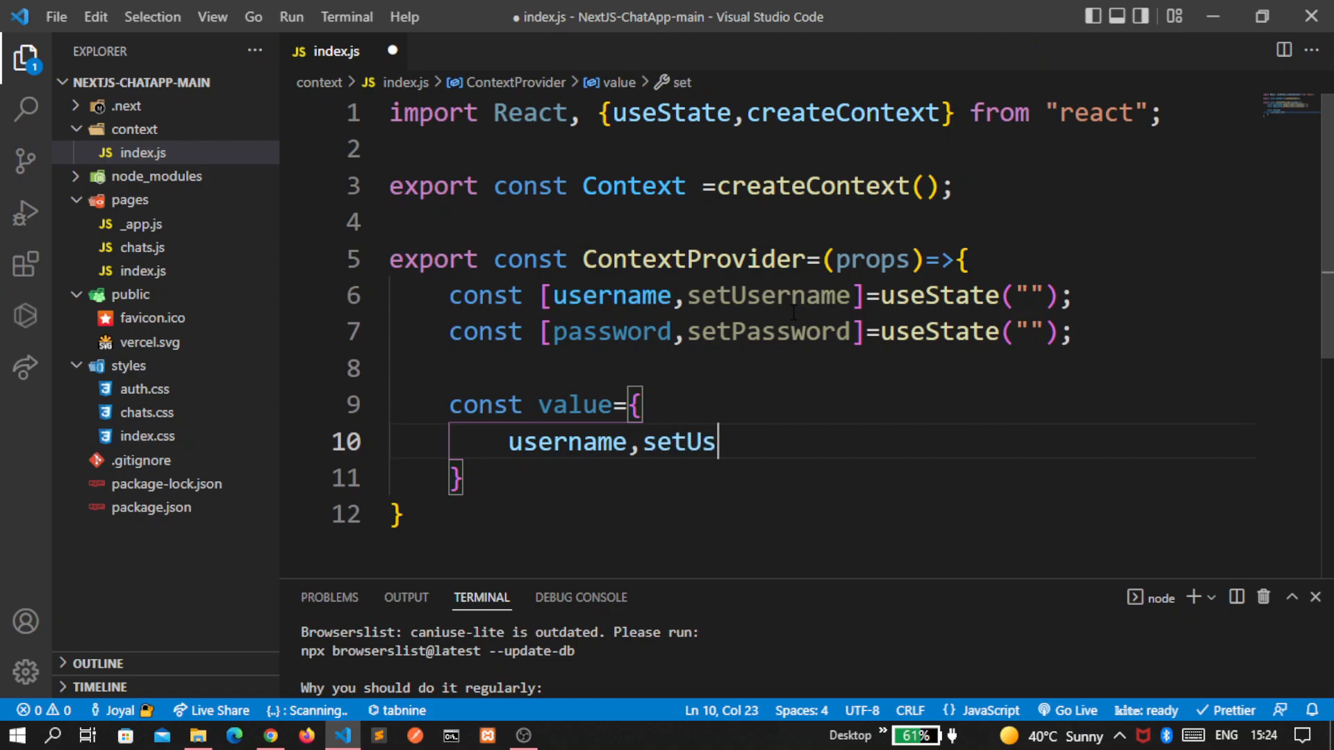
text(ername,pa)
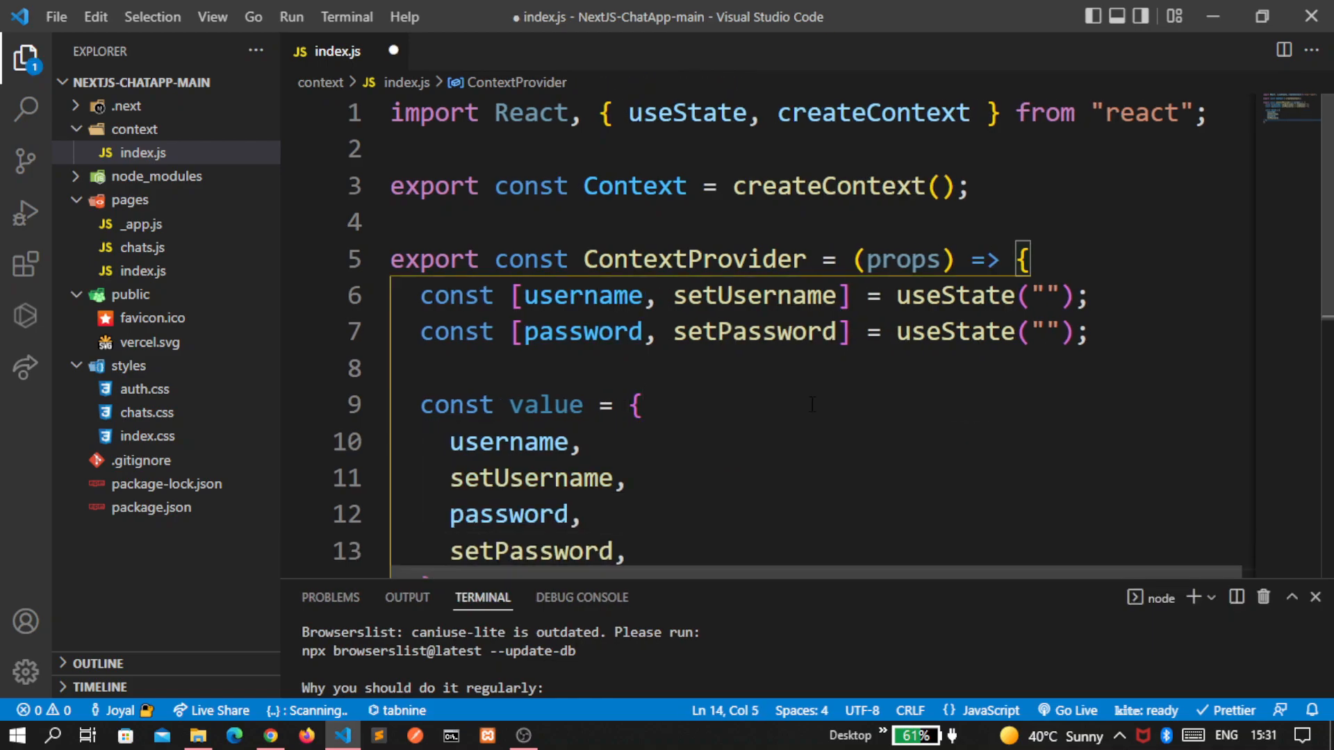
- Return <Context.Provider value={value}> wrapping props.children
text(r)
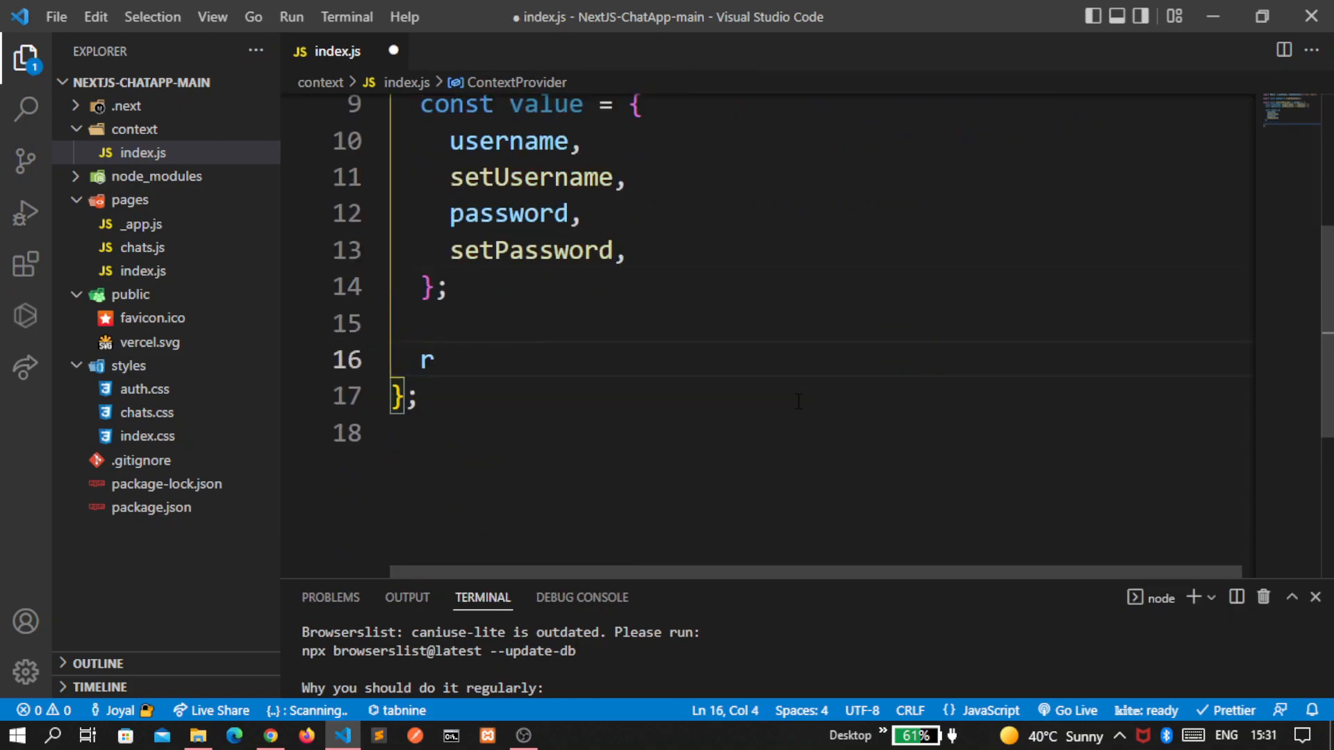
text(eturn)
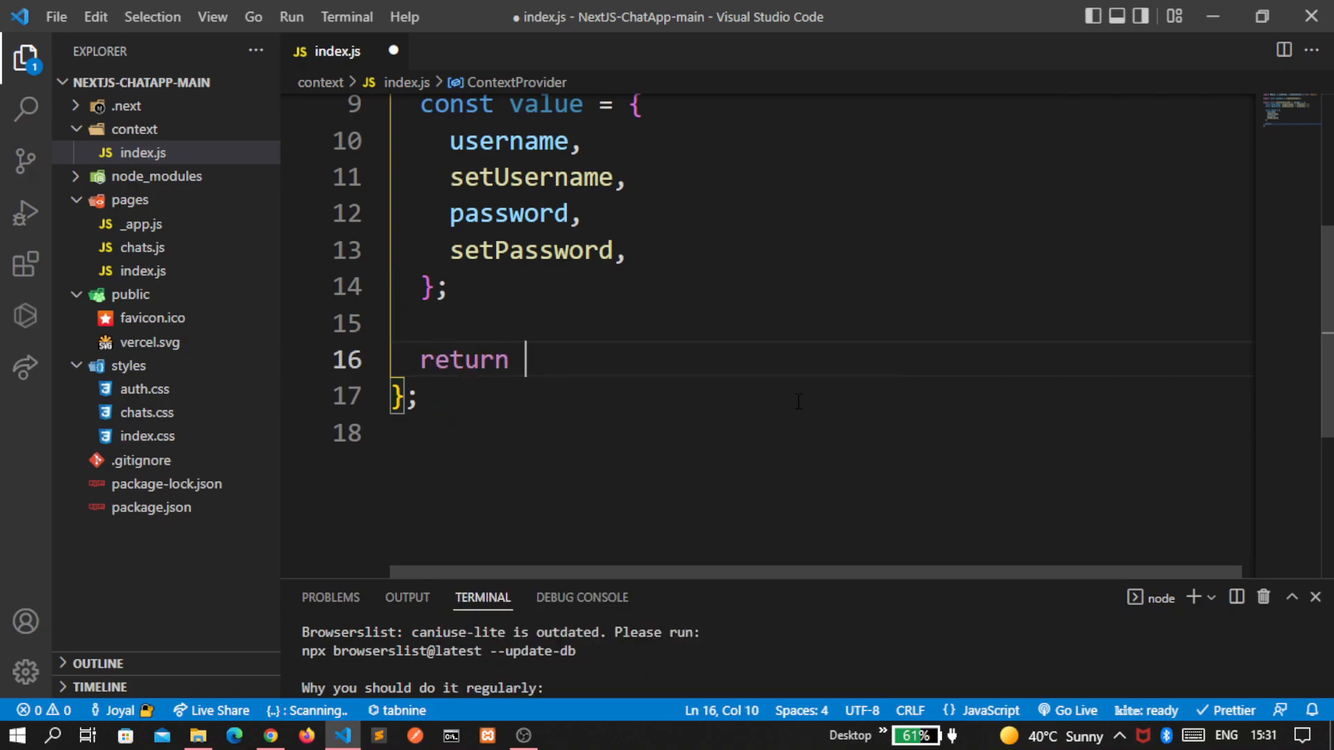
text(<Context.)
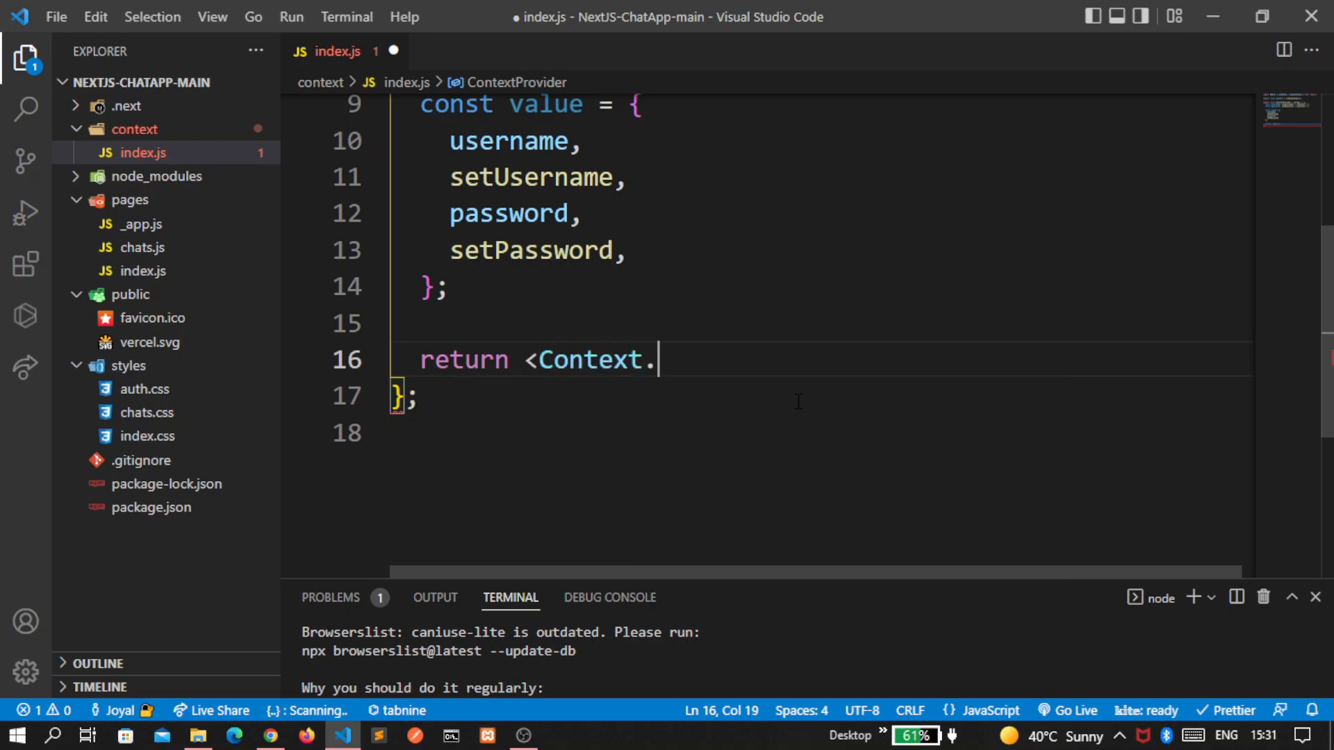
text(Provider valu></Context.Provider>)
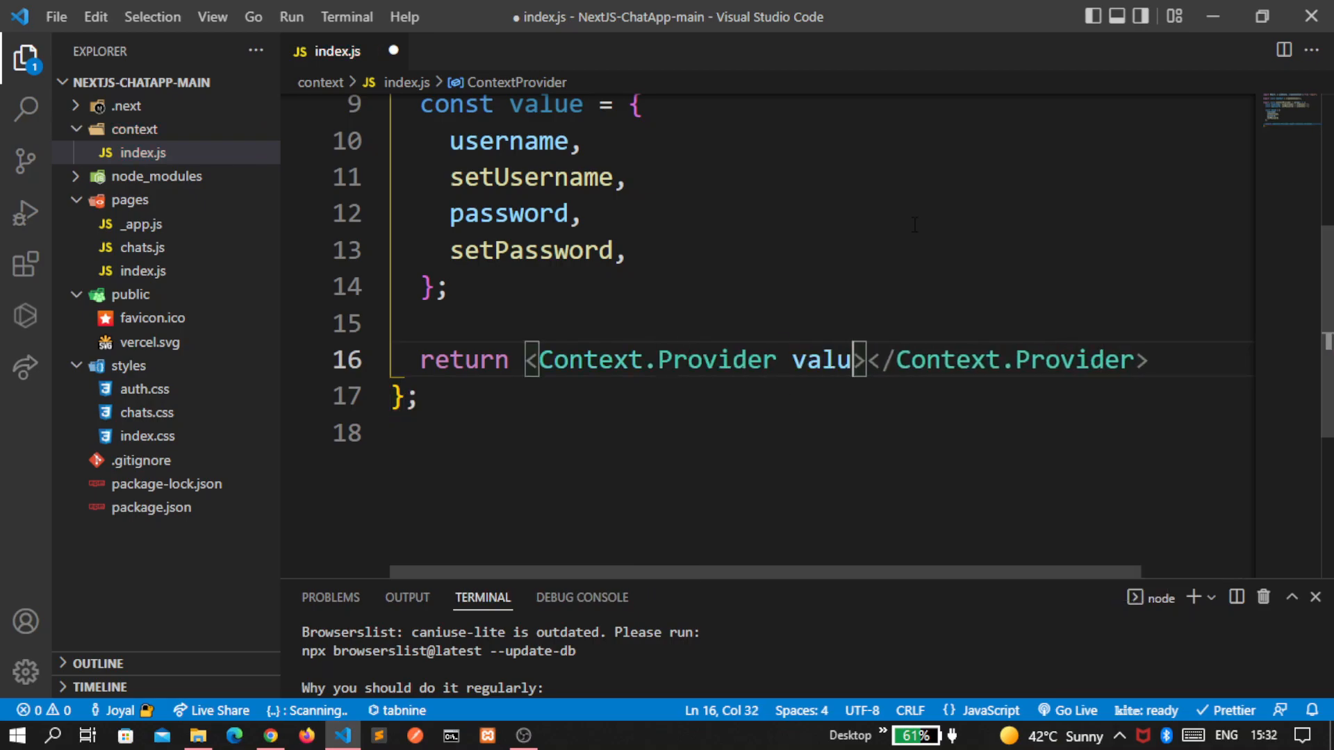
text(e={value})
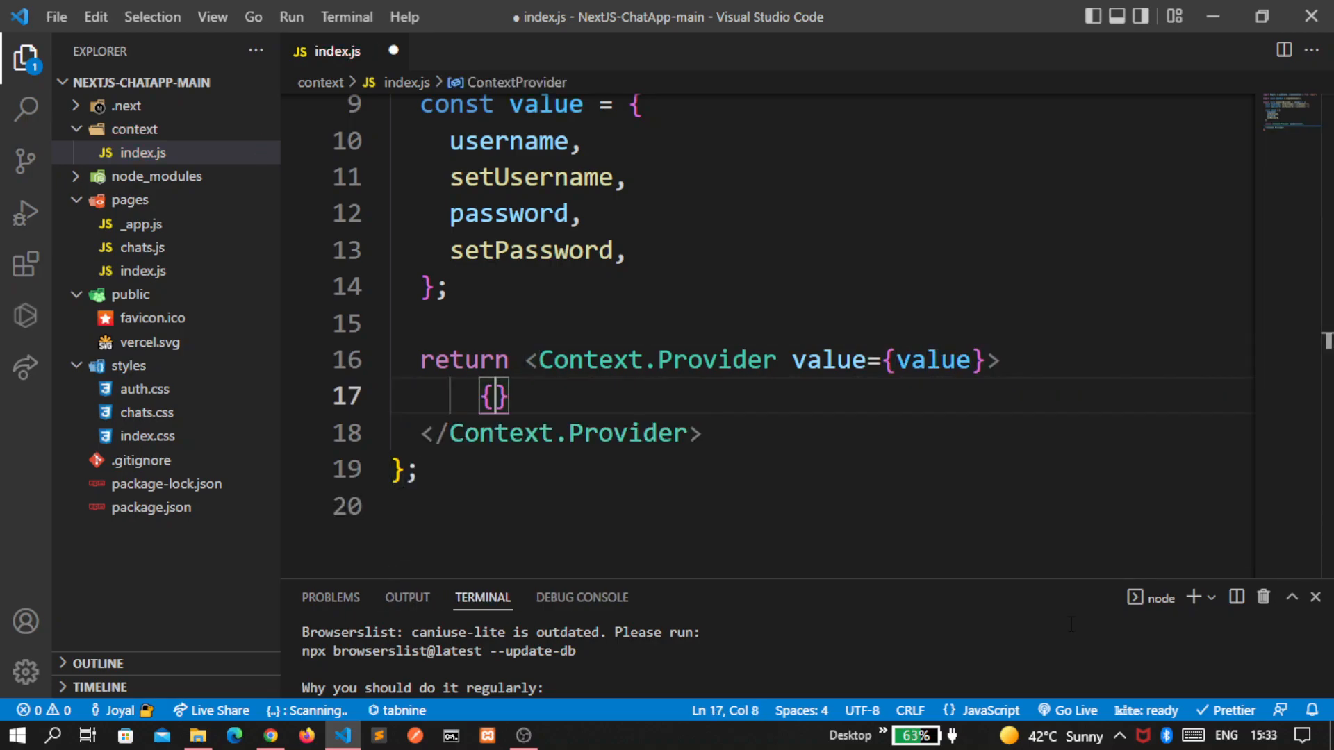
text(pro)
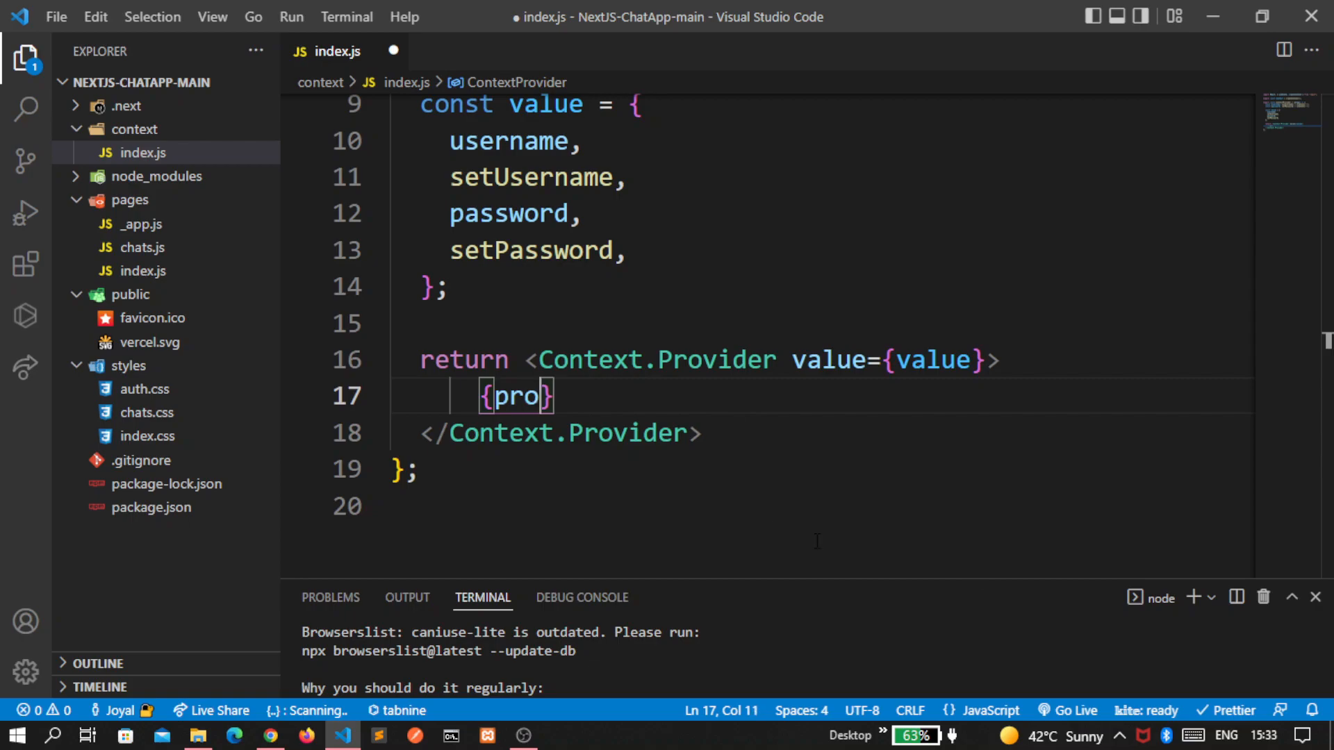
text(ps)
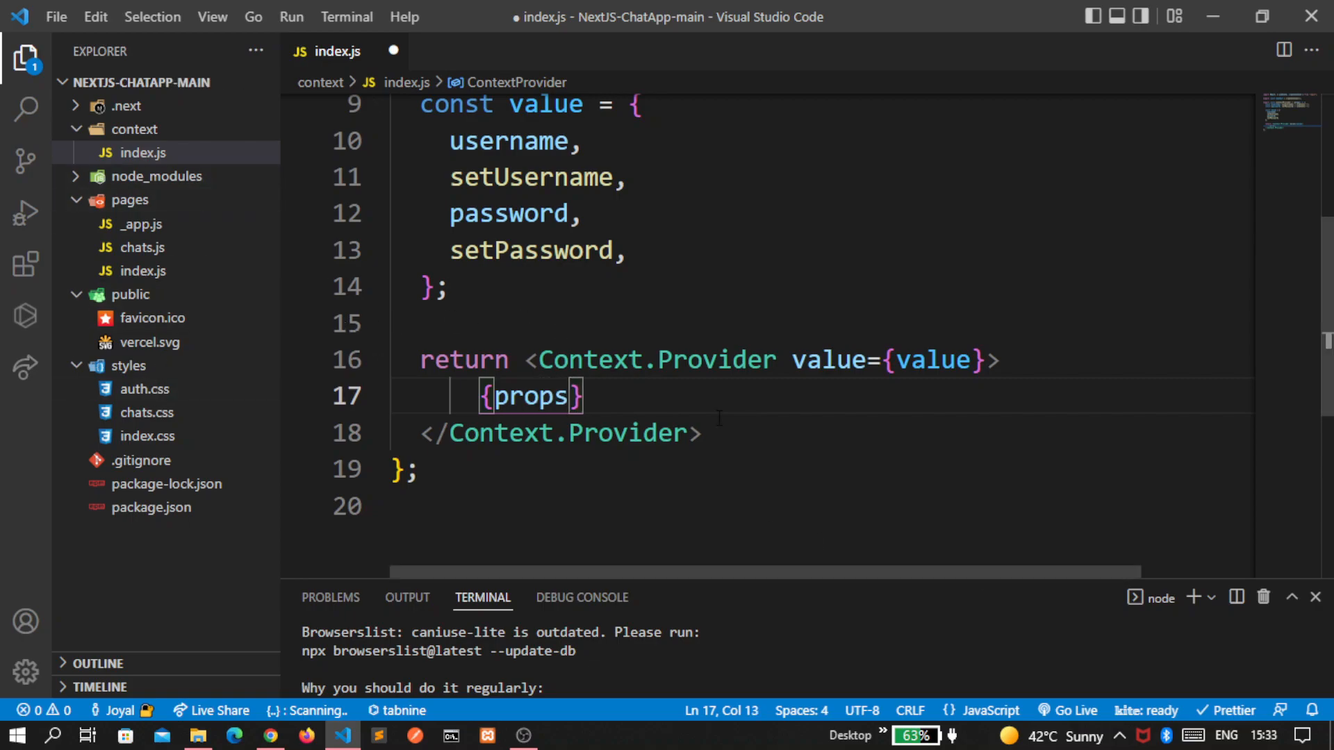
text(.children)
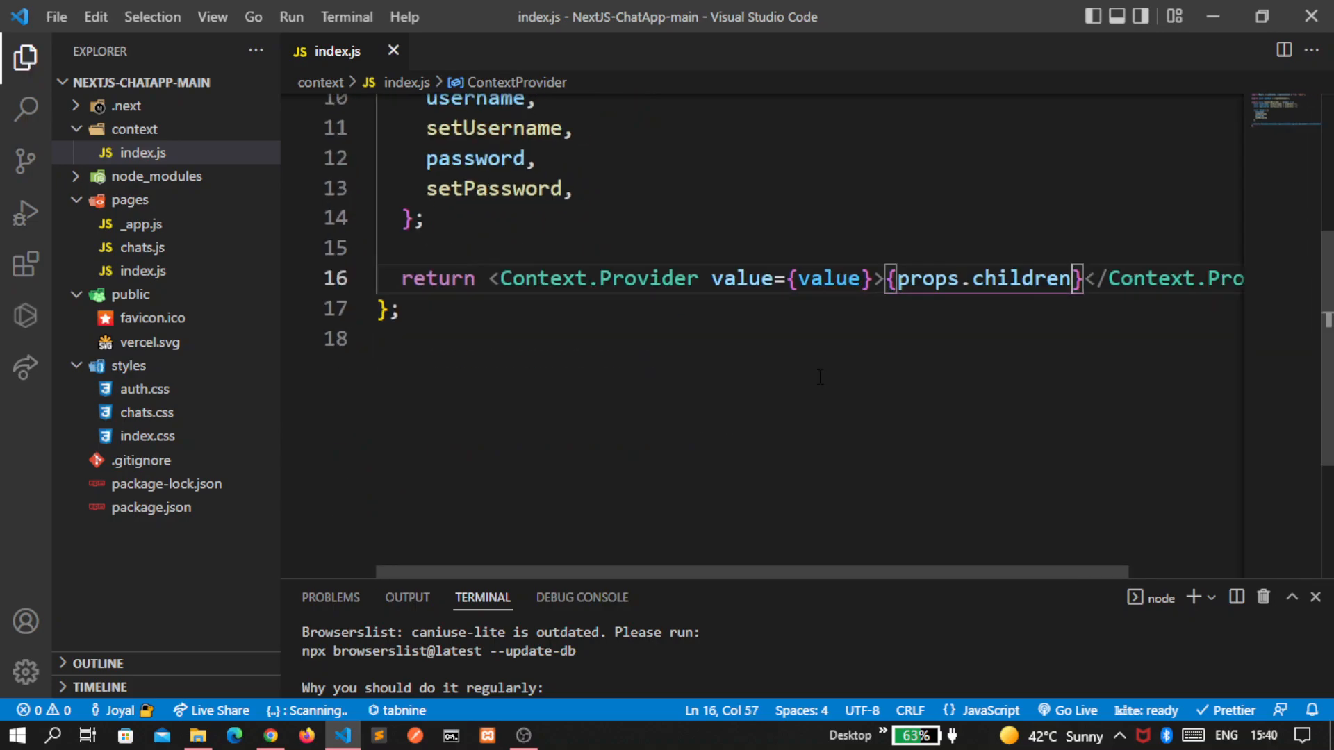
scroll(up, 3)
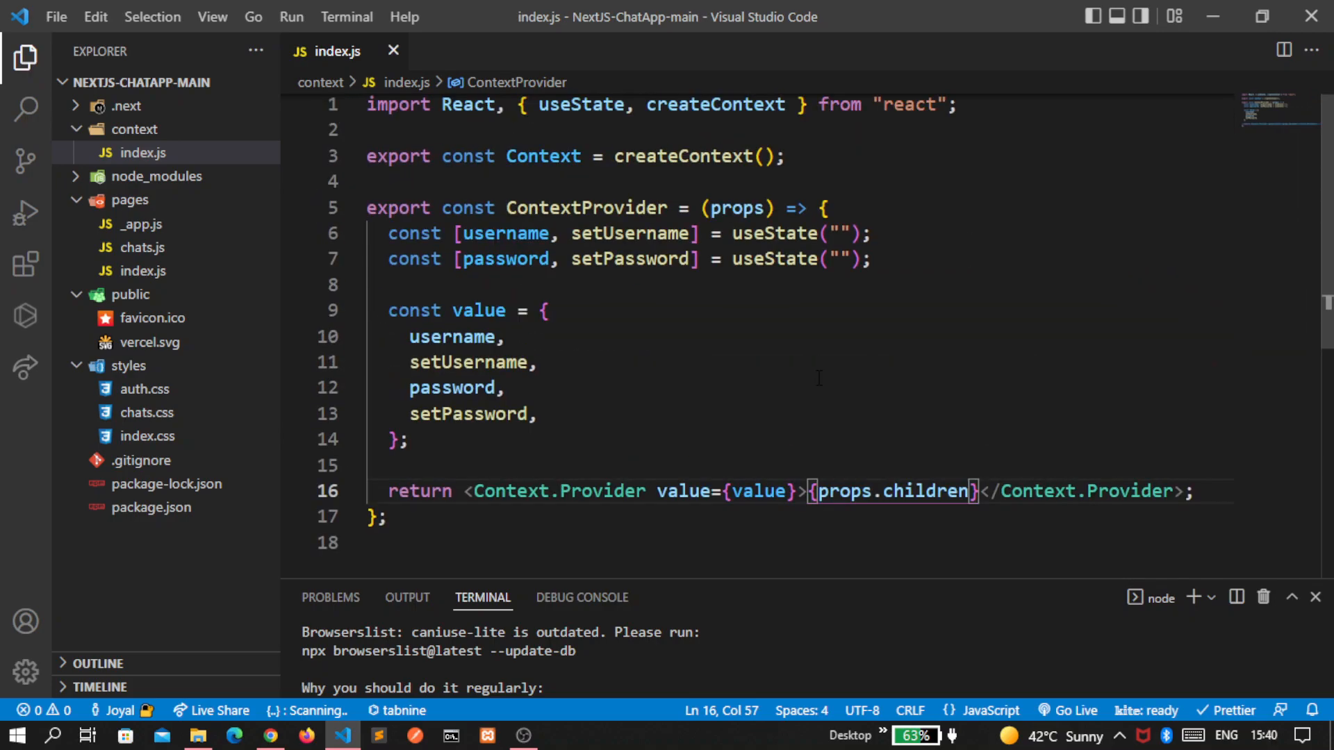
- In pages/_app.js, import ContextProvider from ../context and wrap Component in it
click(139, 223)
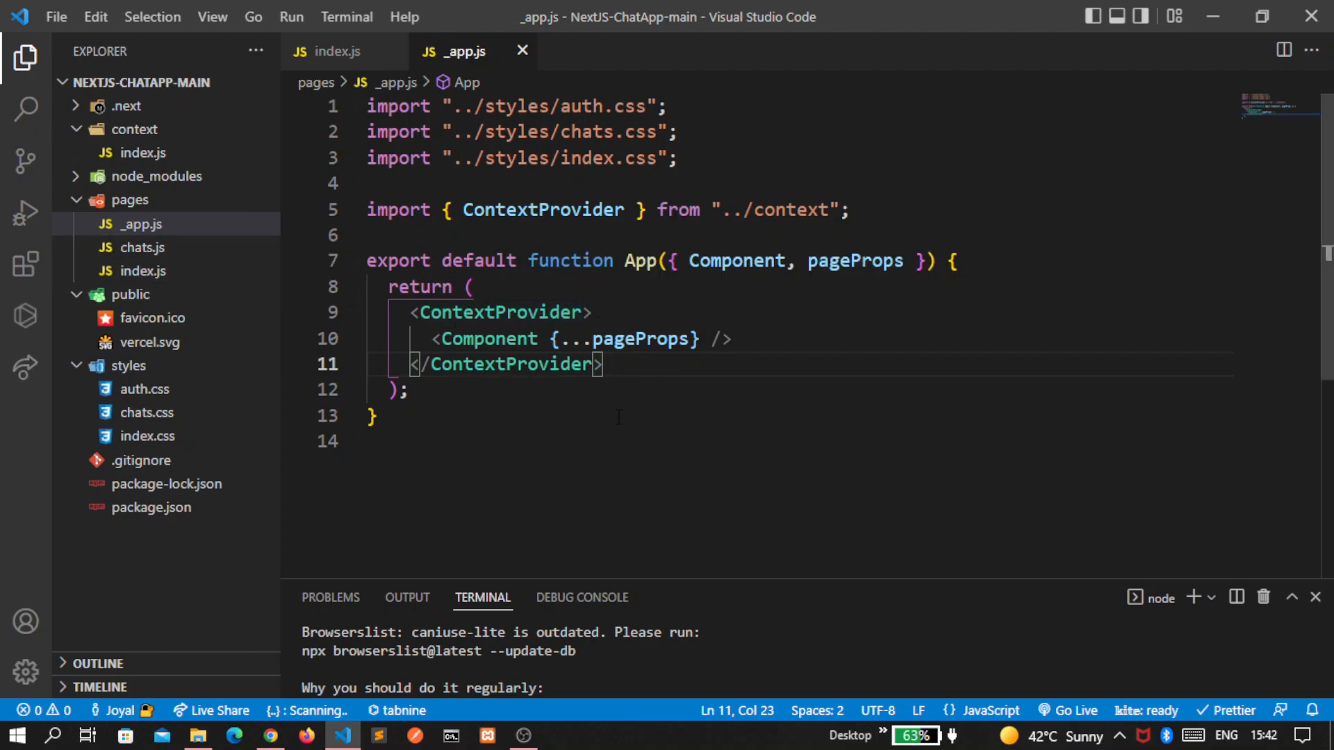
- Add useContext to the React import in the login page index.js
click(141, 270)
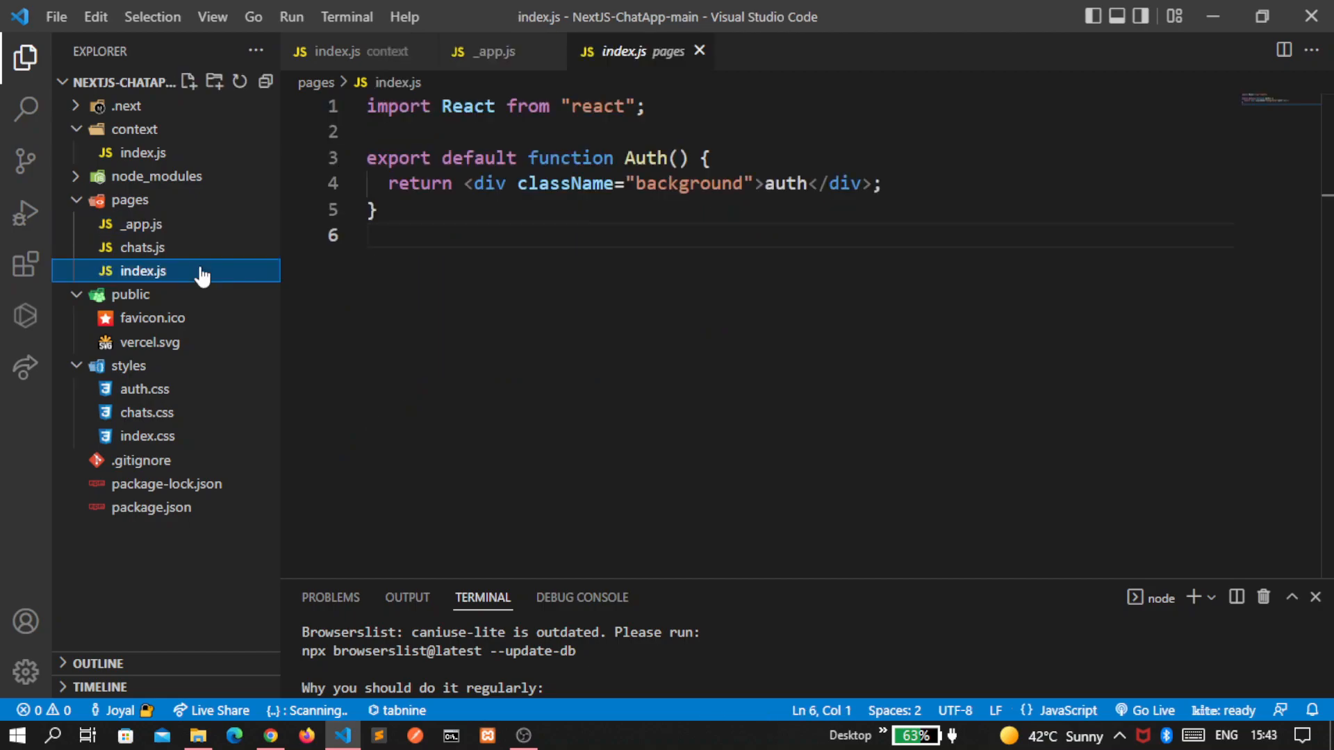
click(742, 360)
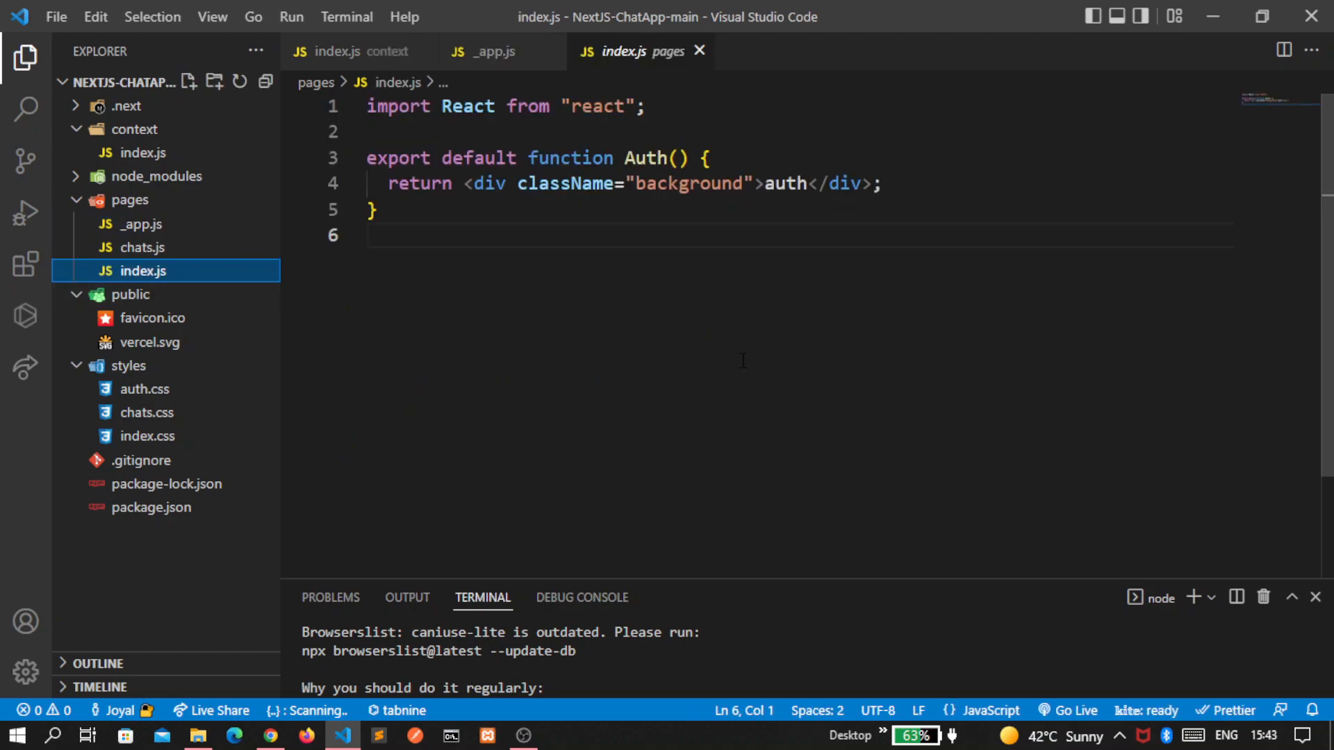
text(,)
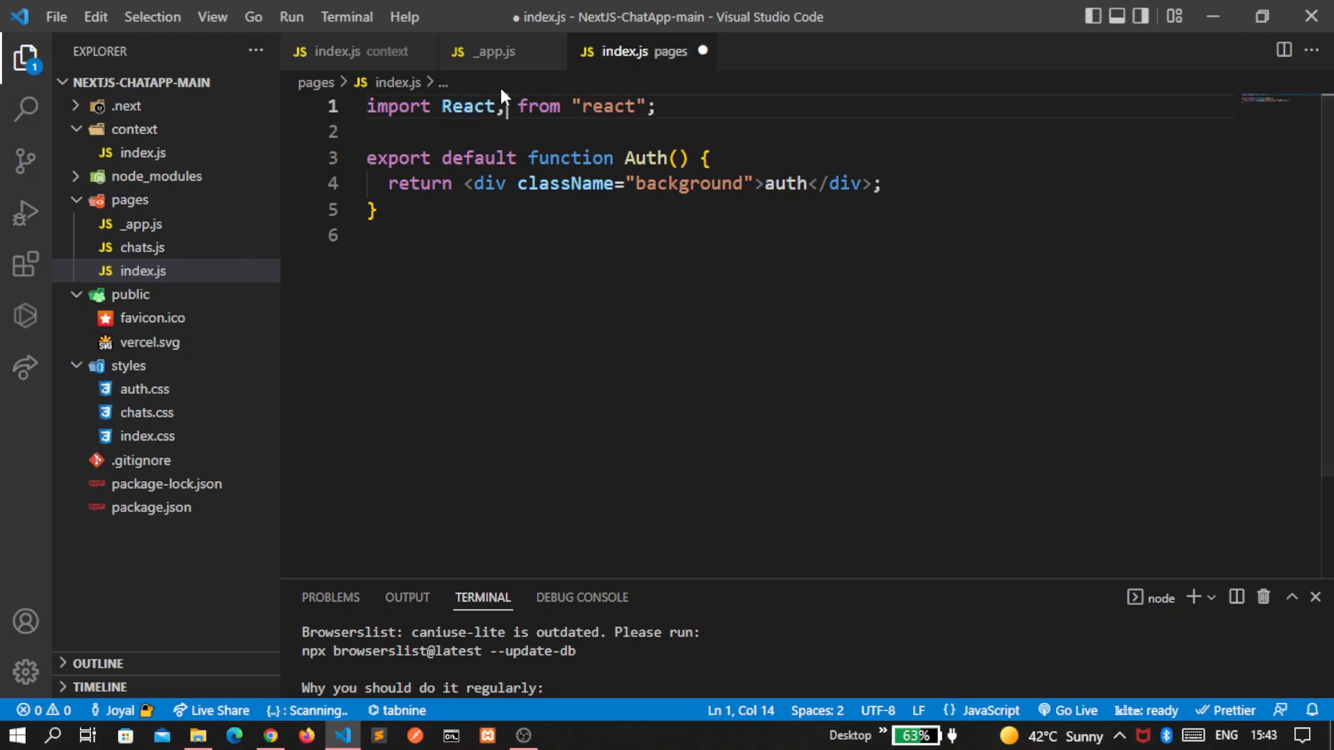
text({)
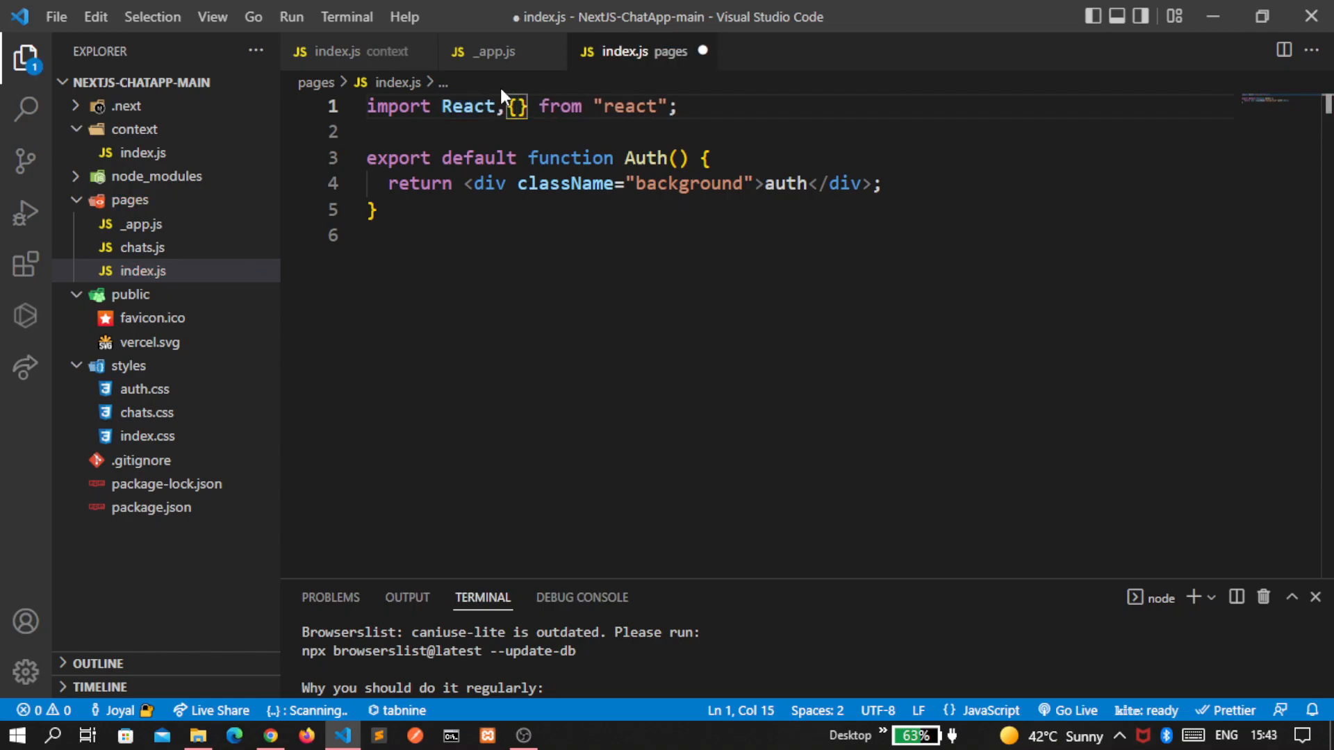
text(useCont)
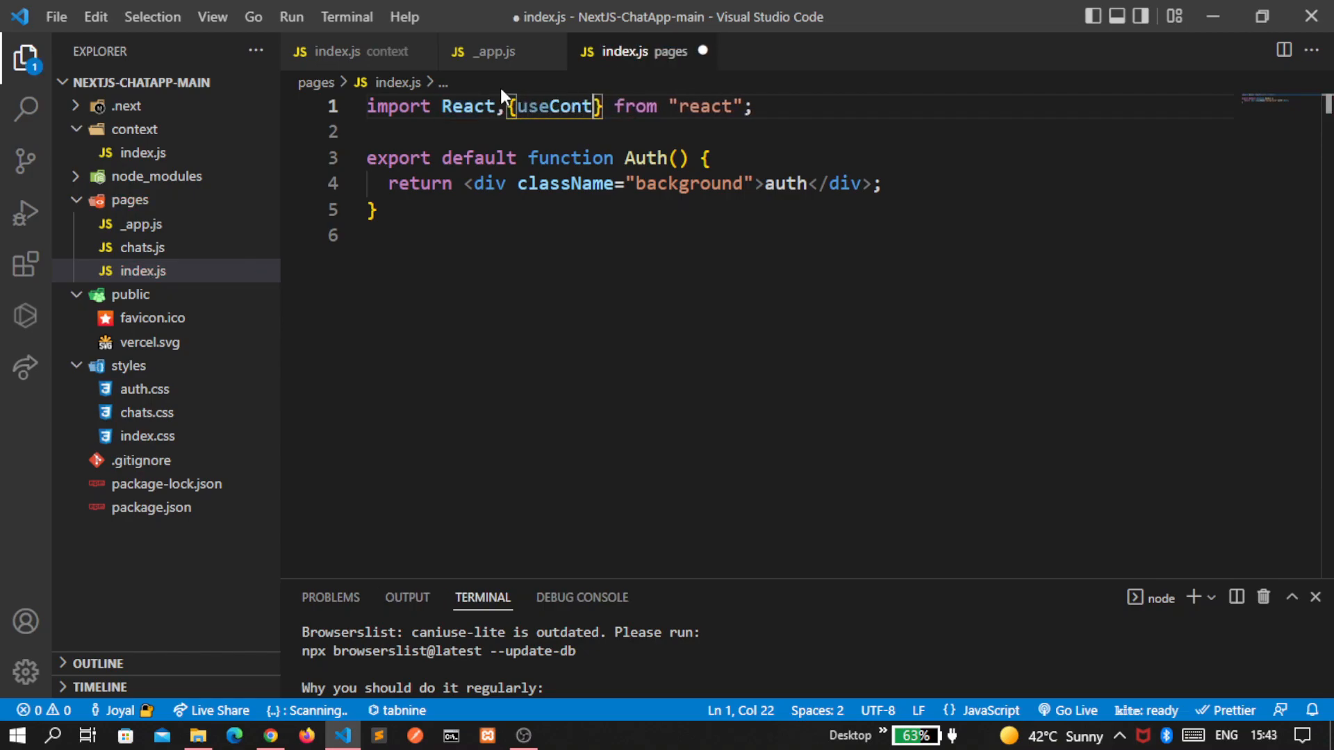
text(ext)
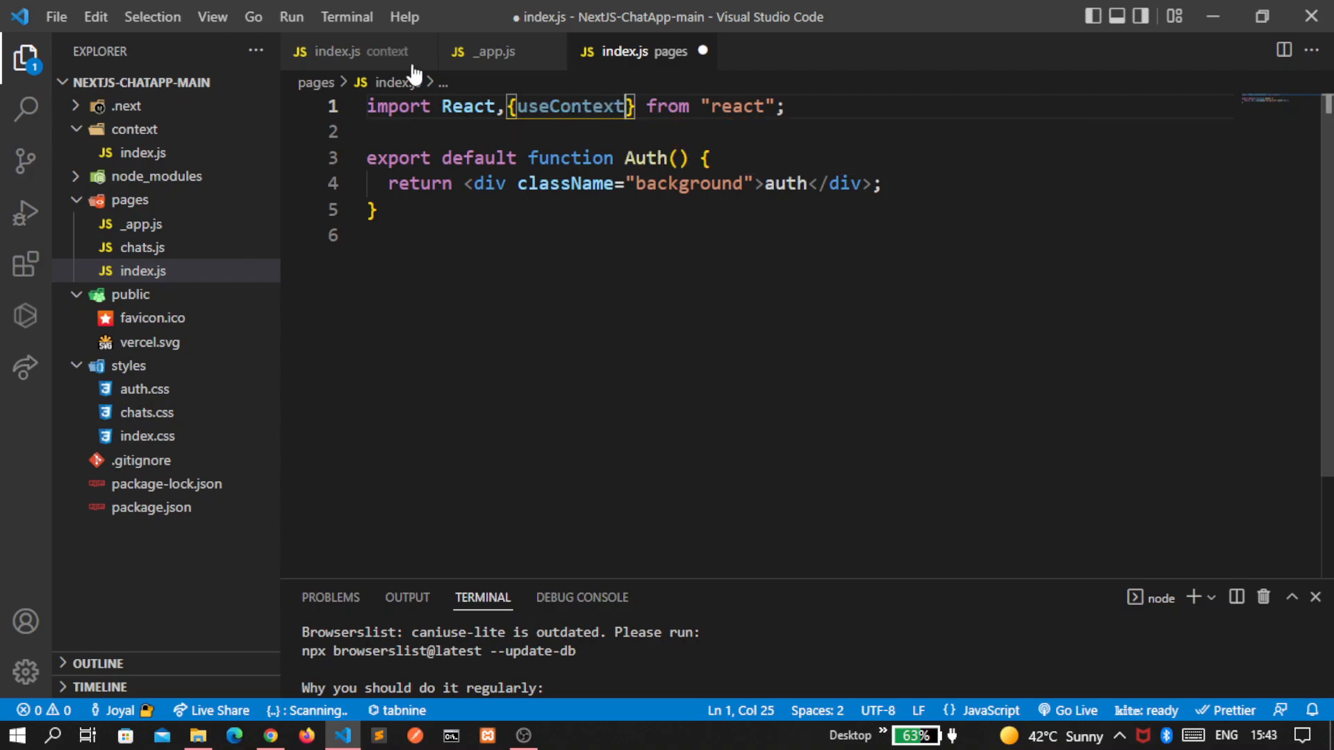
click(349, 52)
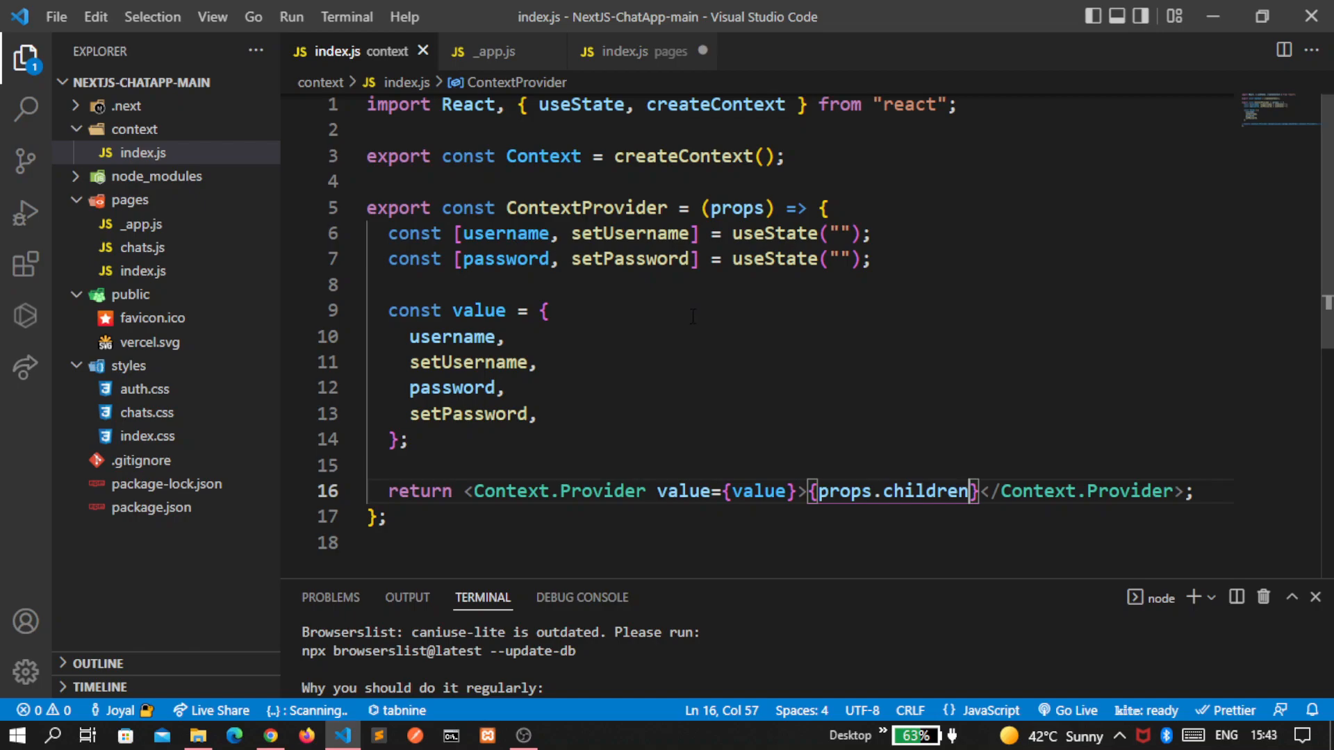
click(633, 52)
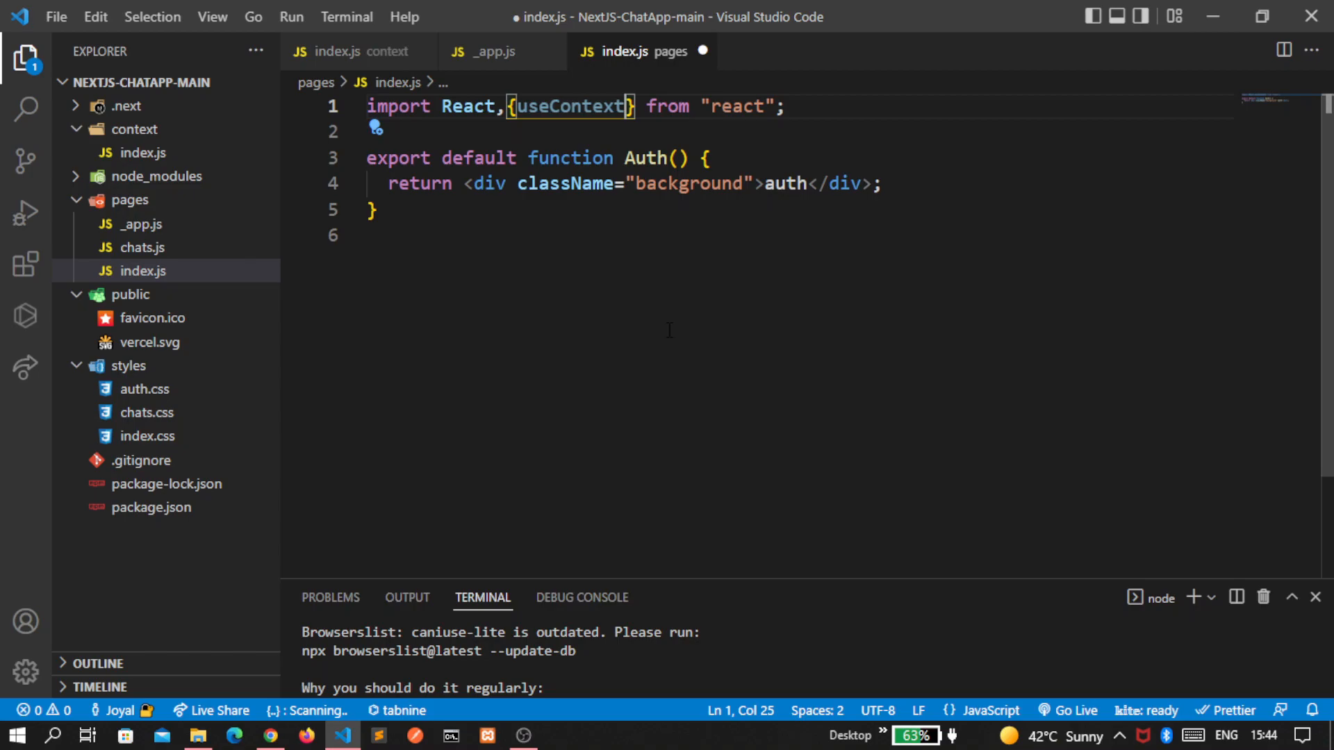
- Begin import { Context } from "../" below the React import
click(839, 107)
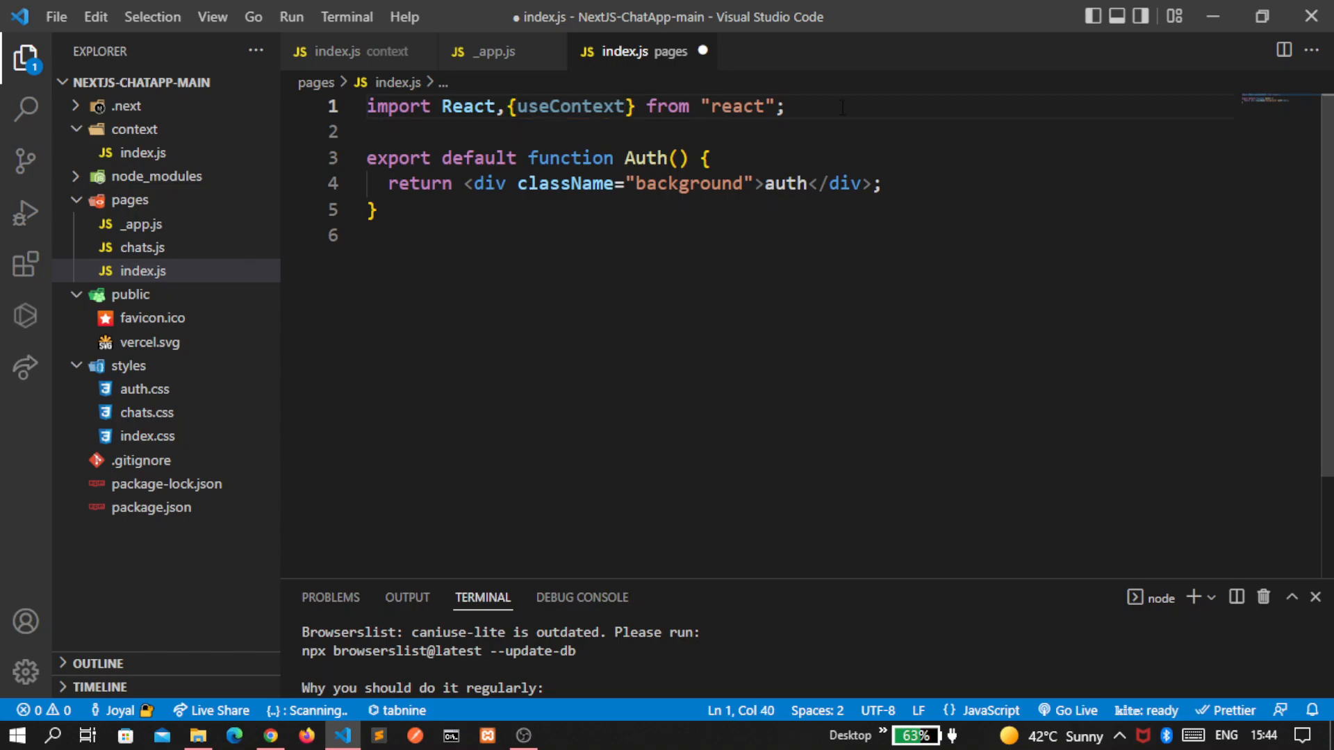
text(import)
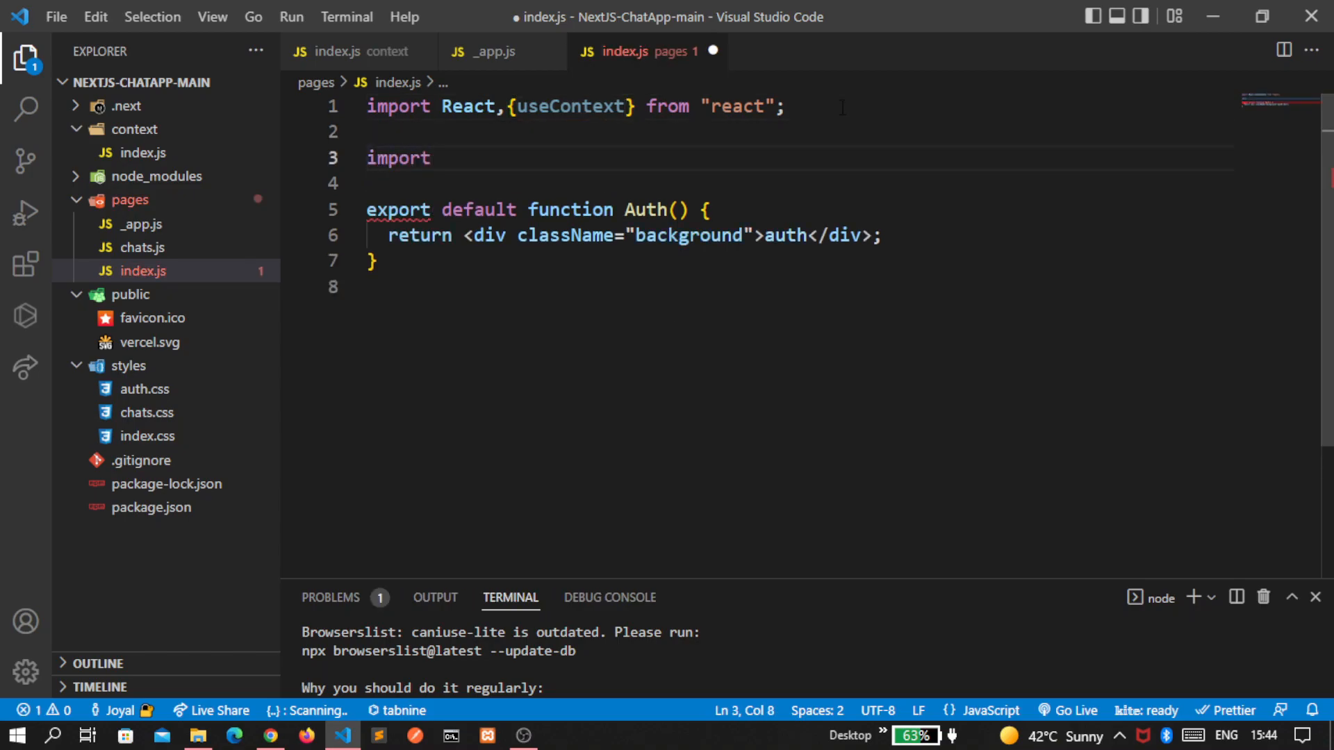
text({Con})
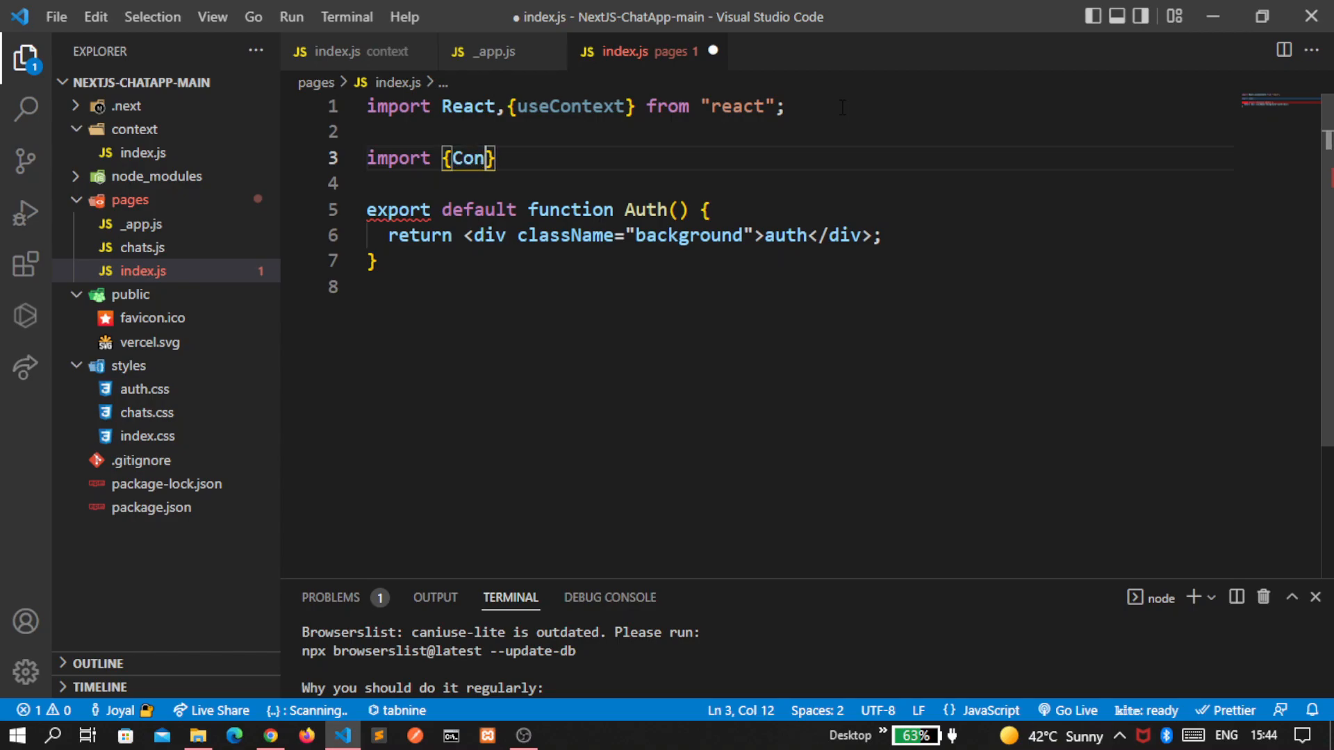
text(te)
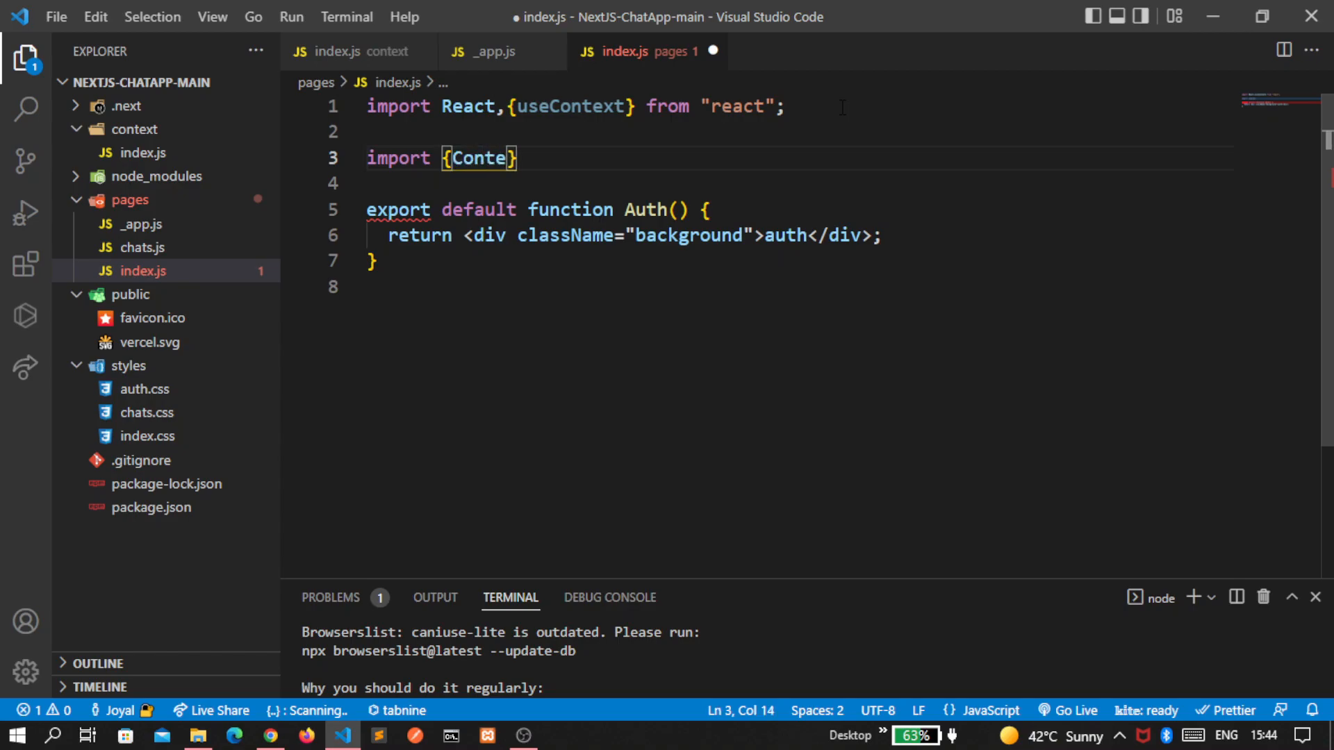
text(xt } fr)
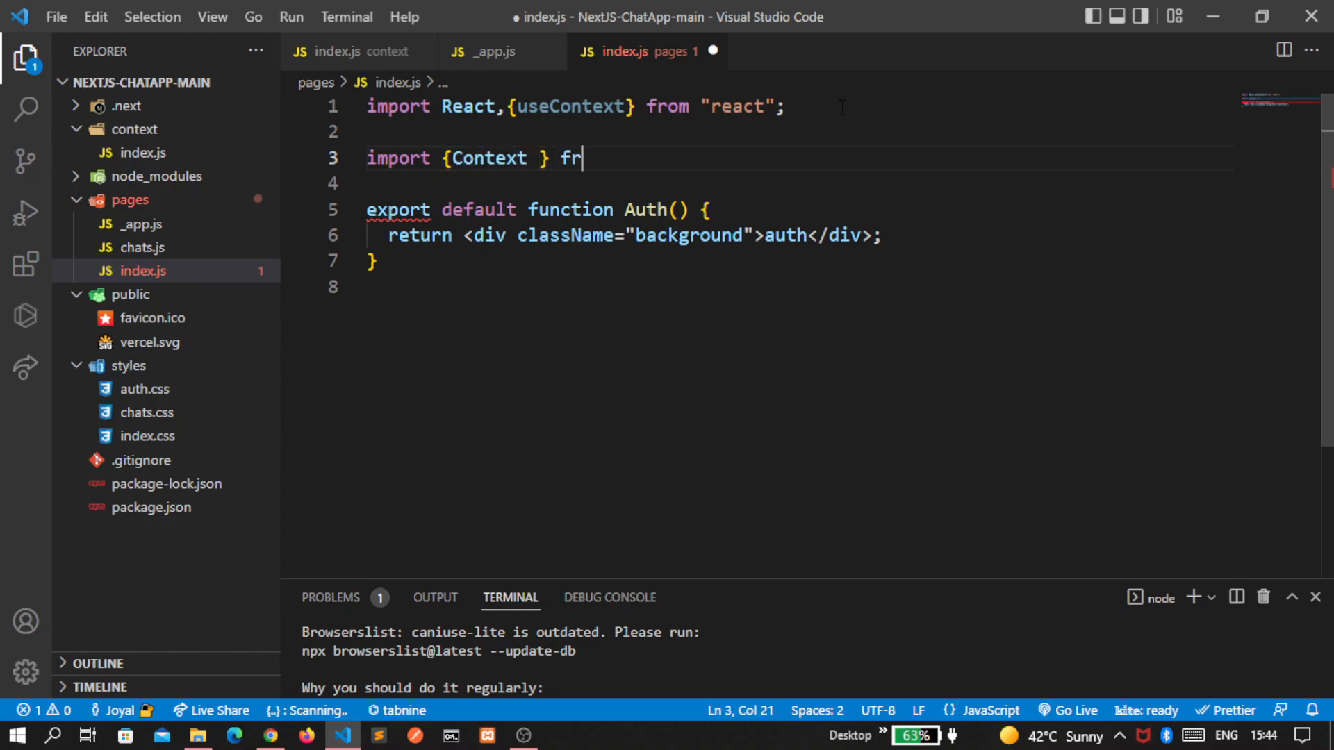
text(om "")
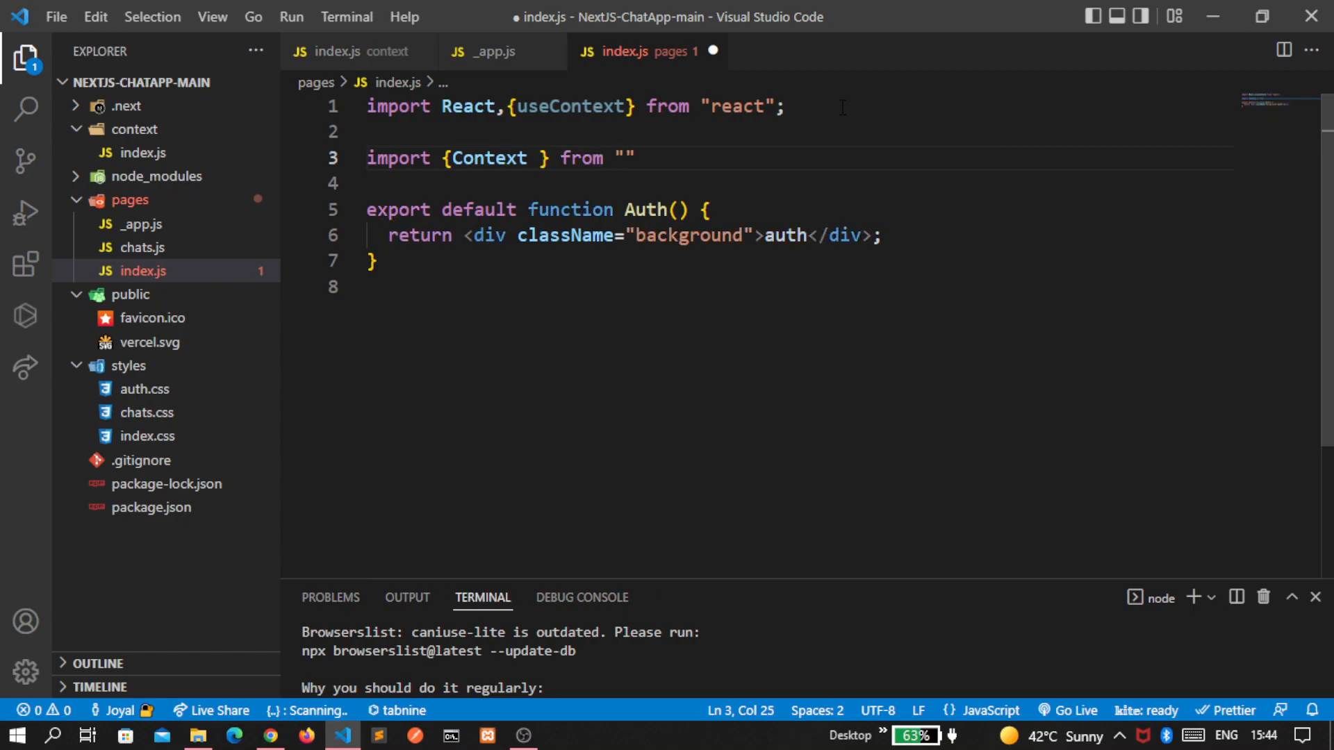
text(../)
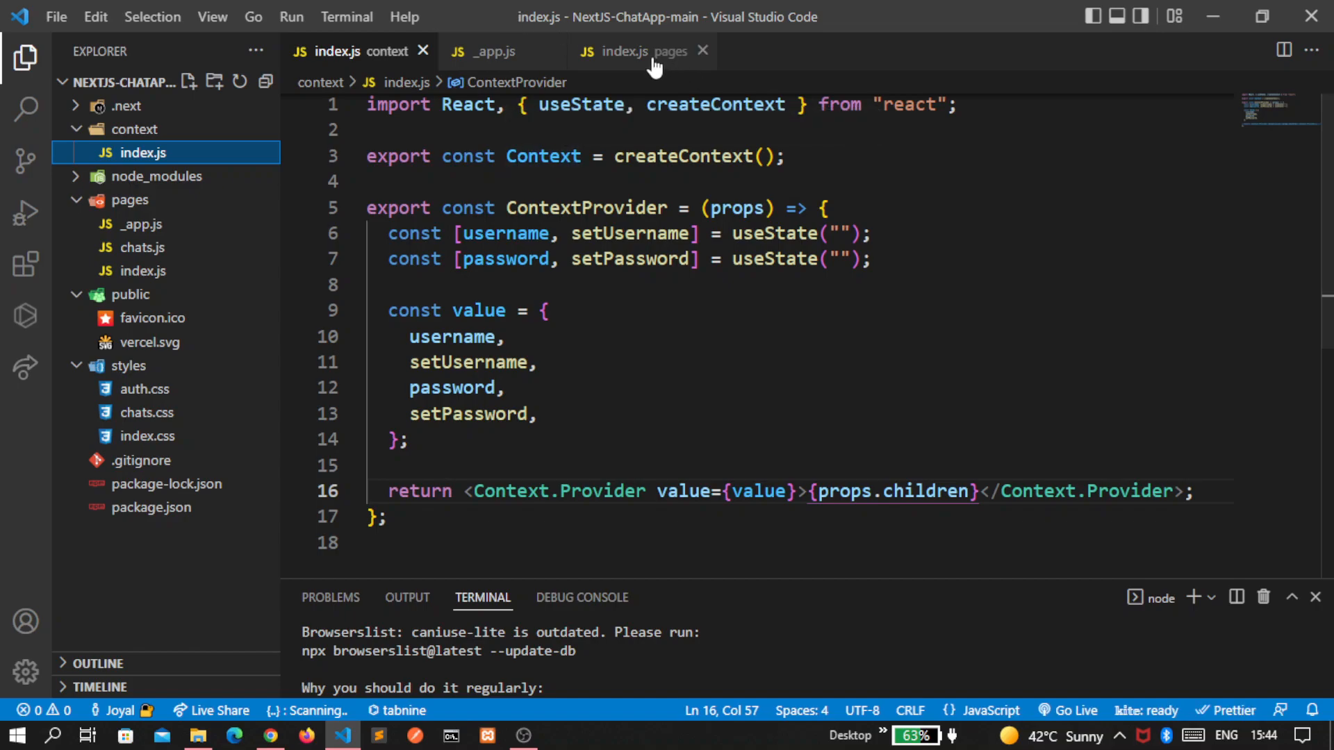
- Import { useRouter } from "next/router" in the login page
click(633, 52)
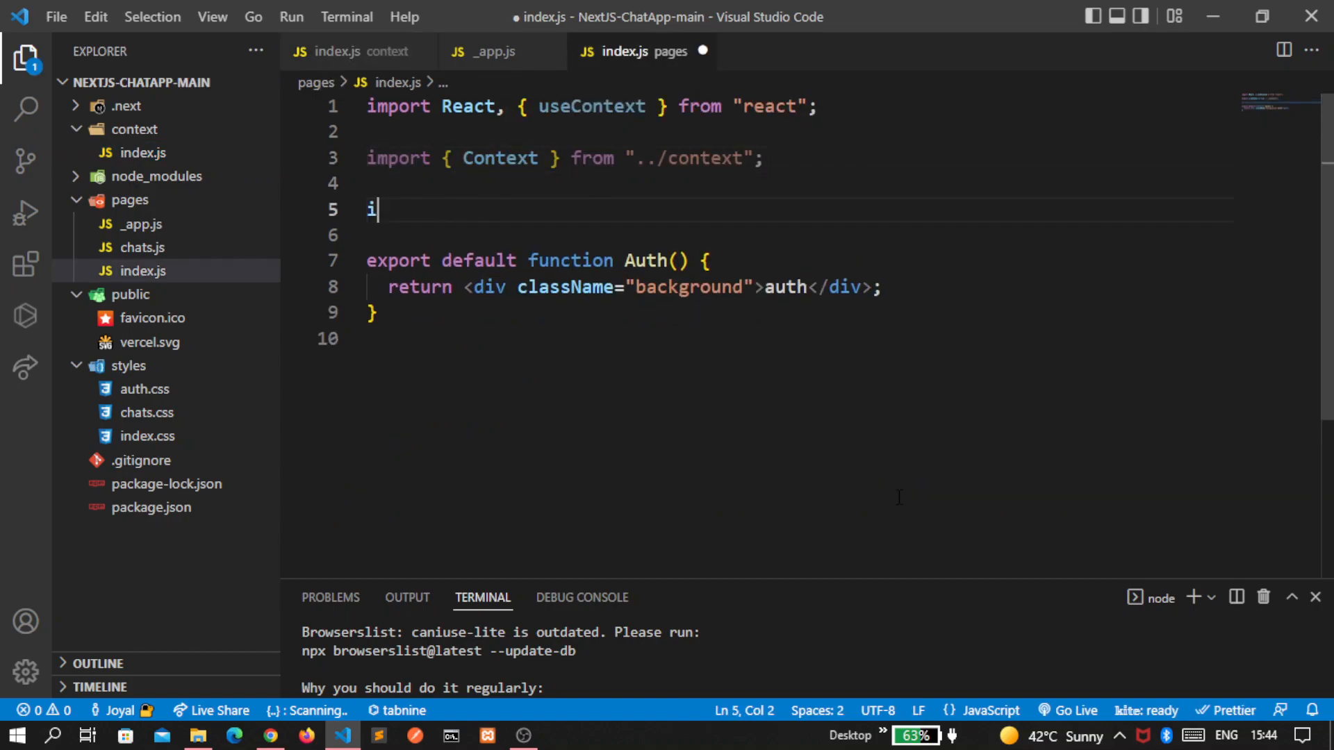
text(mport)
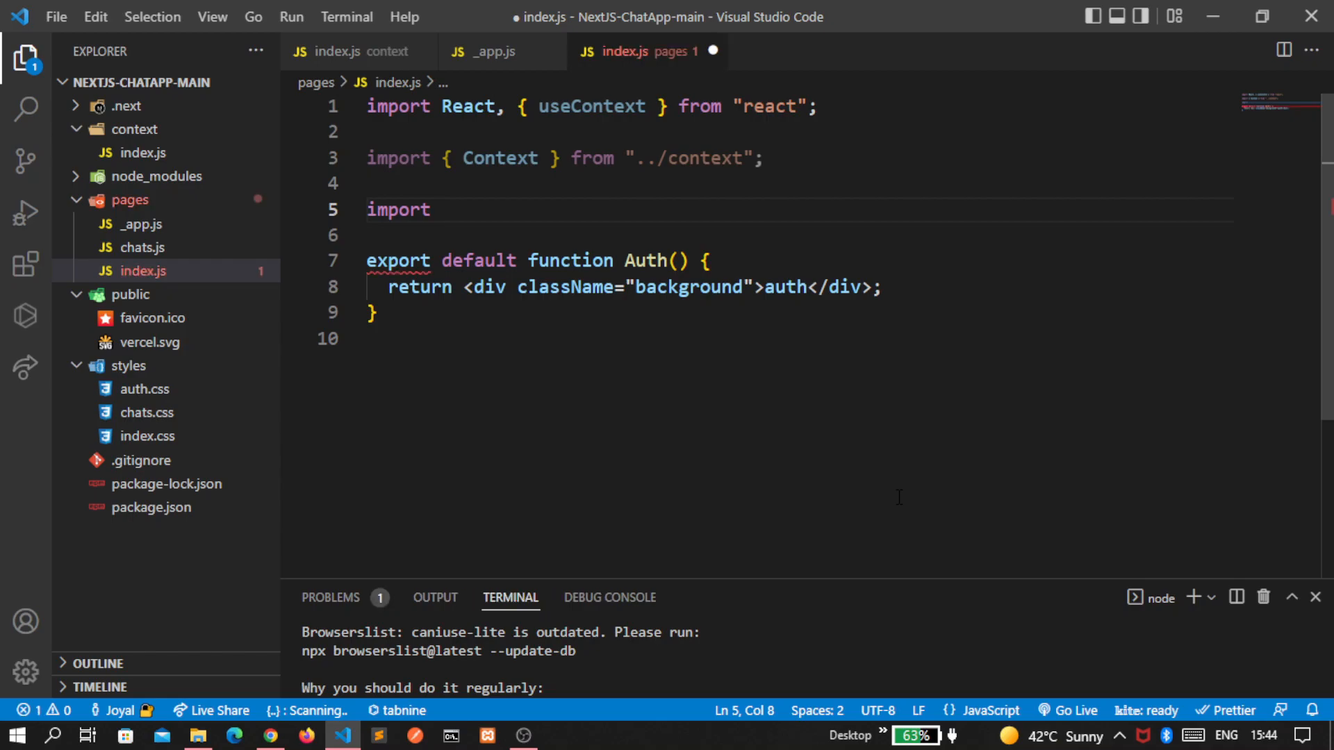
text({useRouter)
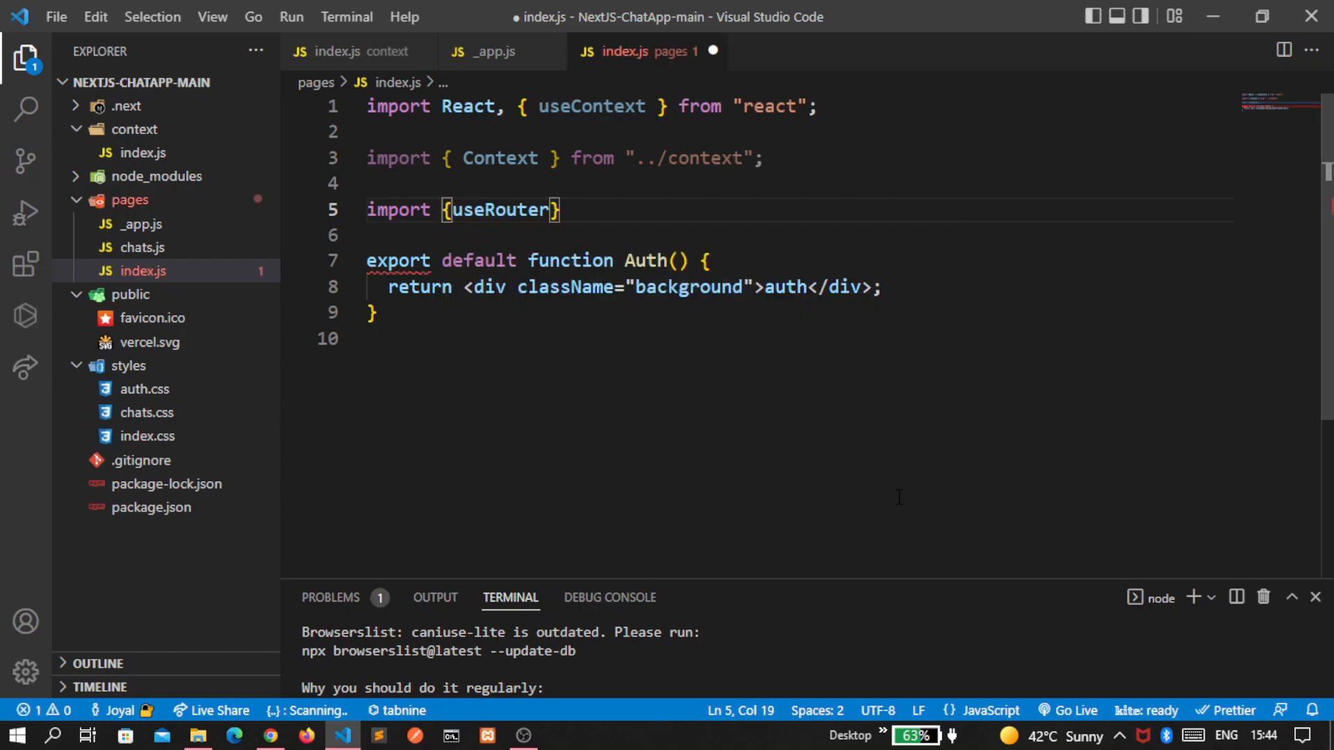
text(from)
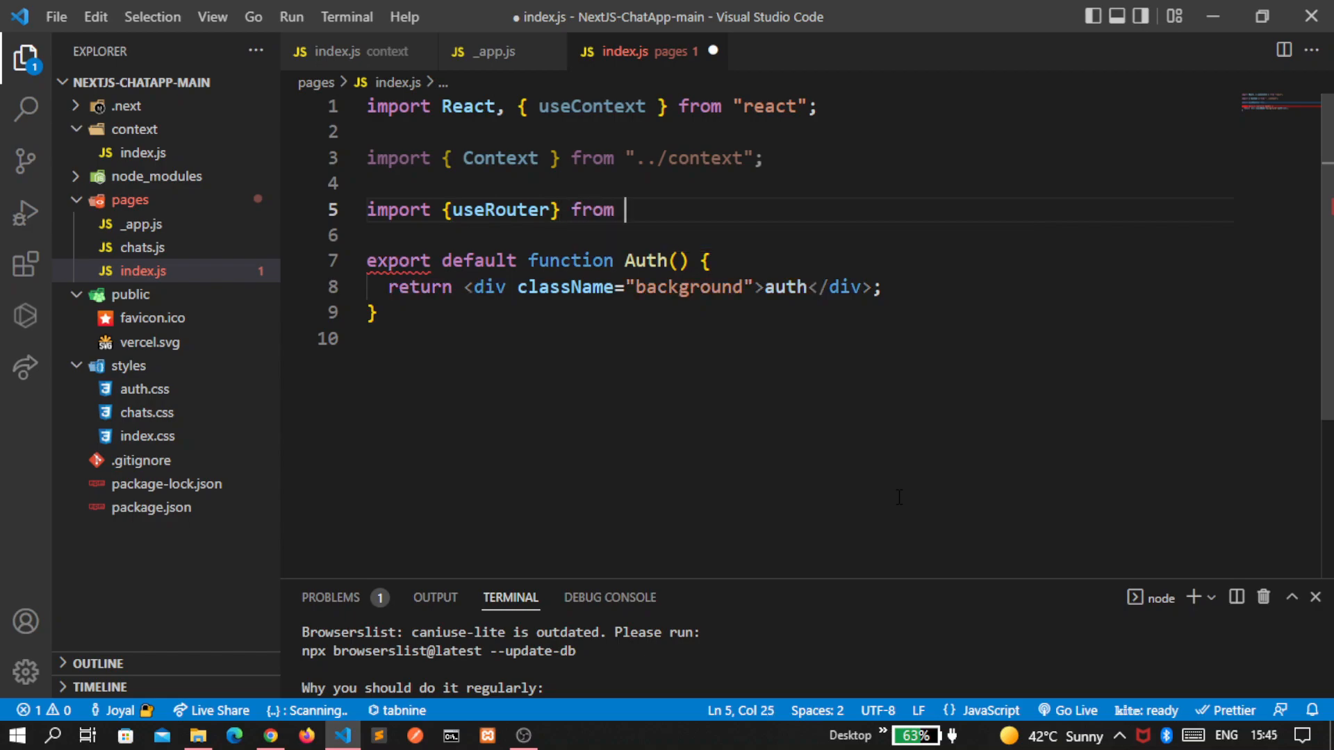
text("")
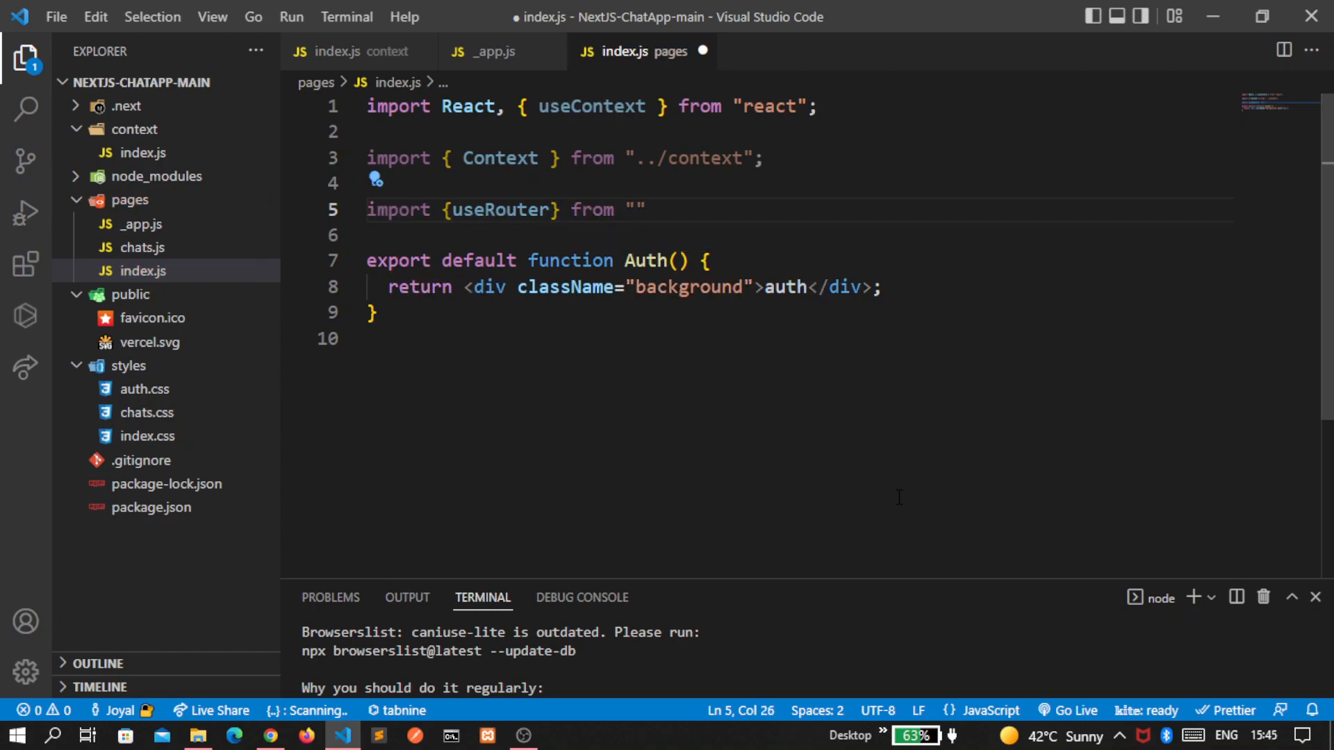
text(next)
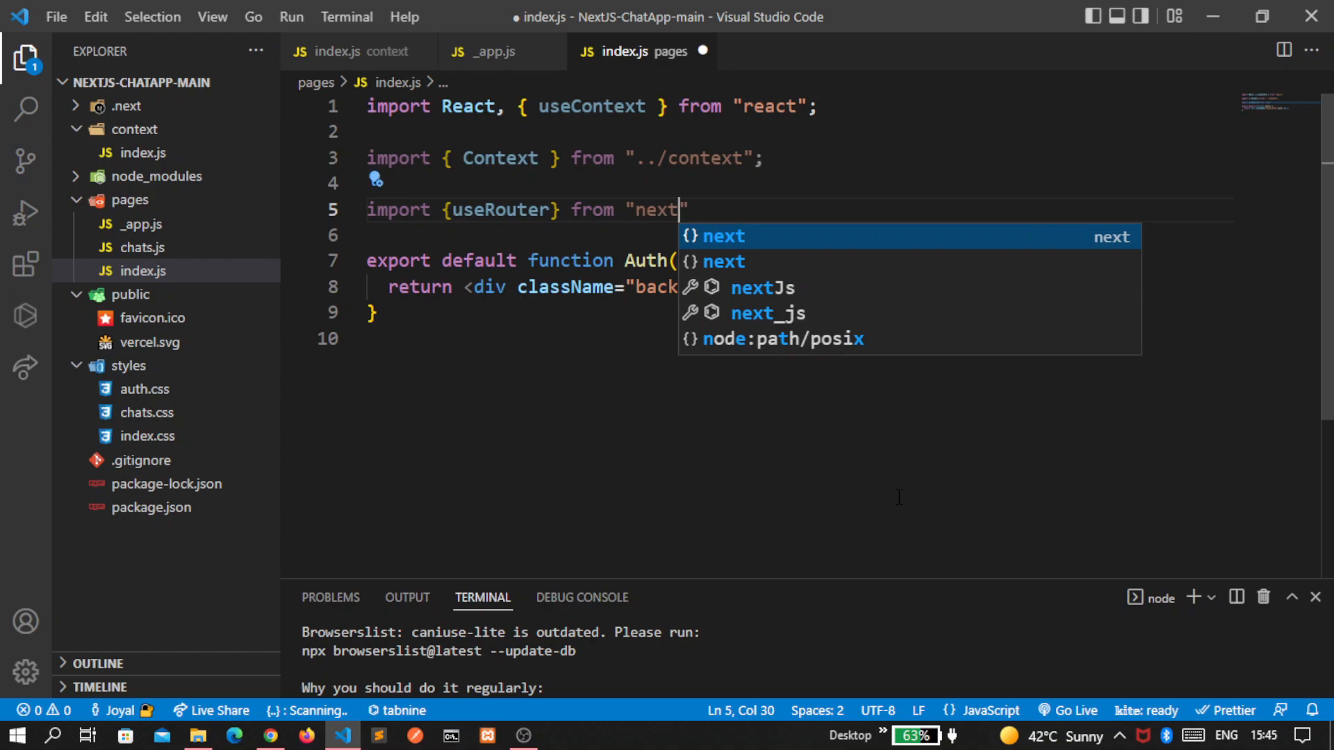
text(/router)
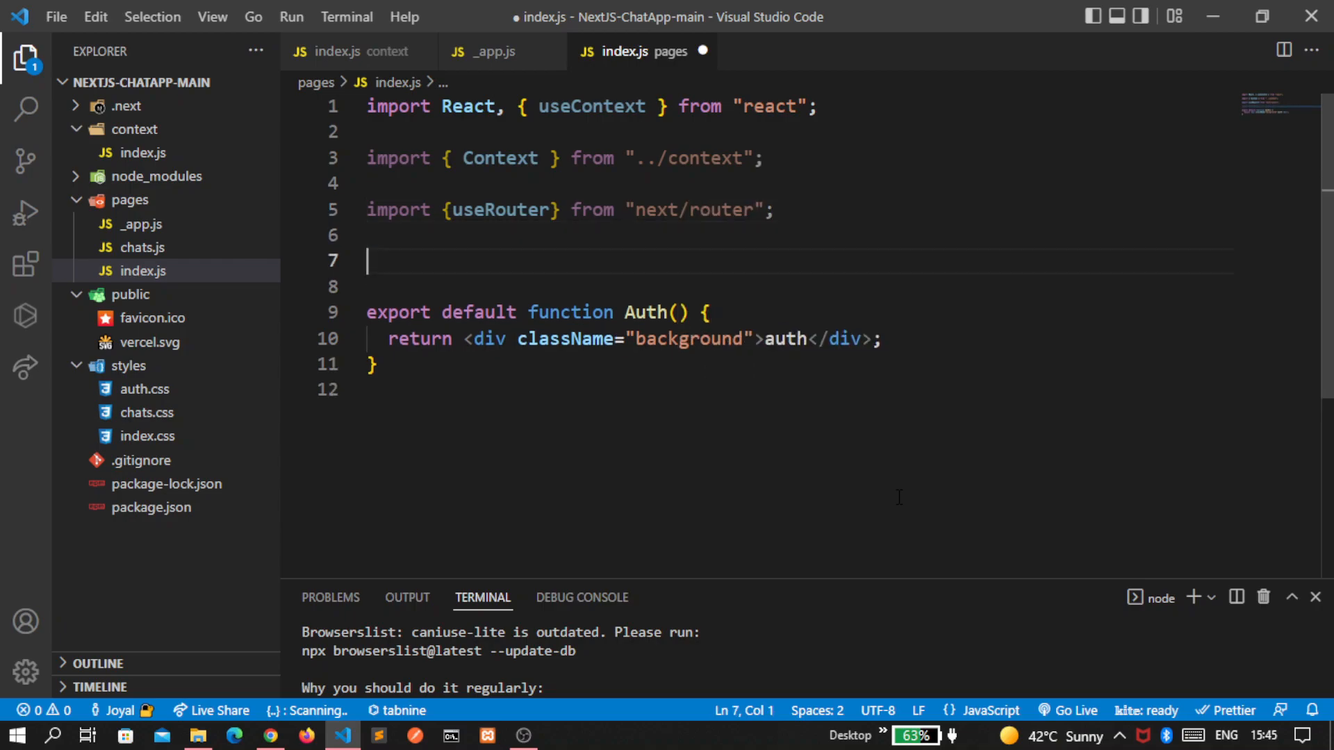
- Import axios from "axios"
text(import axio)
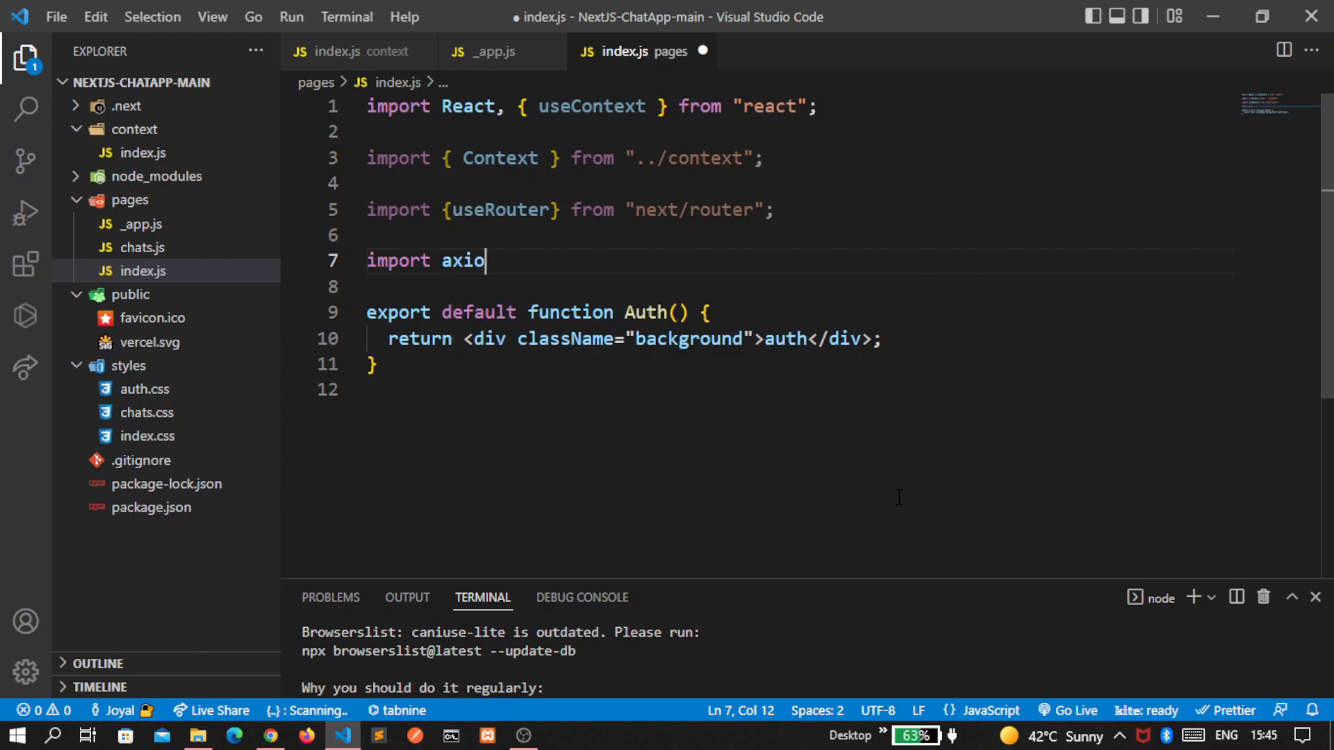
text(s)
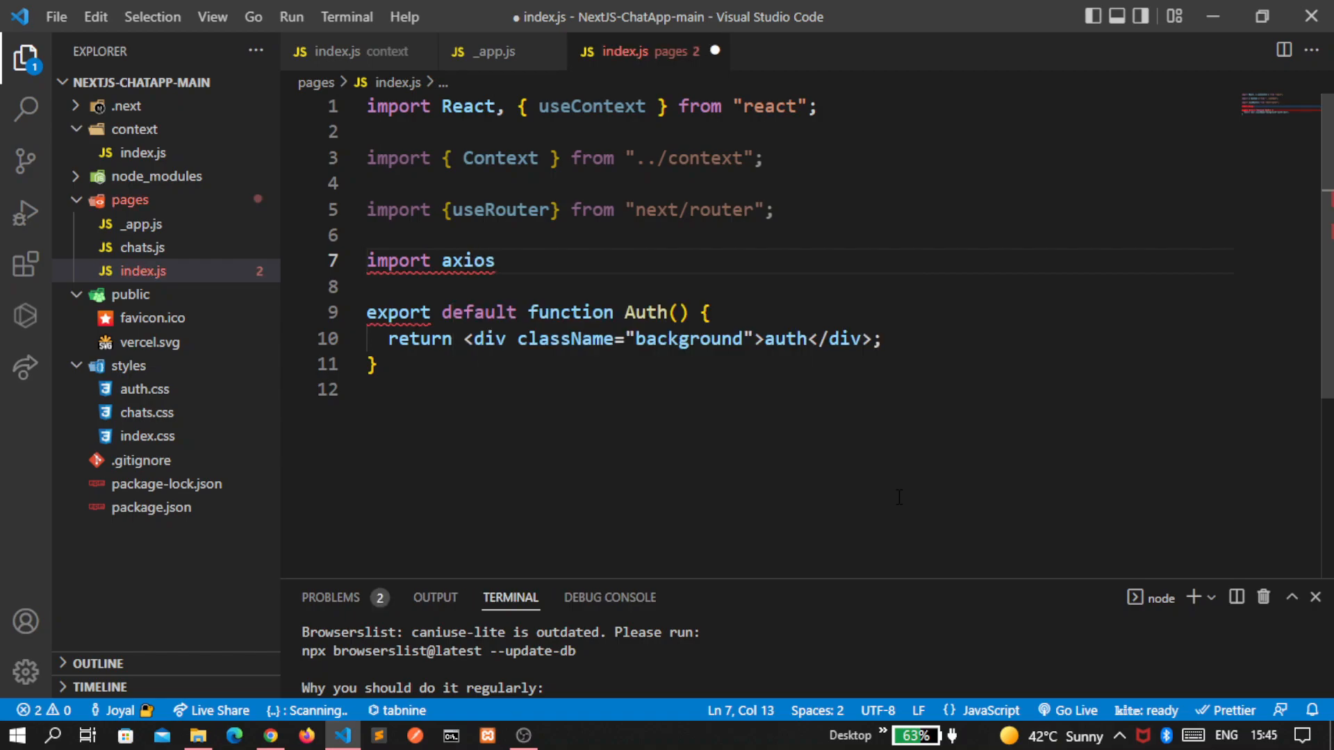
text(from "a")
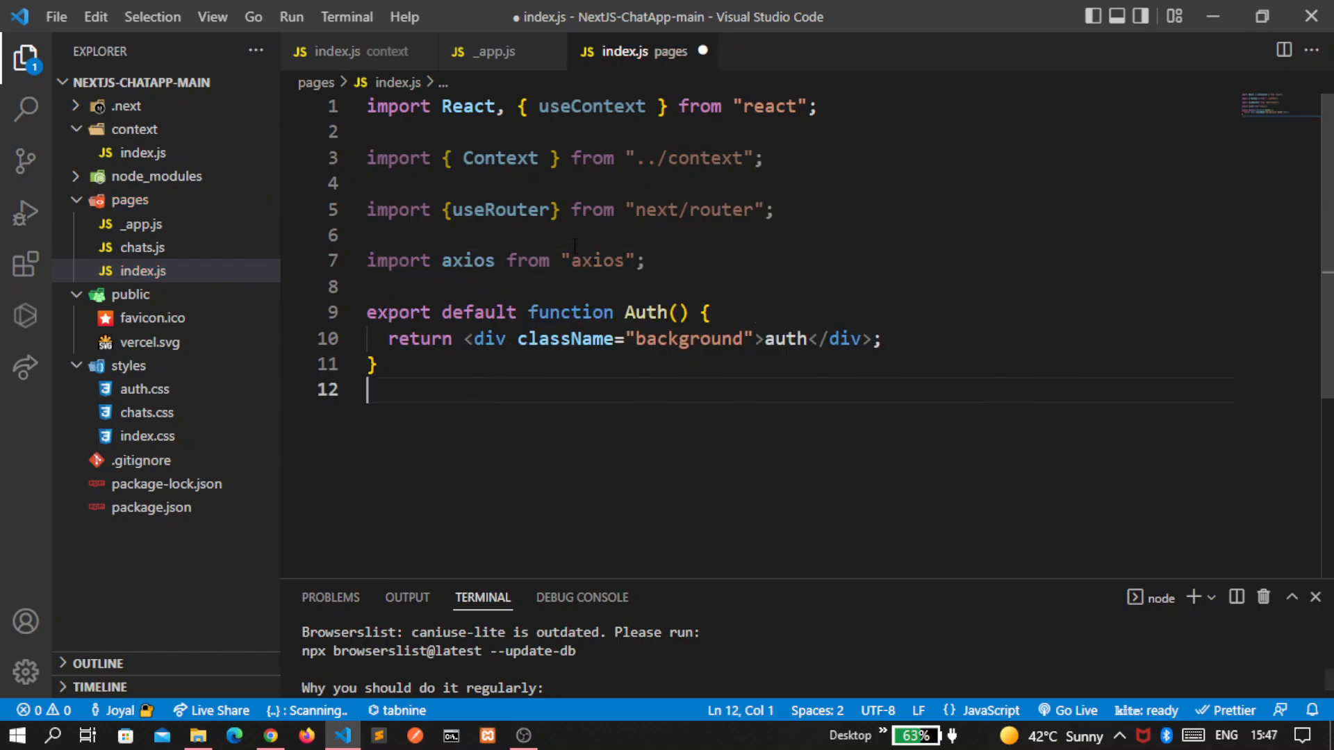
mouse_move(1017, 653)
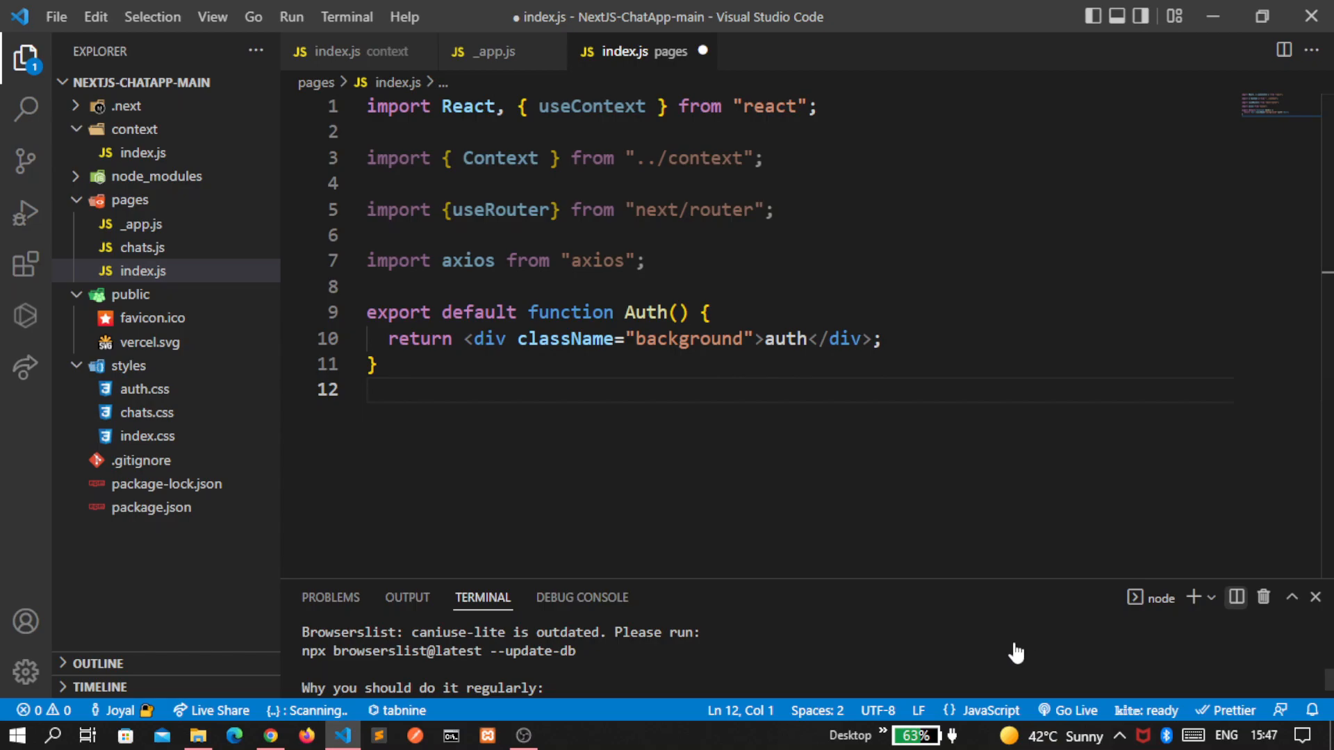
- Run npm install axios in a new terminal
click(1234, 597)
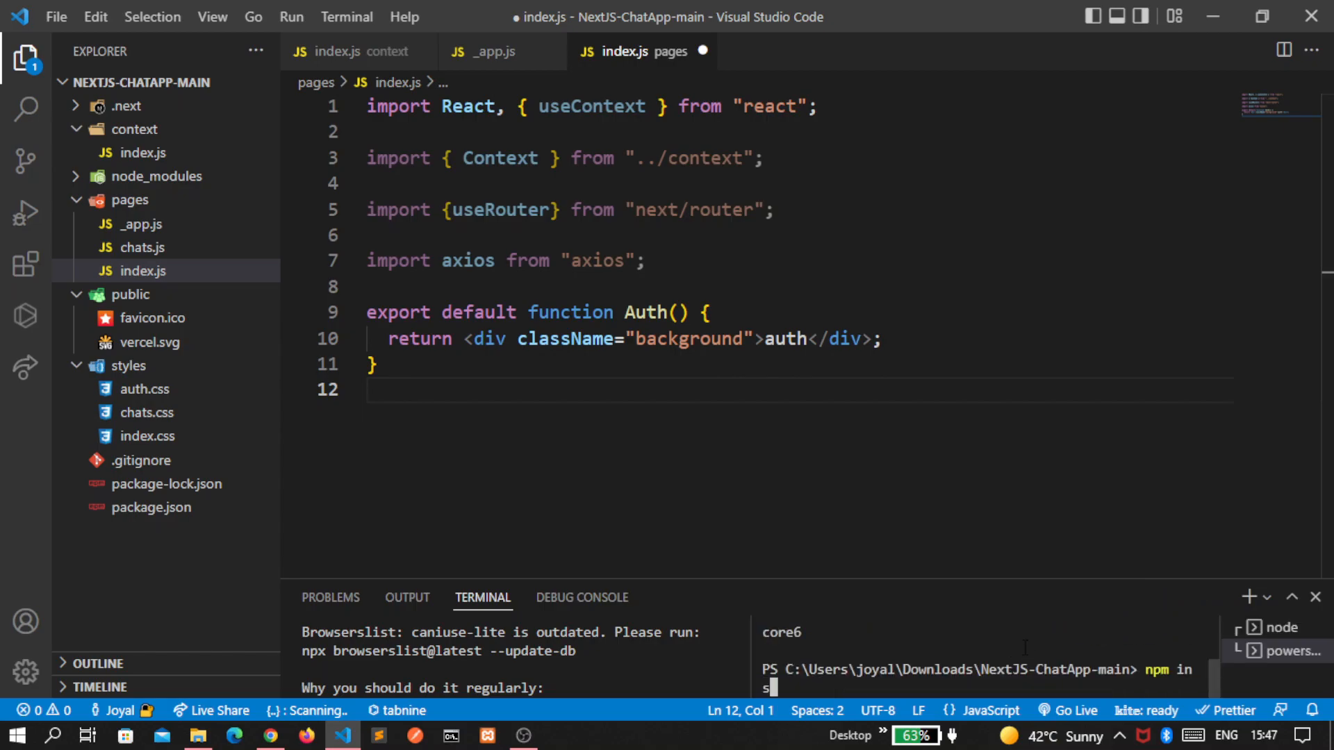
text(tall axios)
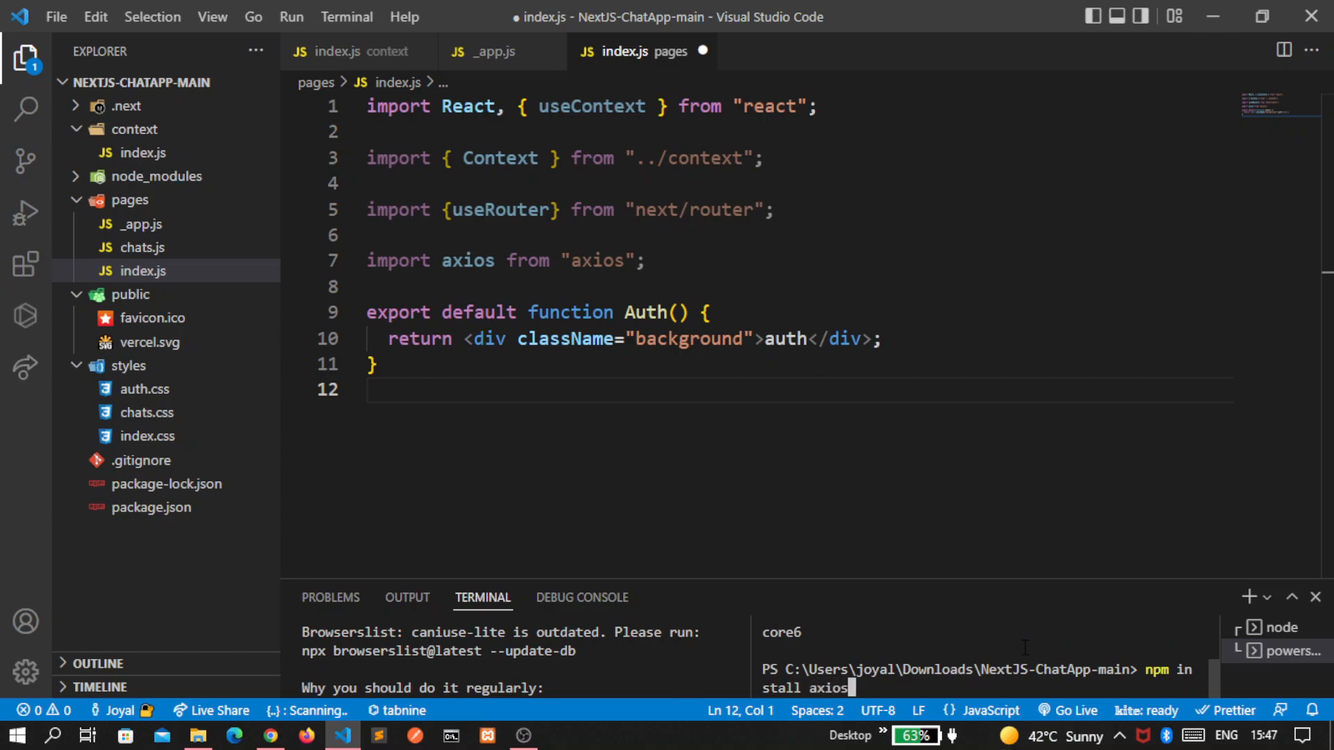
key(Enter)
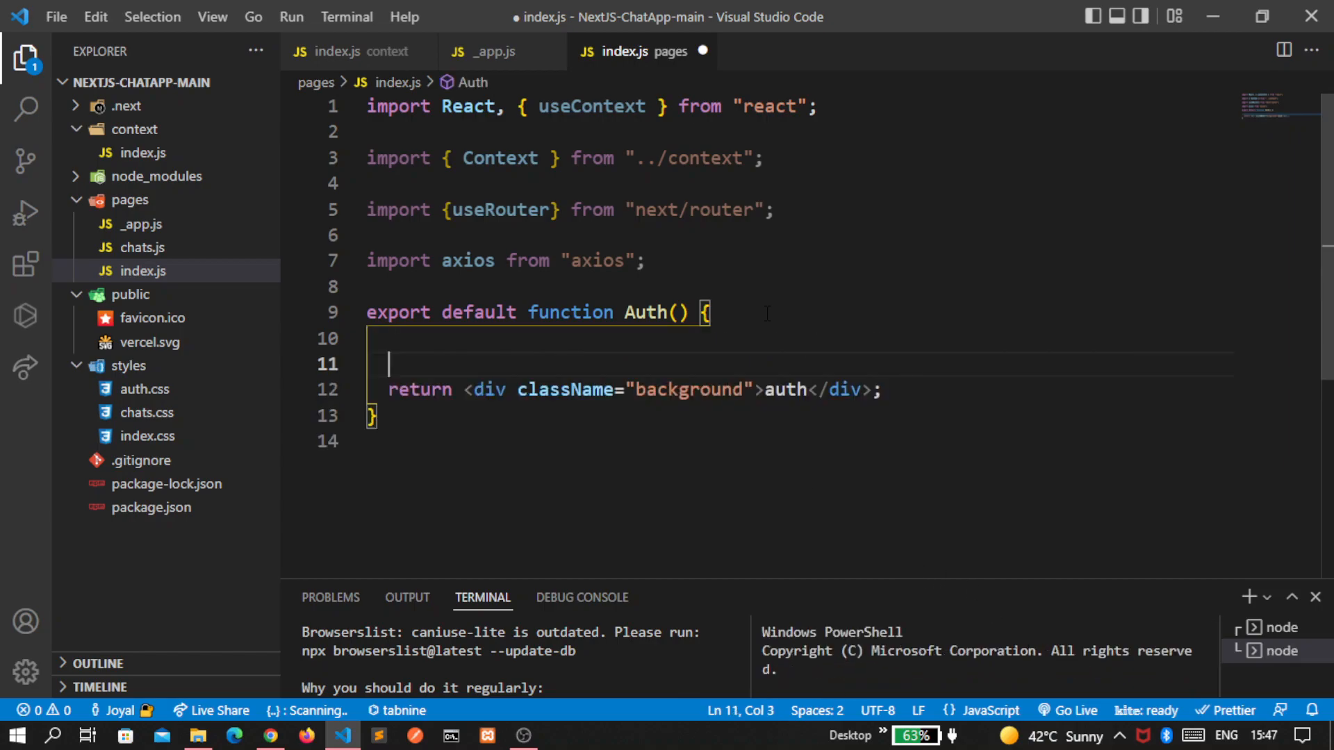
- Destructure username, setUsername, password, setPassword from useContext(Context) inside Auth
text(c)
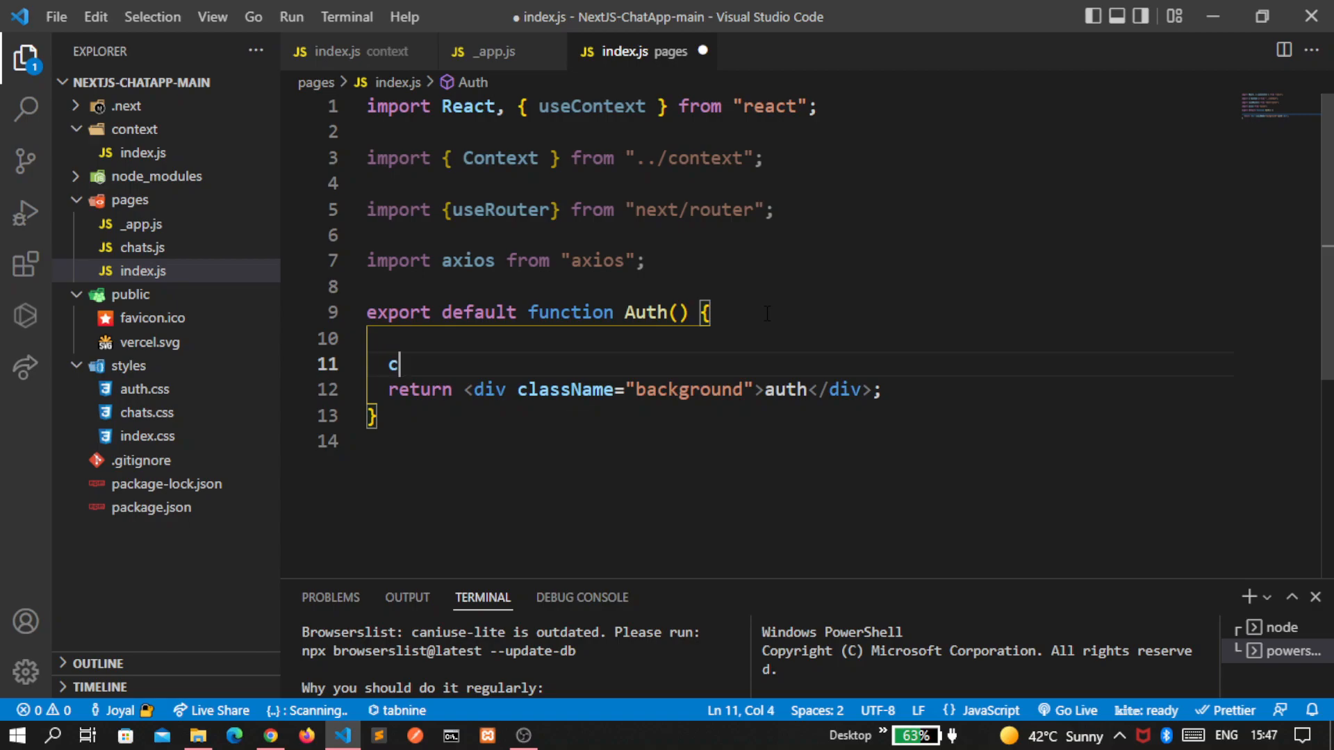
text(onst {user})
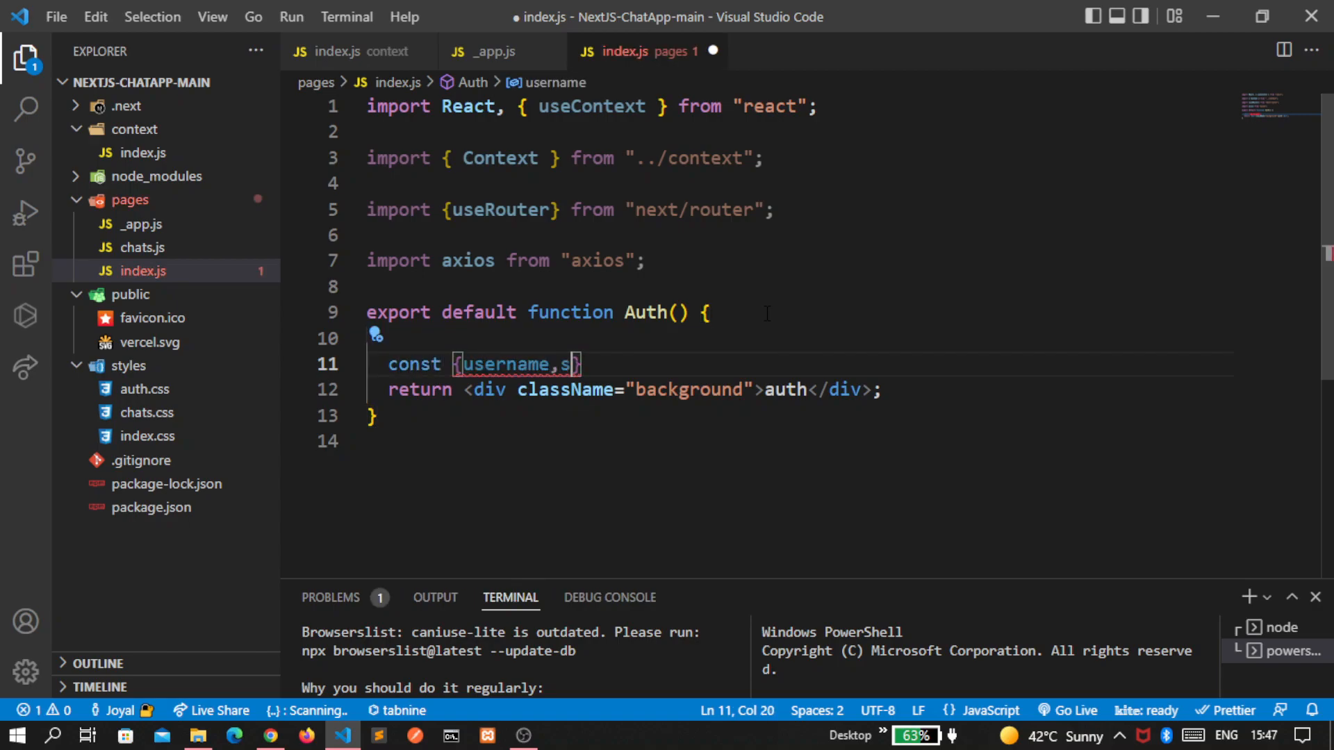
text(etUsername,password,setPassword)
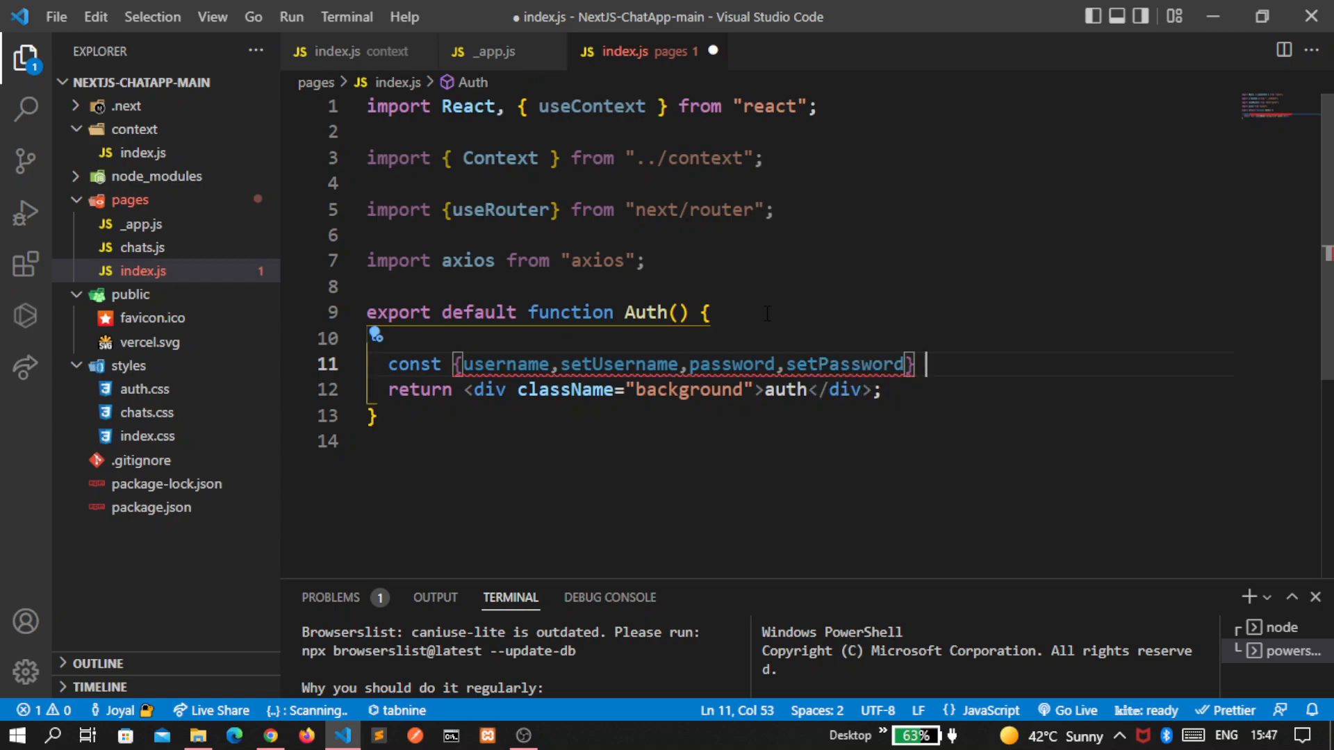
text(=useContext)
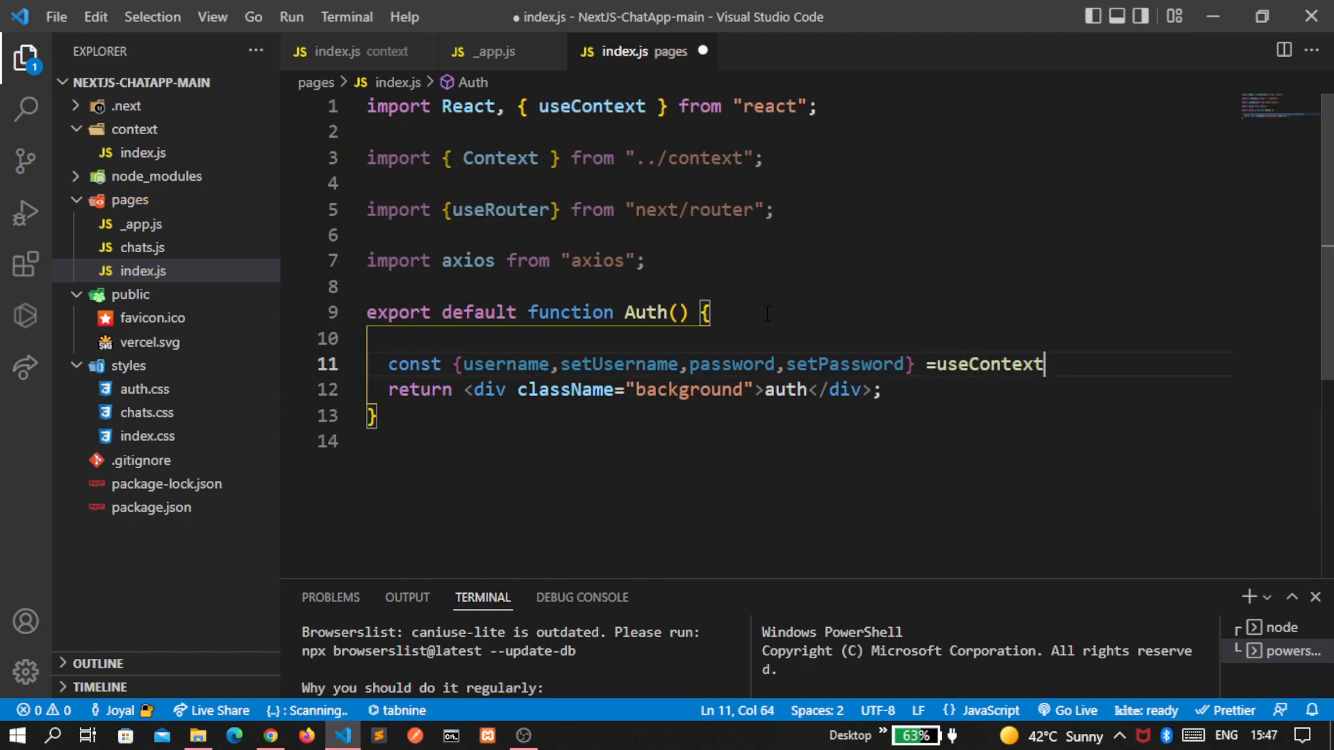
text((C)
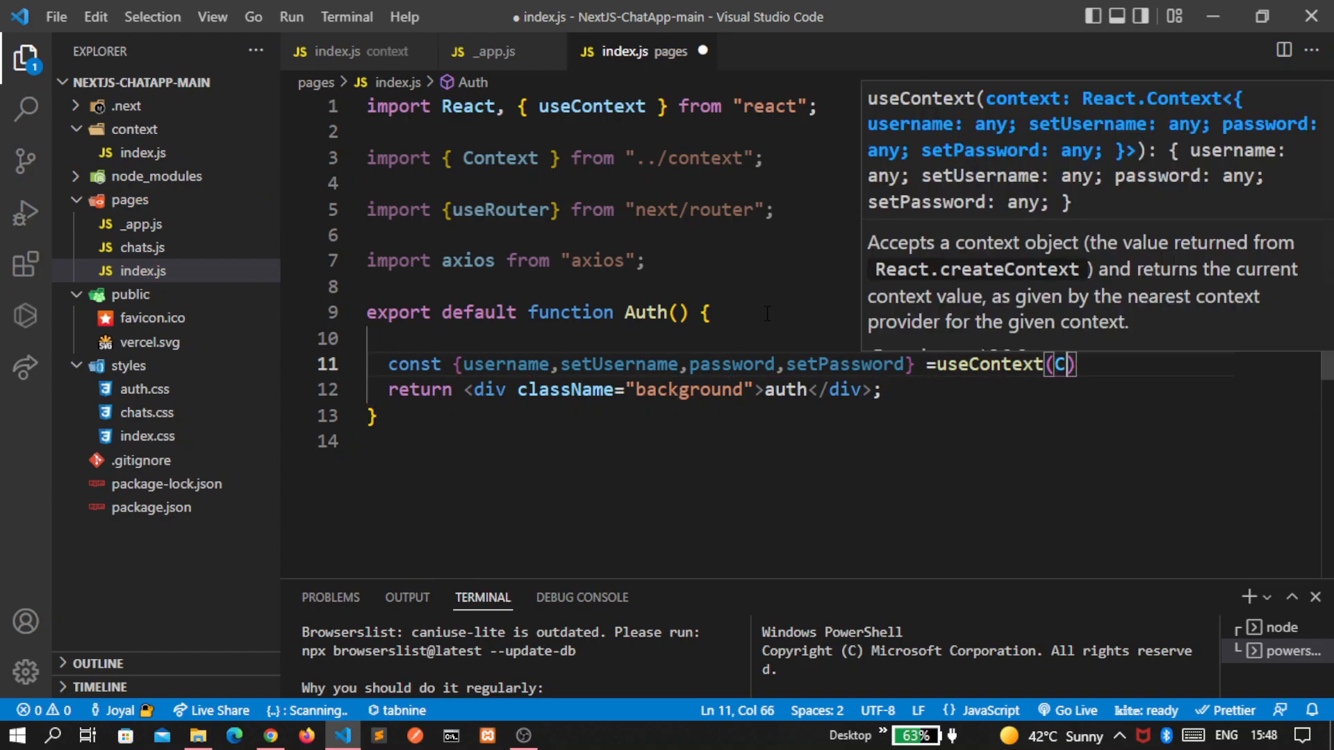
text(ontext)
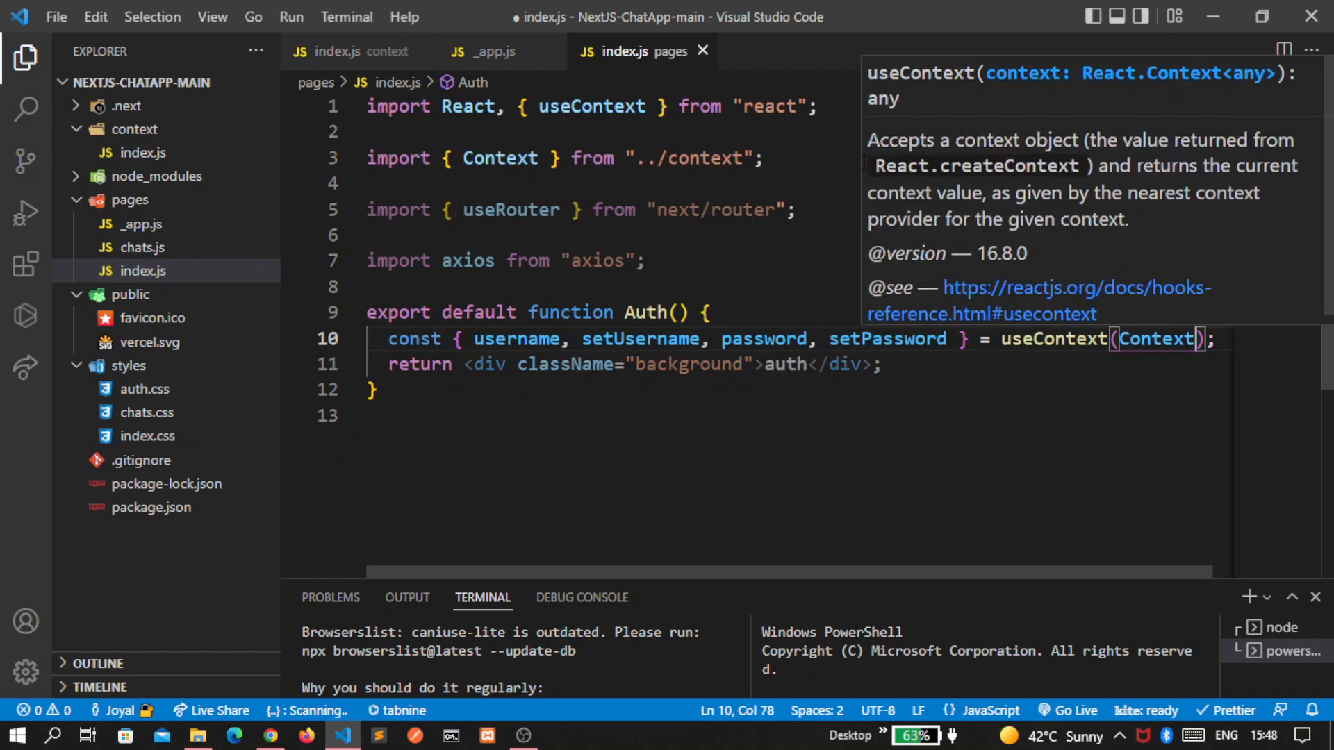
key(Enter)
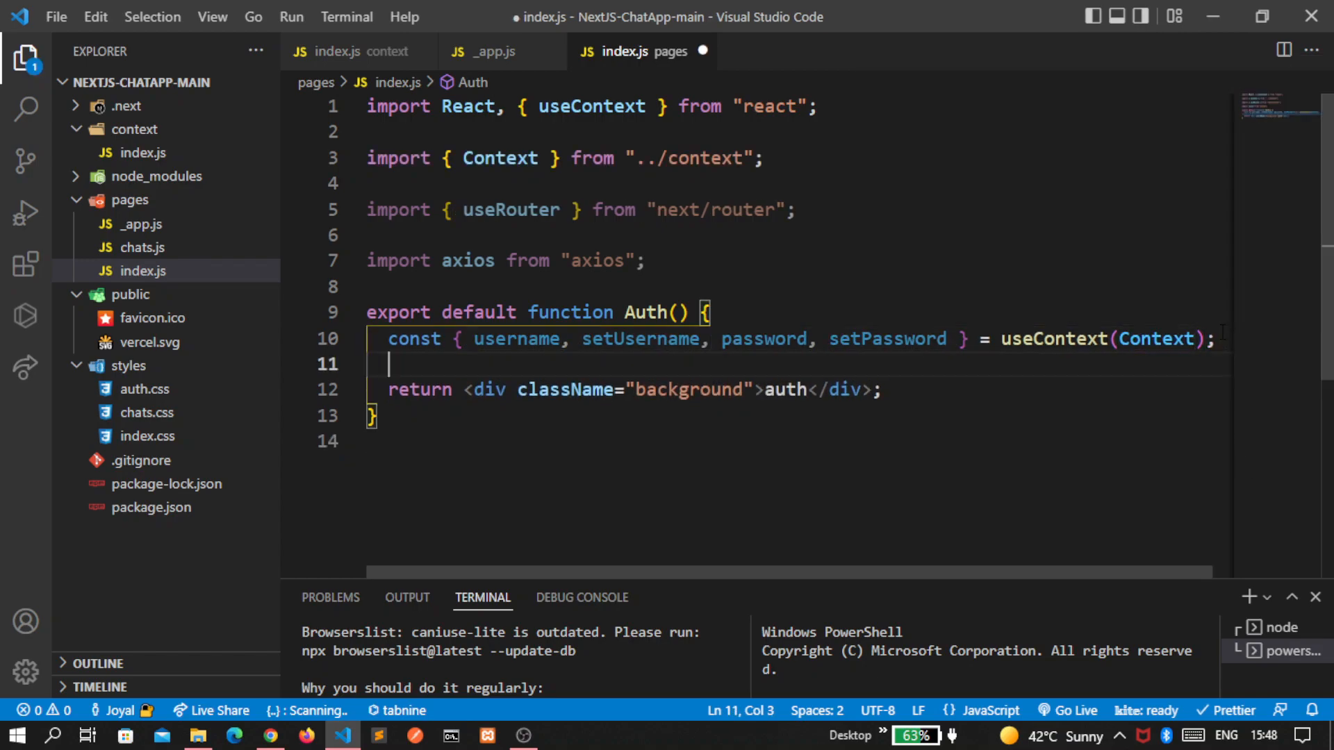
double_click(783, 389)
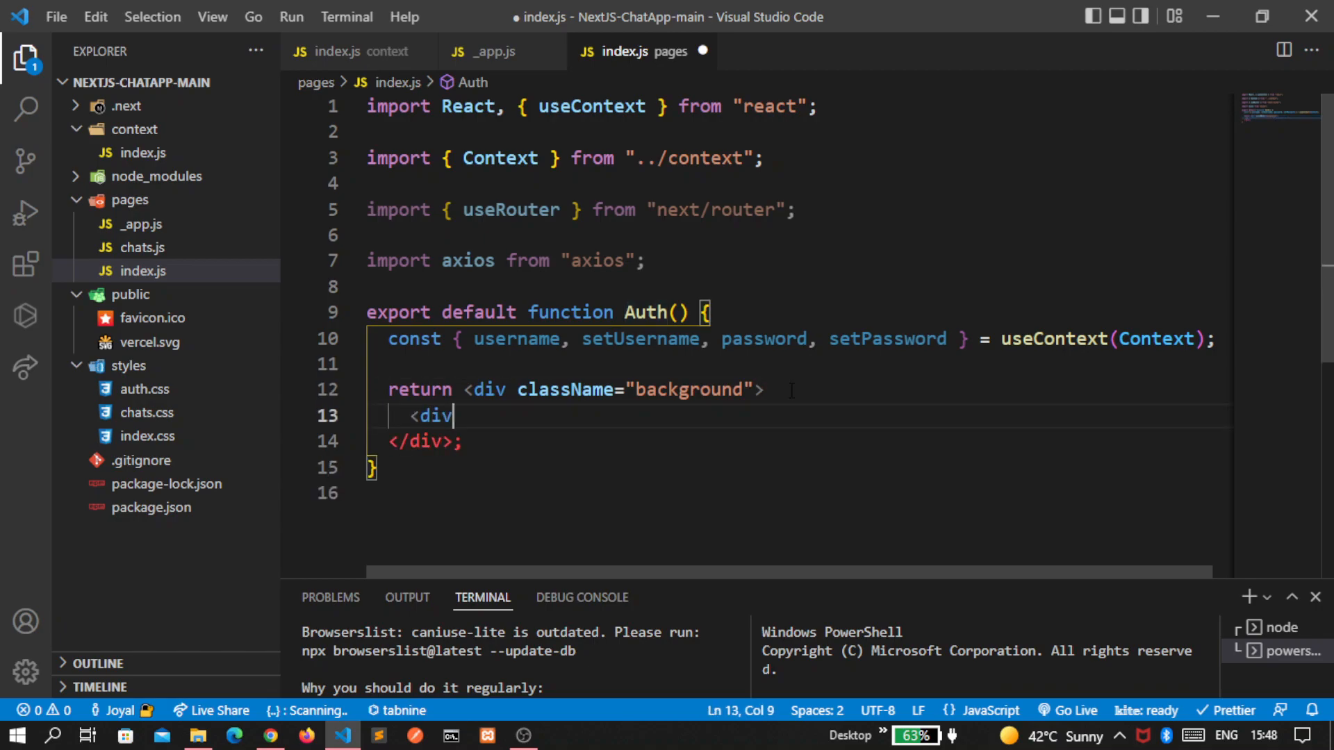
- Add <div className="auth-container"></div> inside the background div, then bring up styles/auth.css
text(></div>)
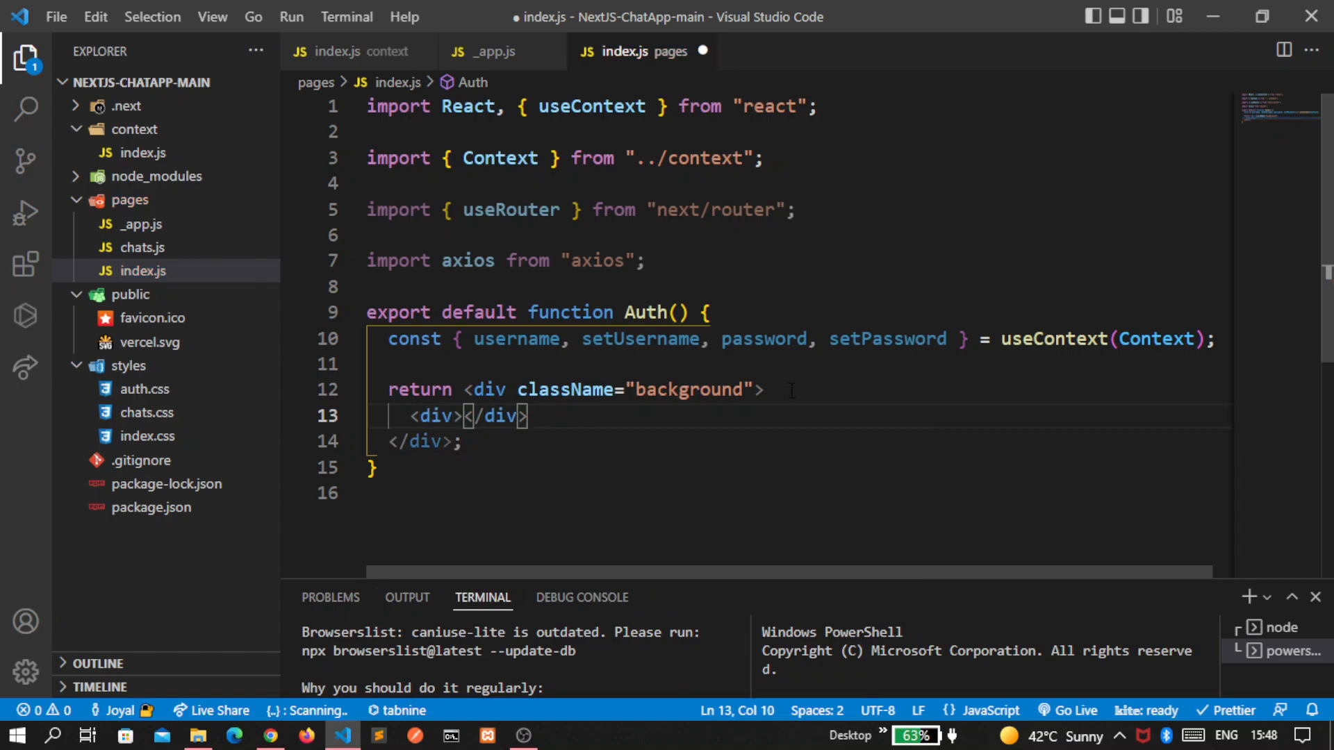
text(clas)
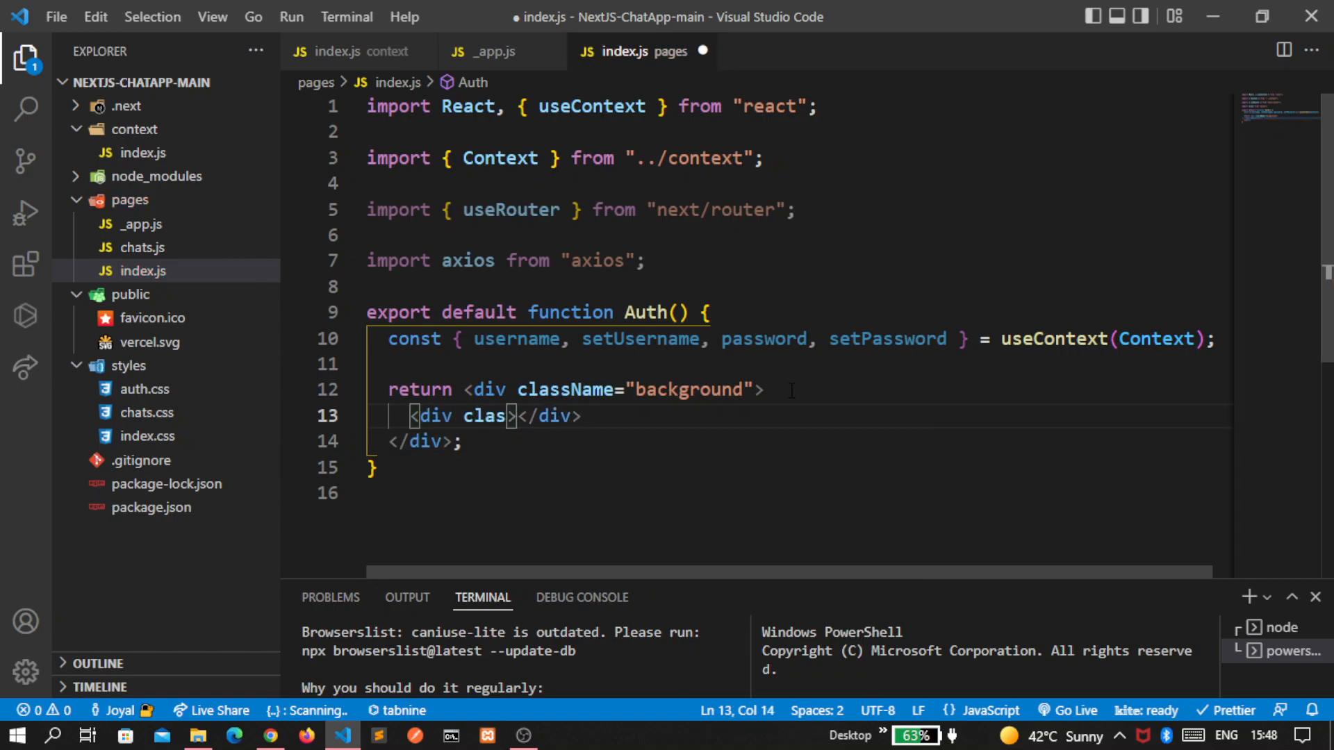
text(sName)
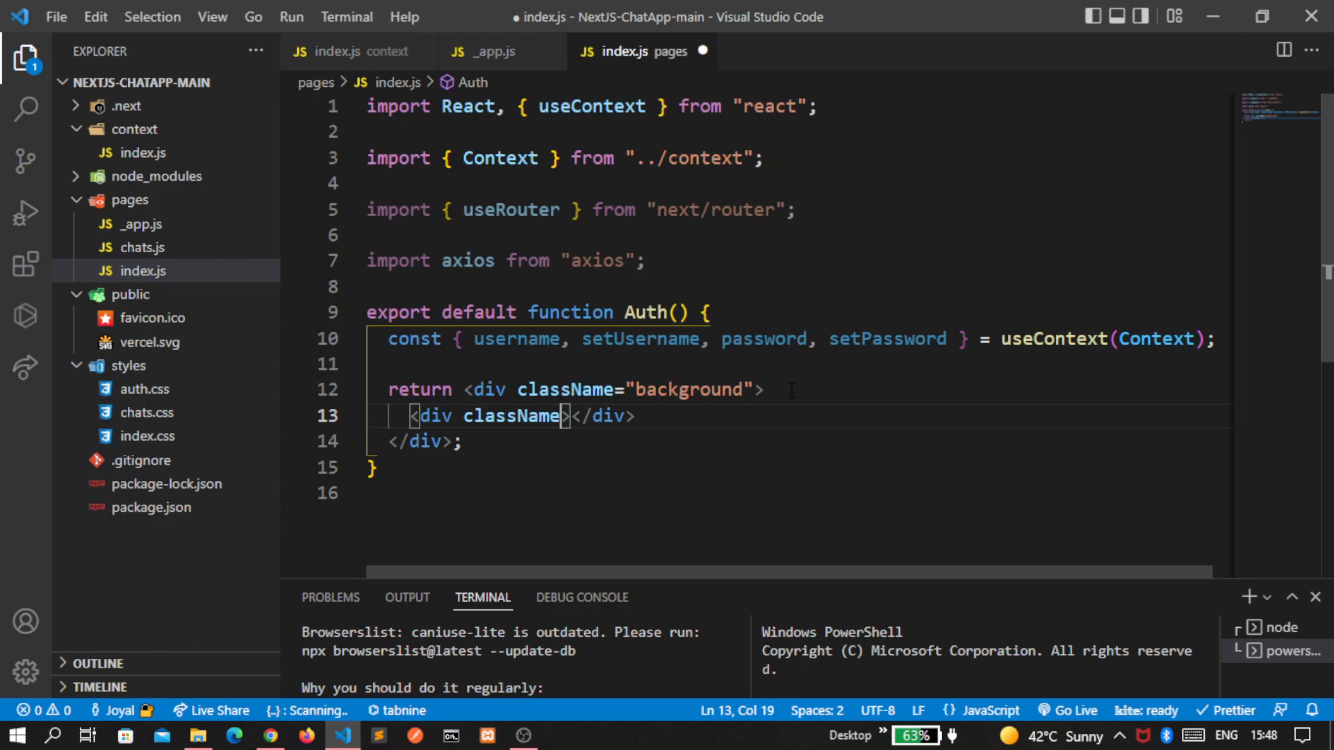
text(="")
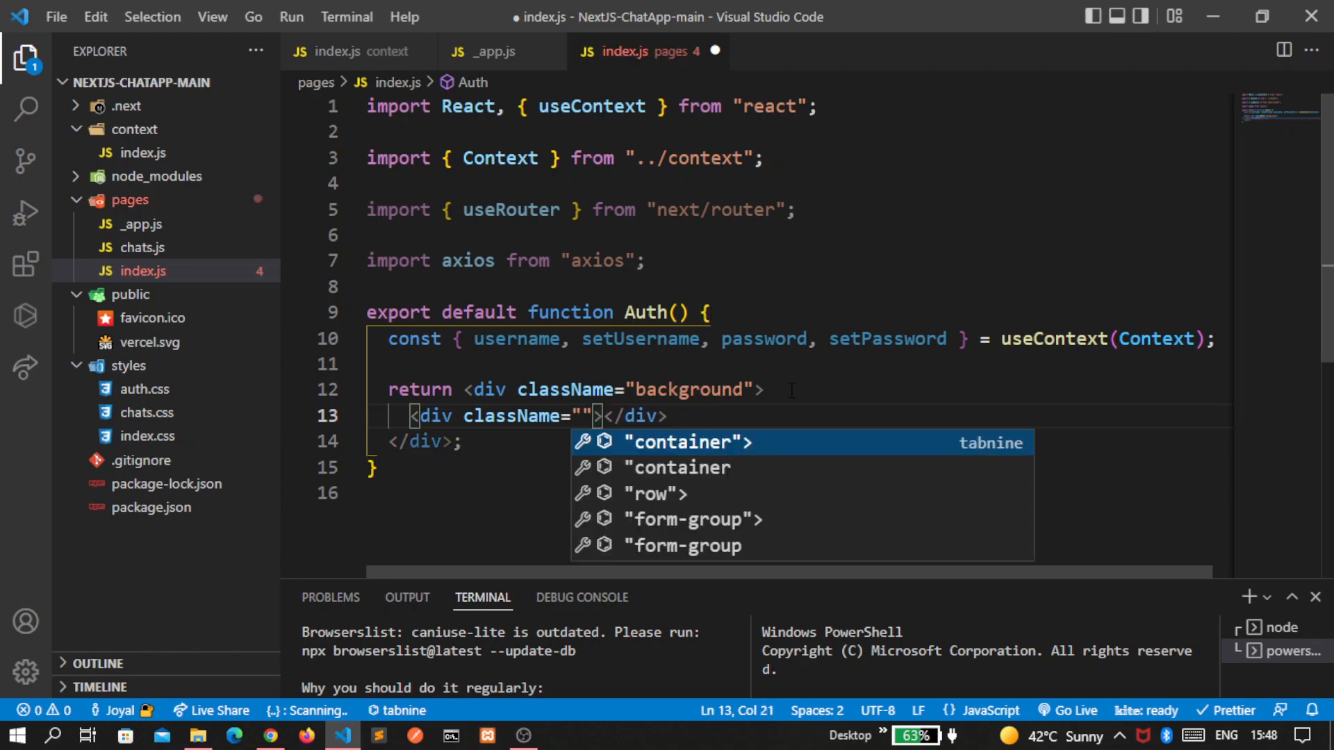
text(auth-con)
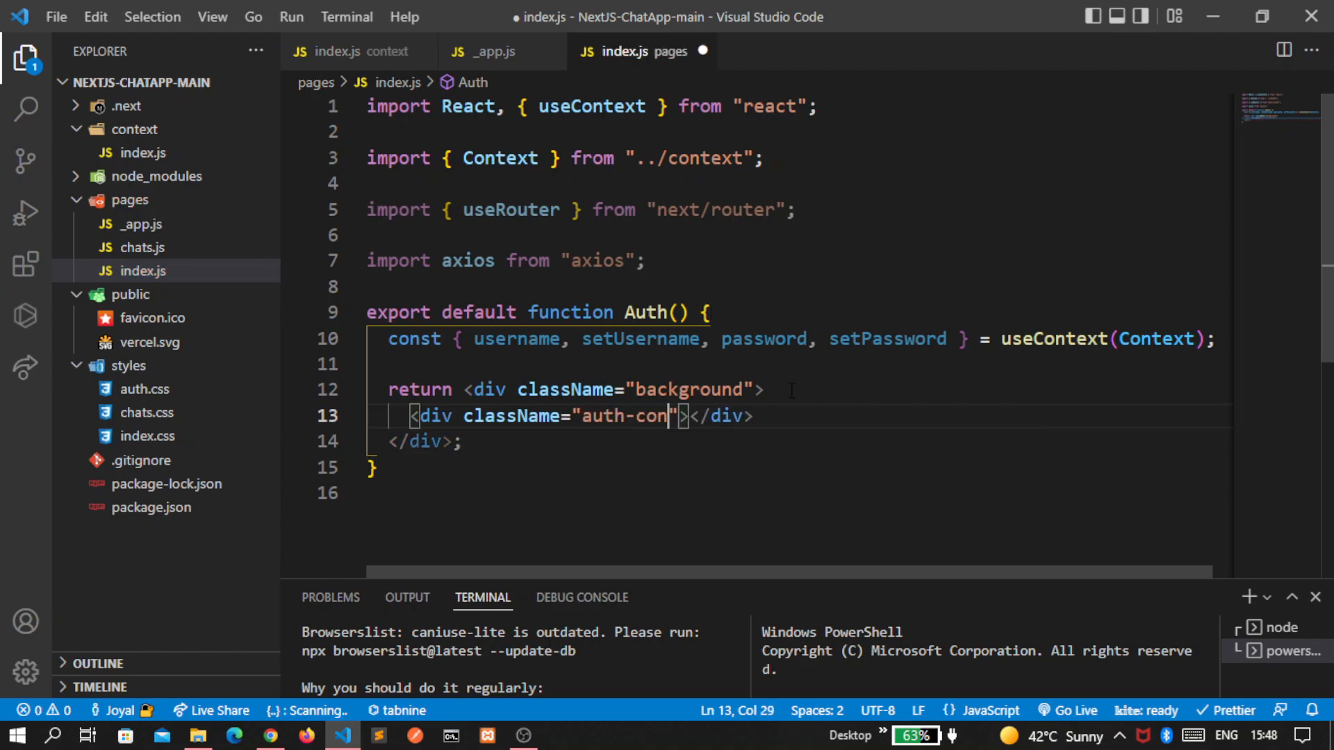
text(tainer)
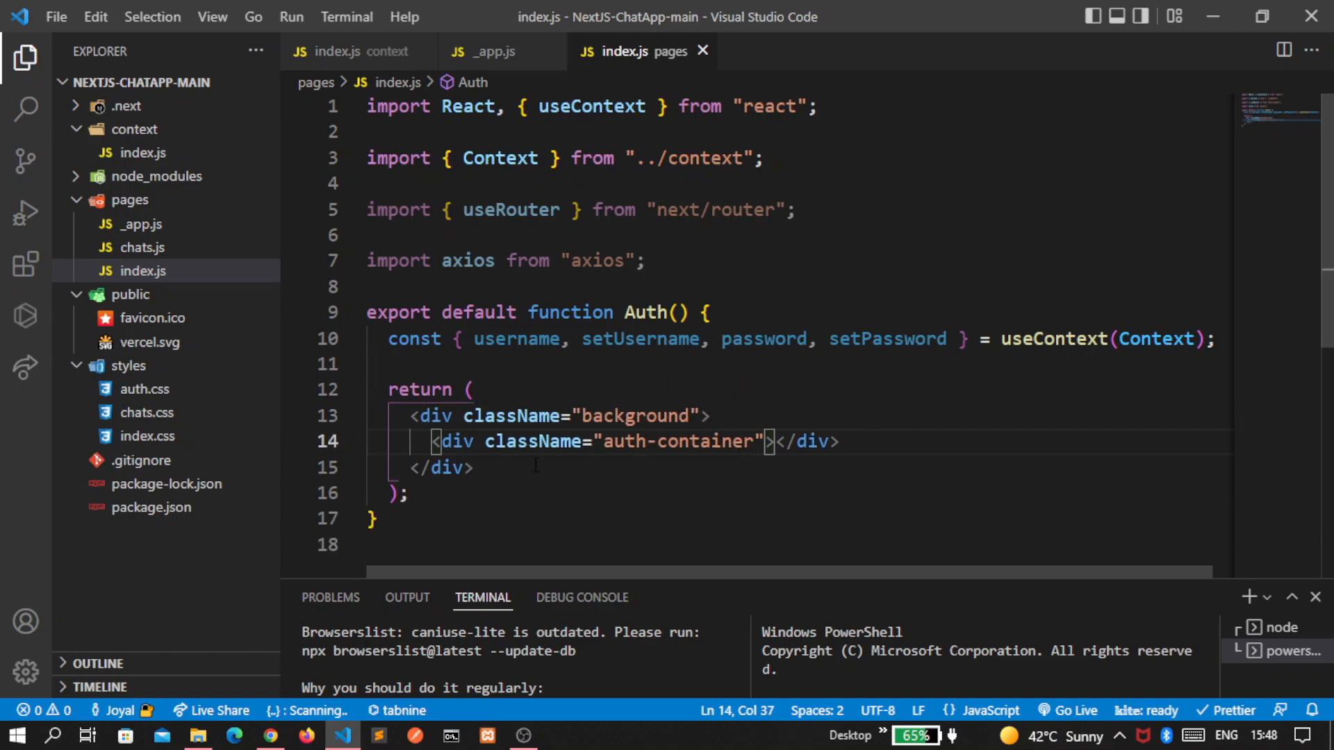
click(143, 389)
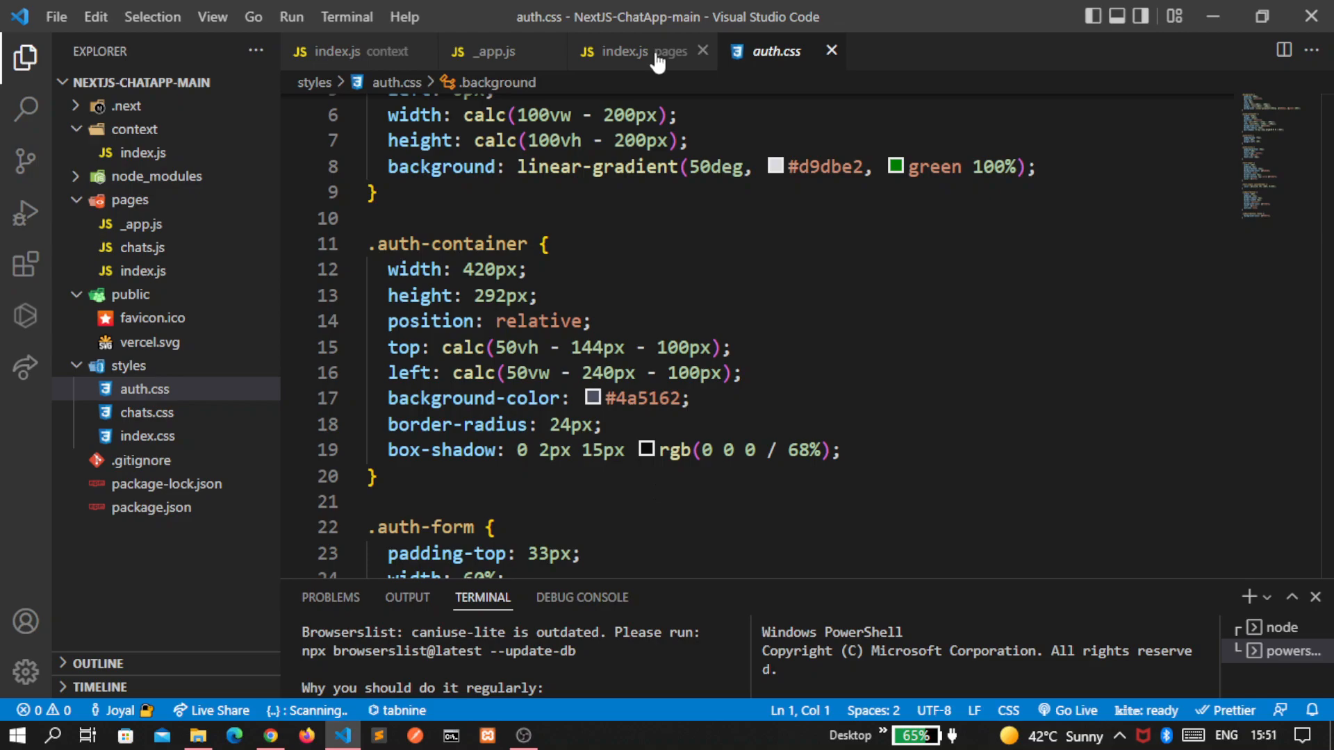
- Add a <form classname="auth-form"> element inside the auth-container div
click(634, 51)
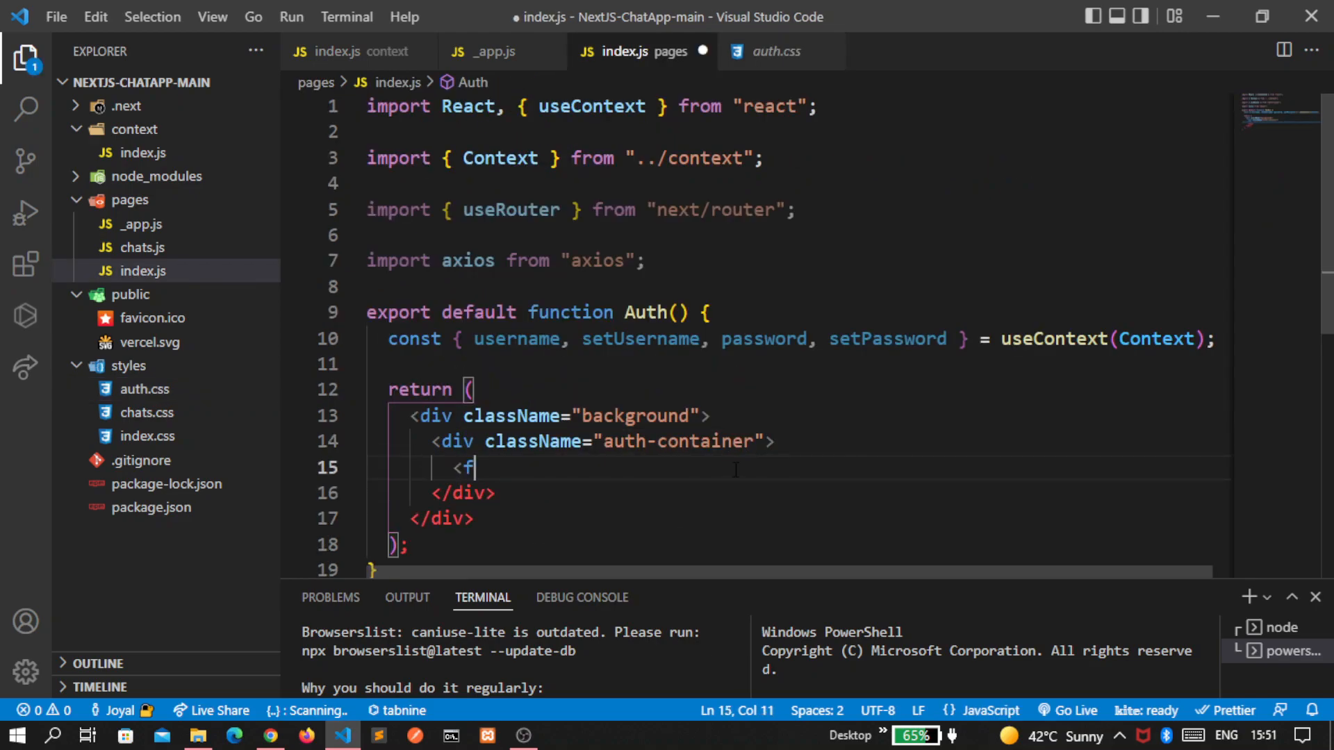
text(form>)
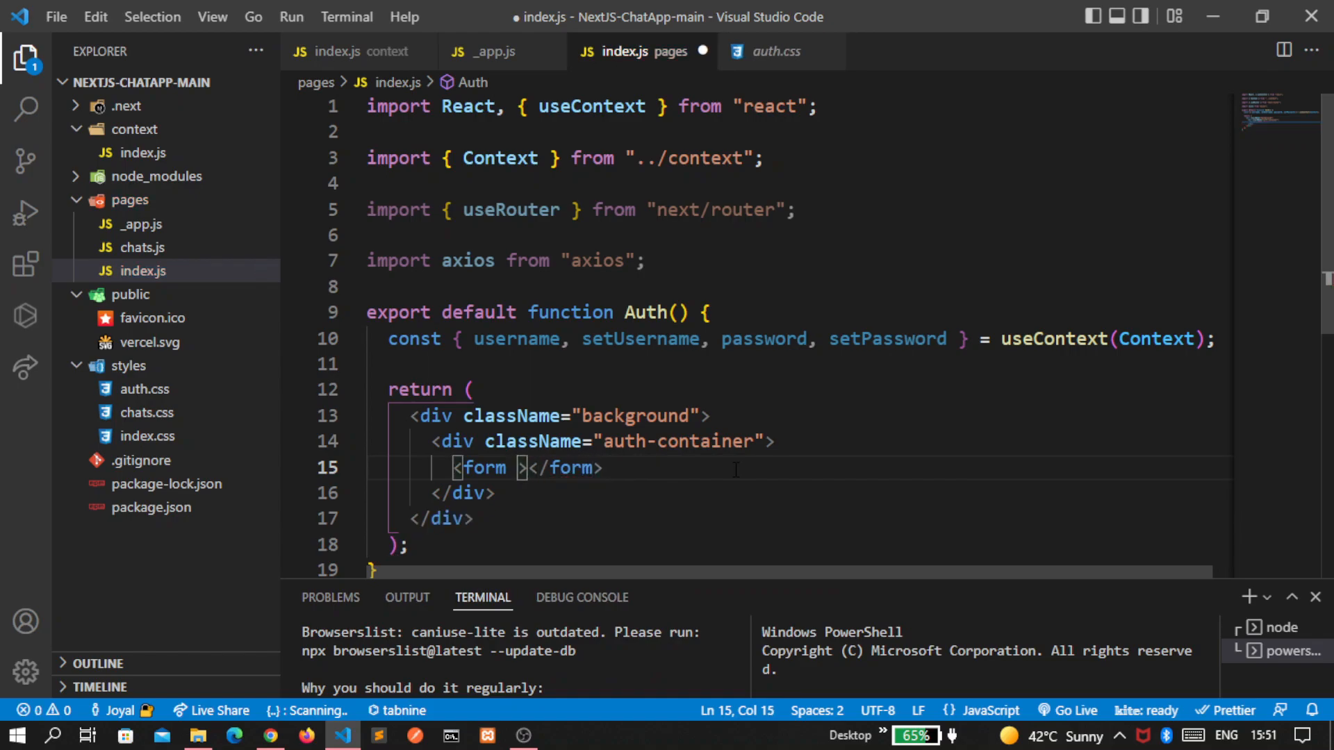
text(classname)
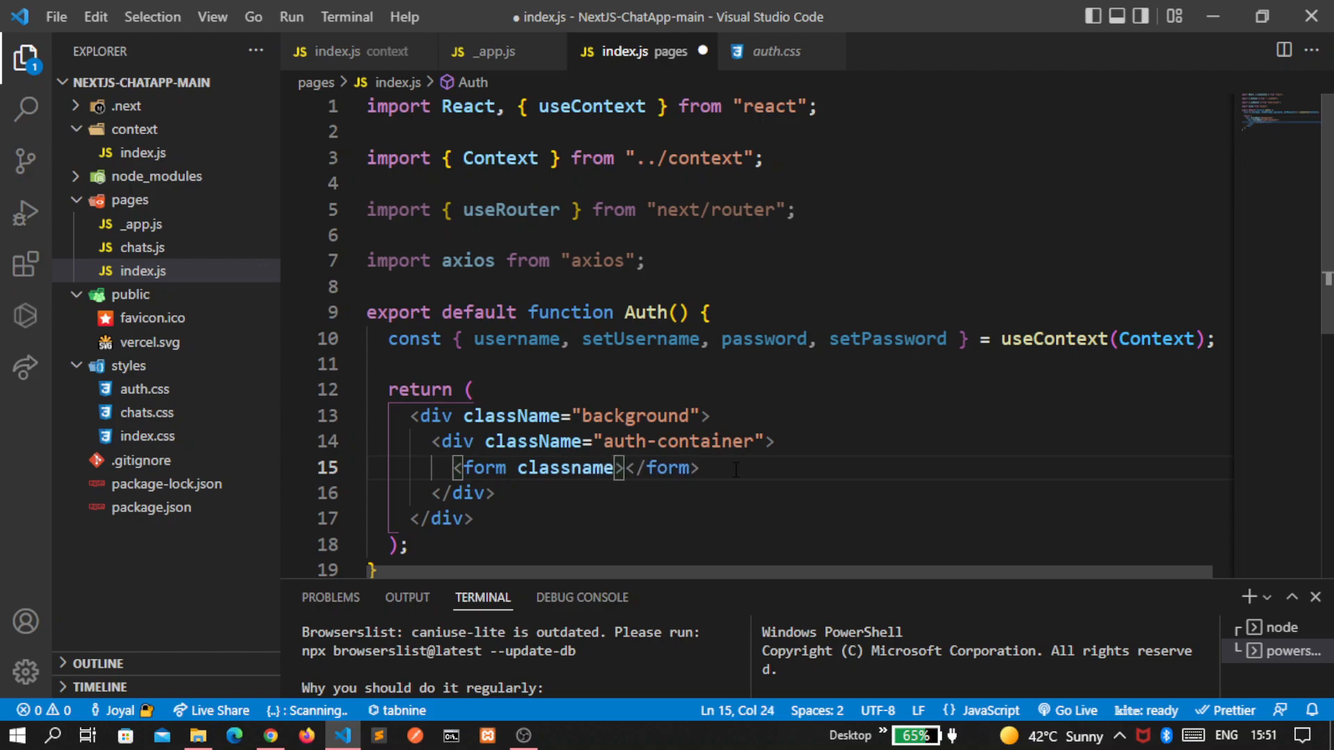
text(=)
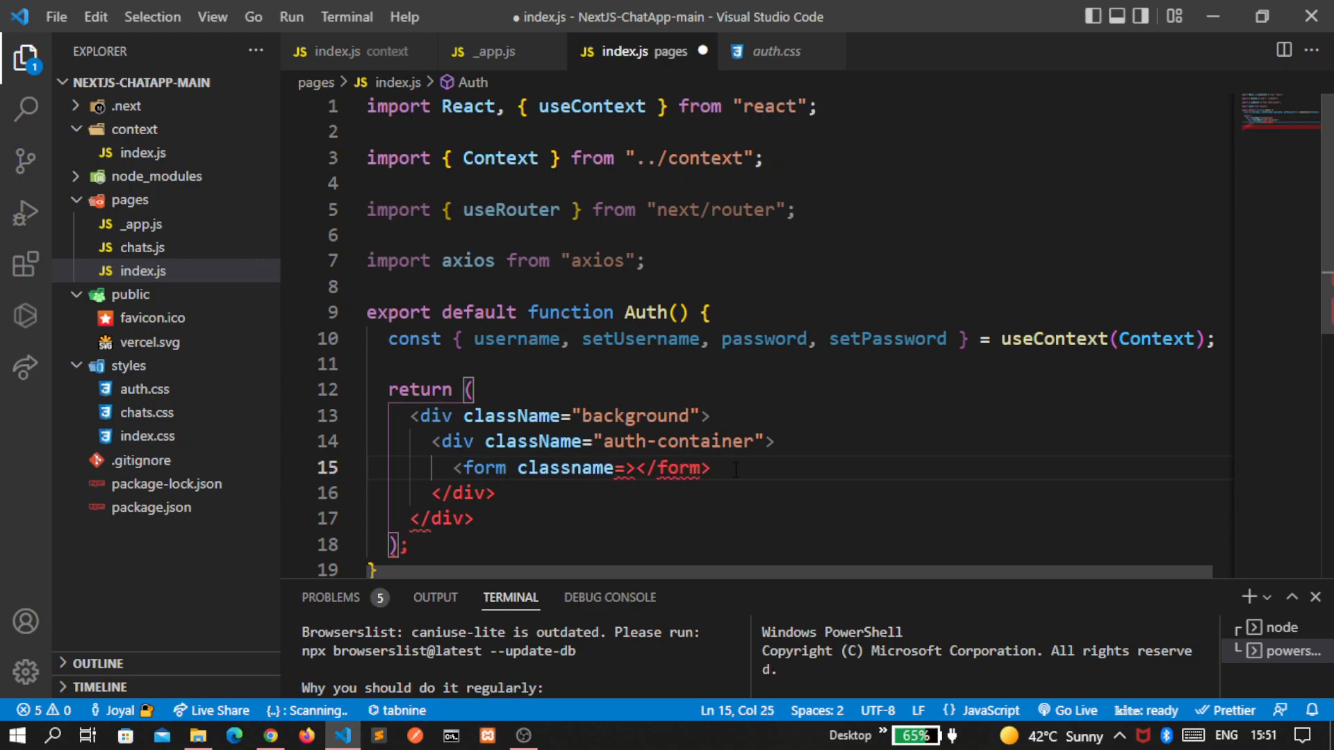
text("auth-f)
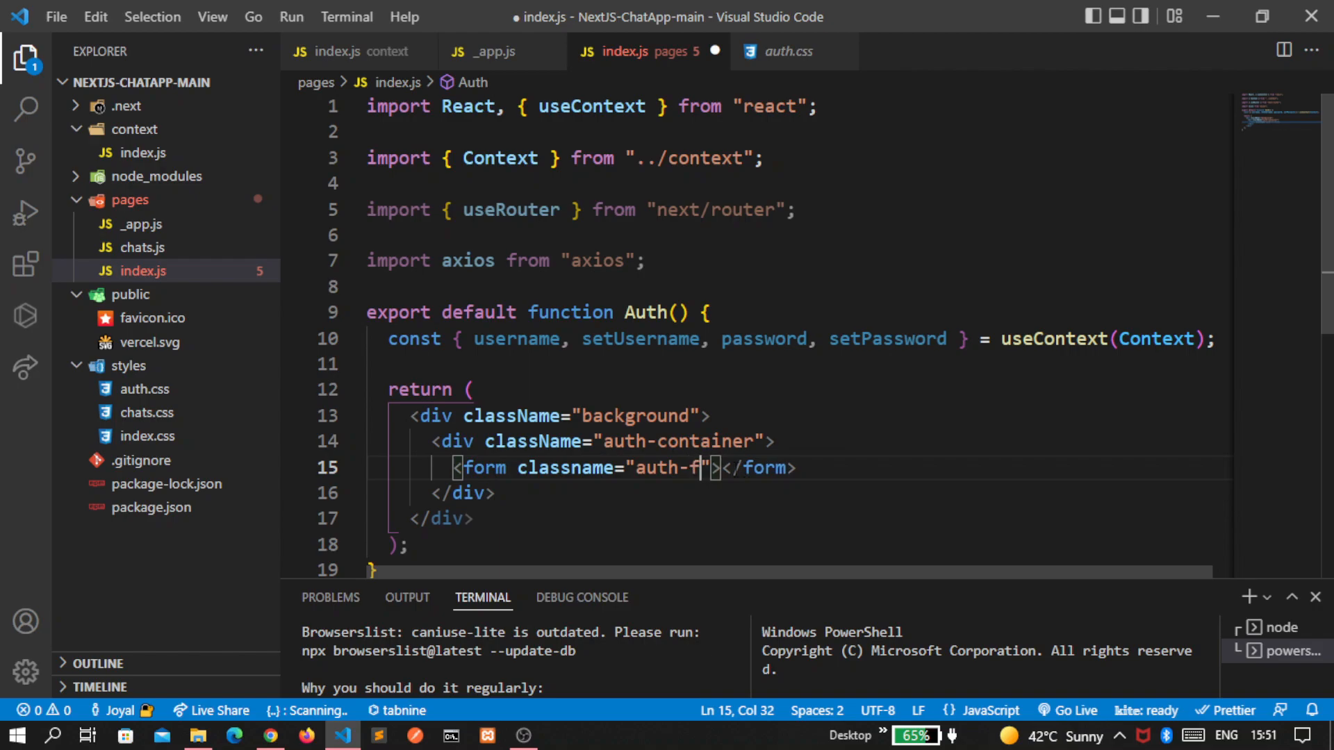
text(orm)
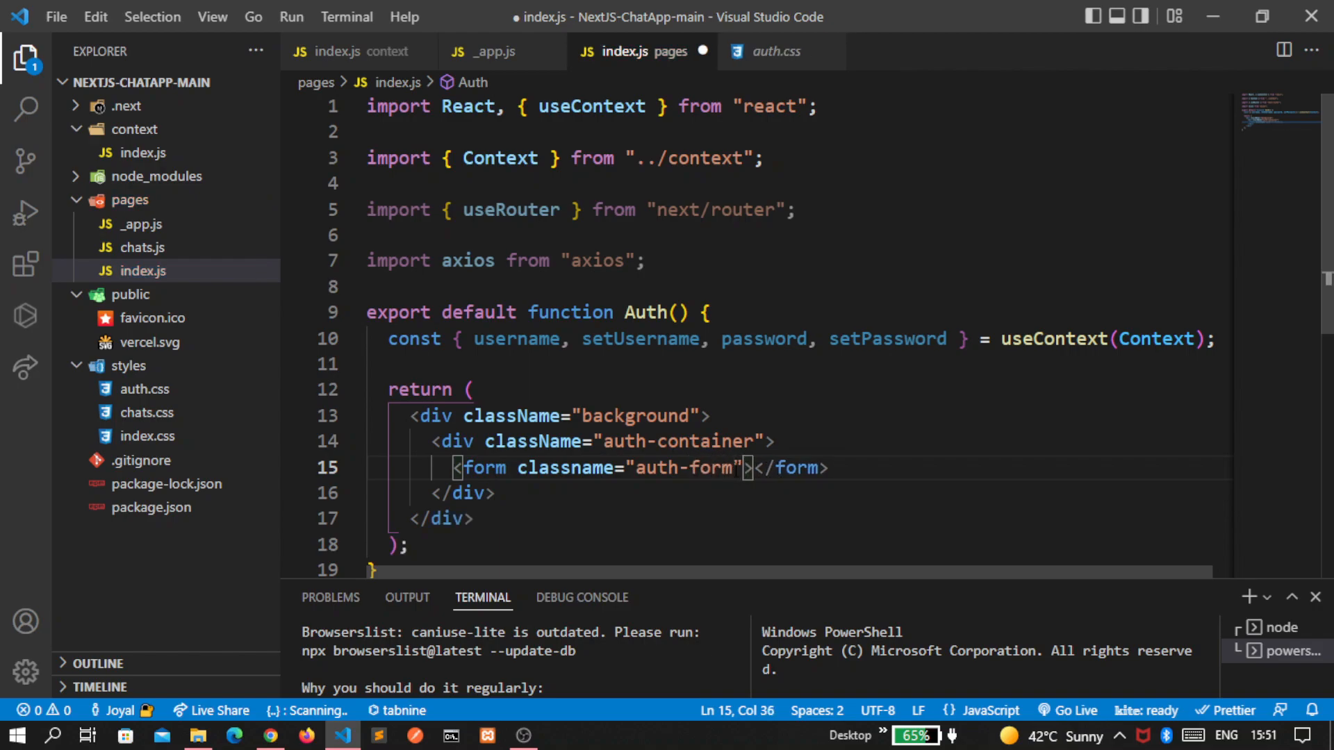
- Add an auth-title div inside the form reading IT Buddies Chat
text(div></div>)
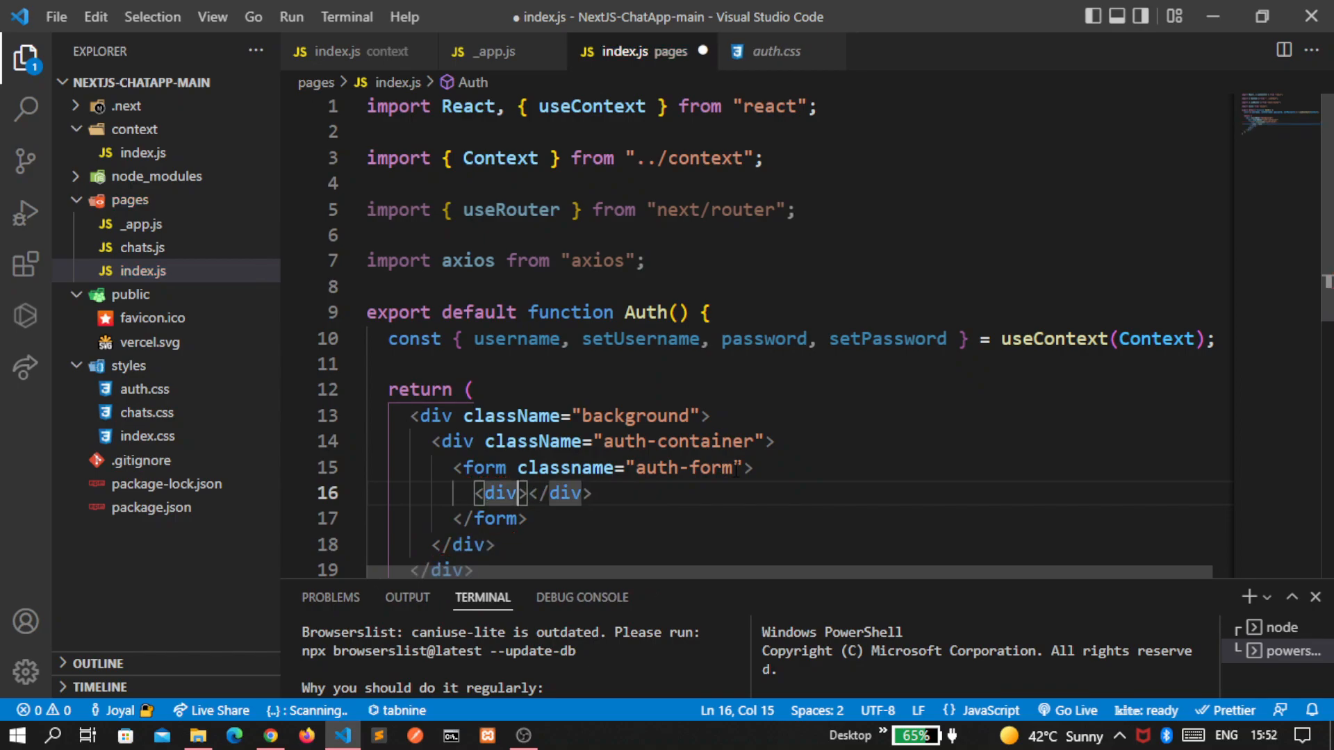
text(claas)
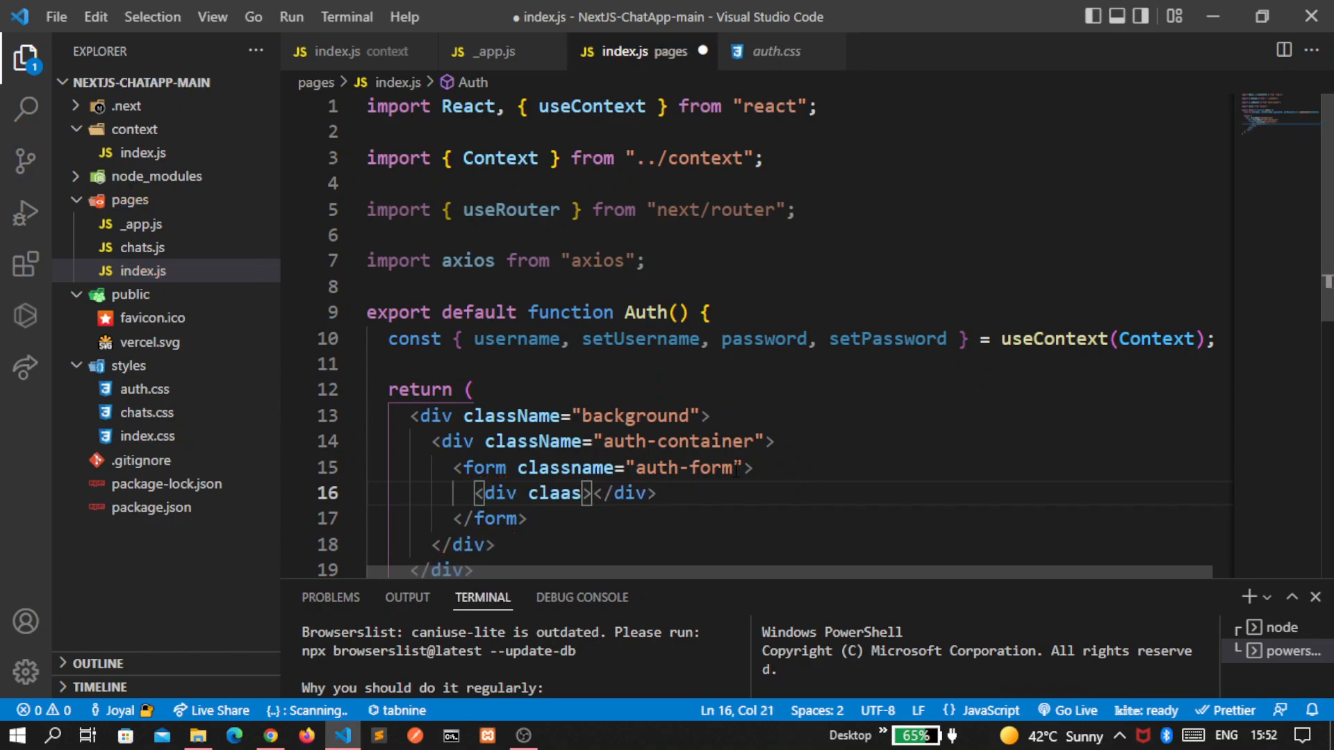
text(Name="")
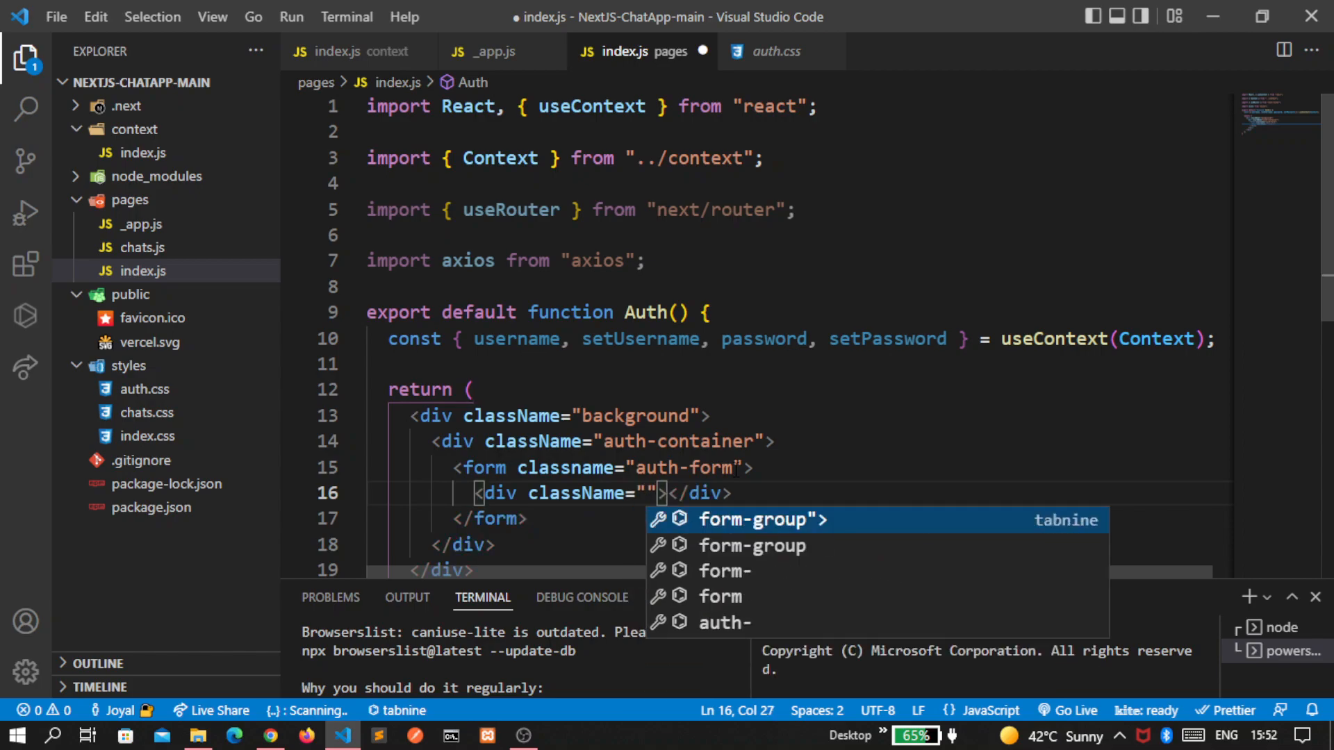
text(auth-title)
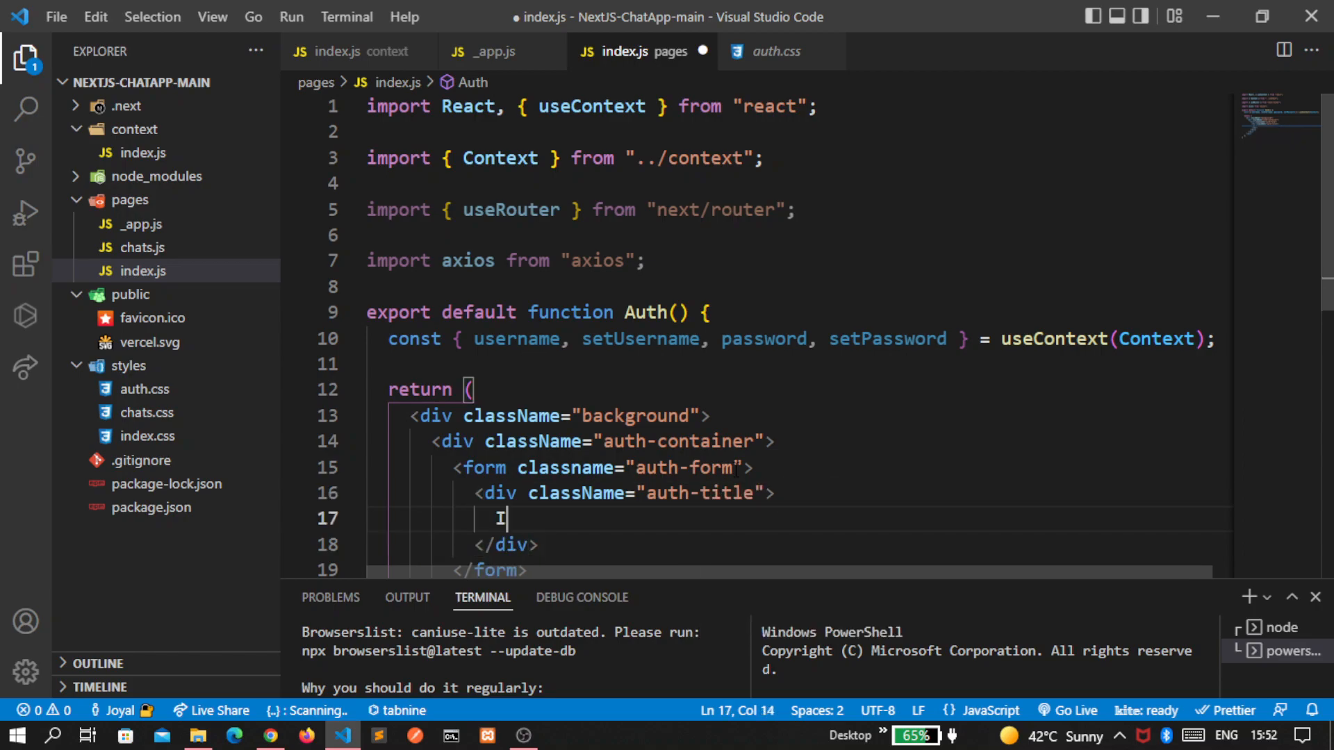
text(T Bu)
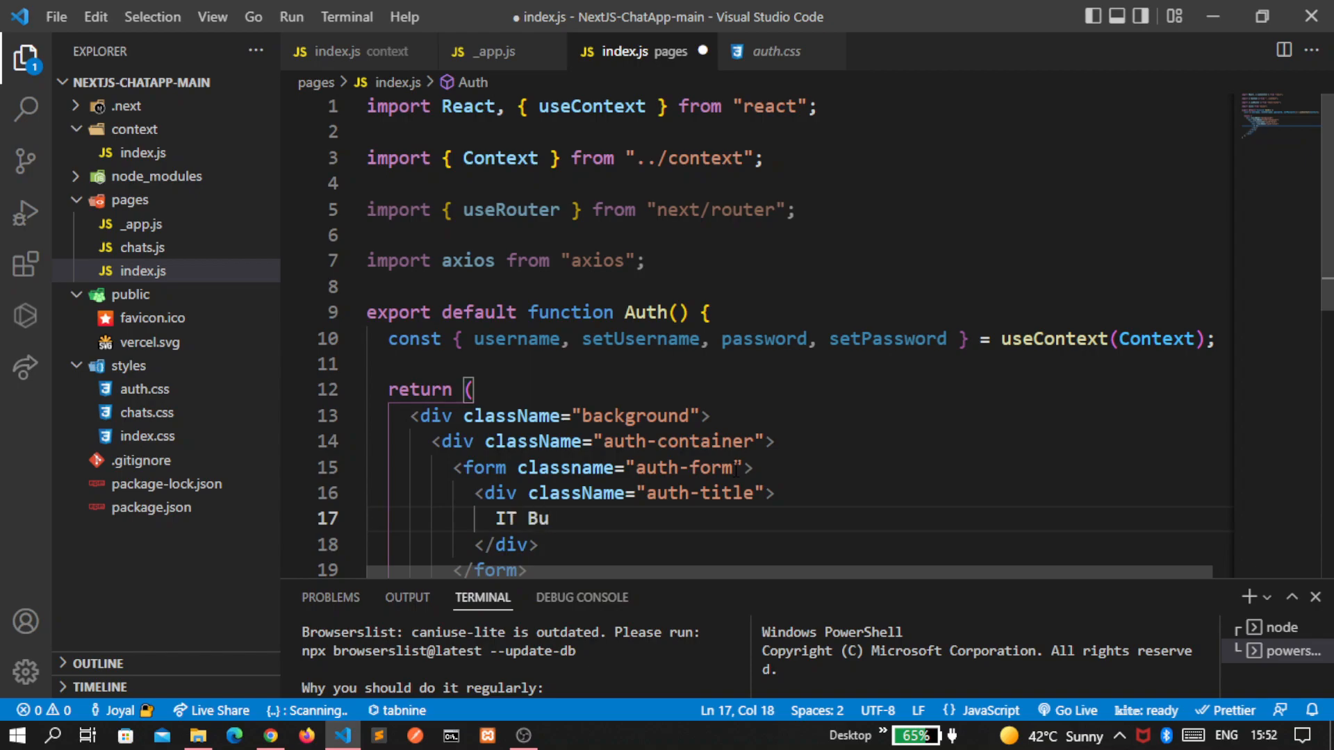
text(ddies Chat)
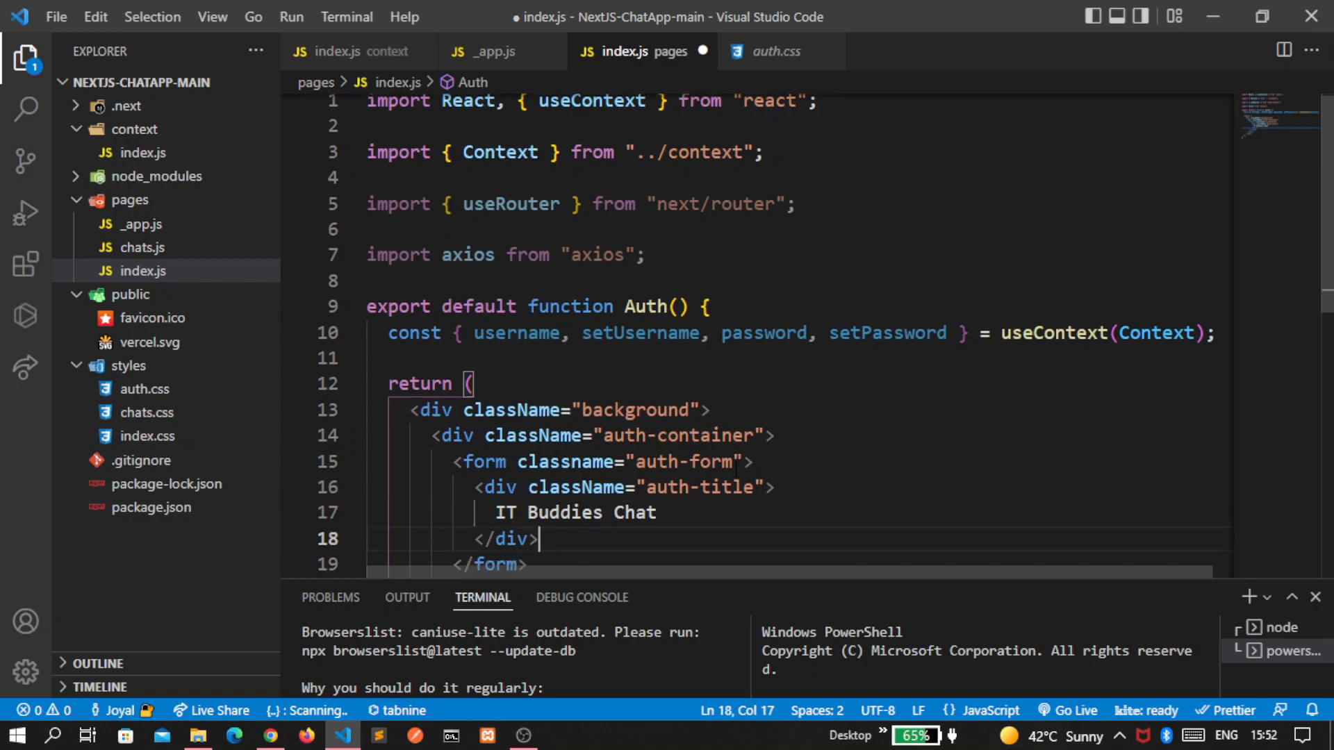
scroll(down, 3)
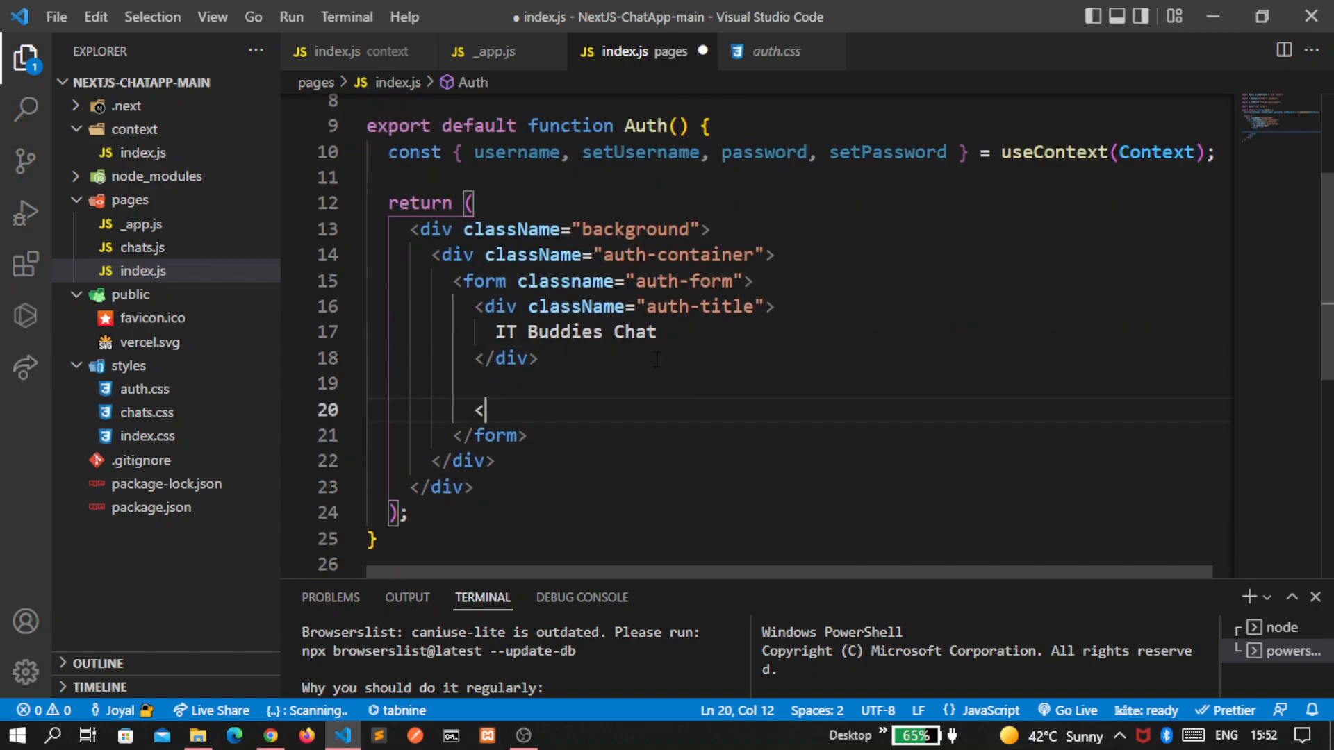
- Add a <div className="input-container"> below the title div
text(div></div>)
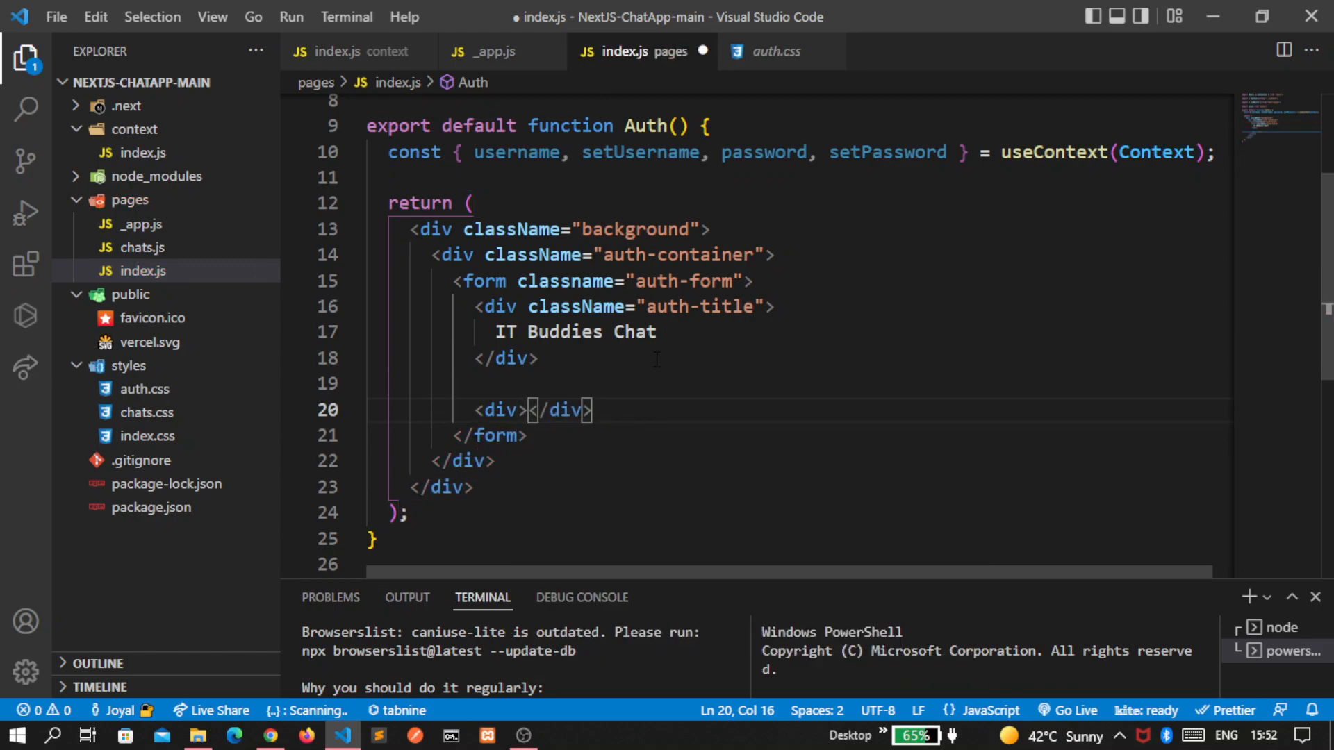
key(Left)
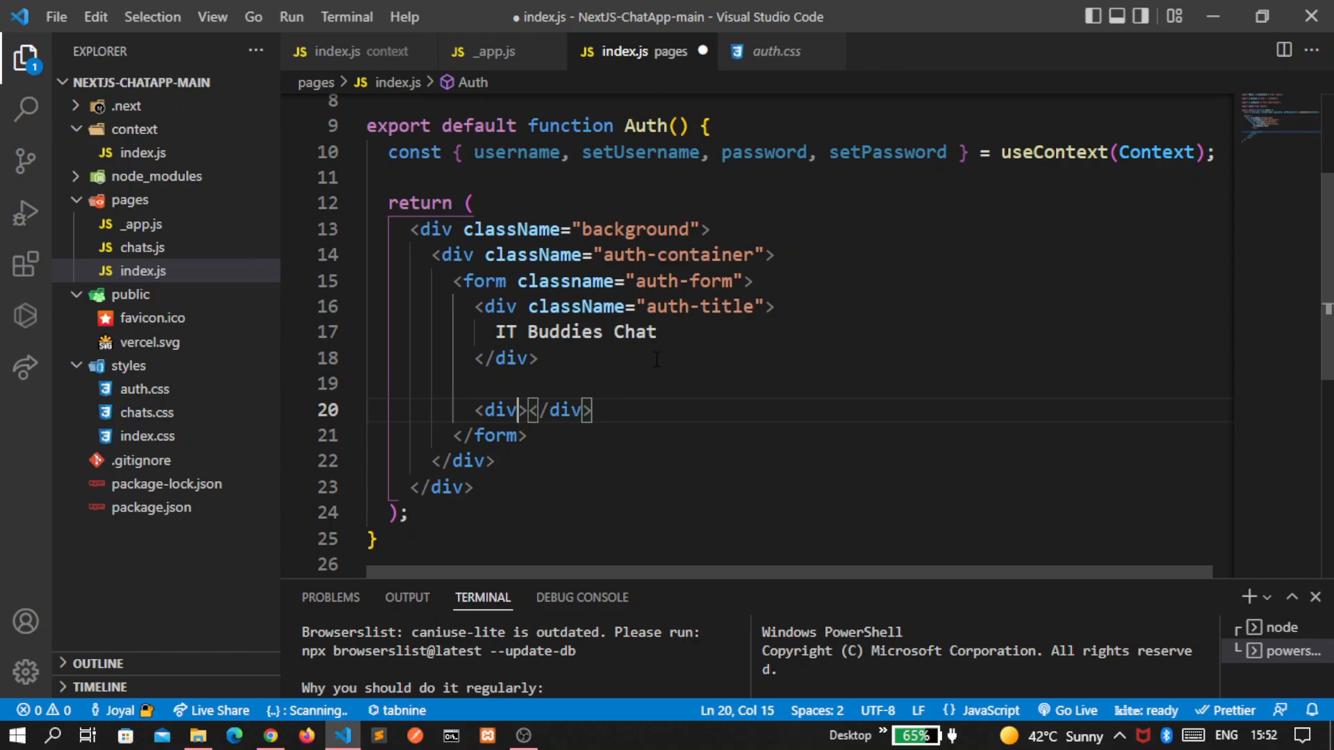
text(clas)
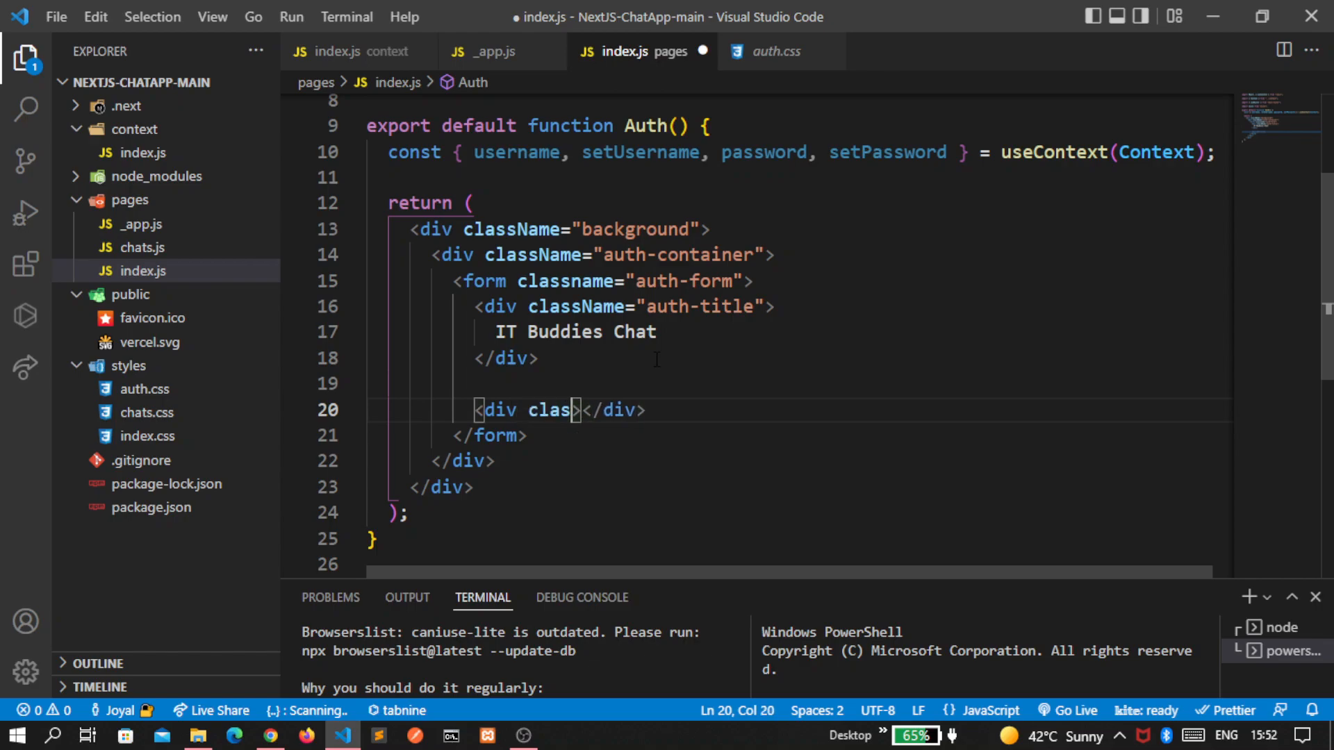
text(sName=)
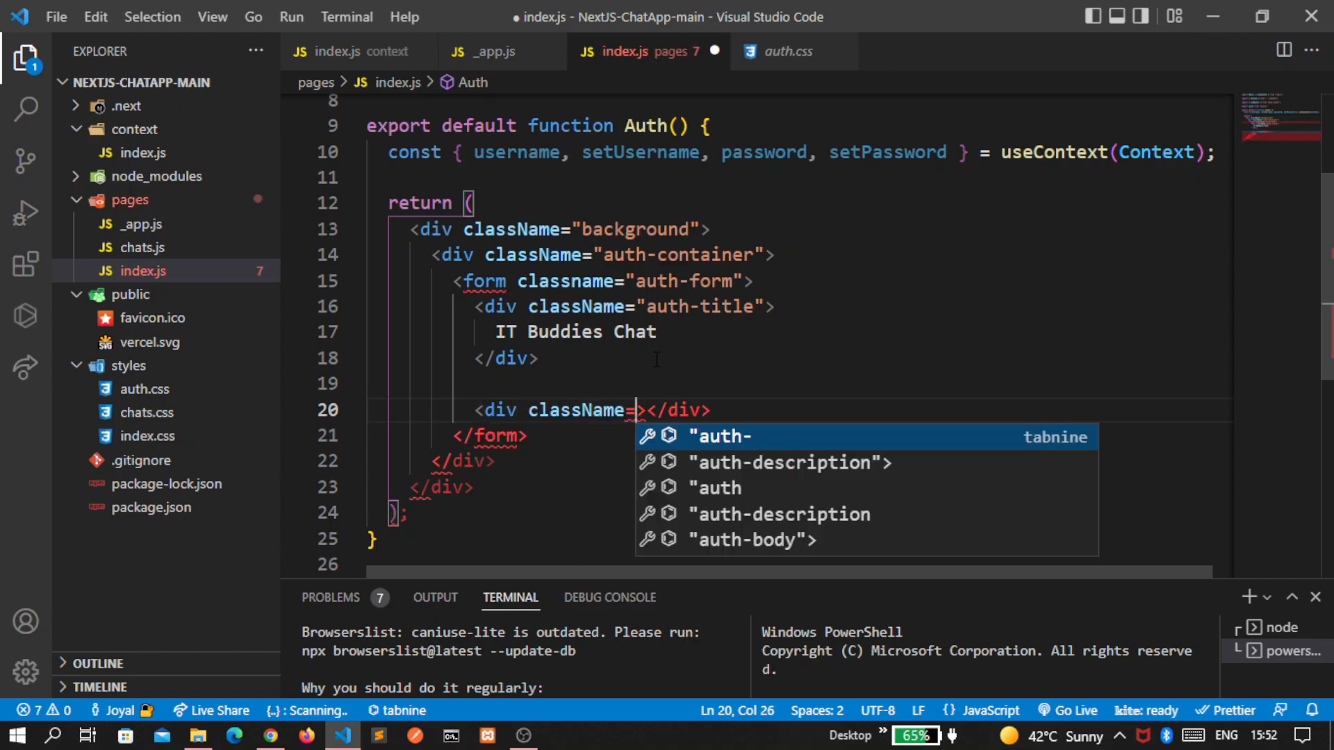
text(")
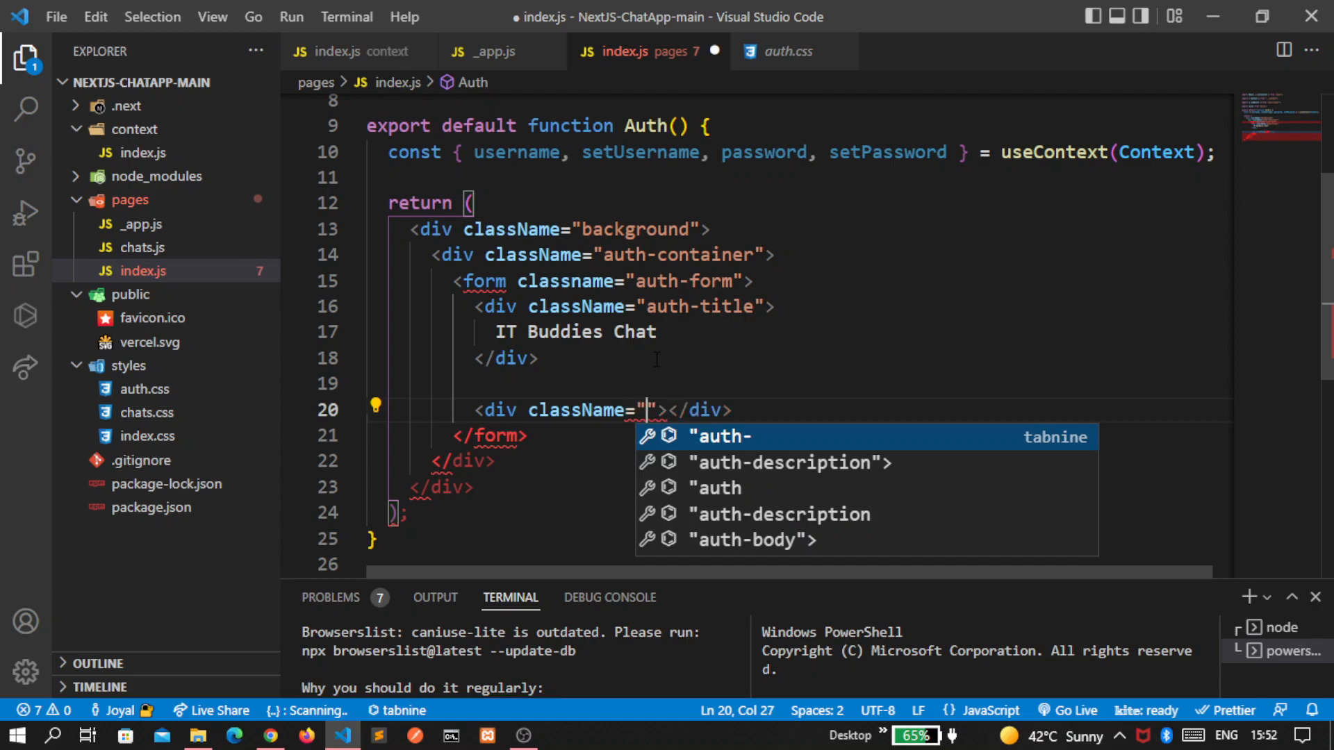
text(input-container)
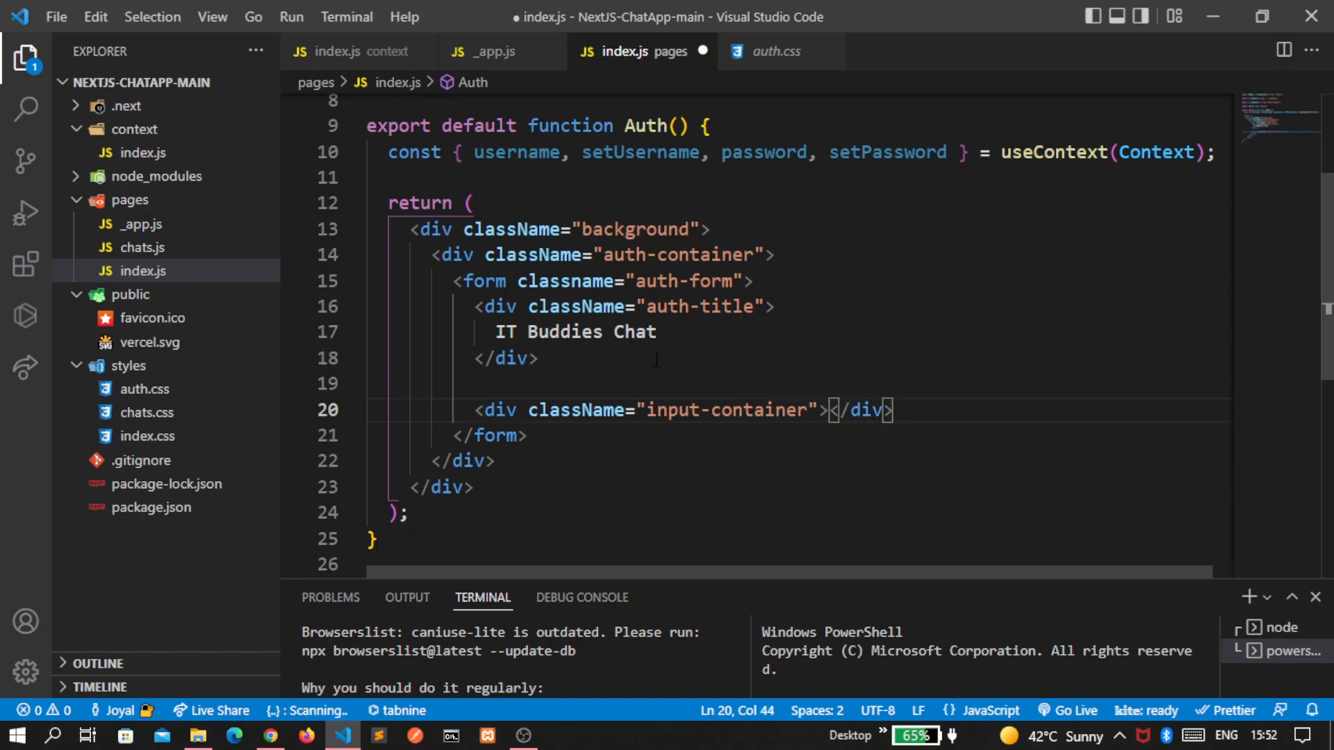
- Add an email input with className text-input and placeholder Email, starting its onChange
text(<input type="text" className="")
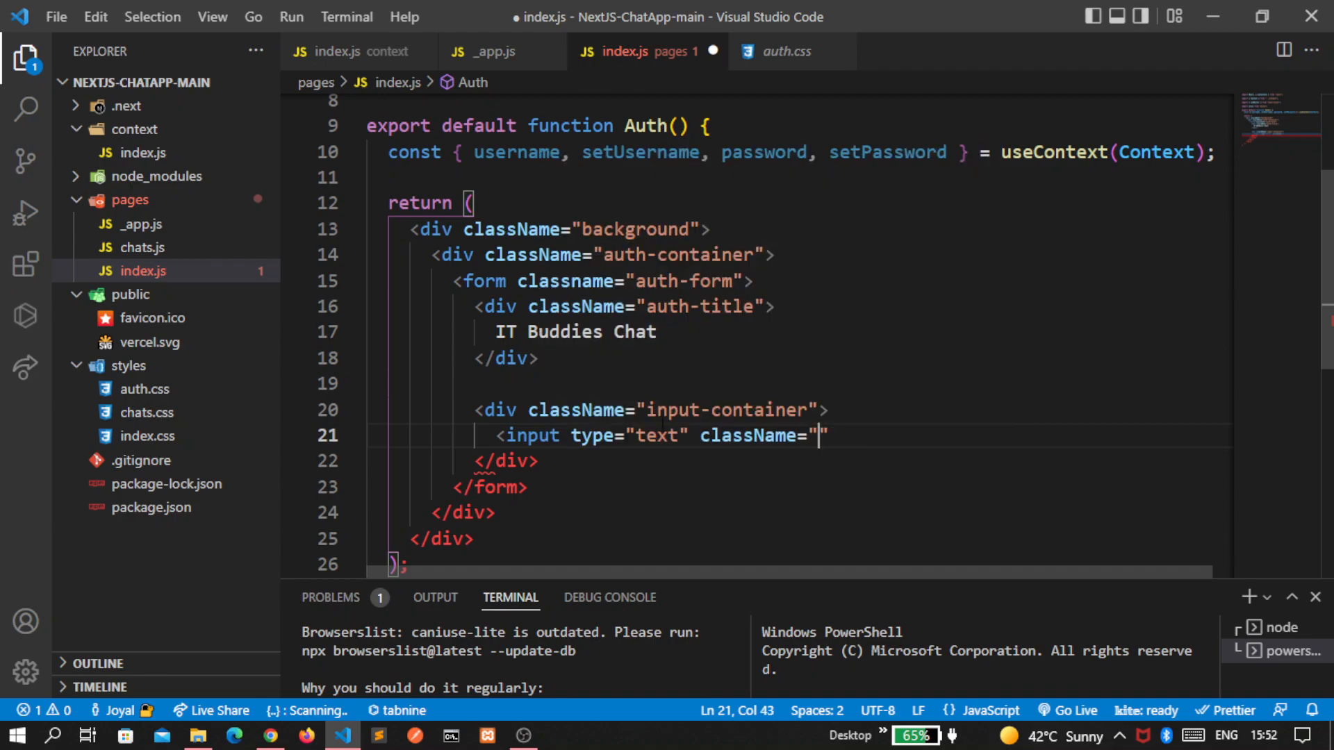
text(email)
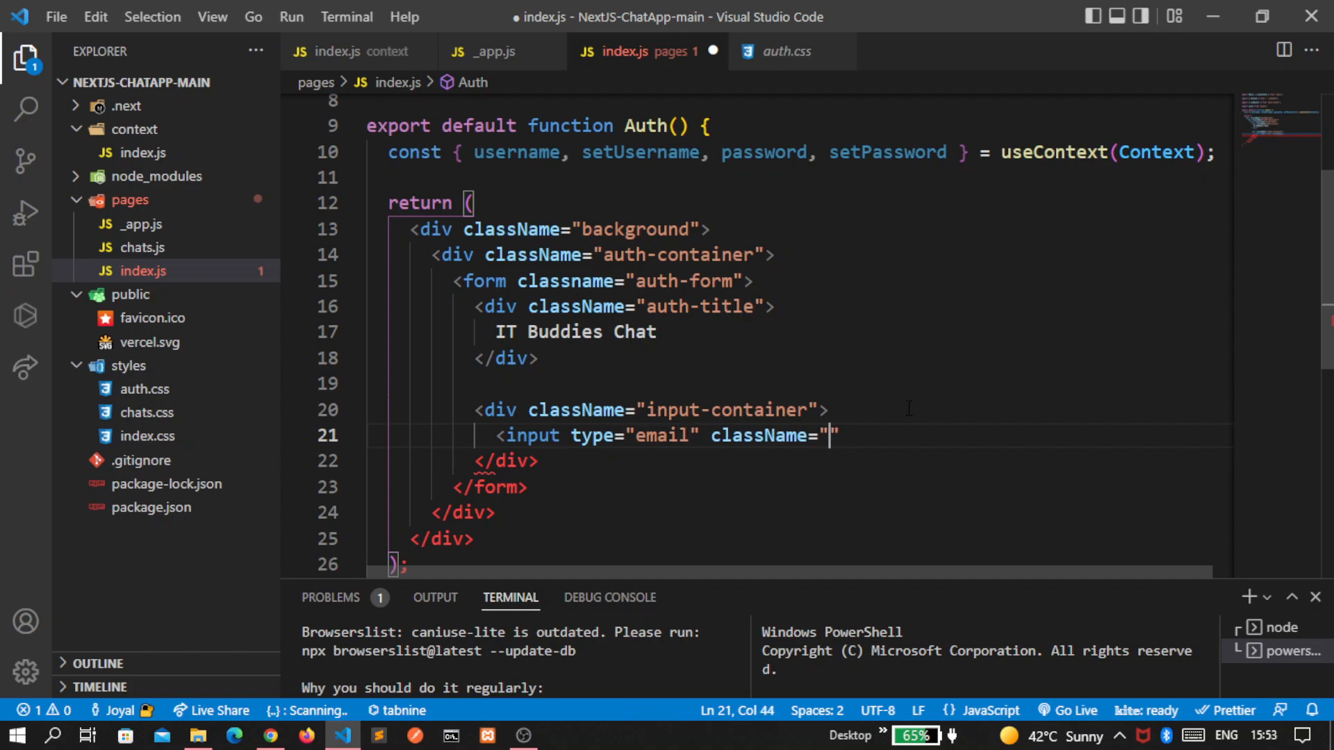
text(tex)
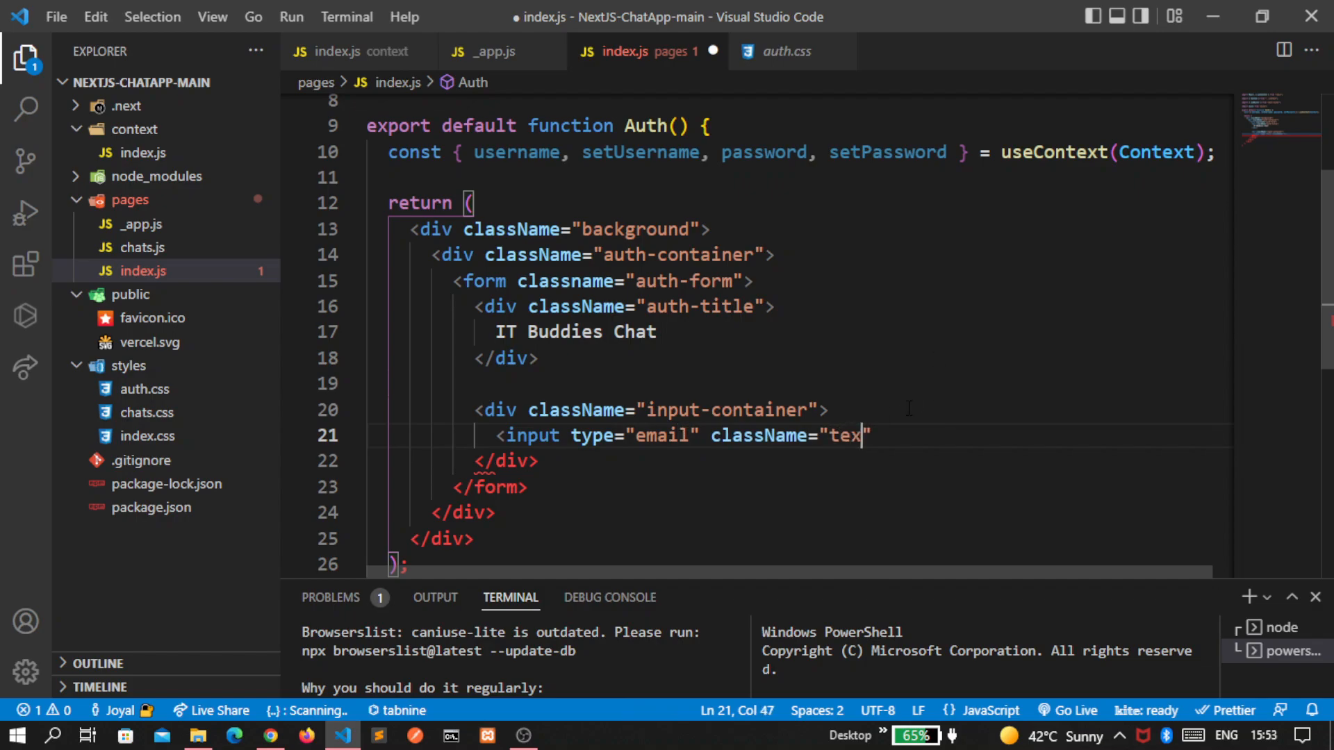
text(t-input)
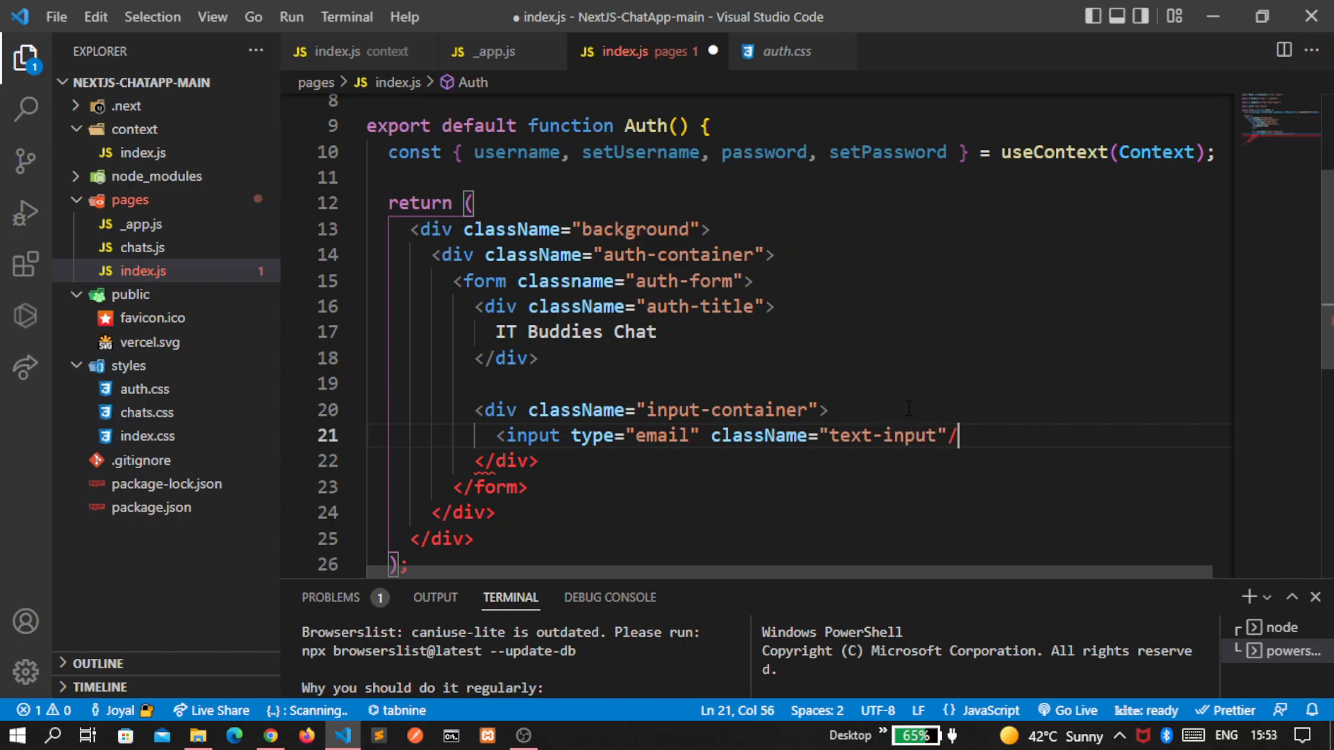
key(Backspace)
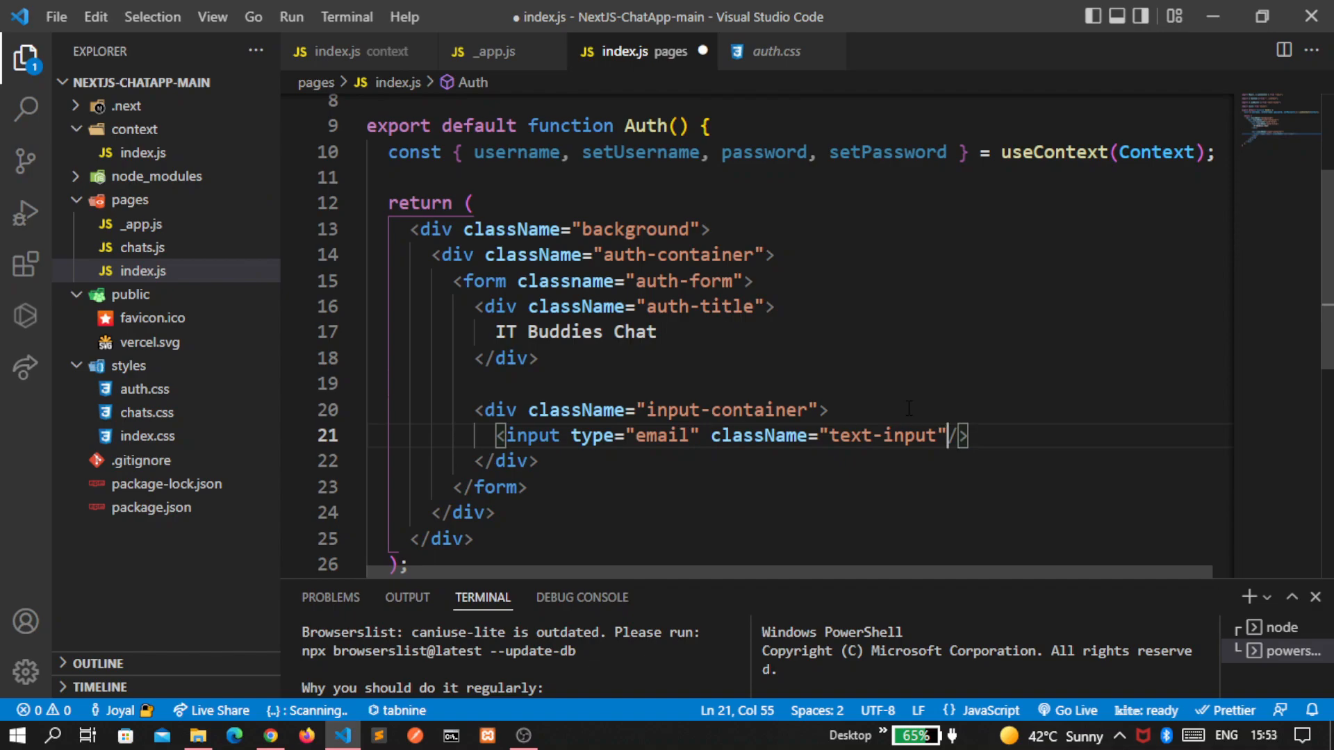
text(place/>)
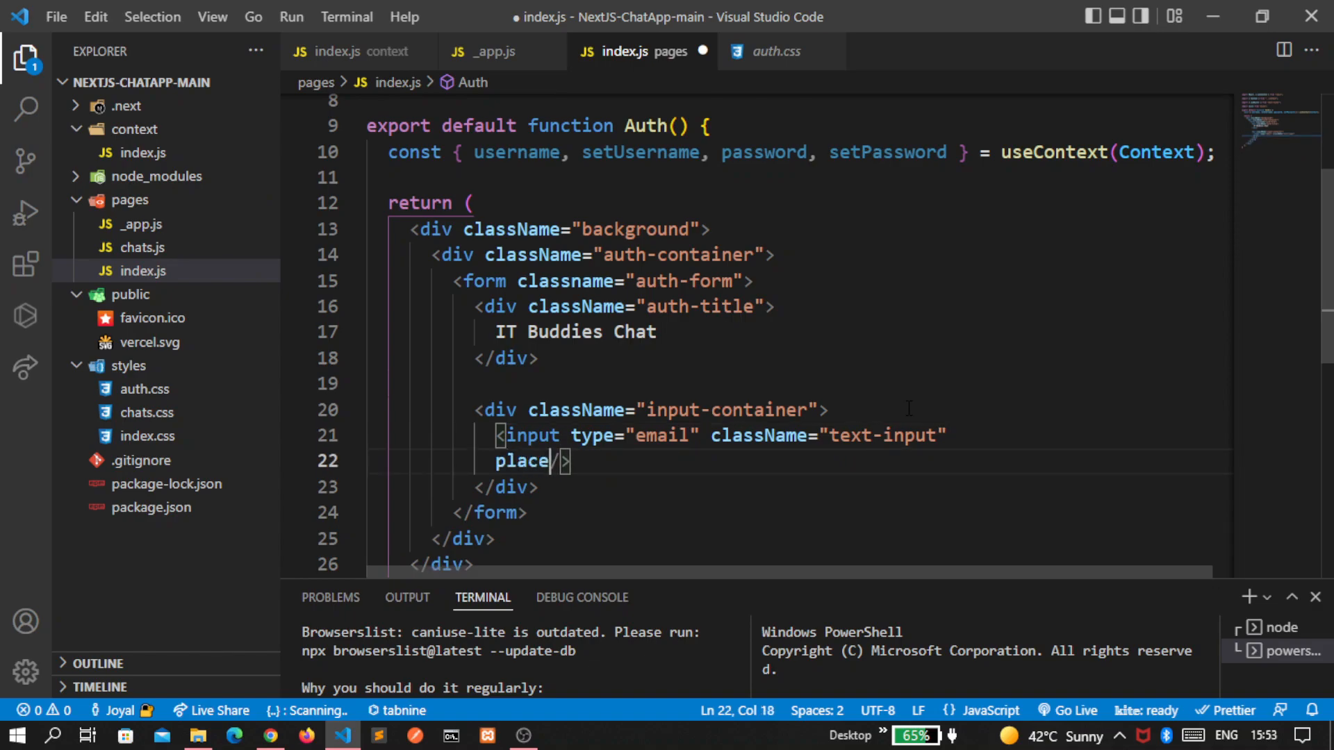
text(place)
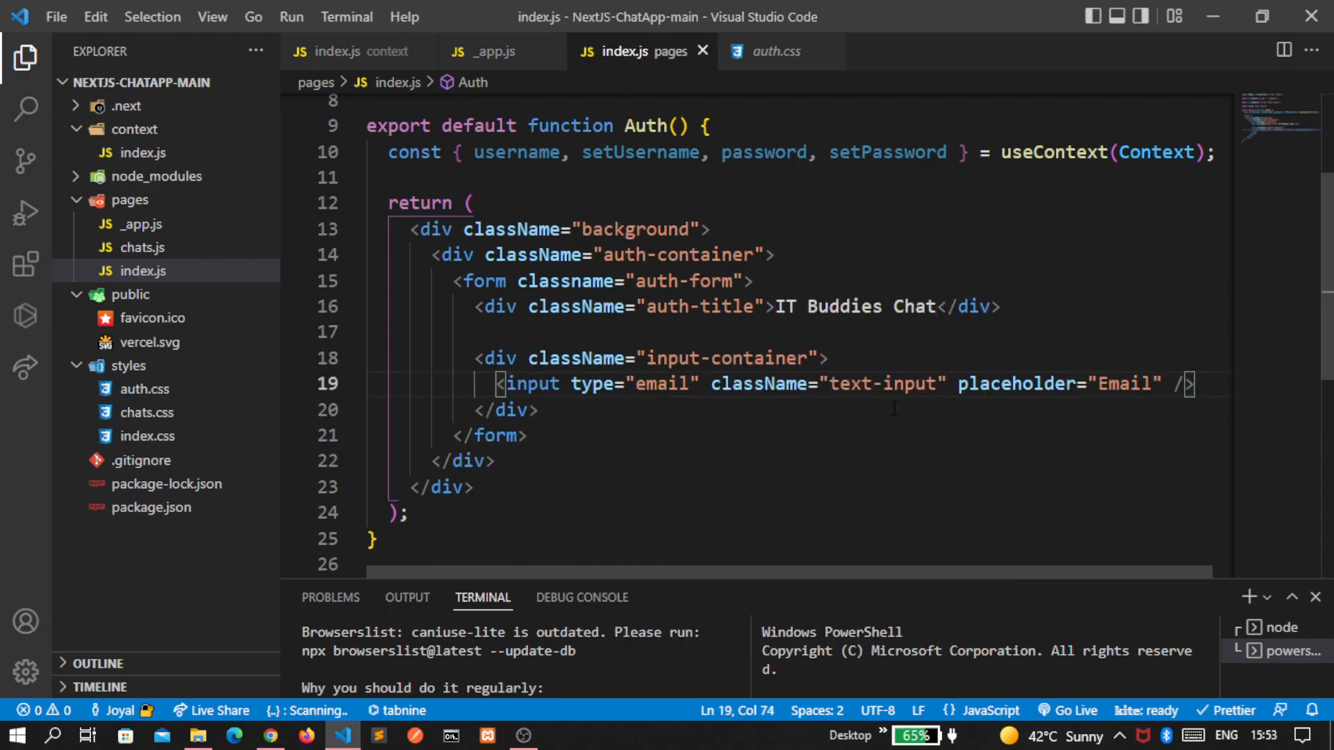
text(onCj)
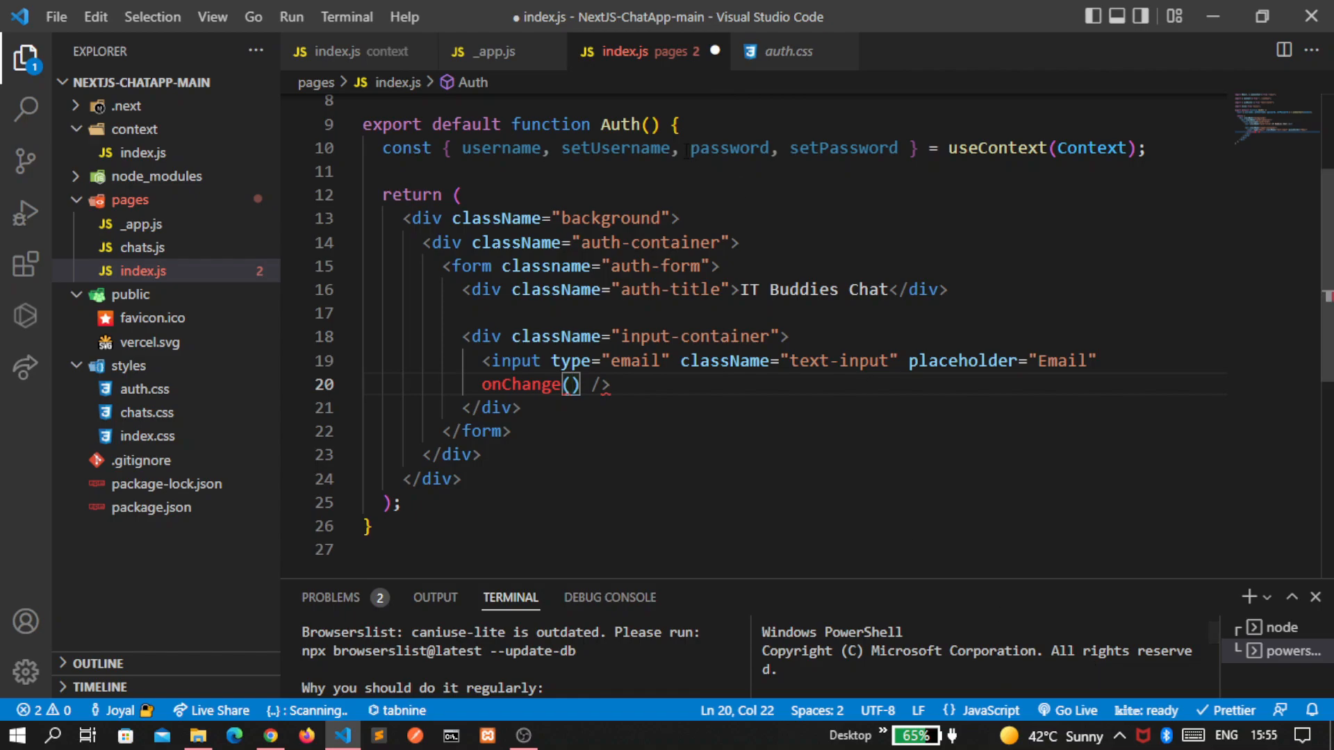
mouse_move(650, 449)
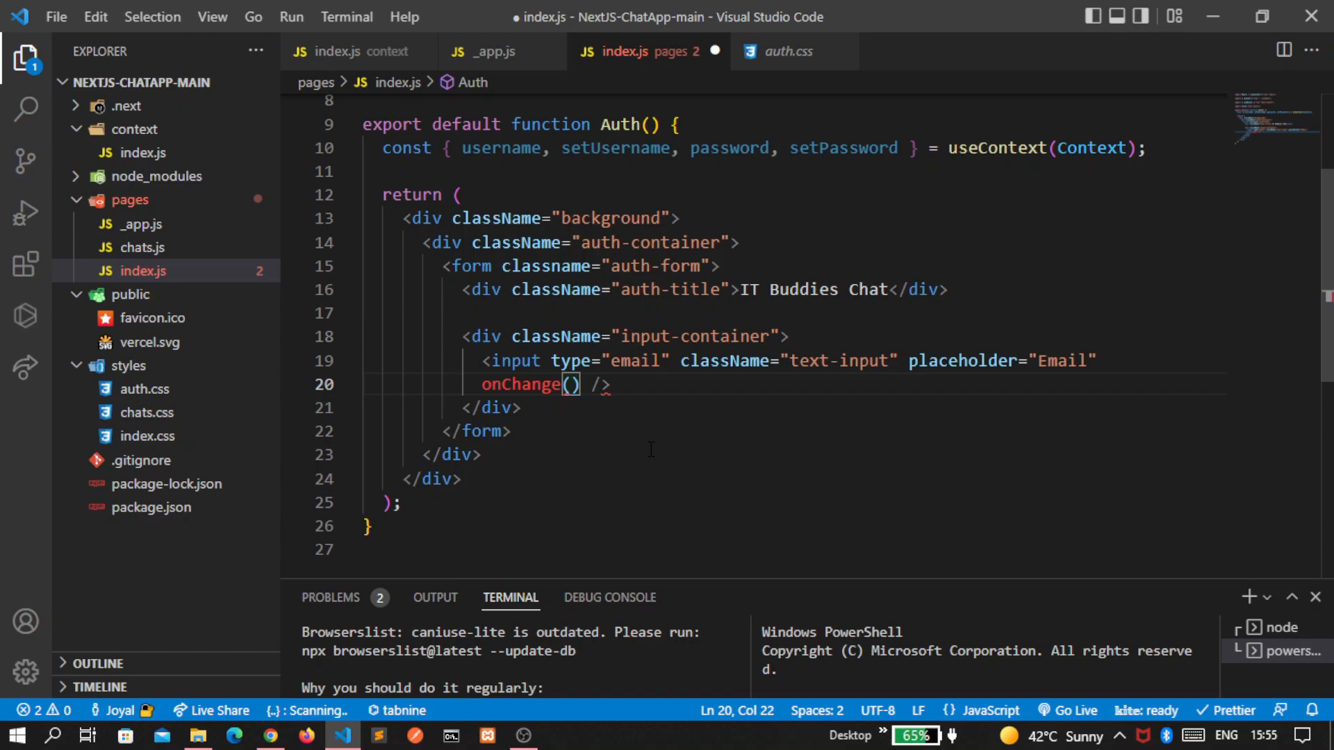
- Complete the email input's onChange={(e) => setUsername(e.target.value)} handler
text({)
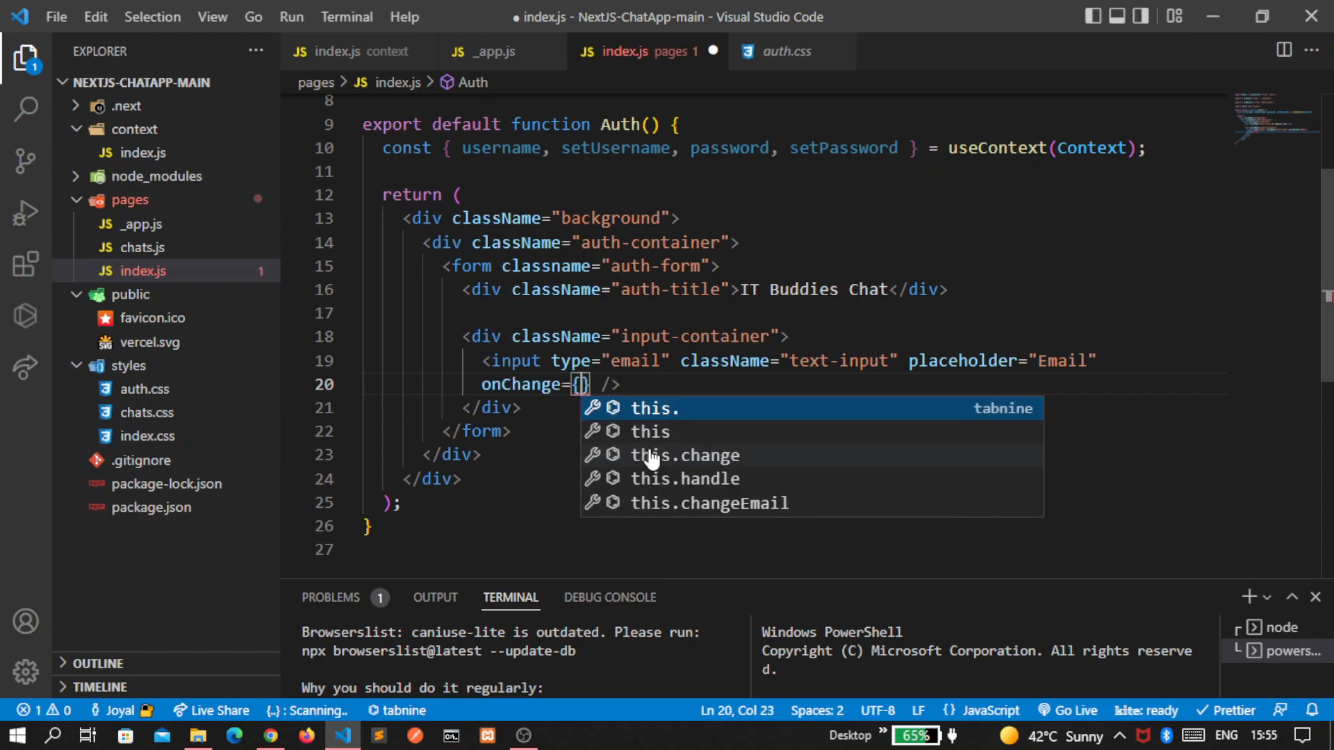
text((e)=>Ser)
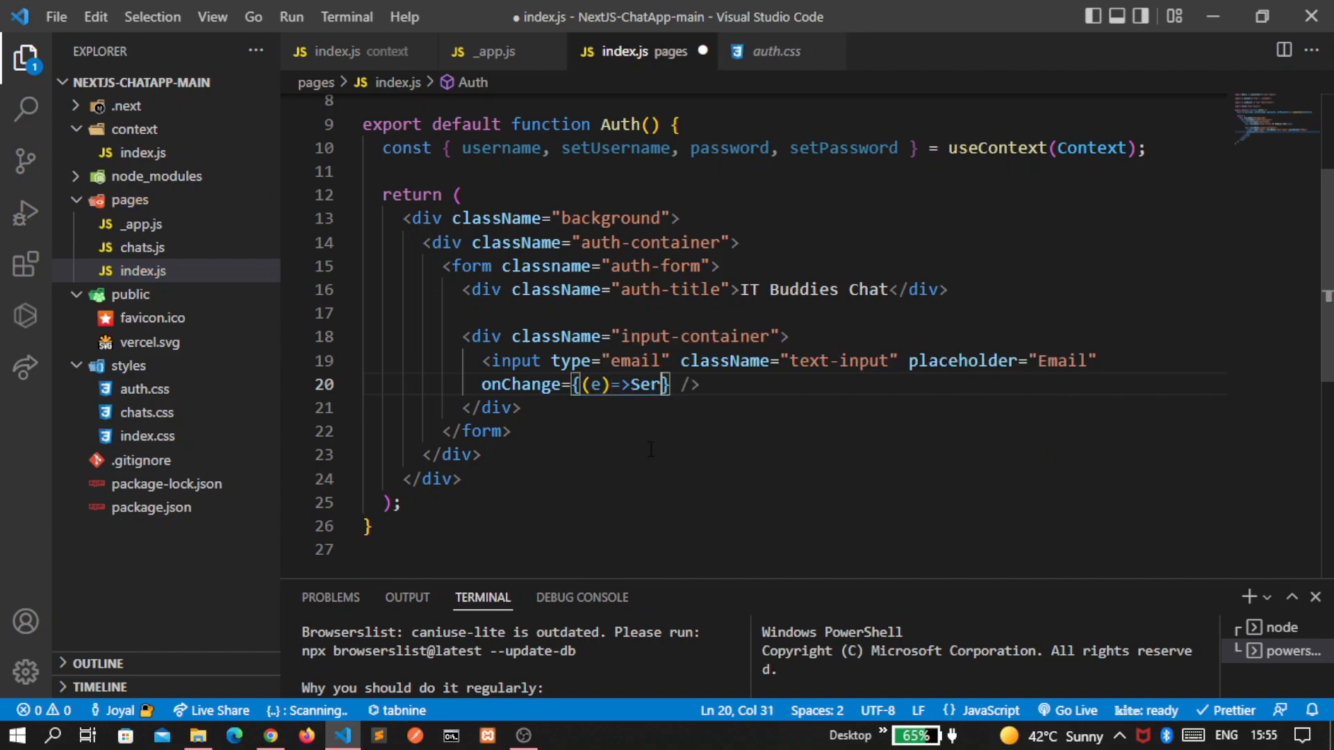
text(Username)
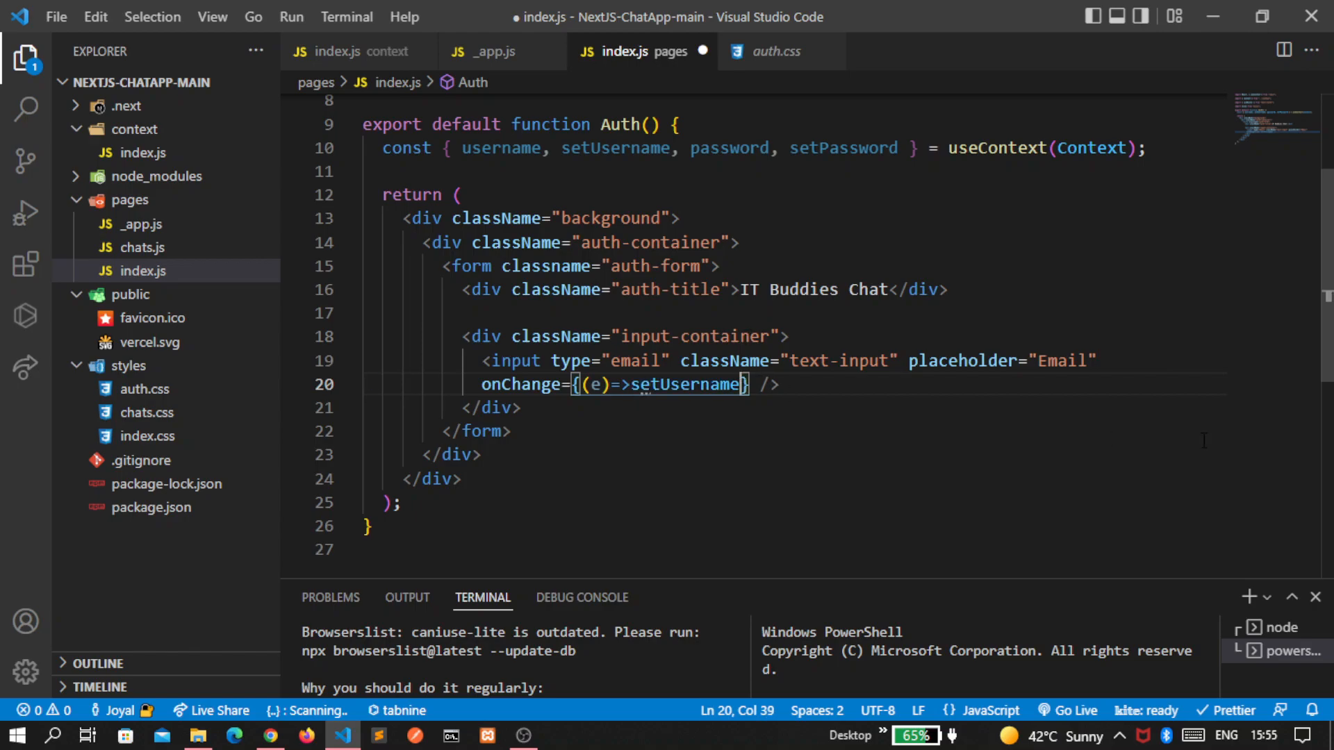
text(())
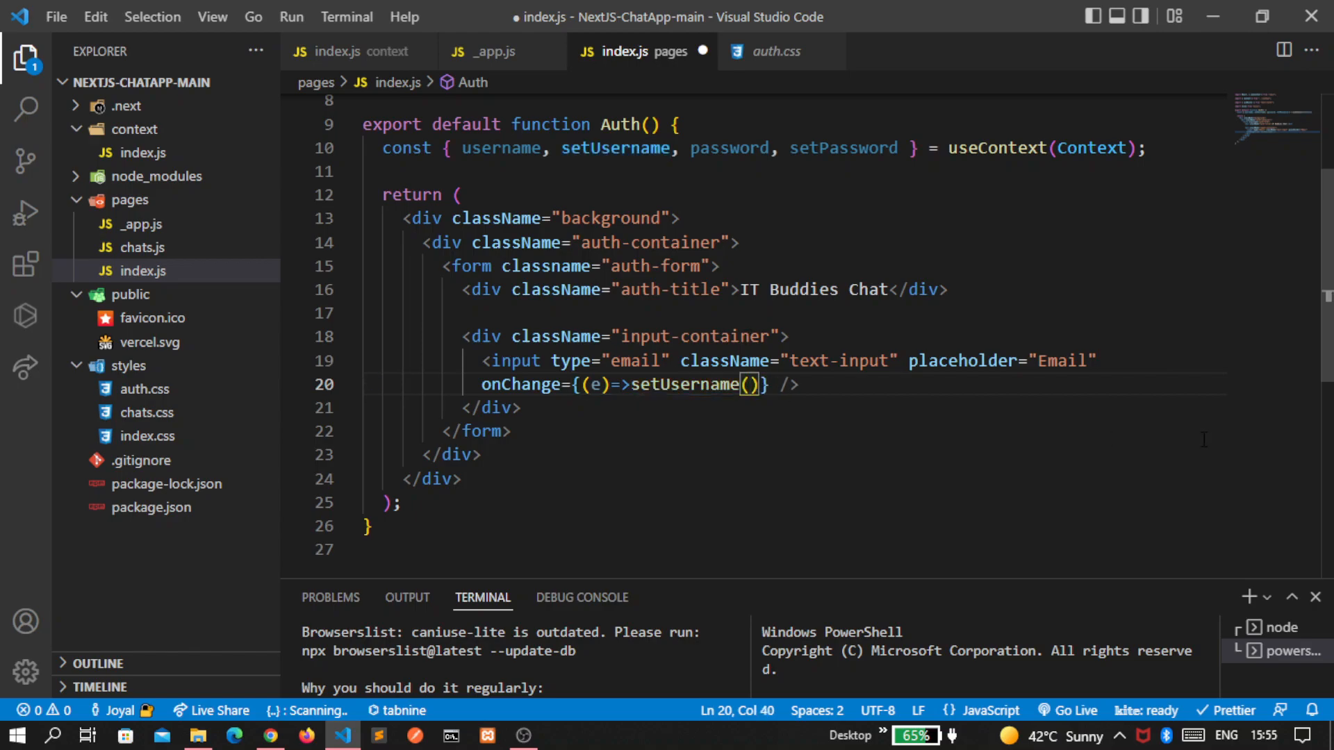
text(e.target.value)
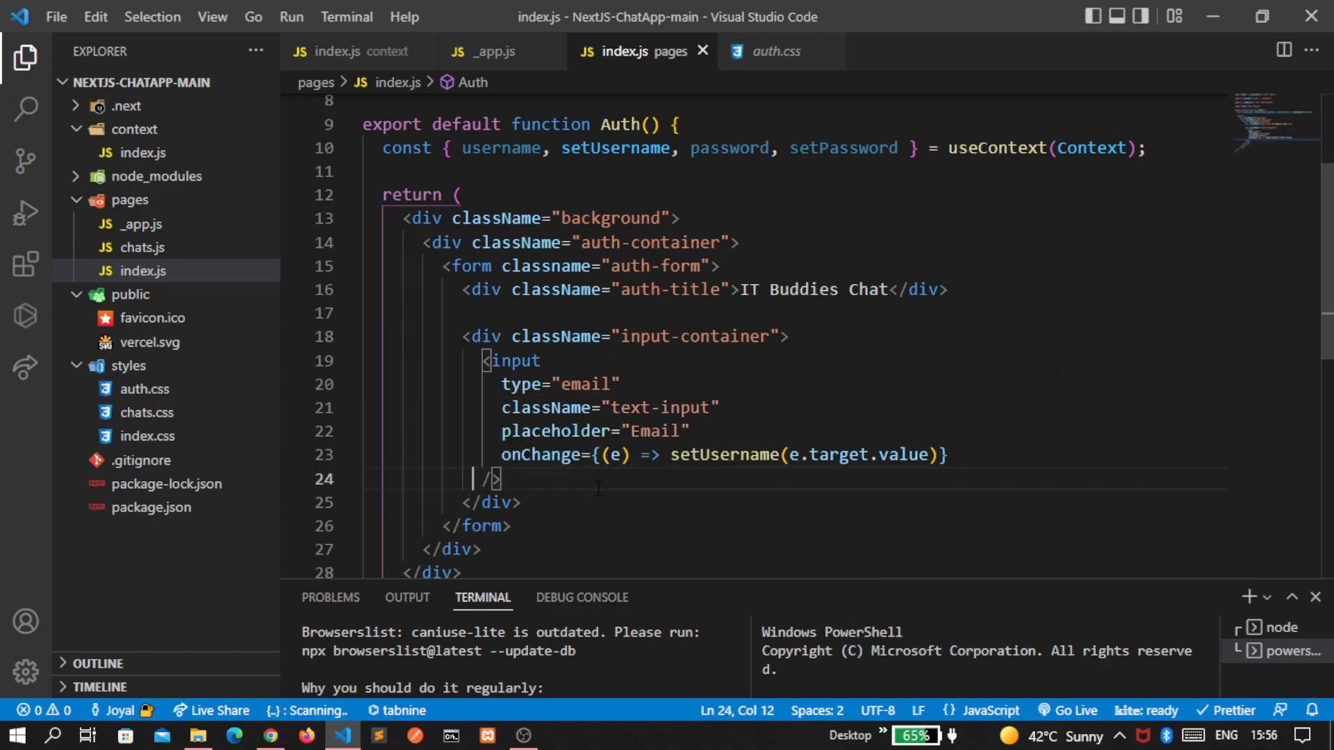
mouse_move(545, 510)
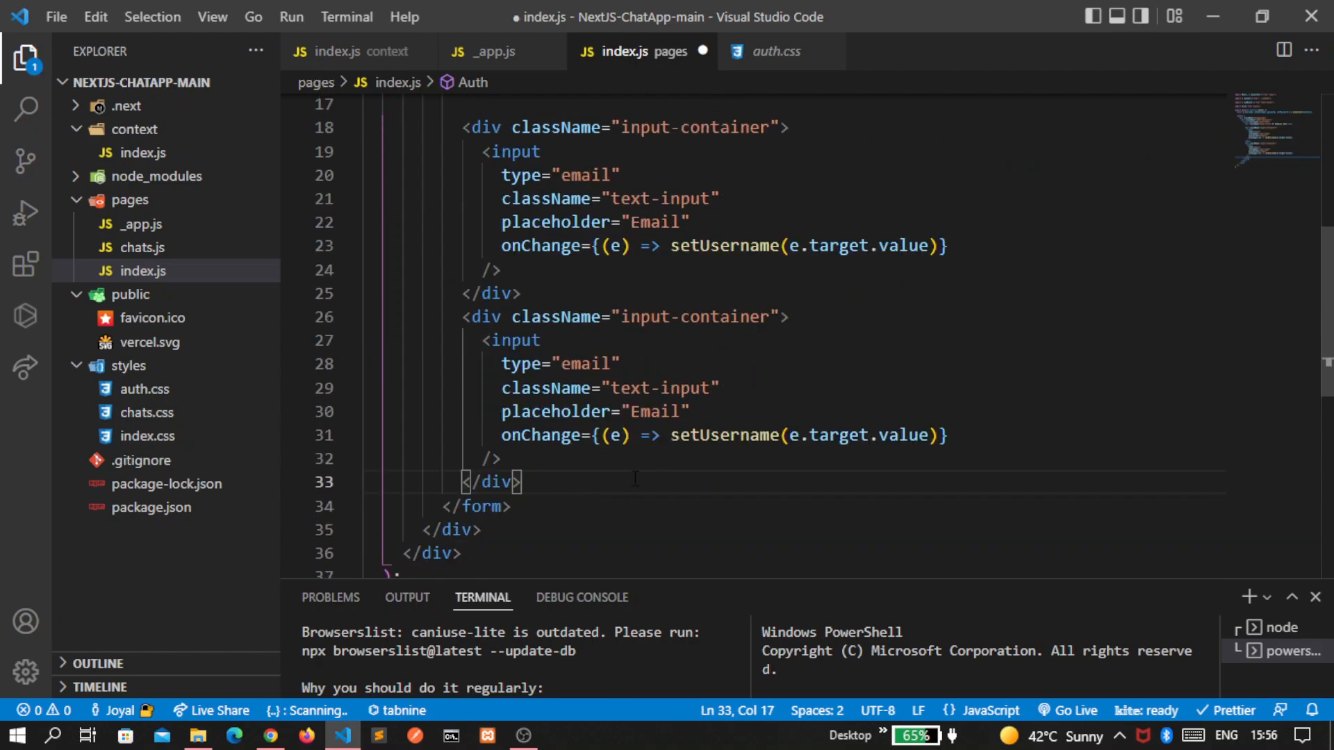
- Make the copied input type password with placeholder Password calling setPassword on change
text(pa)
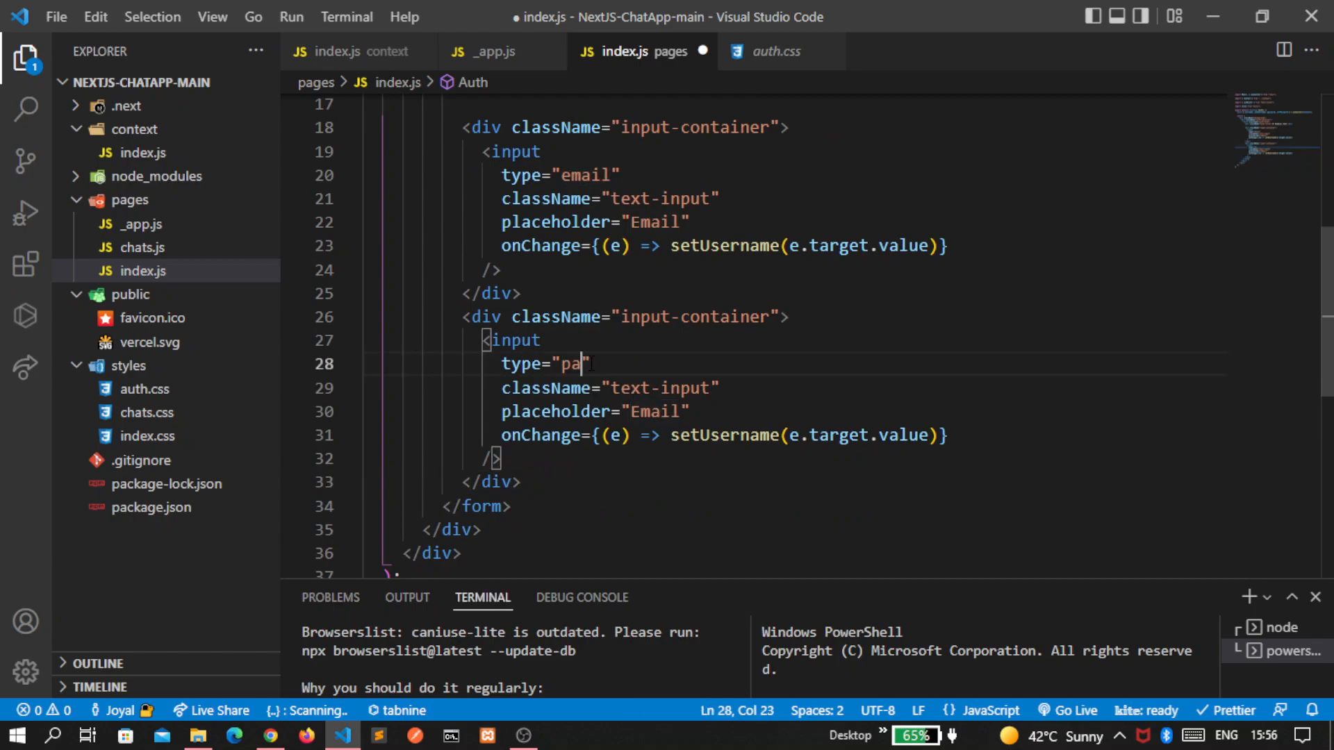
text(ssword)
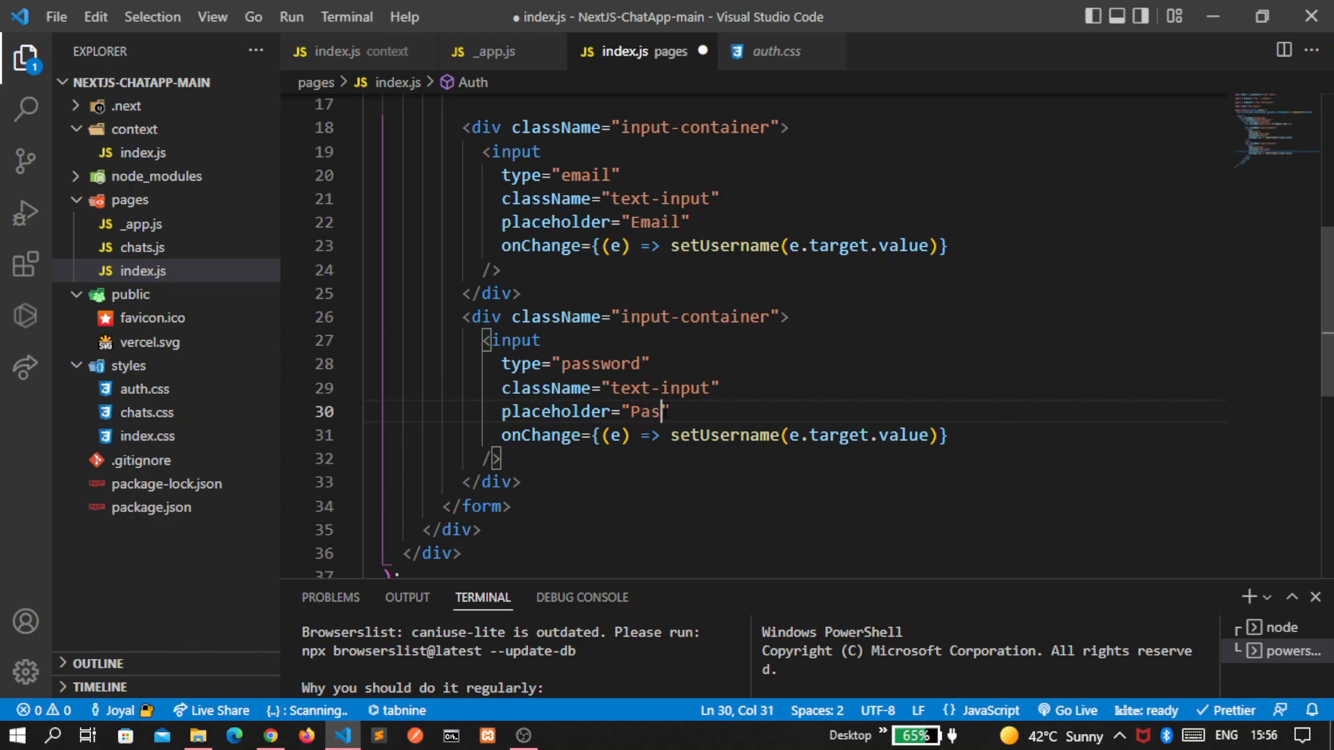
text(sword)
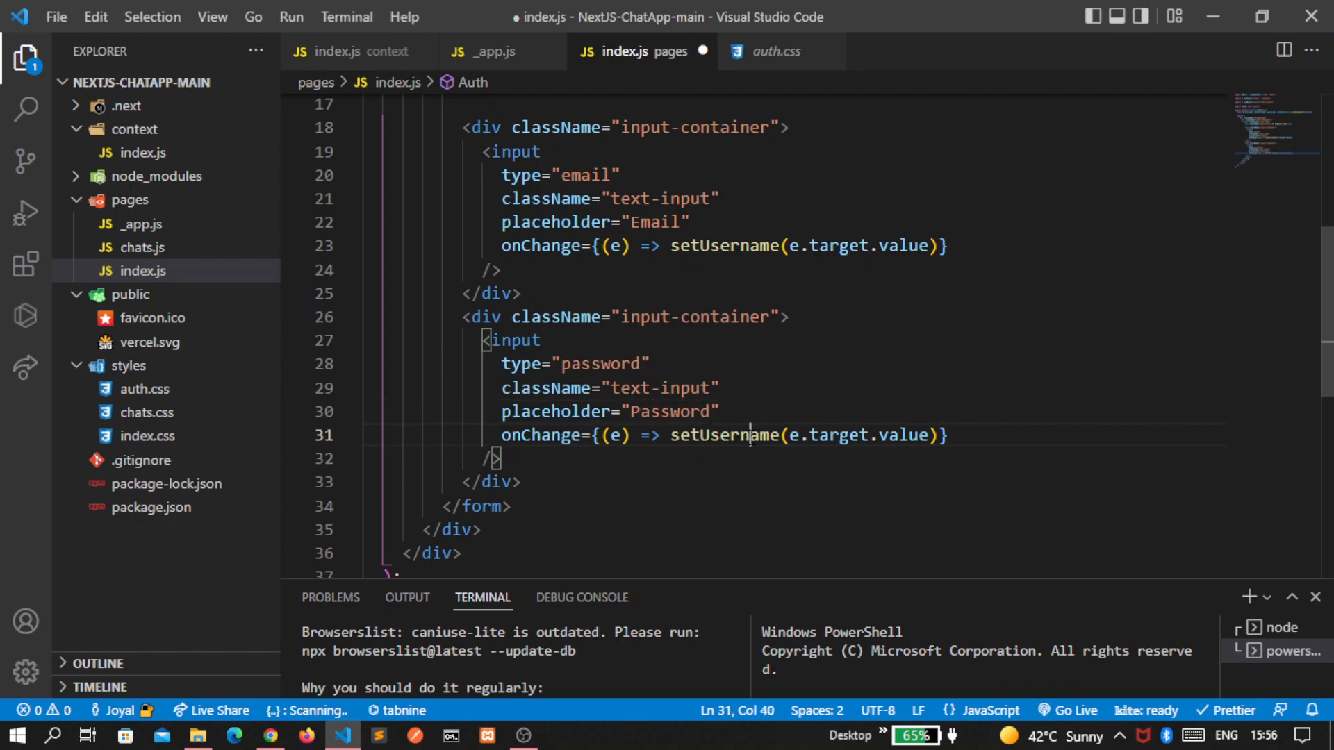
text(setPa)
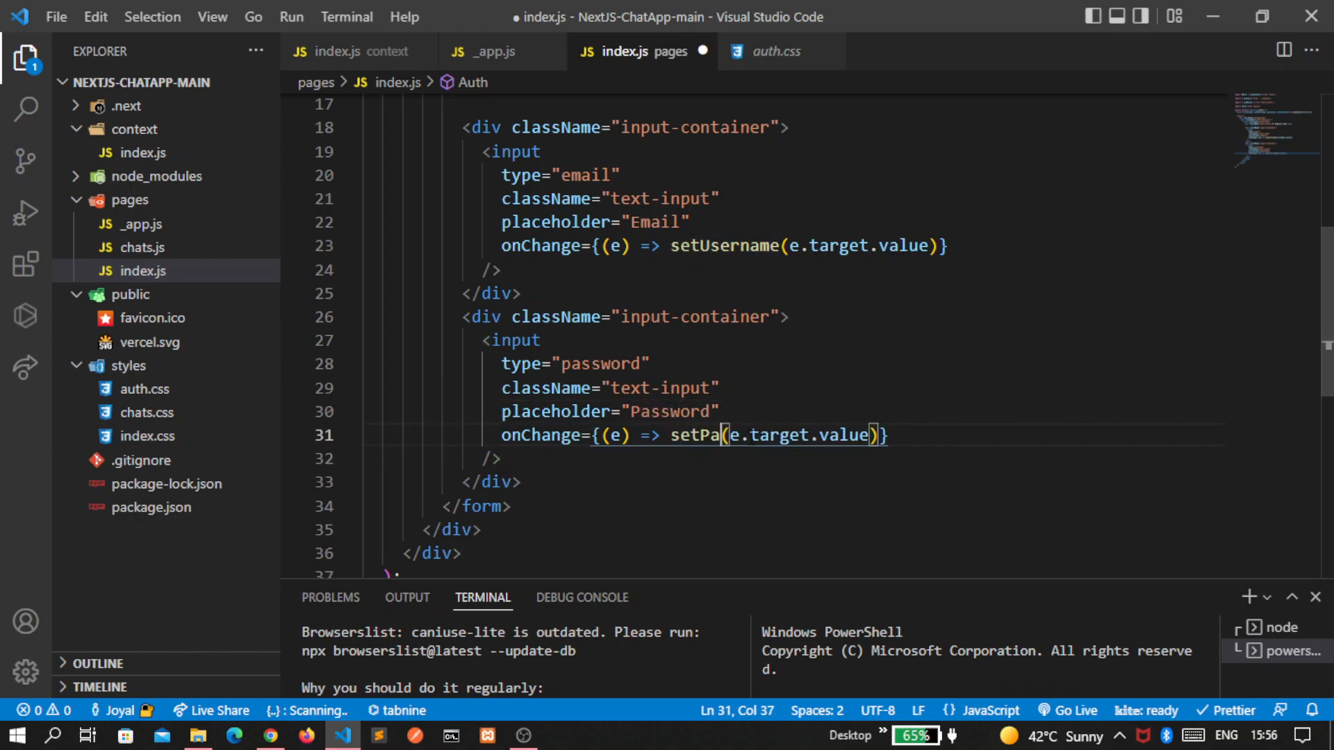
text(ssword)
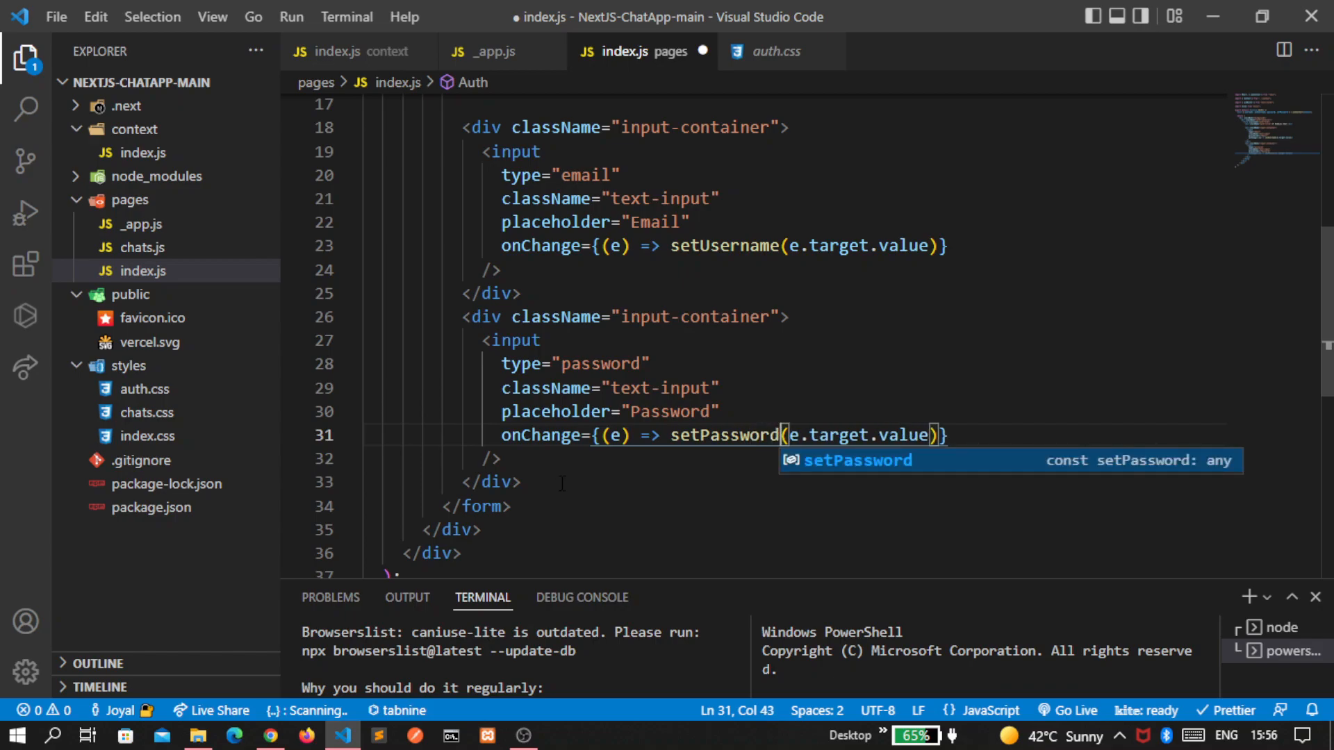
text(<button></button>)
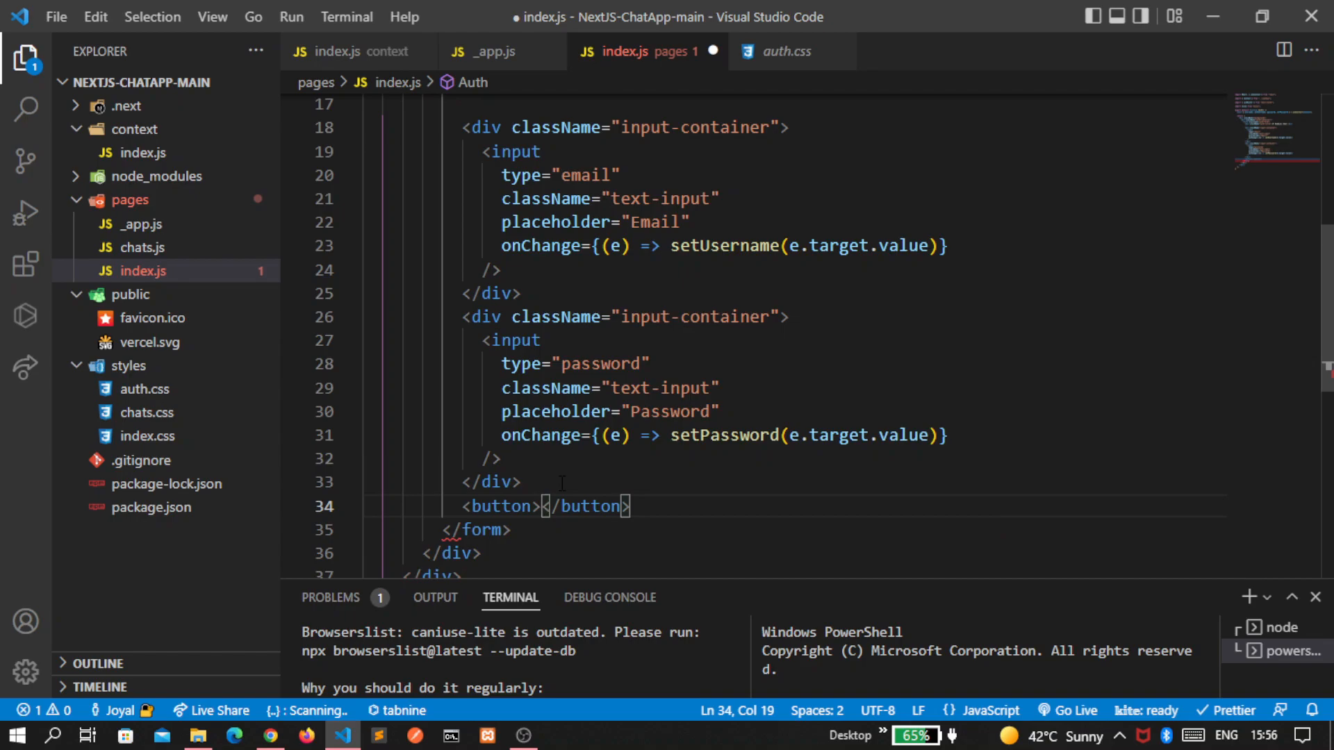
- Make the button type submit with classname submit-button and a Login / Sign label
text(type="submit)
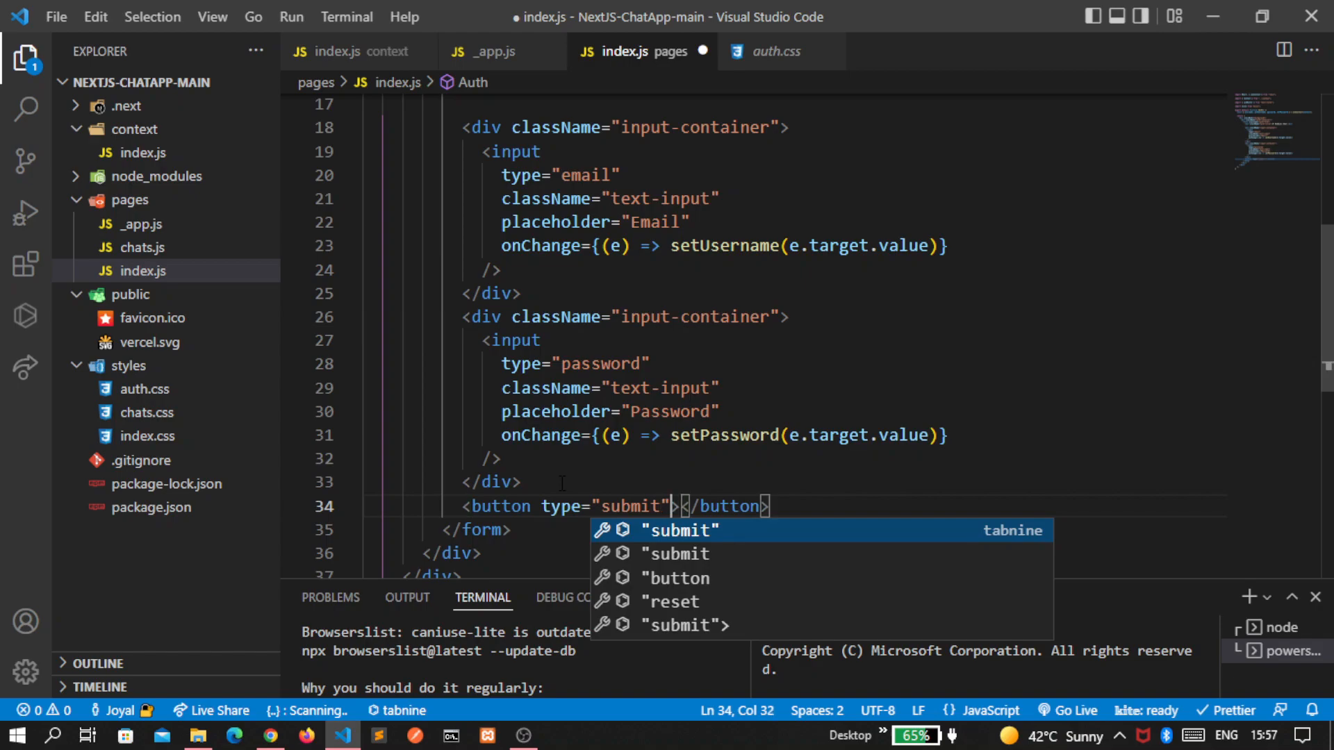
text(classname)
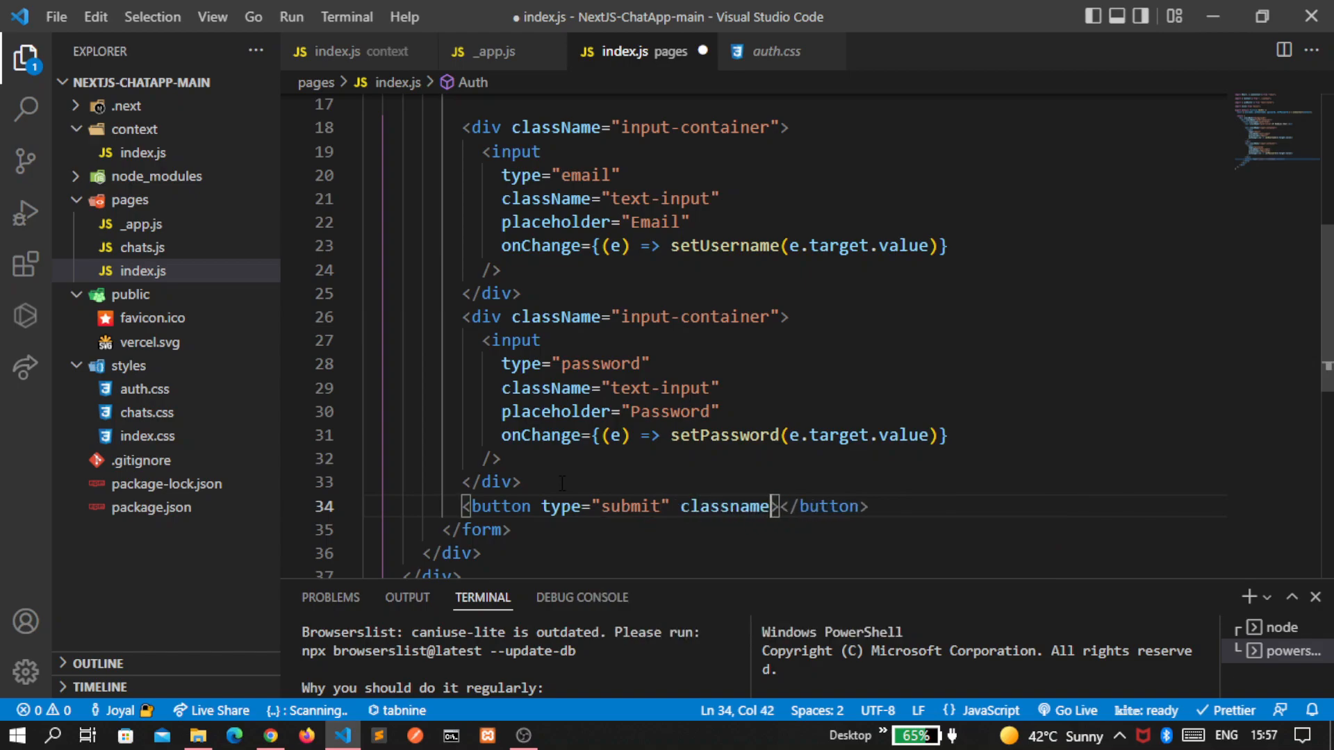
text(=)
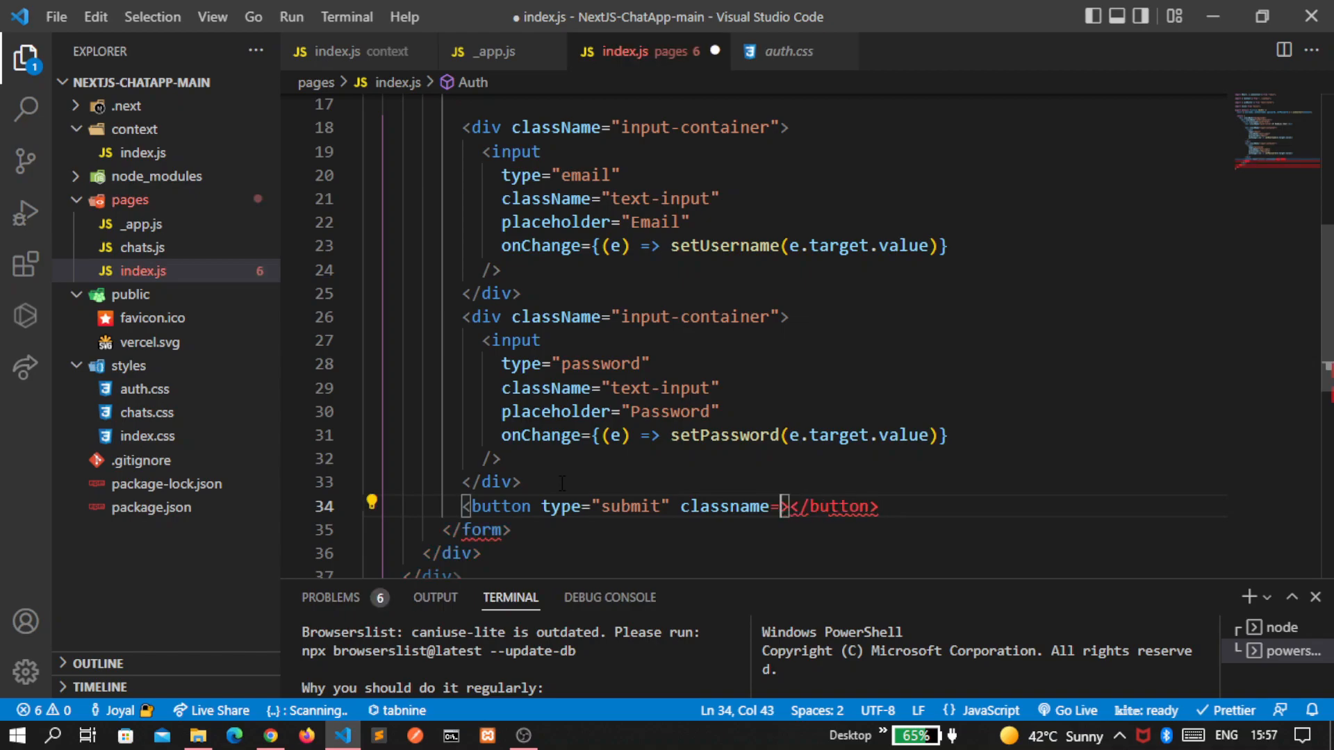
text(submit")
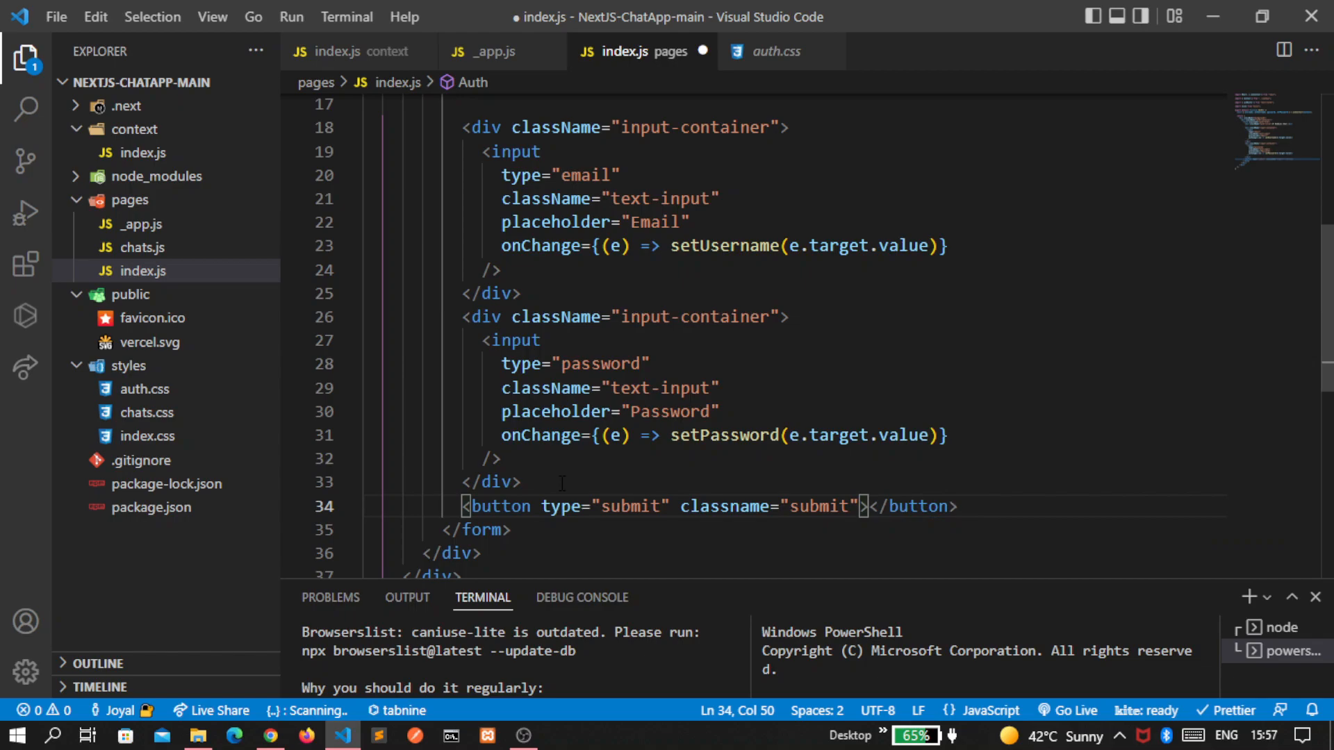
text(-button)
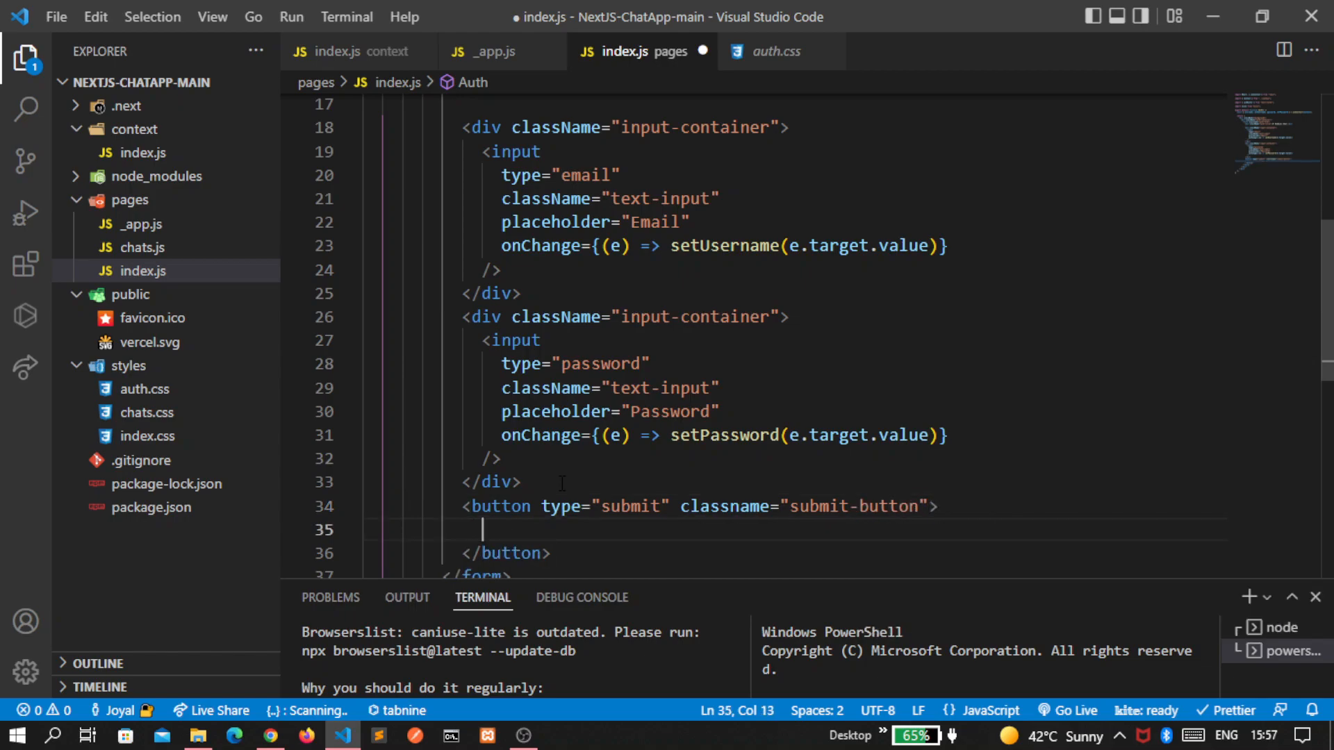
text(Login)
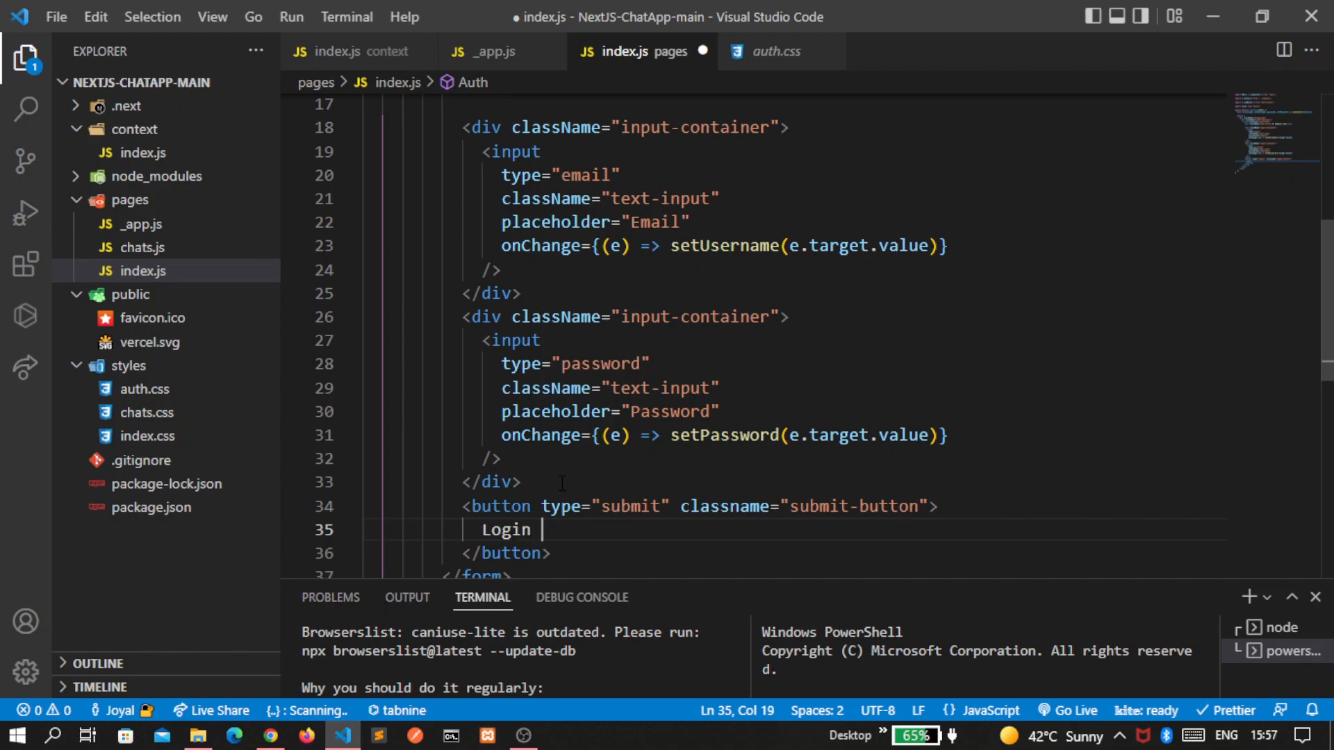
text(/ Si)
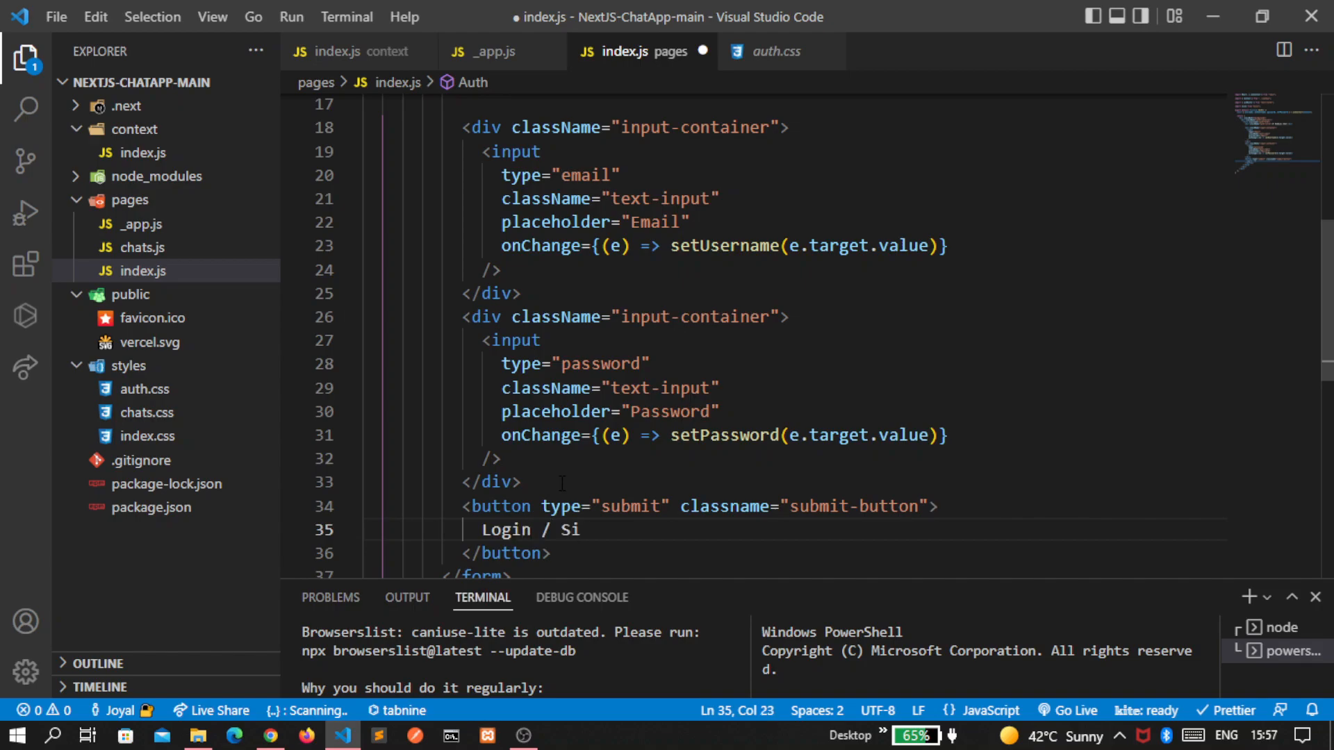
text(gn)
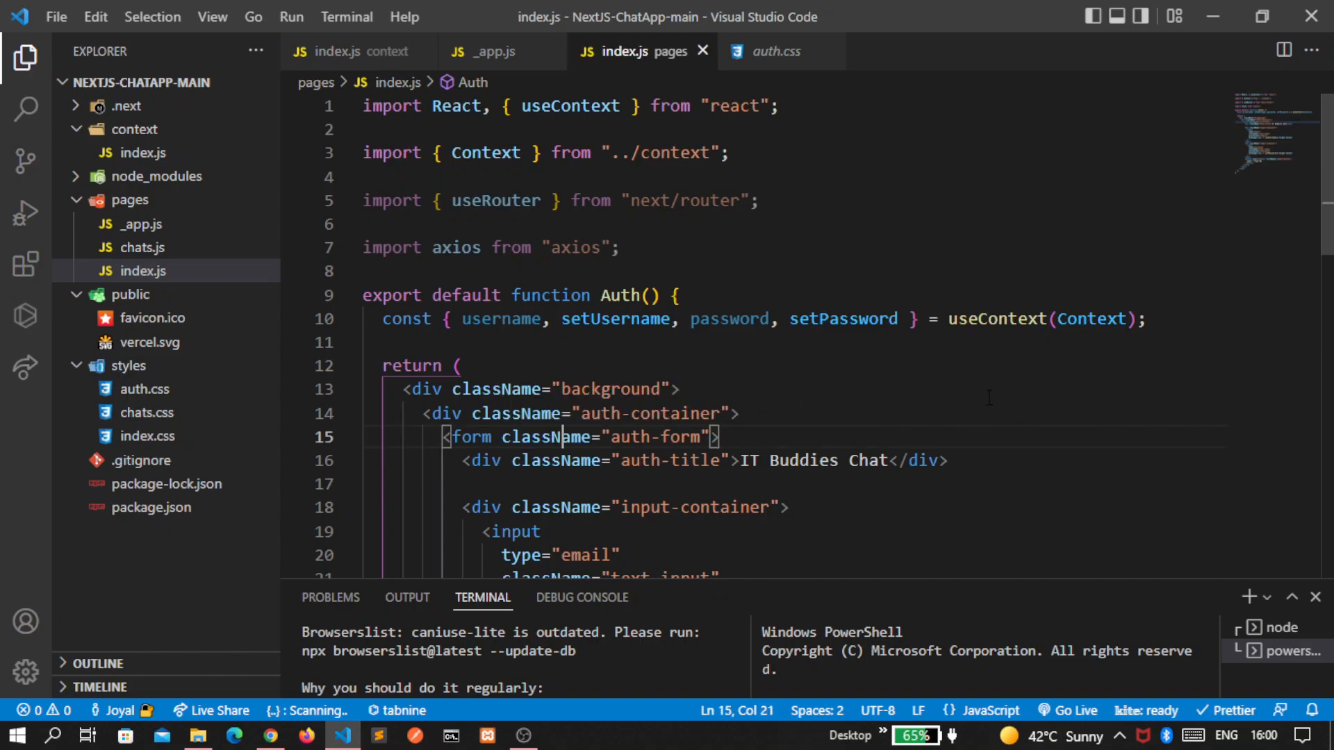
- Correct the form's classname attribute to className and save index.js
click(268, 735)
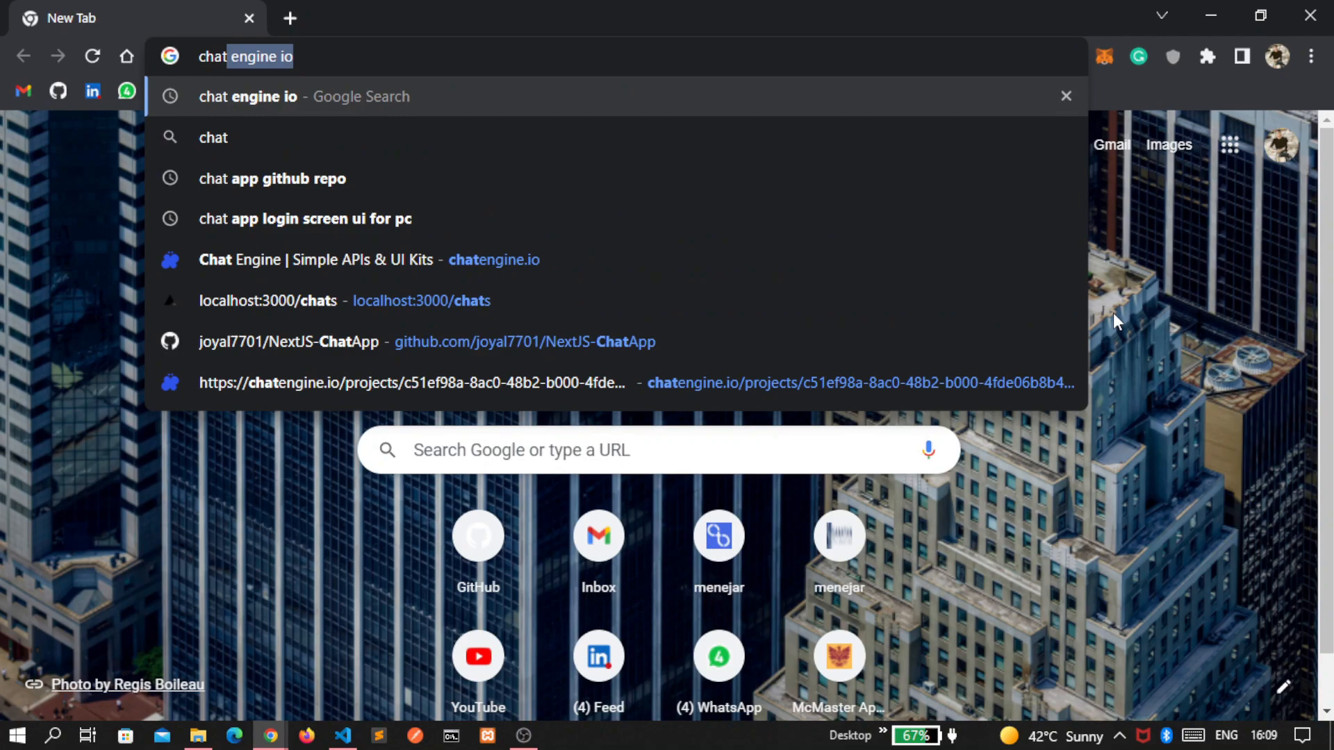
- Search Google for chat engine io, go to chatengine.io and its My Projects page
key(Return)
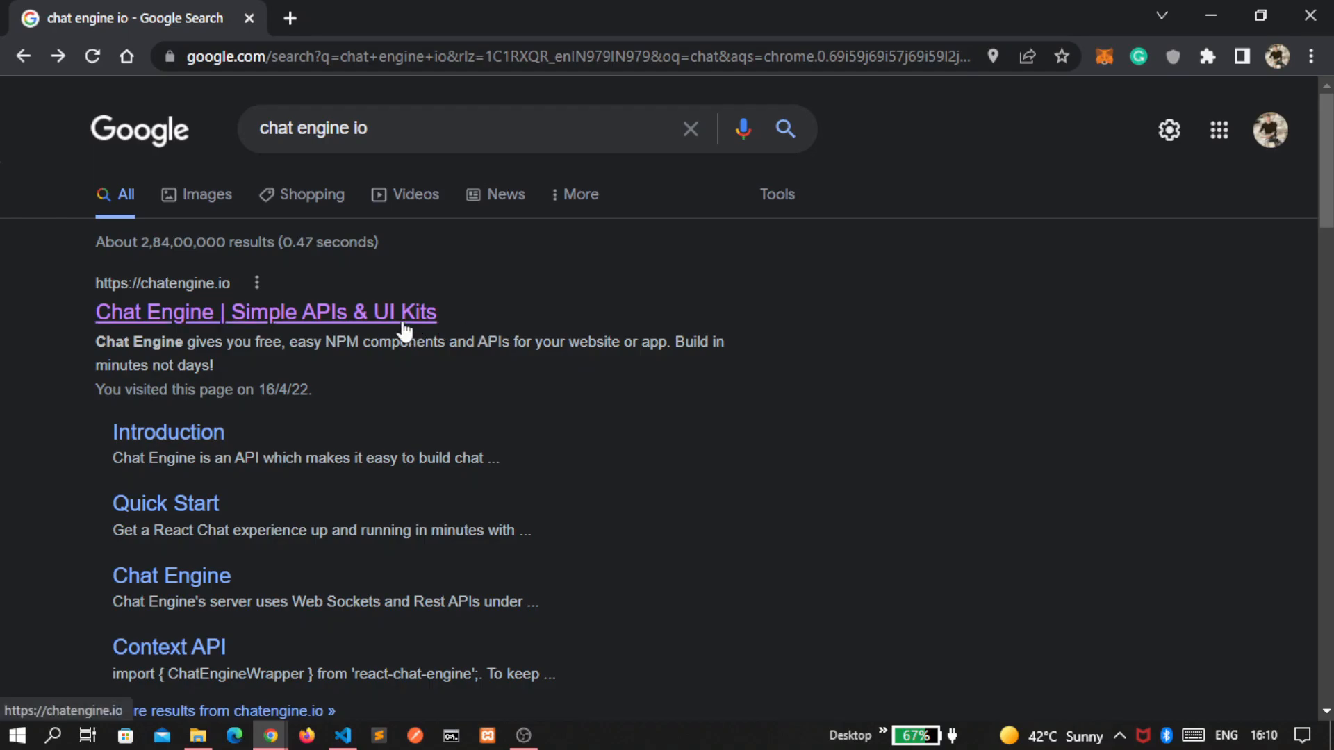
click(265, 312)
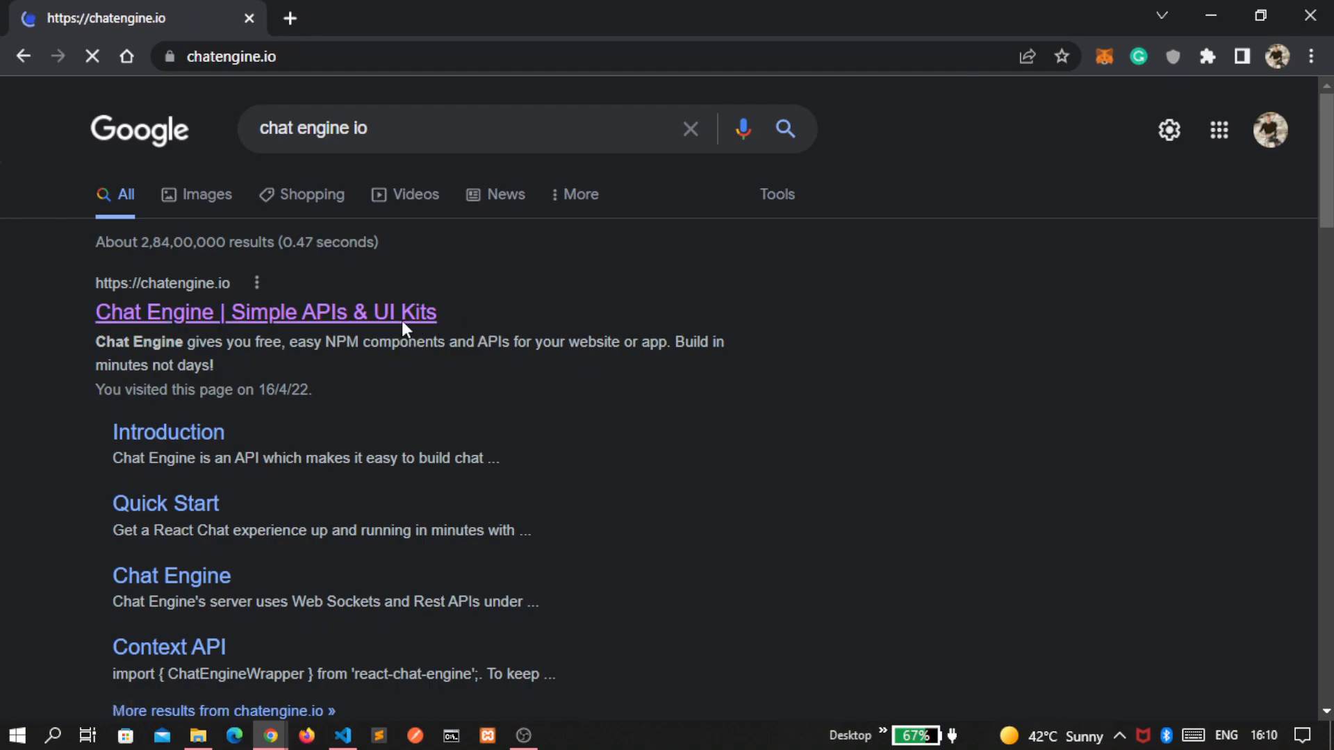
click(266, 311)
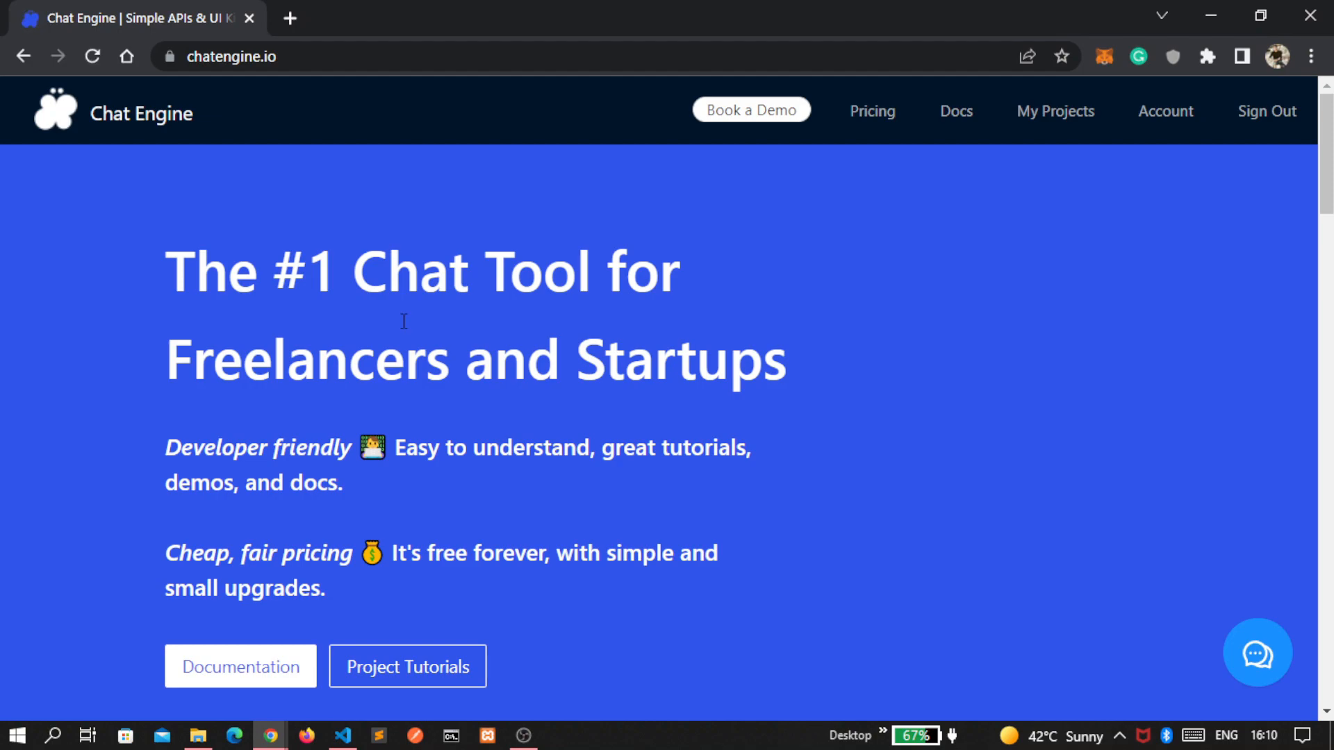
mouse_move(718, 408)
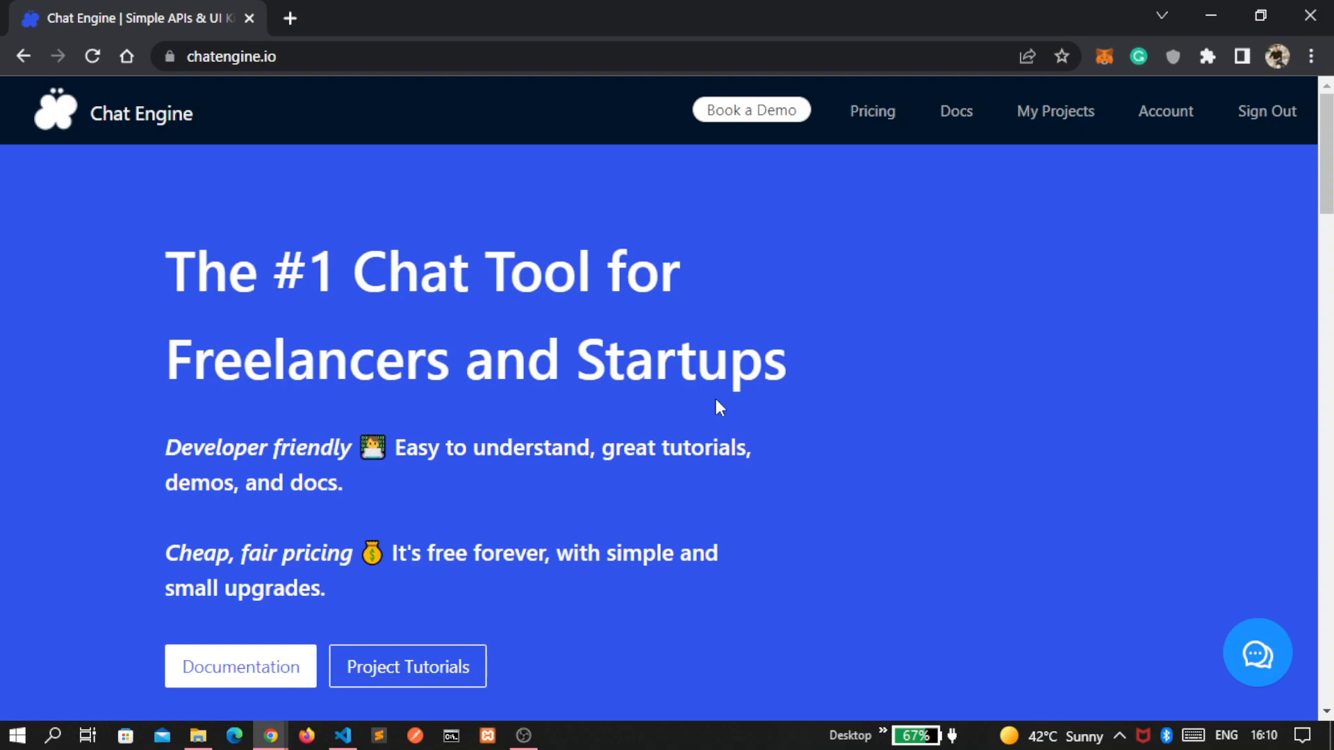
mouse_move(1267, 112)
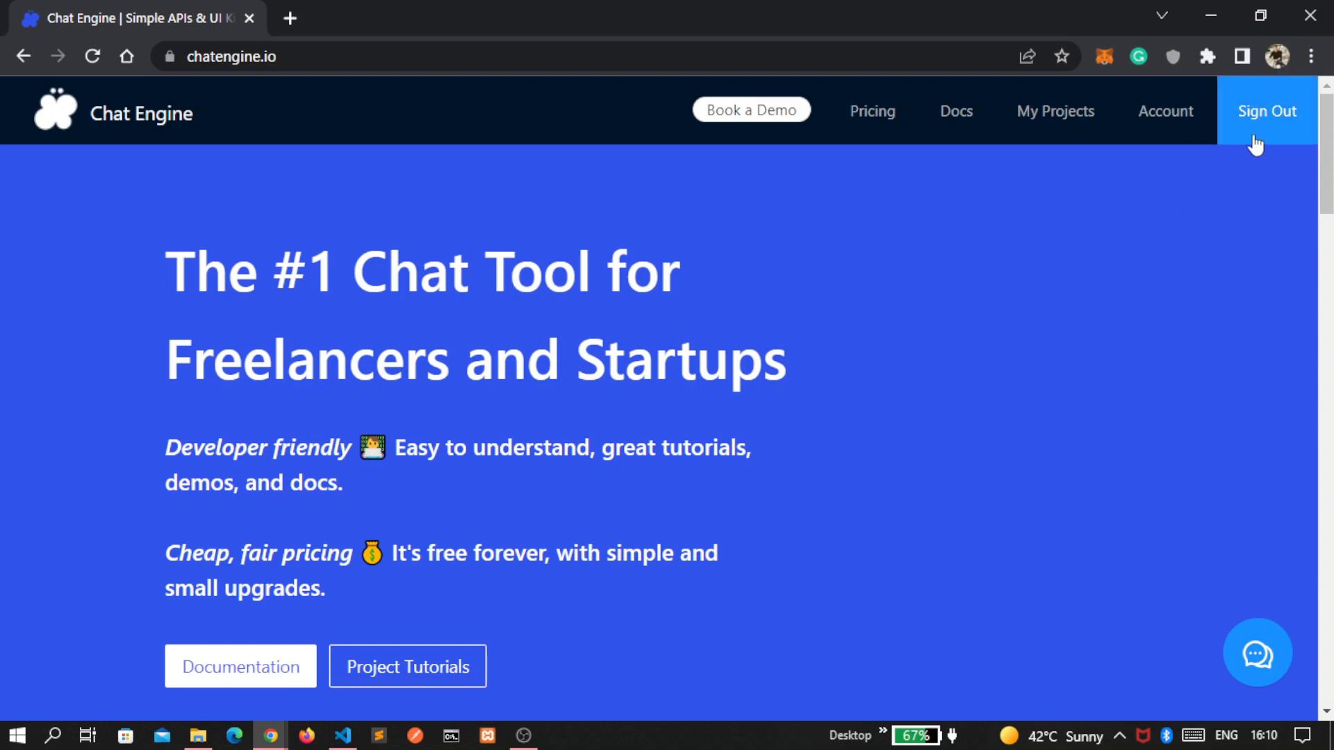
mouse_move(1185, 283)
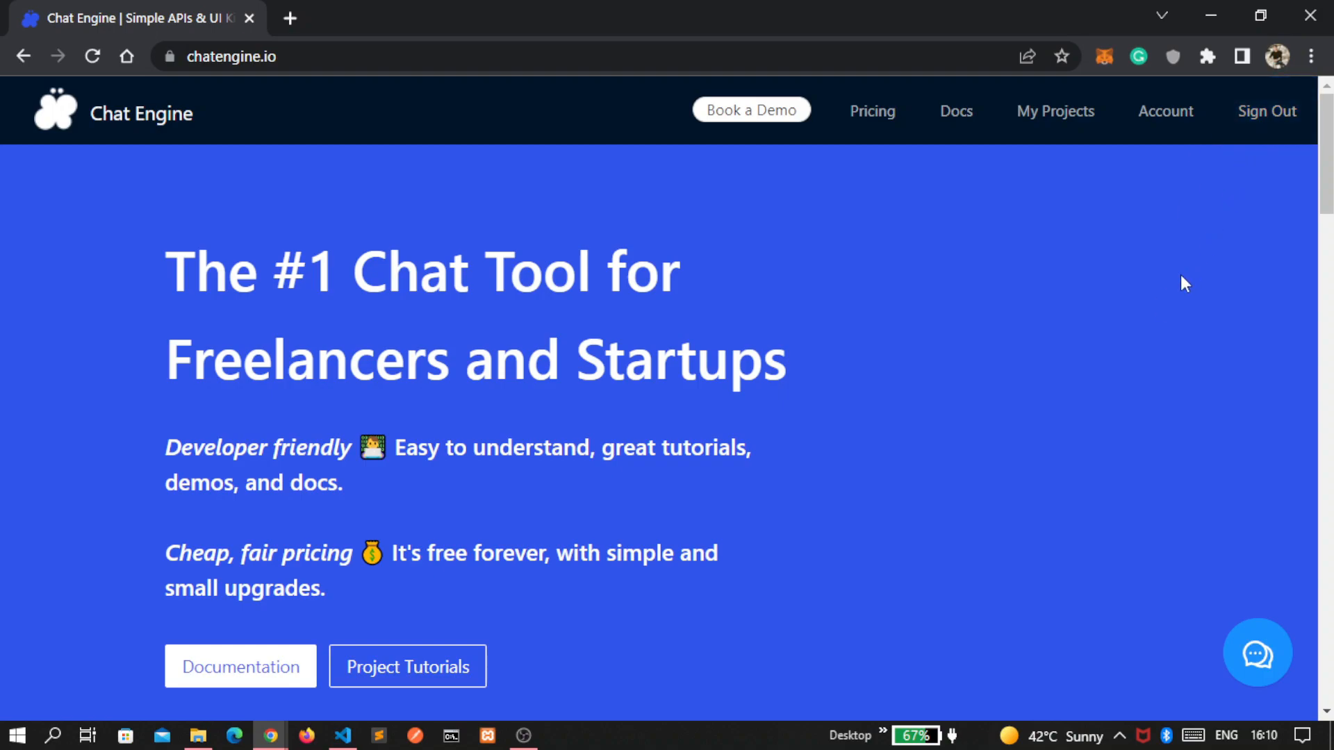
click(1054, 111)
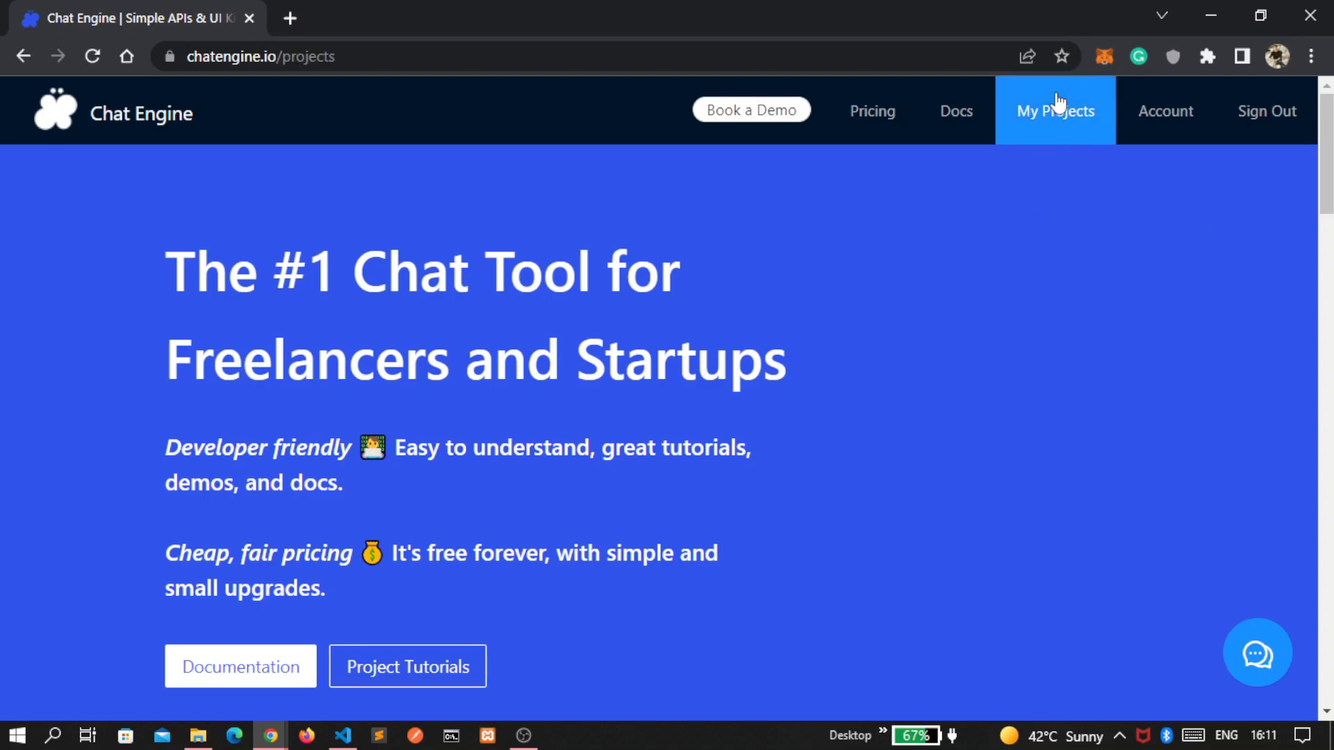
- Create a new Chat Engine project named IT Buddies chat and show its private key
click(1055, 111)
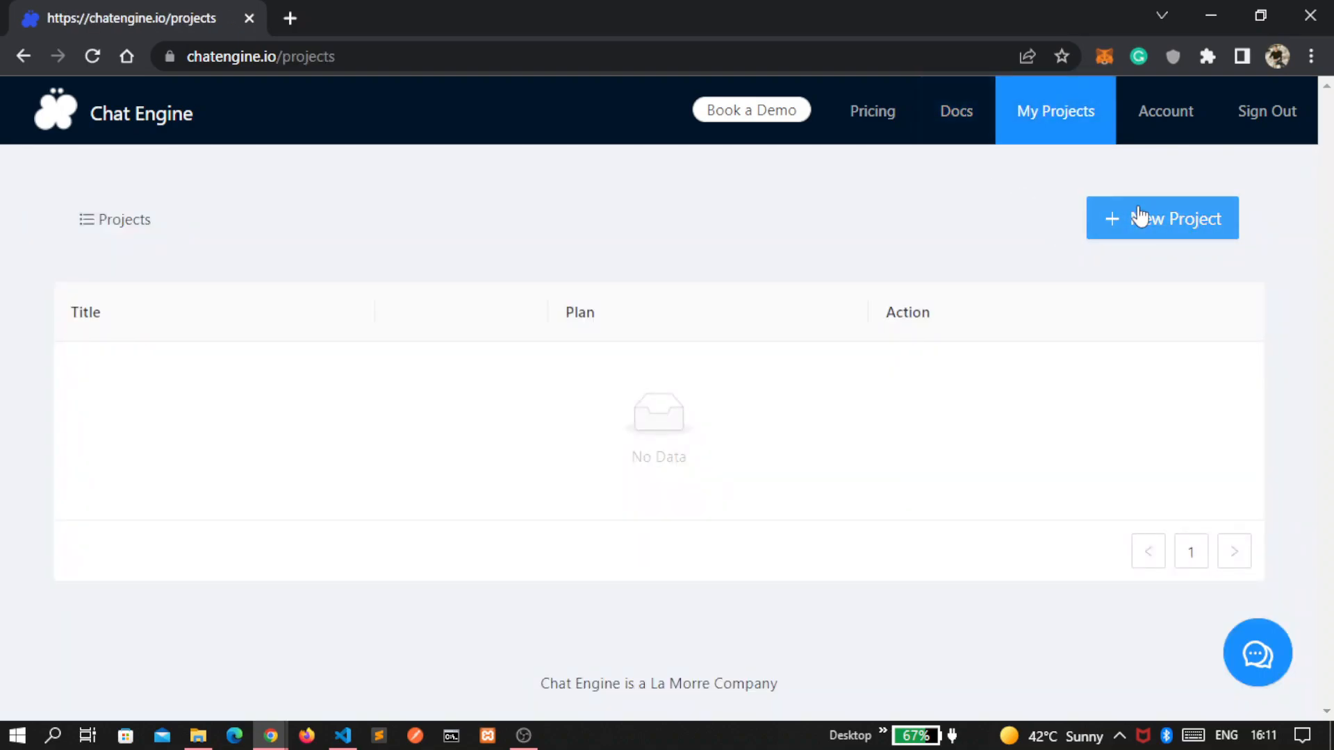
click(1161, 218)
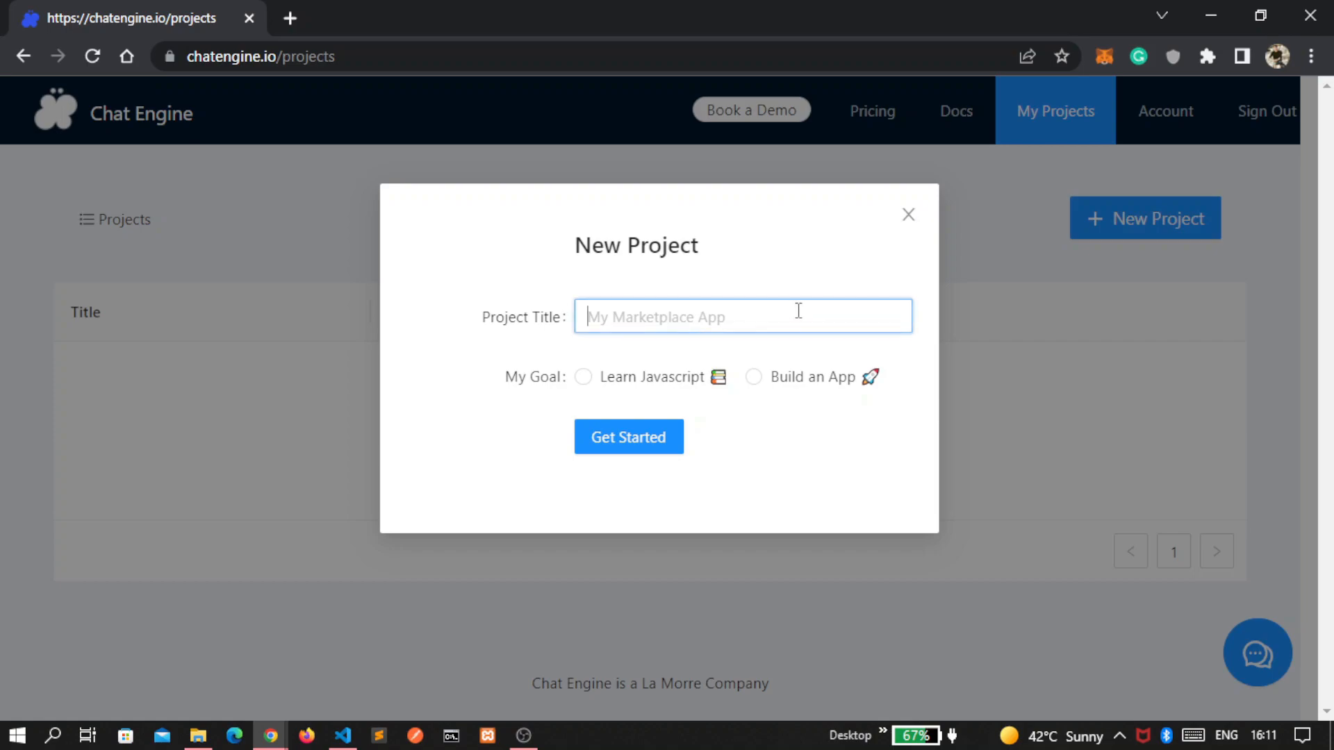
text(IT Buddies Chat)
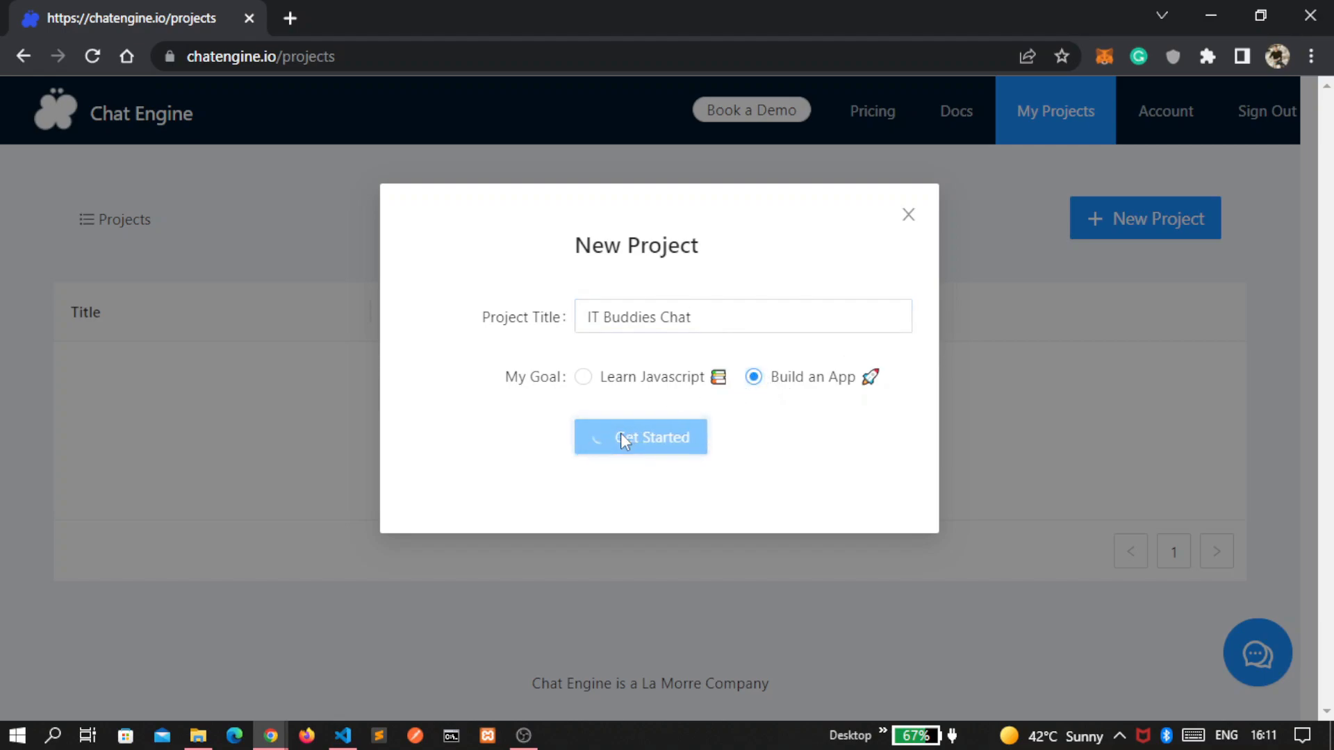
click(640, 436)
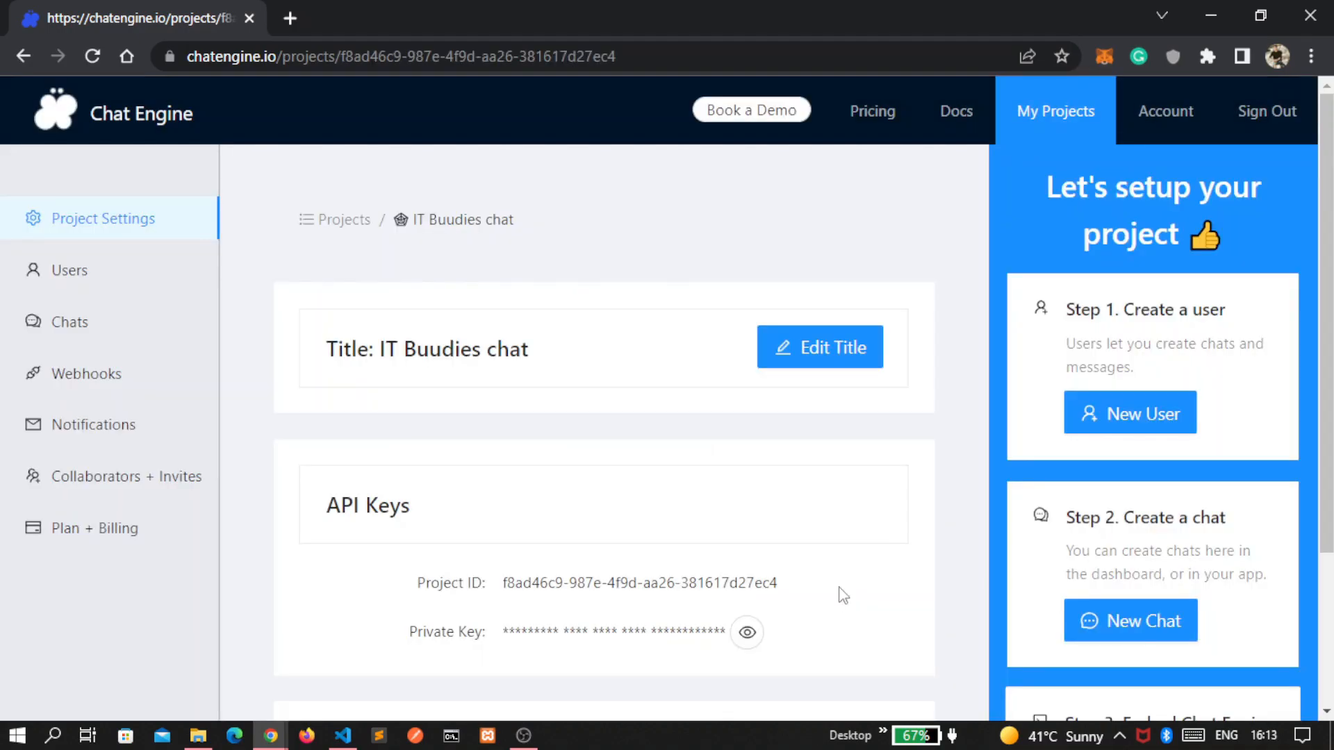
mouse_move(747, 633)
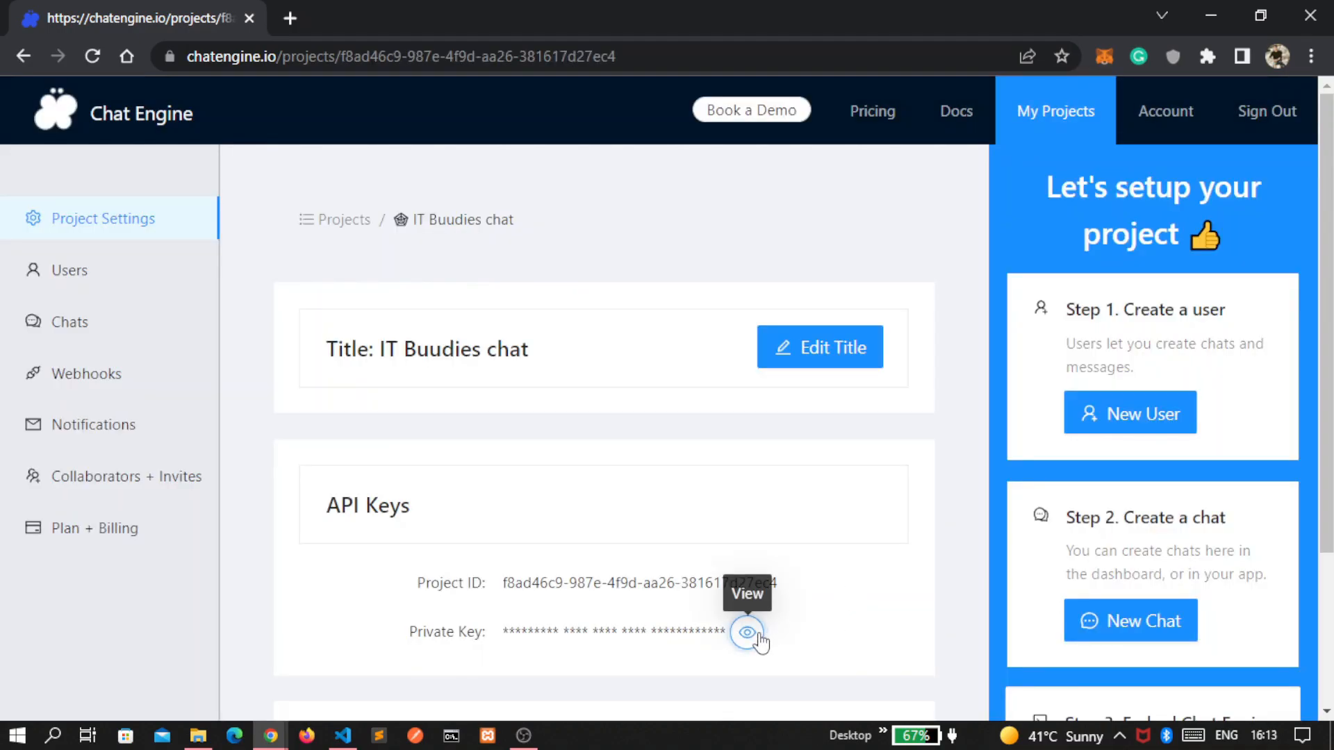
click(748, 631)
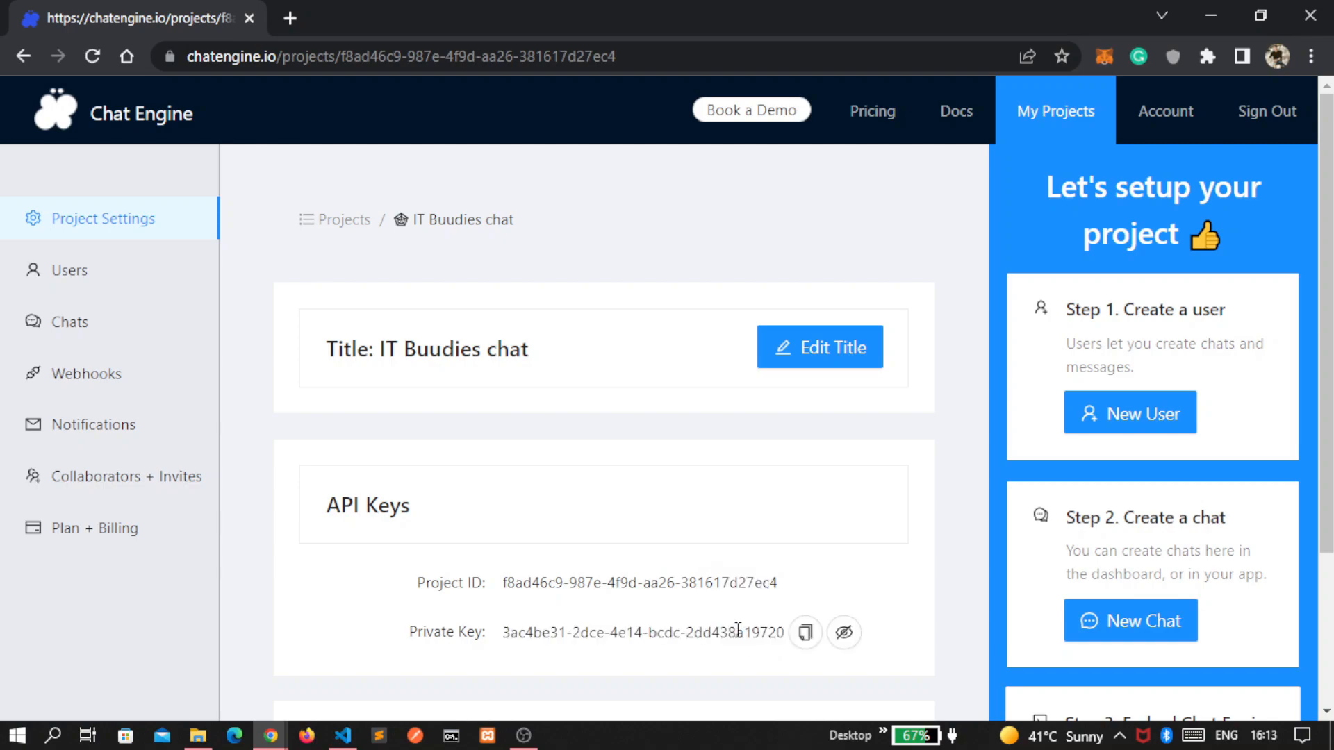
mouse_move(770, 450)
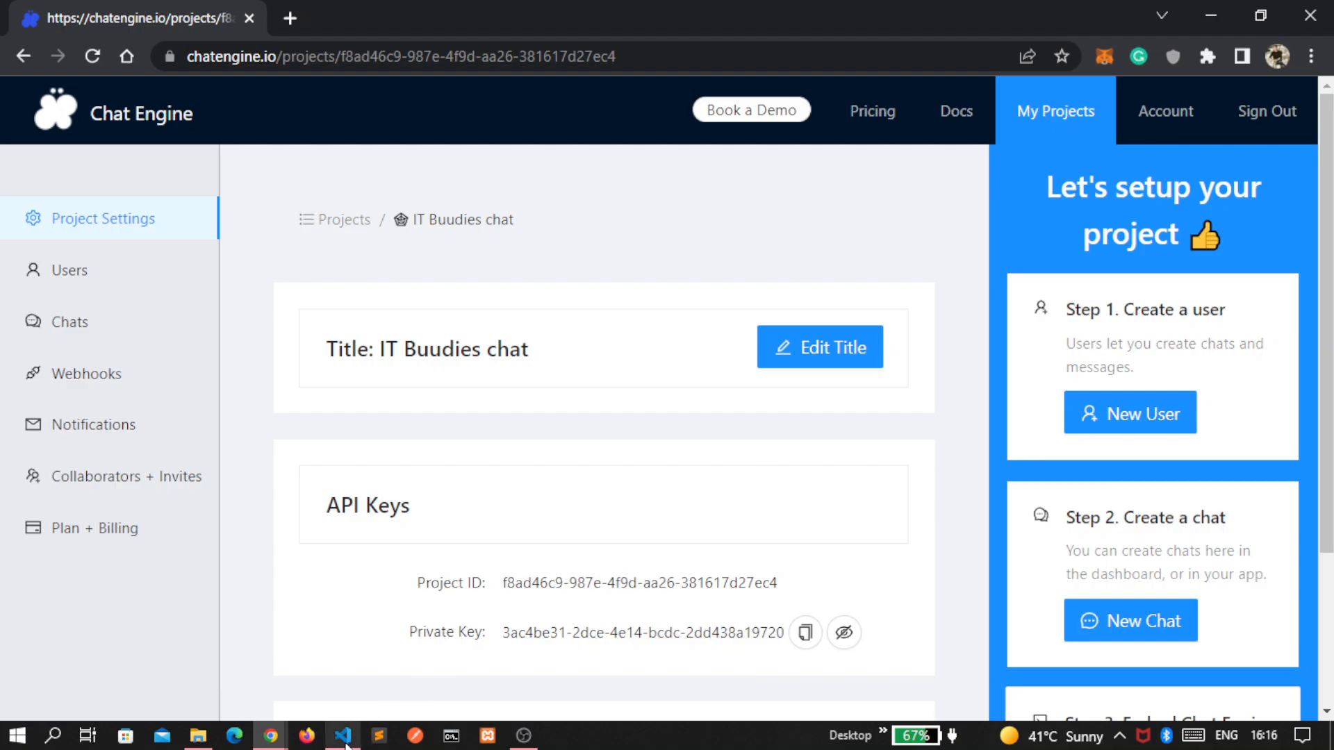
- Add onSubmit={(e) => OnSubmit(e)} to the auth-form tag in pages/index.js
click(343, 735)
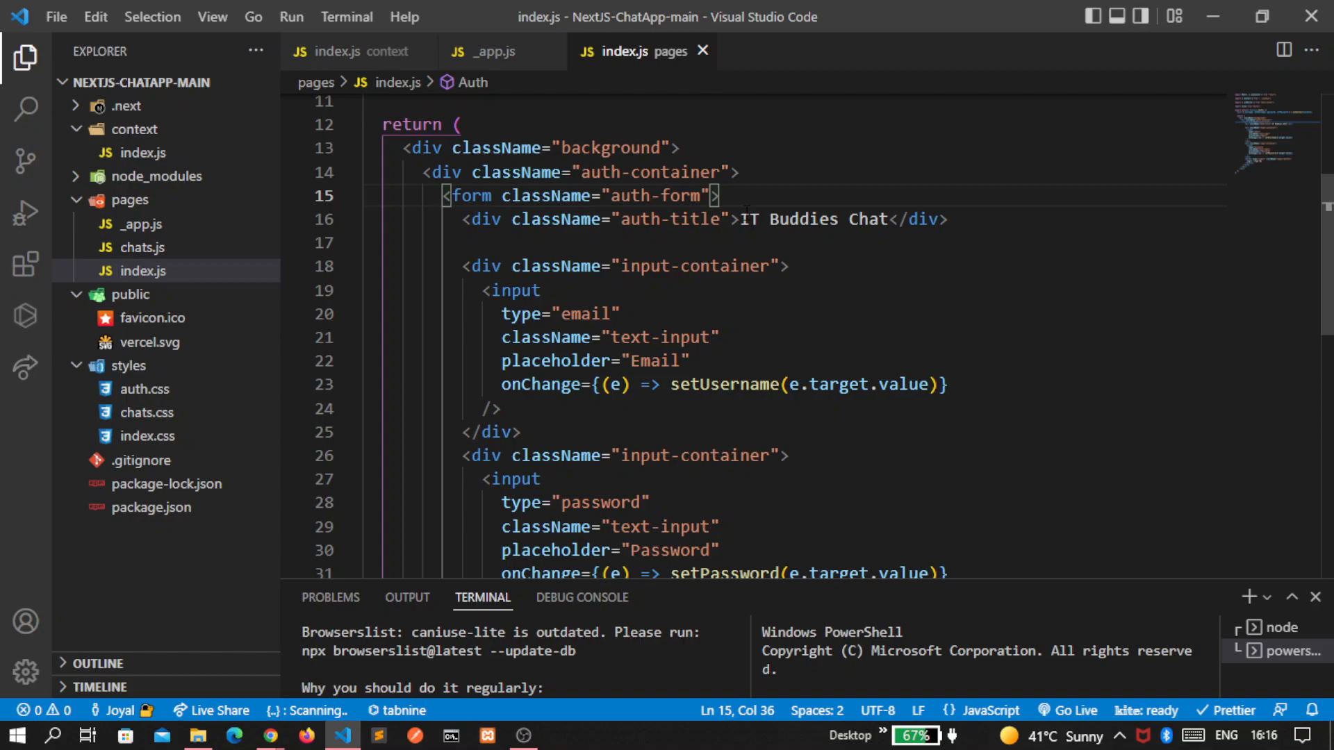
text(onSubmit={)
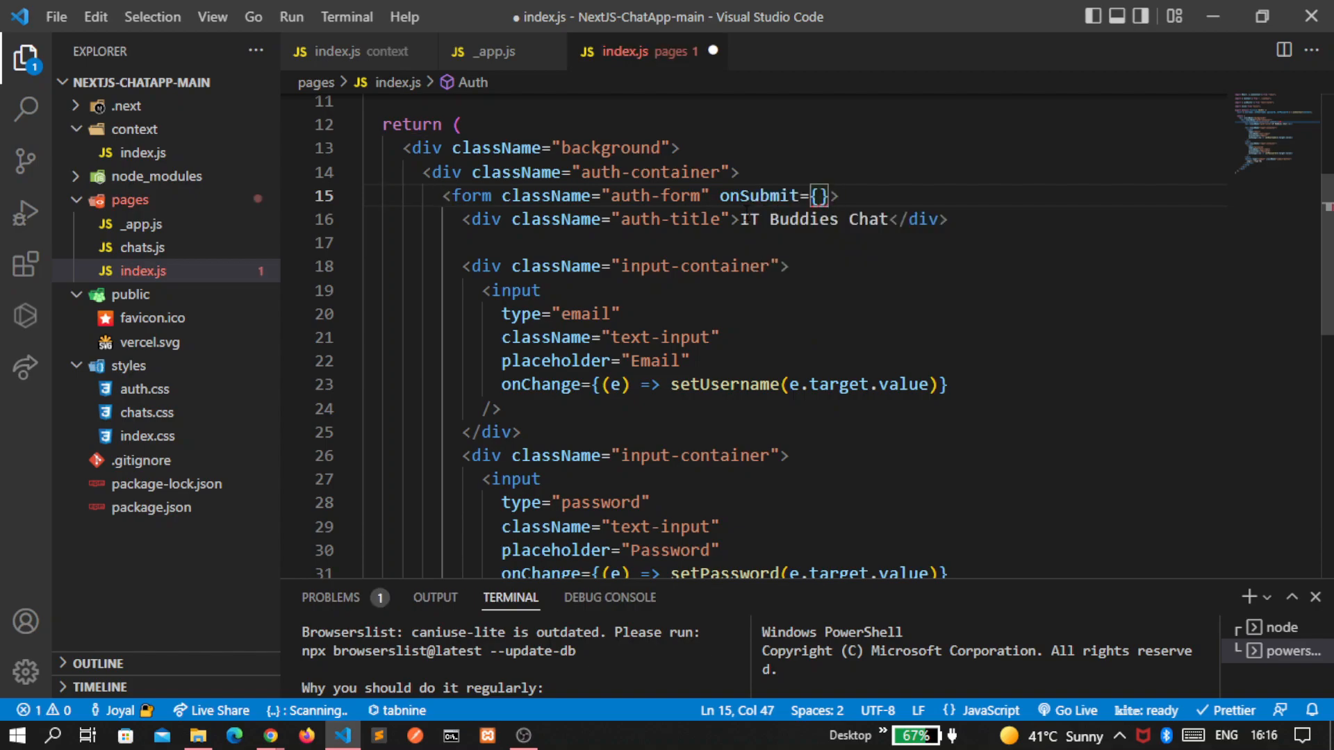
text((e))
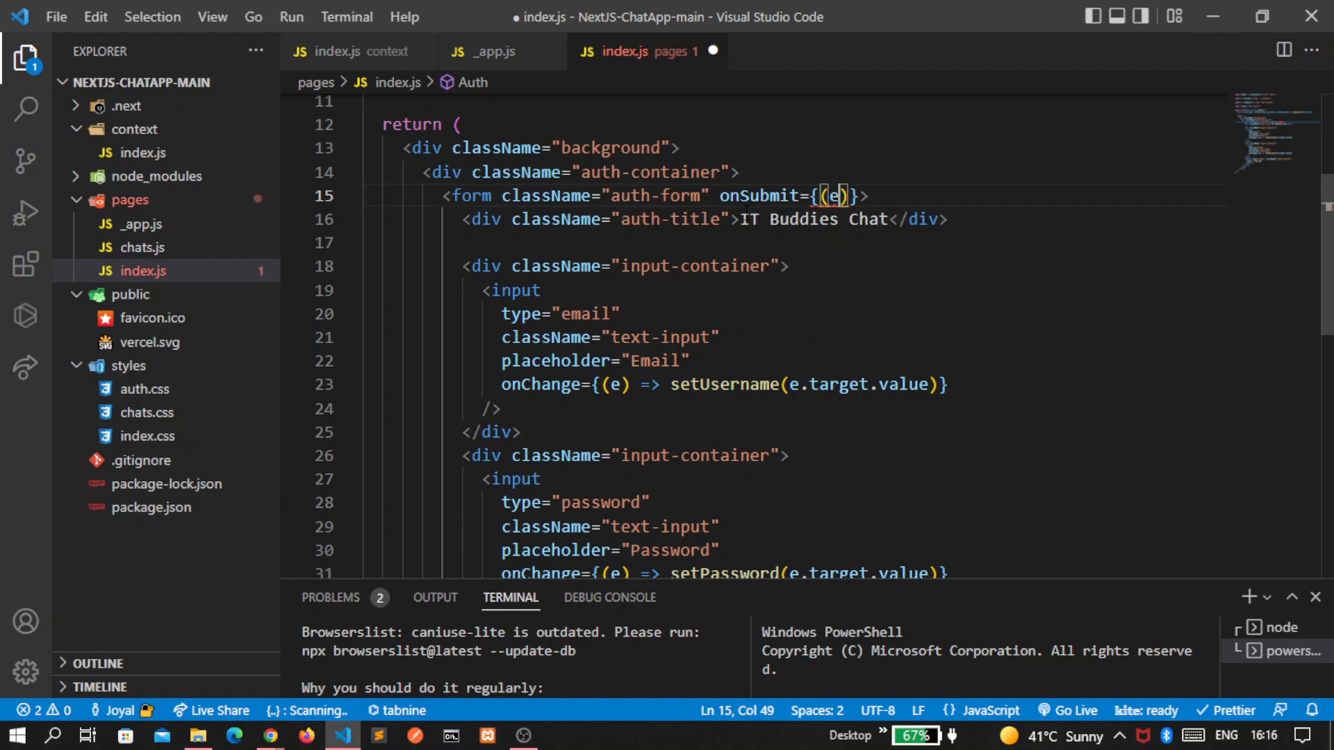
text(=>)
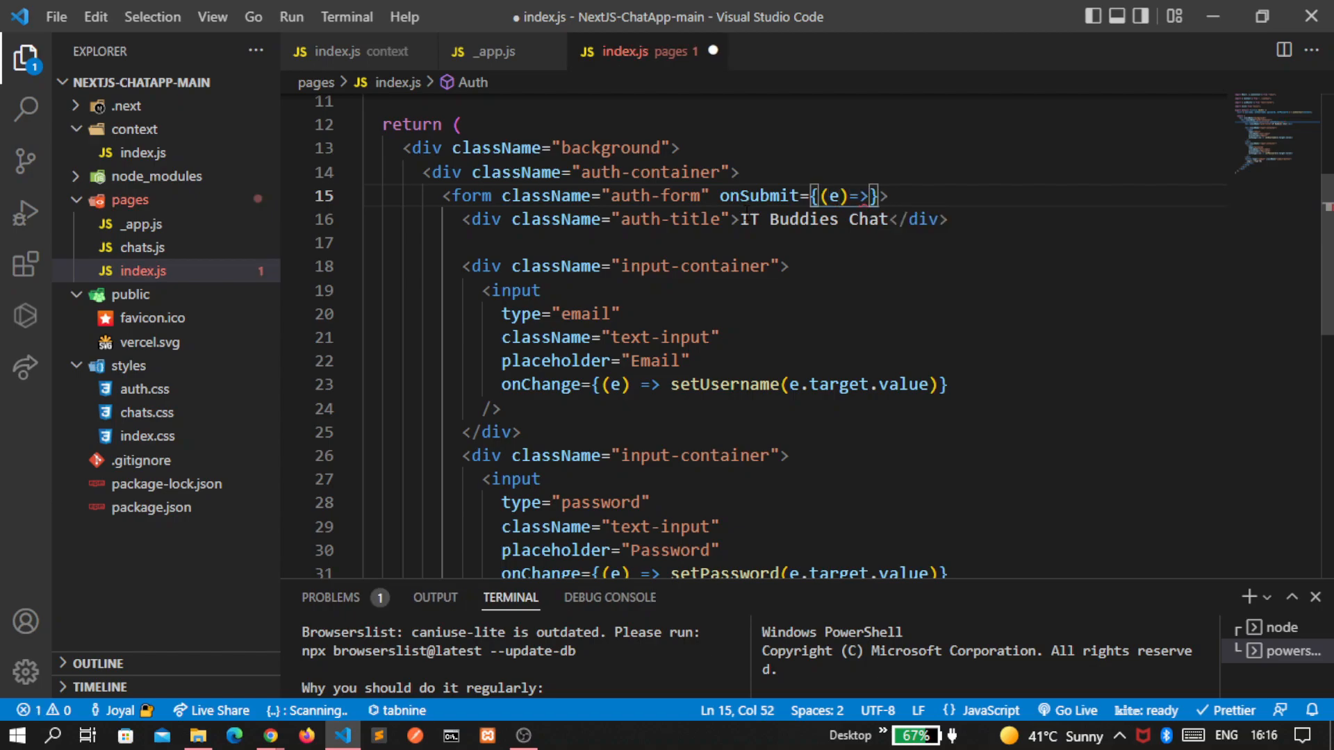
text(0)
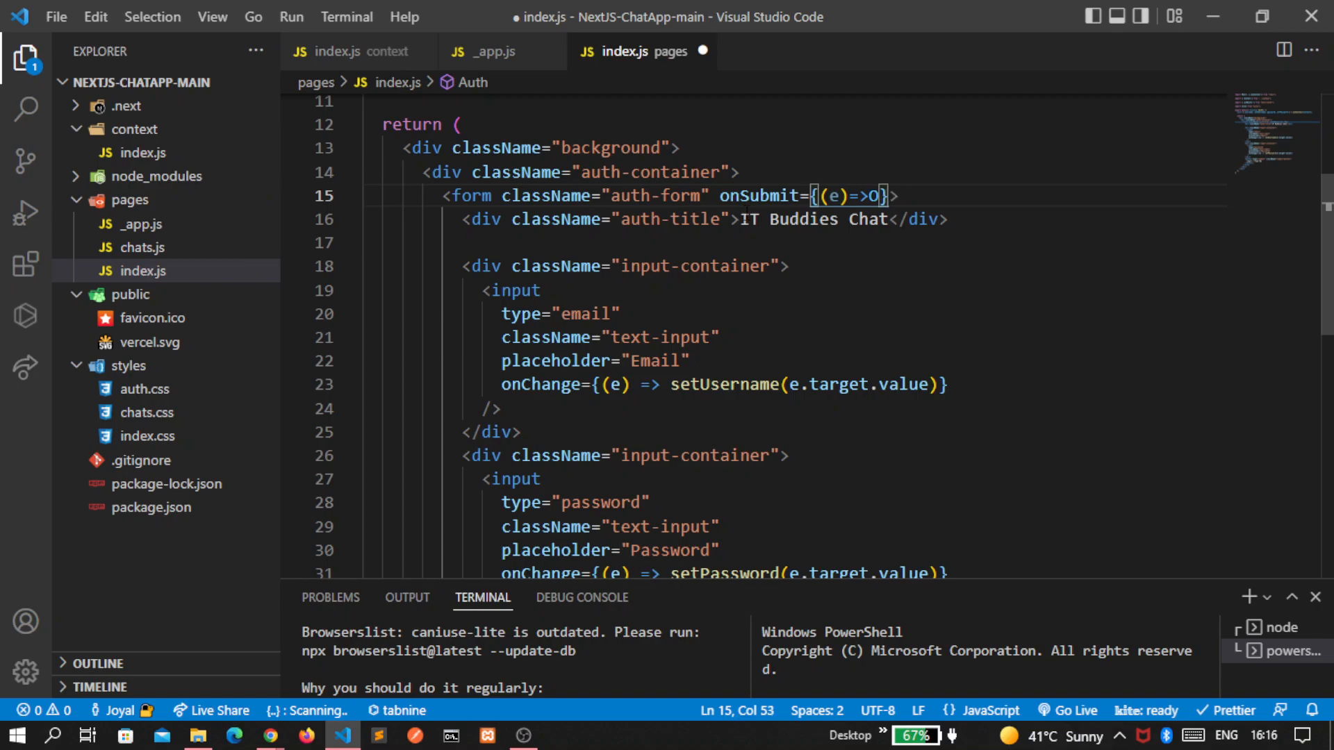
text(nSub)
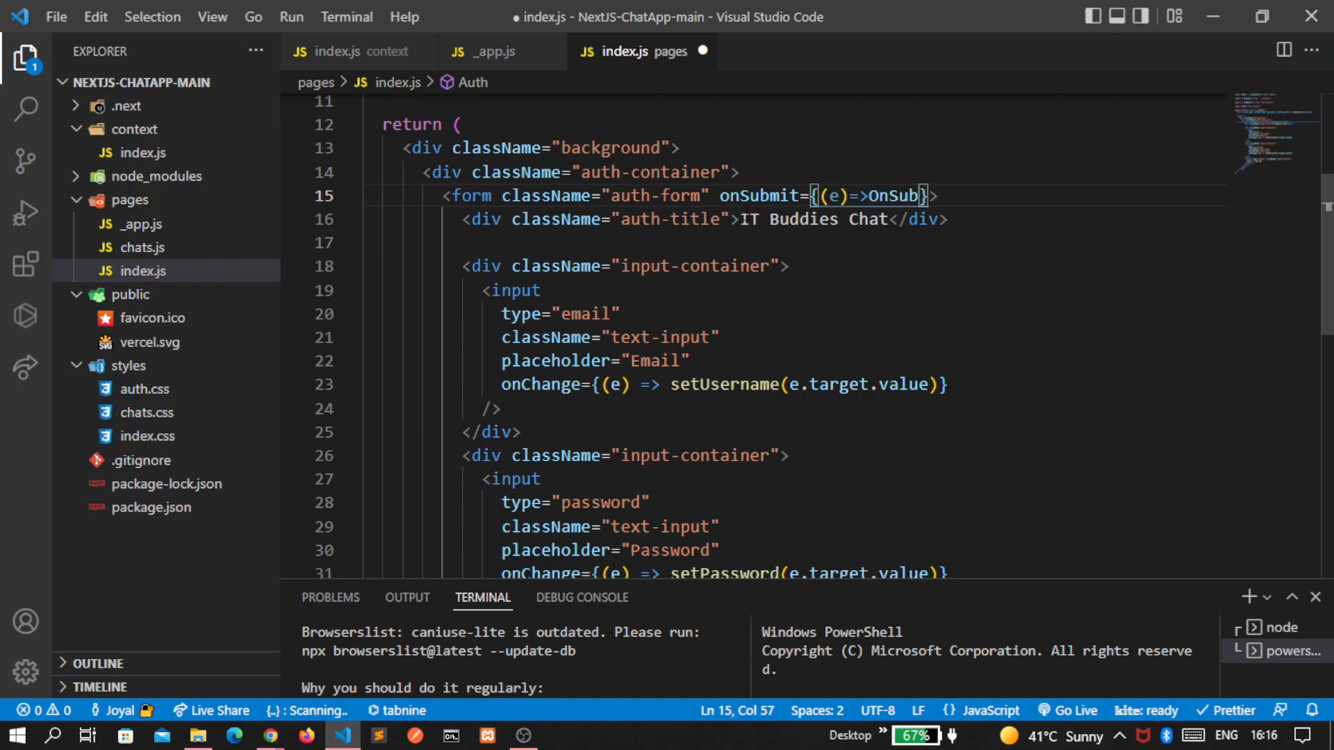
text(mit(e)
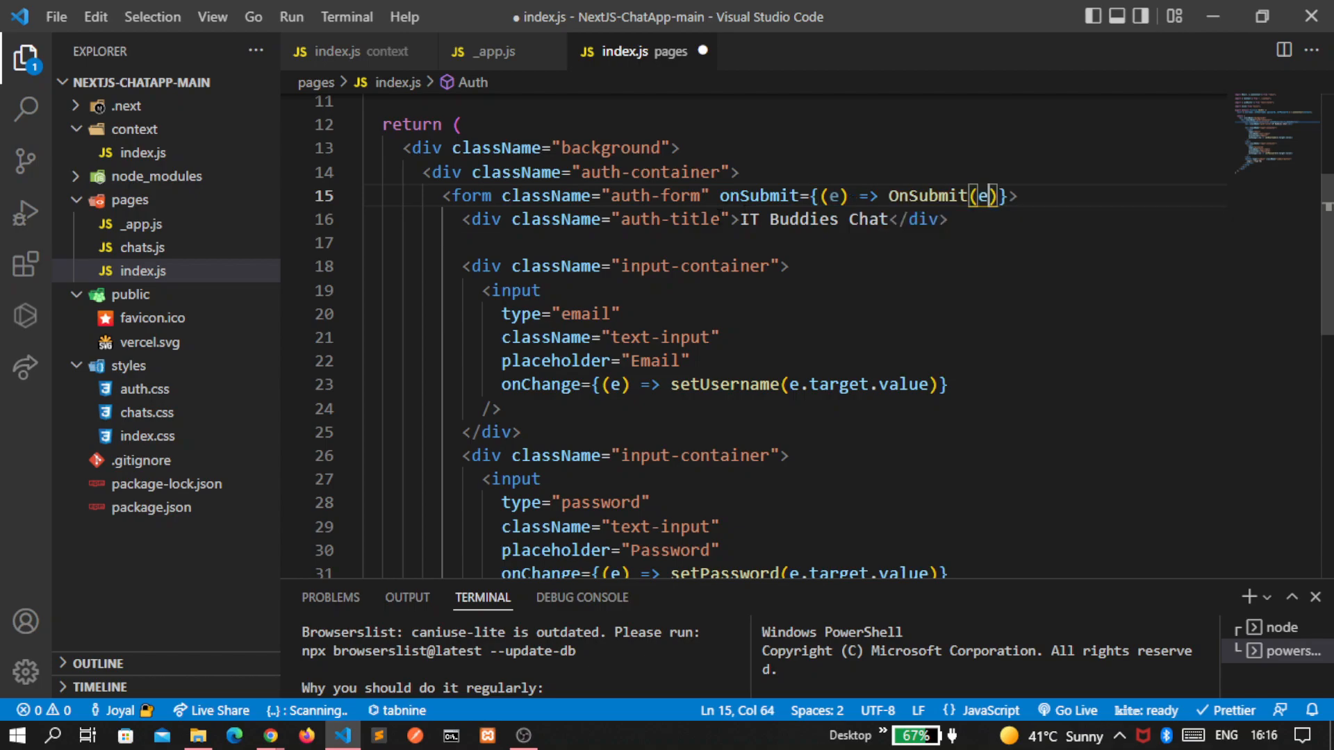
scroll(up, 3)
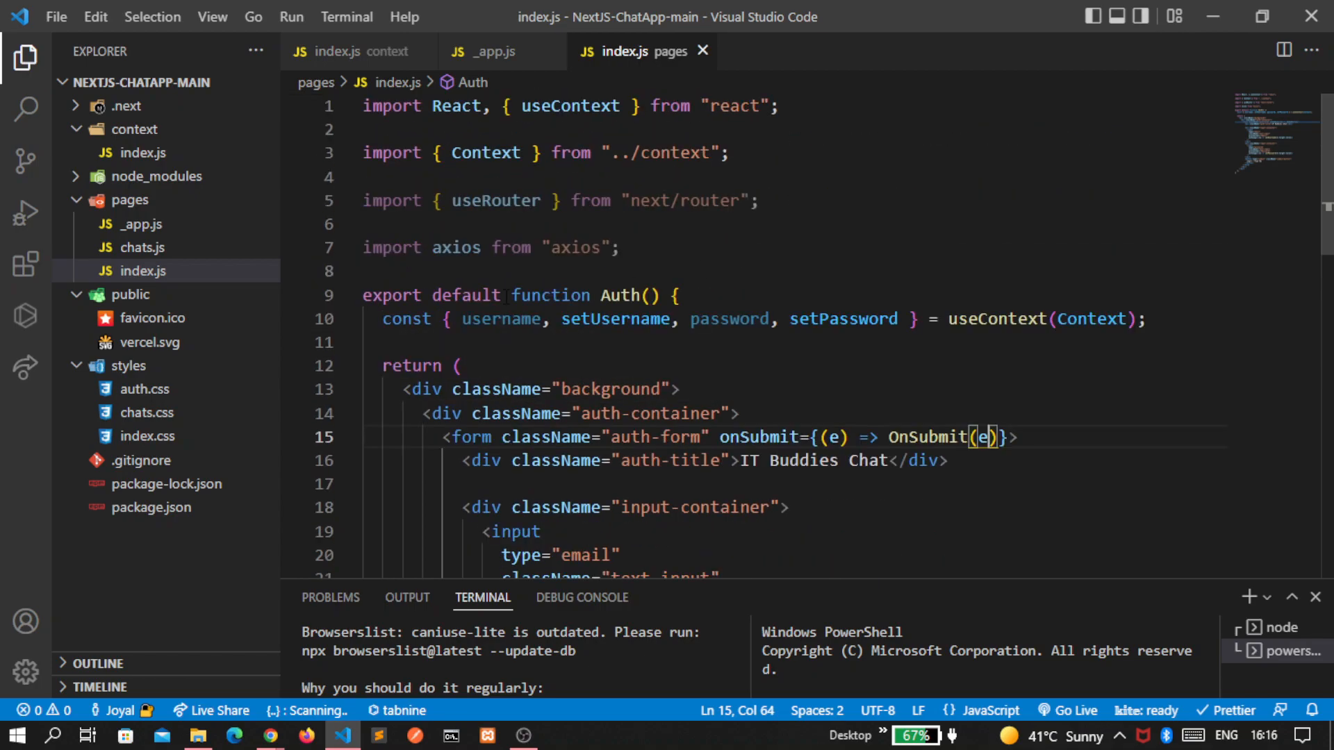
- Declare function onSubmit(e) above the return and call e.preventDefault() in it
key(Enter)
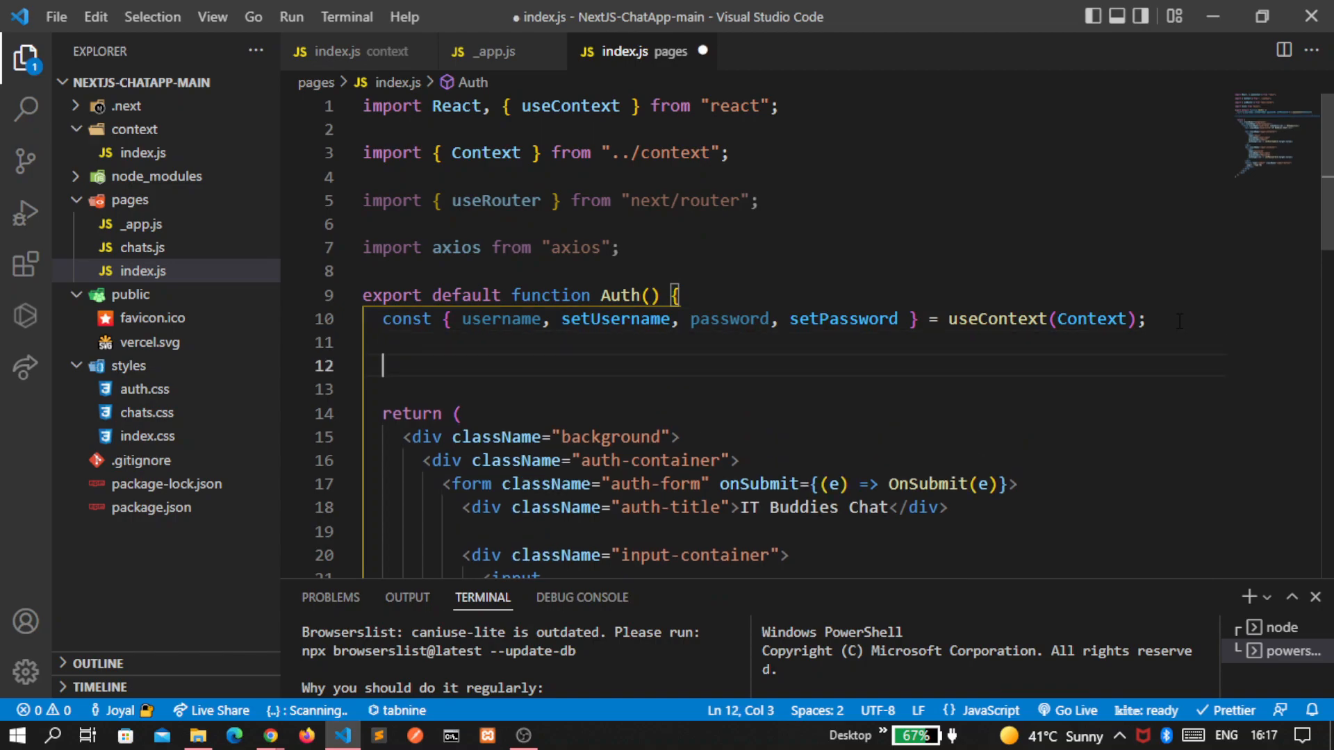
text(function o)
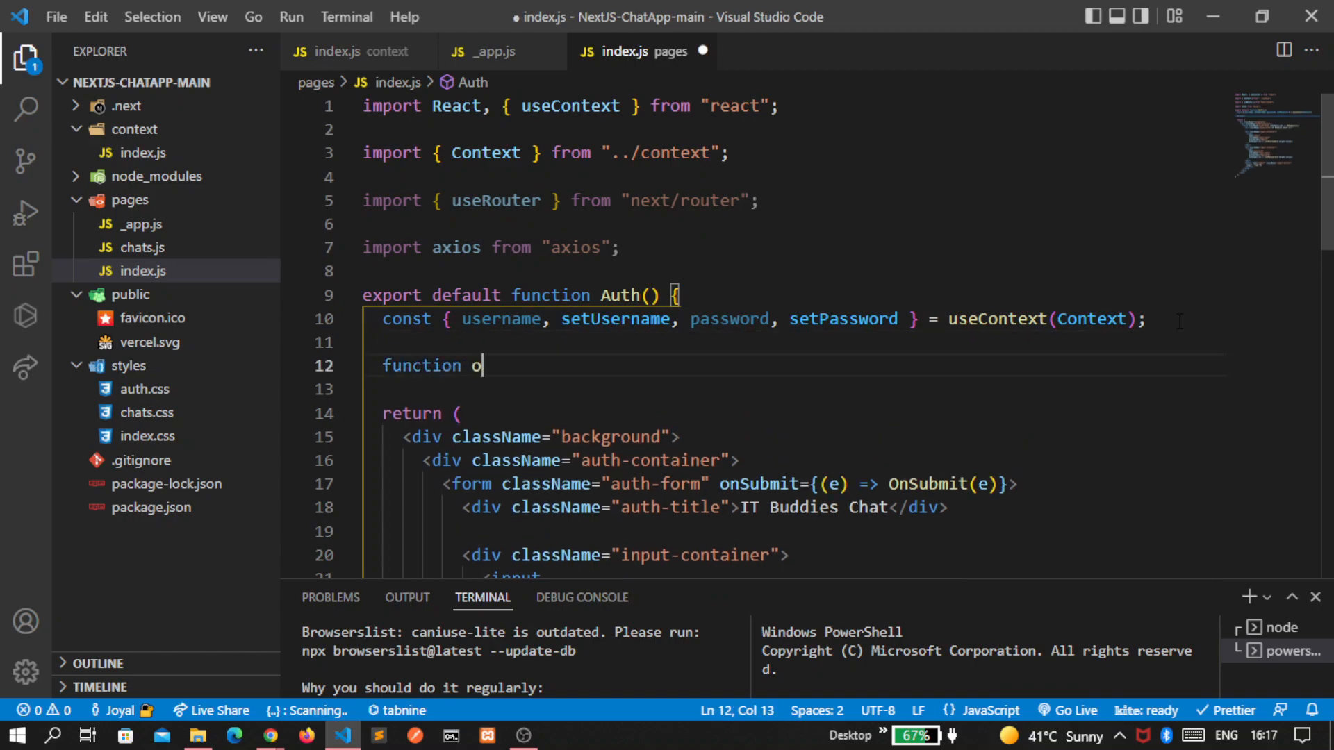
text(nSubmit)
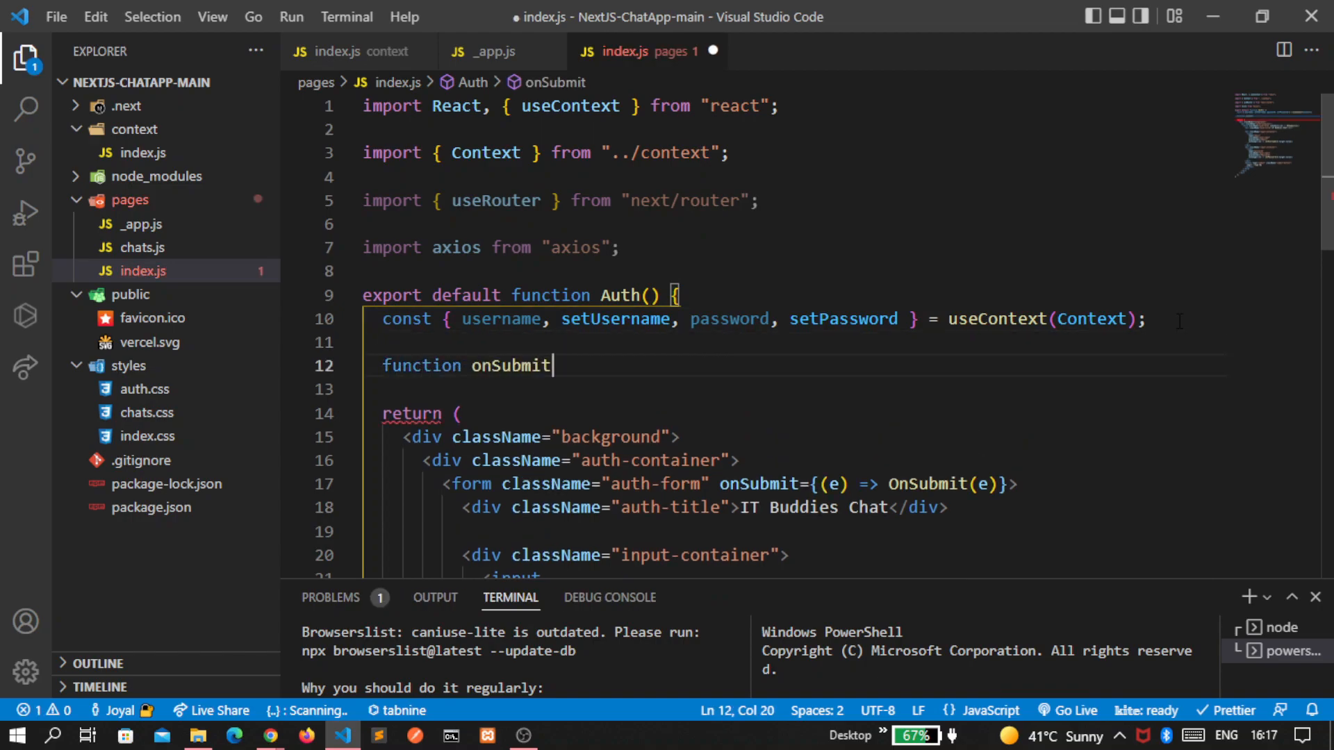
text((2)
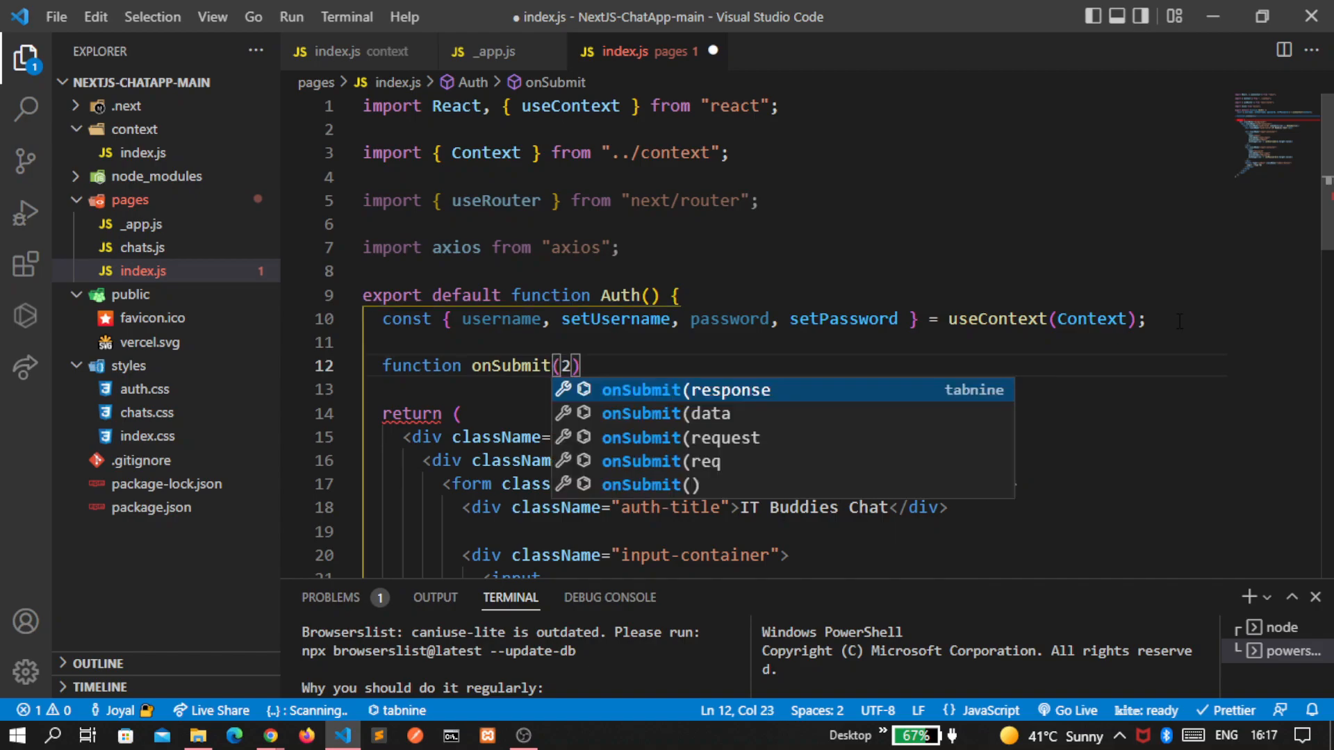
text(e)
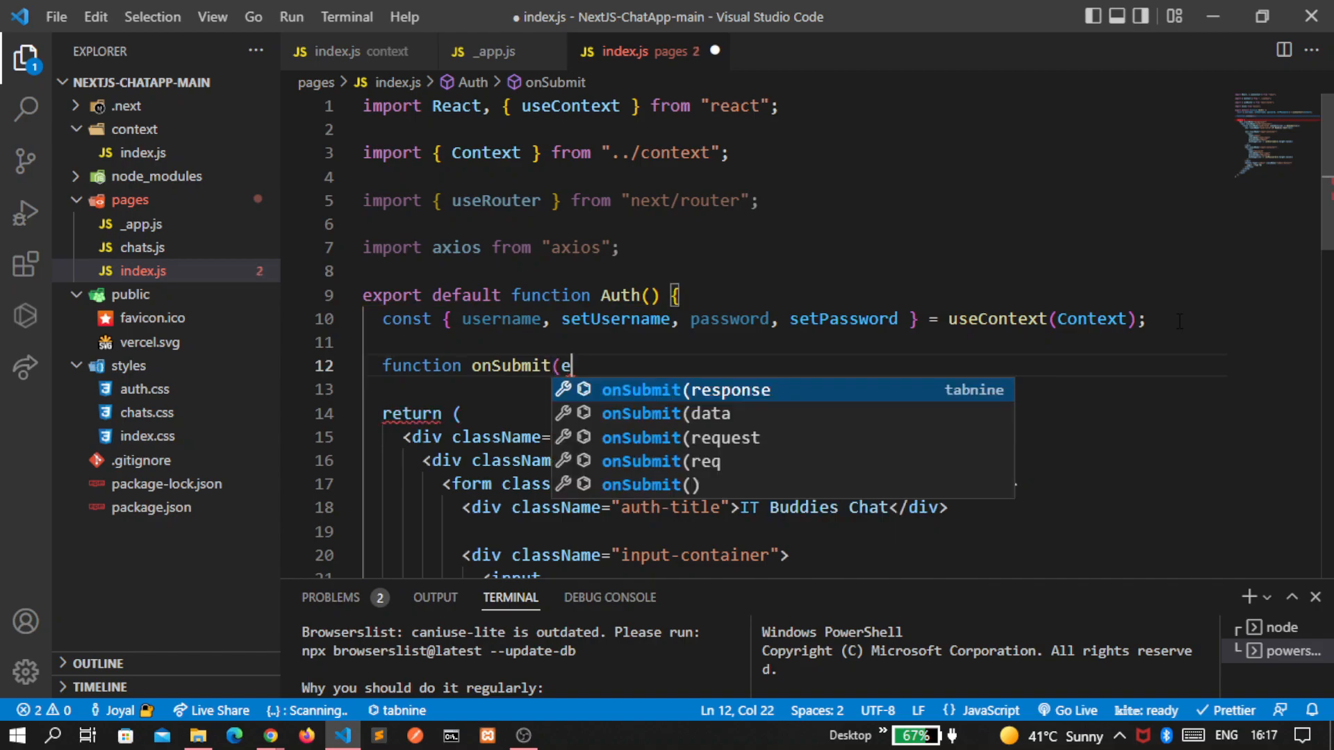
text()=>{)
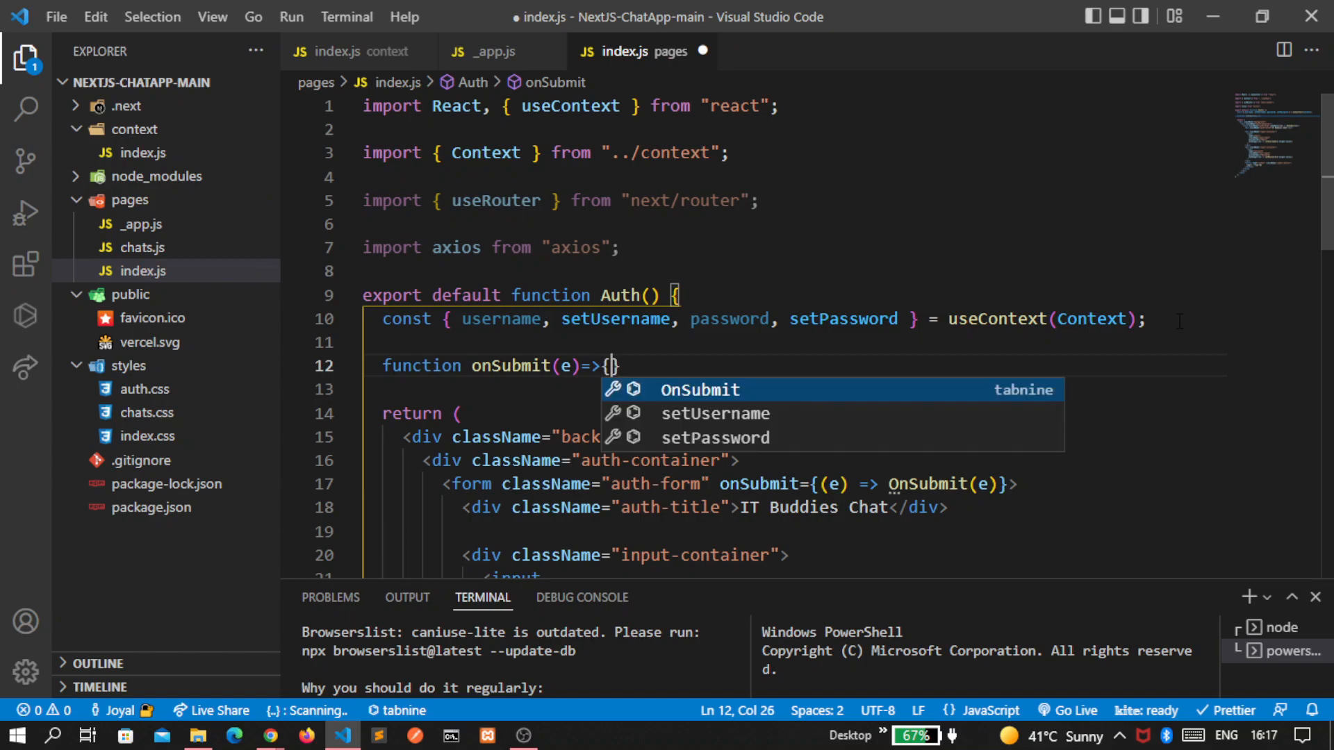
text(e.preventDefault();)
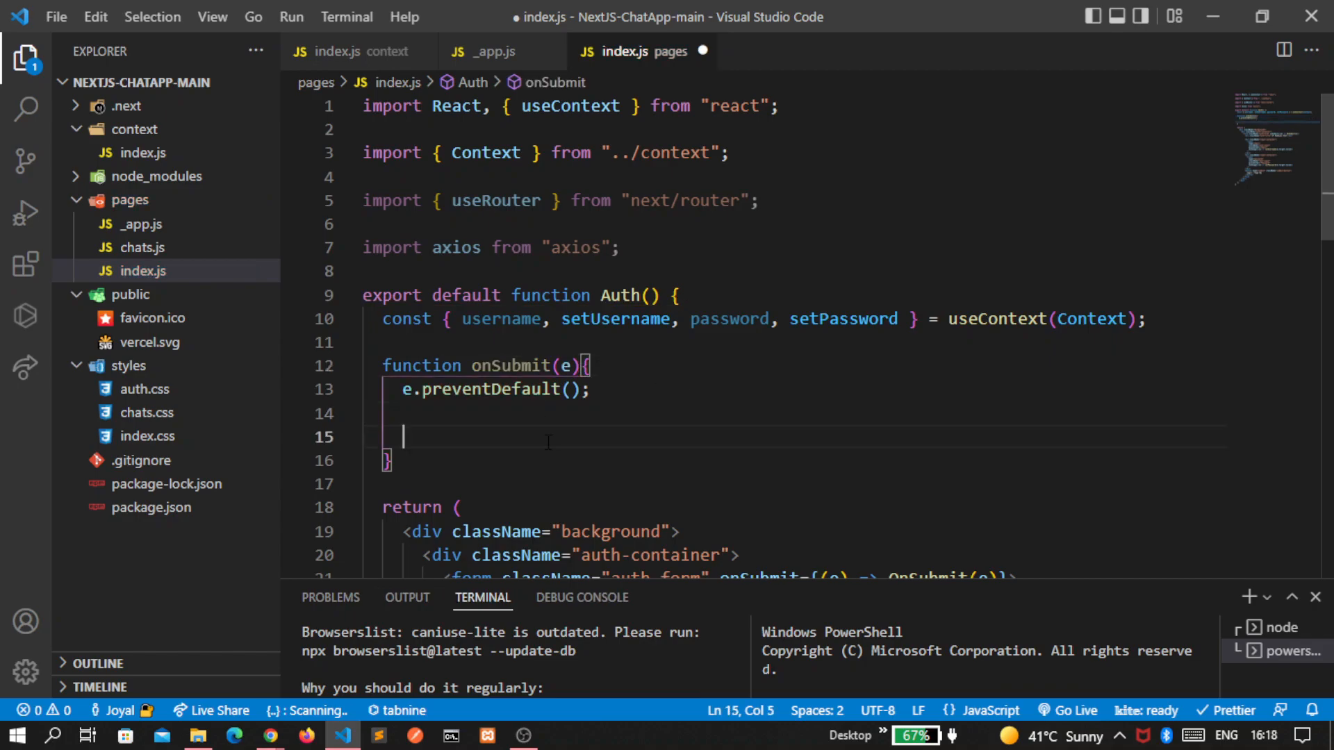
- Add if(username.length===0 || password.length===0) return; as an early exit
text(if()
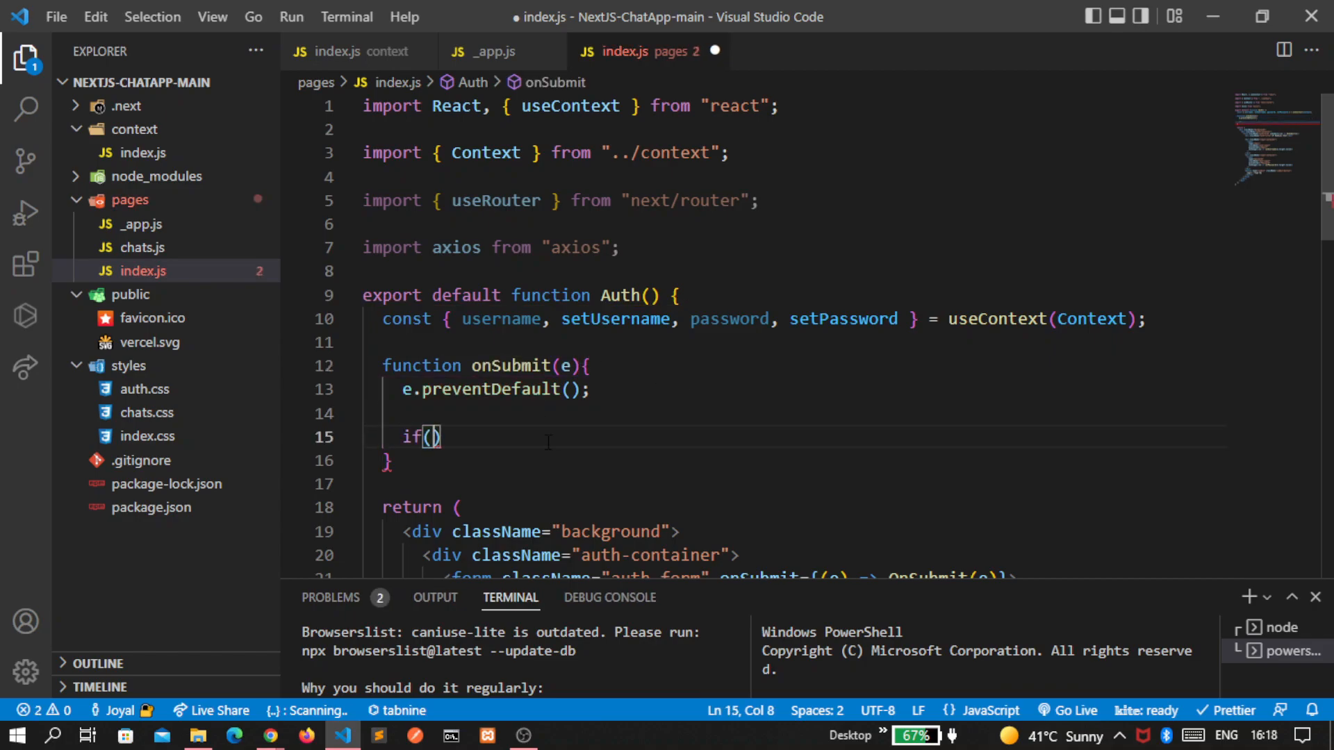
text(username.leng)
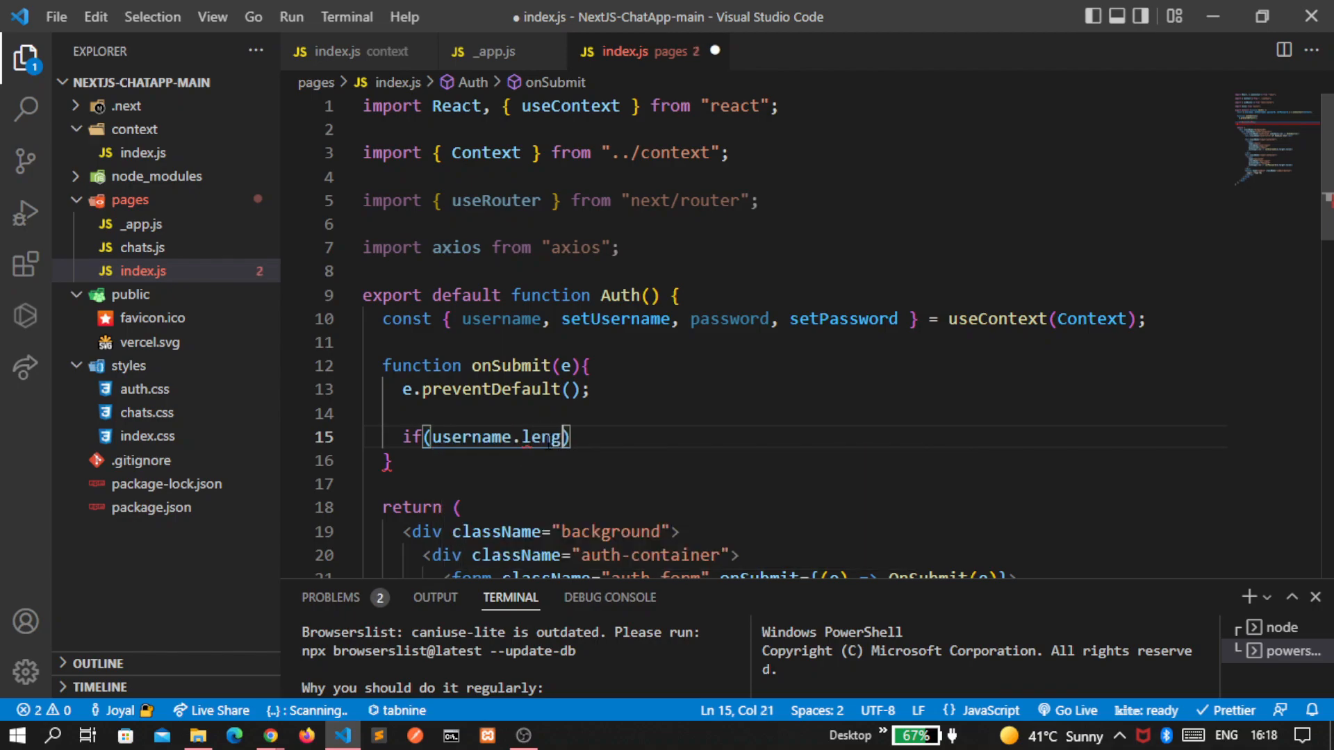
text(th)
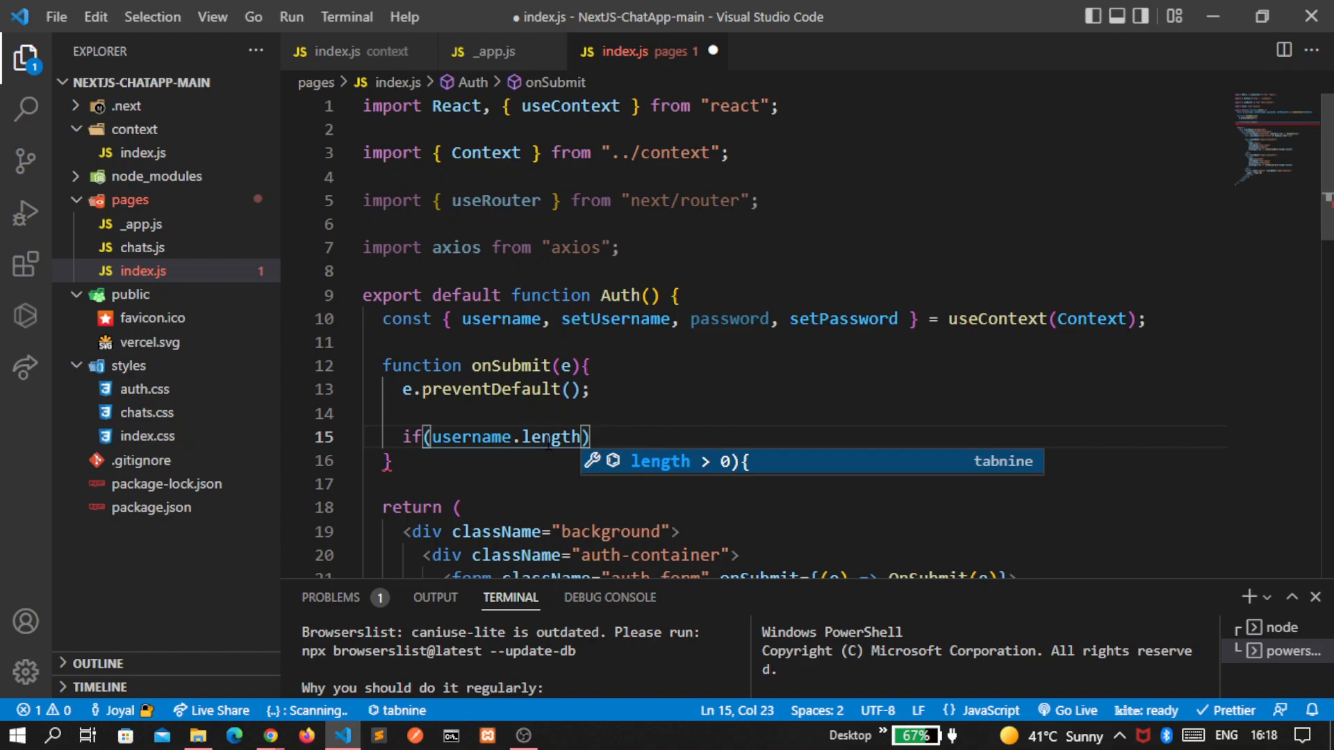
text(===0)
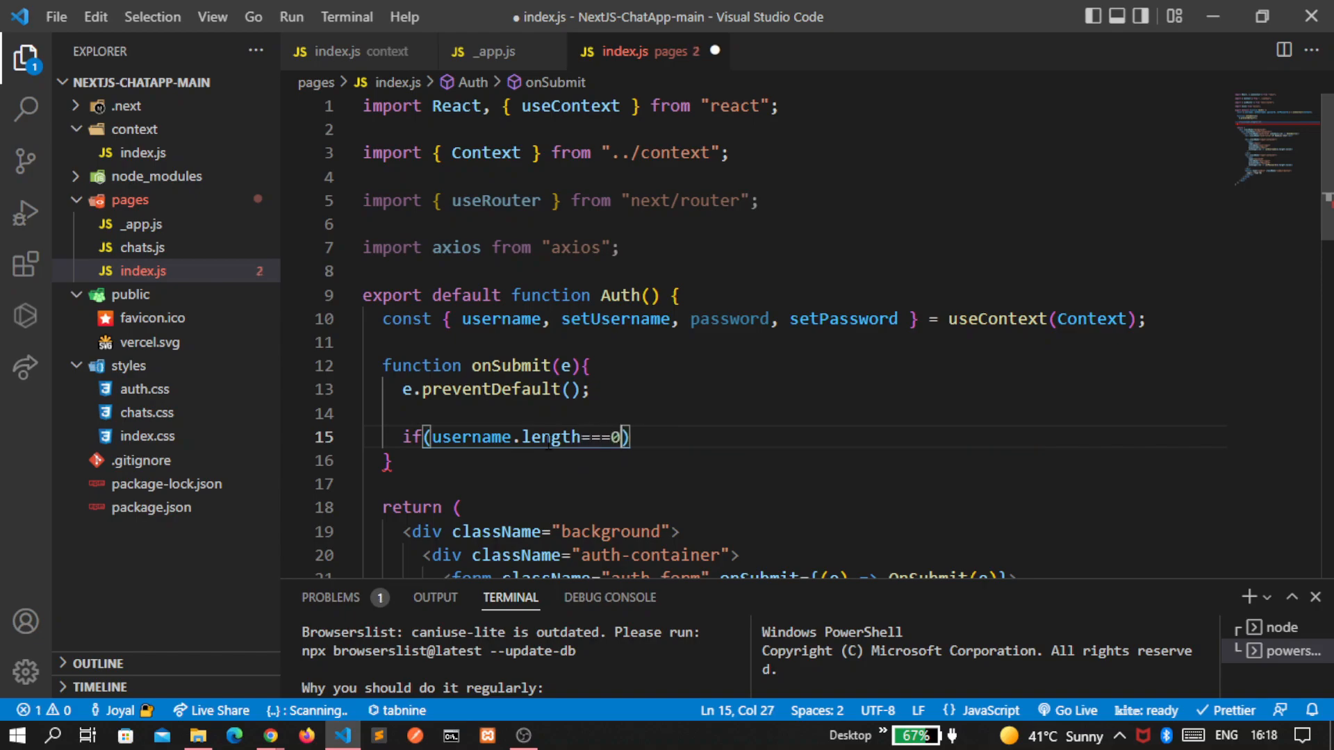
text(||)
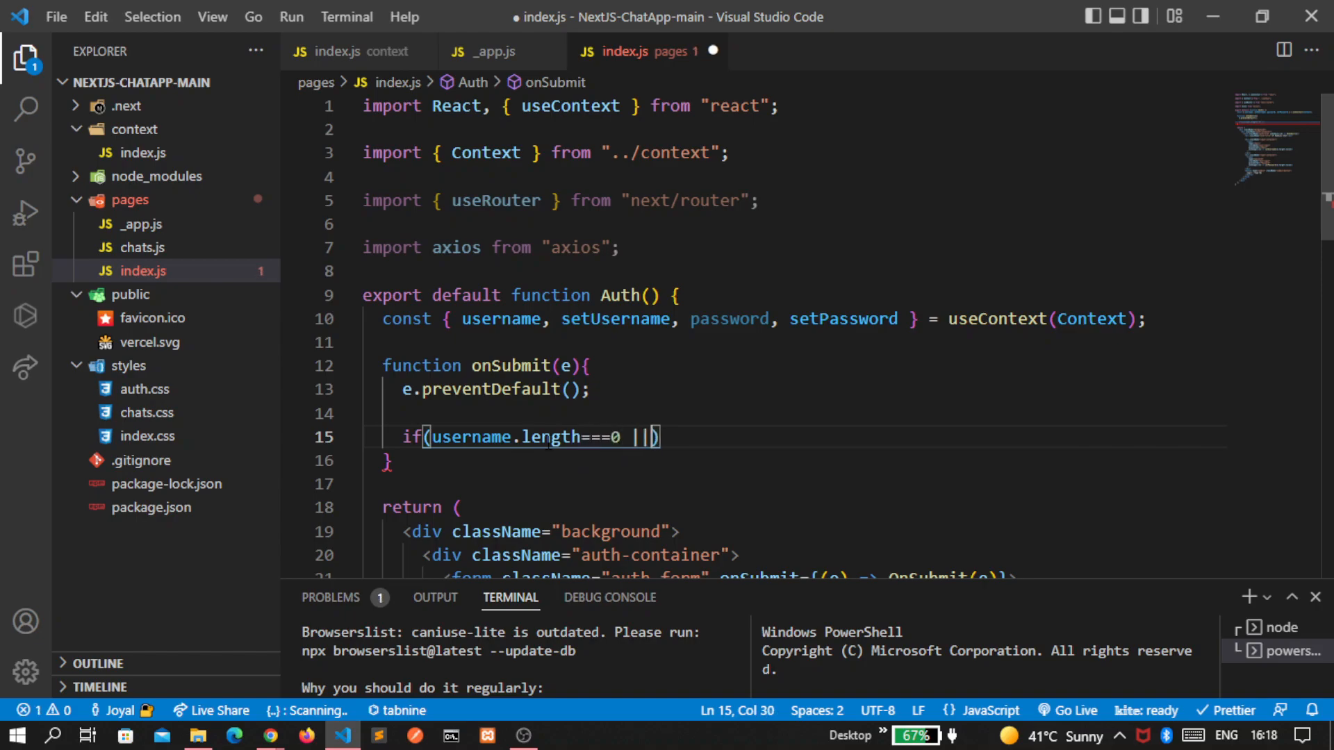
text(password.length===0)
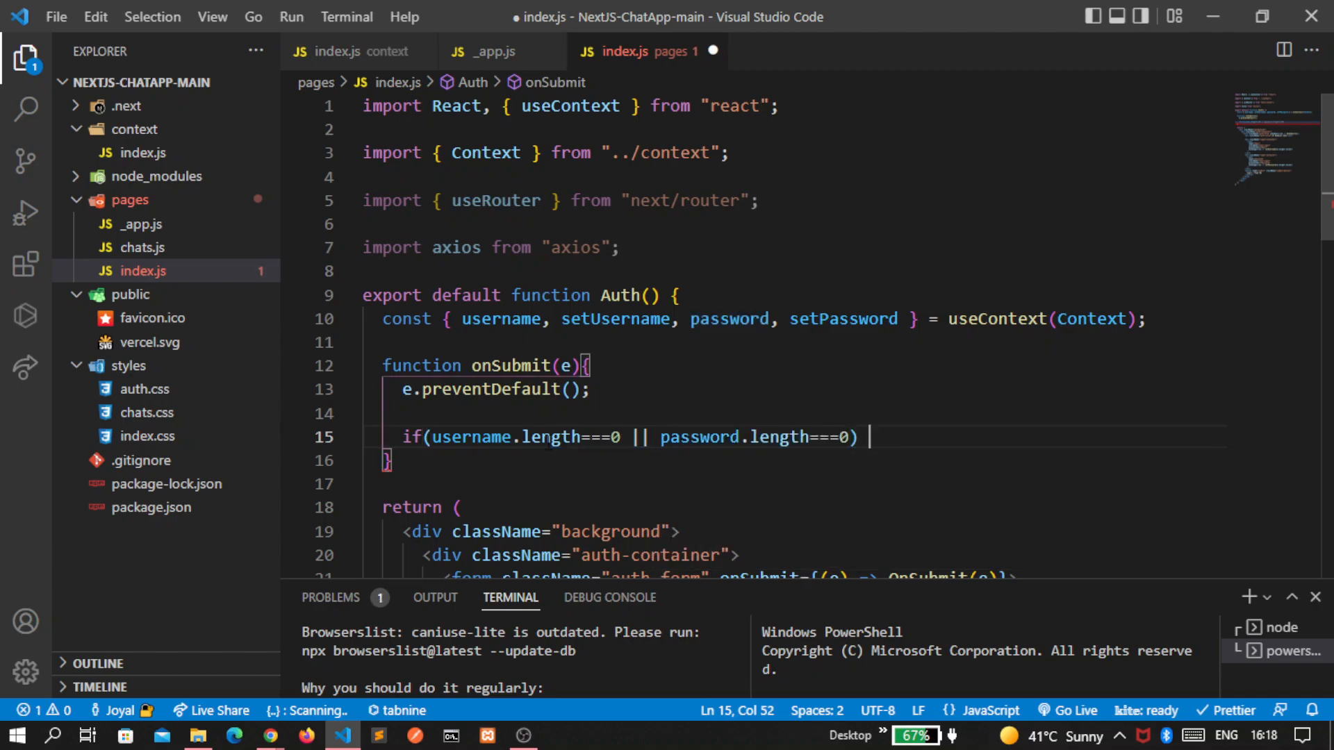
text(return;)
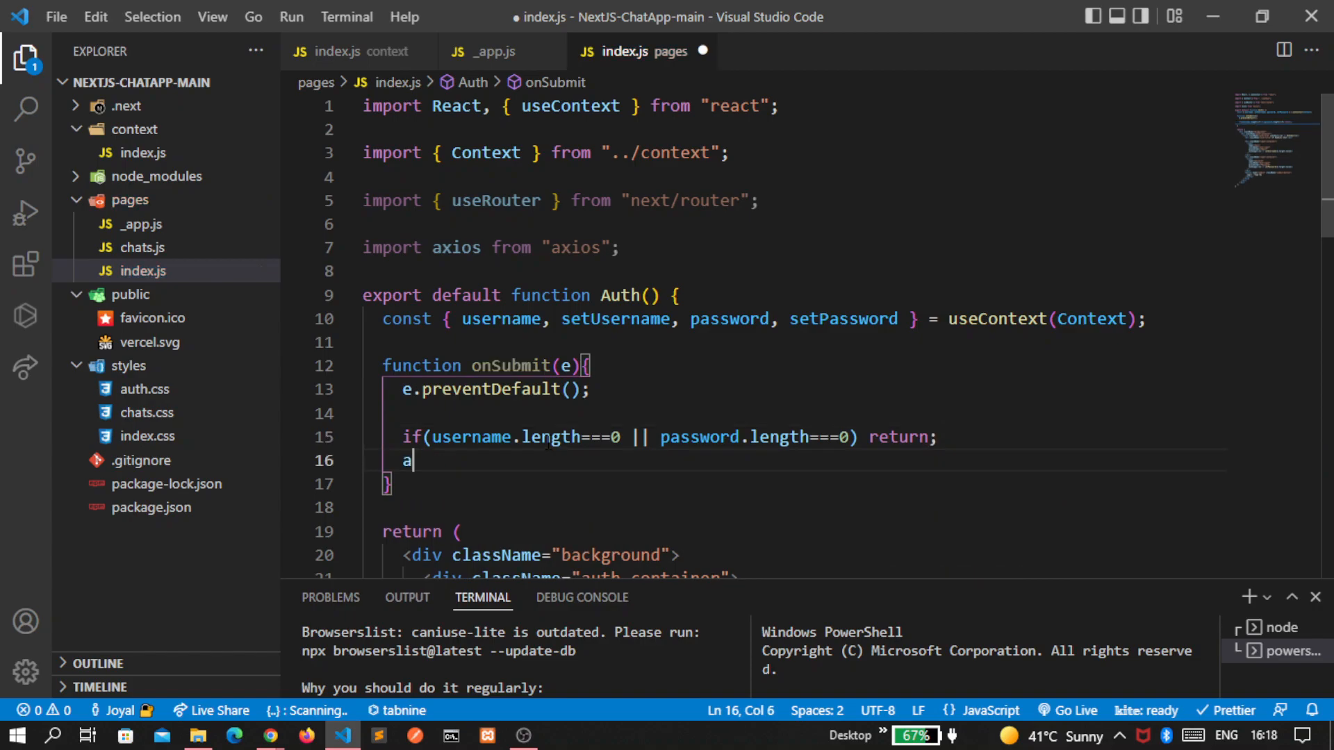
text(xios)
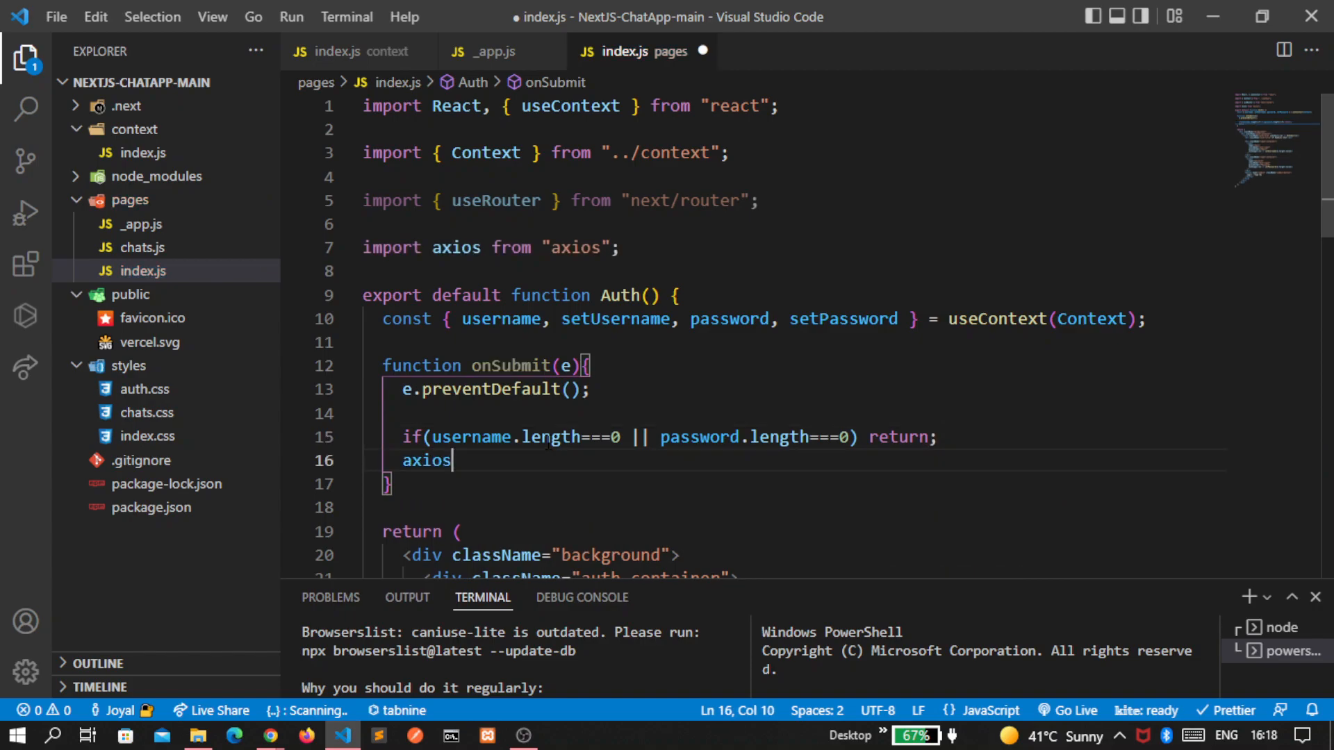
text(.)
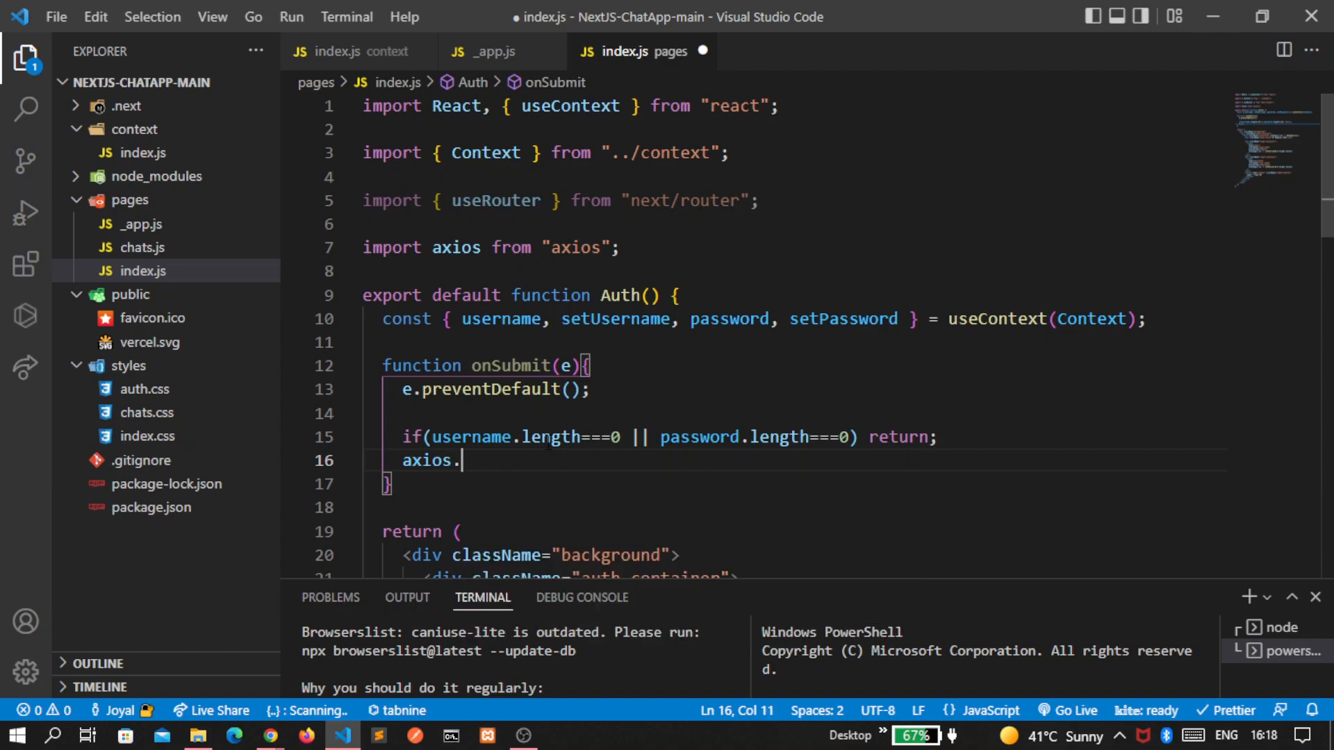
text(put)
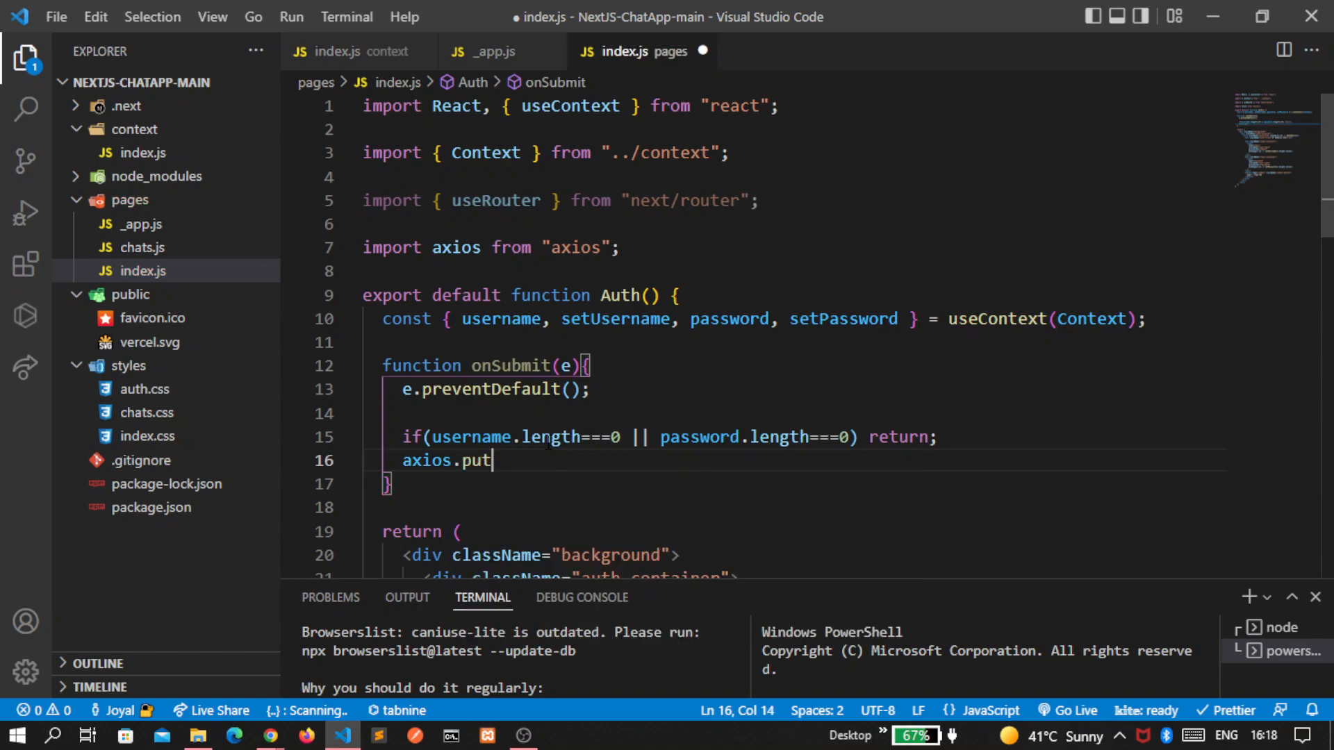
text(("h"))
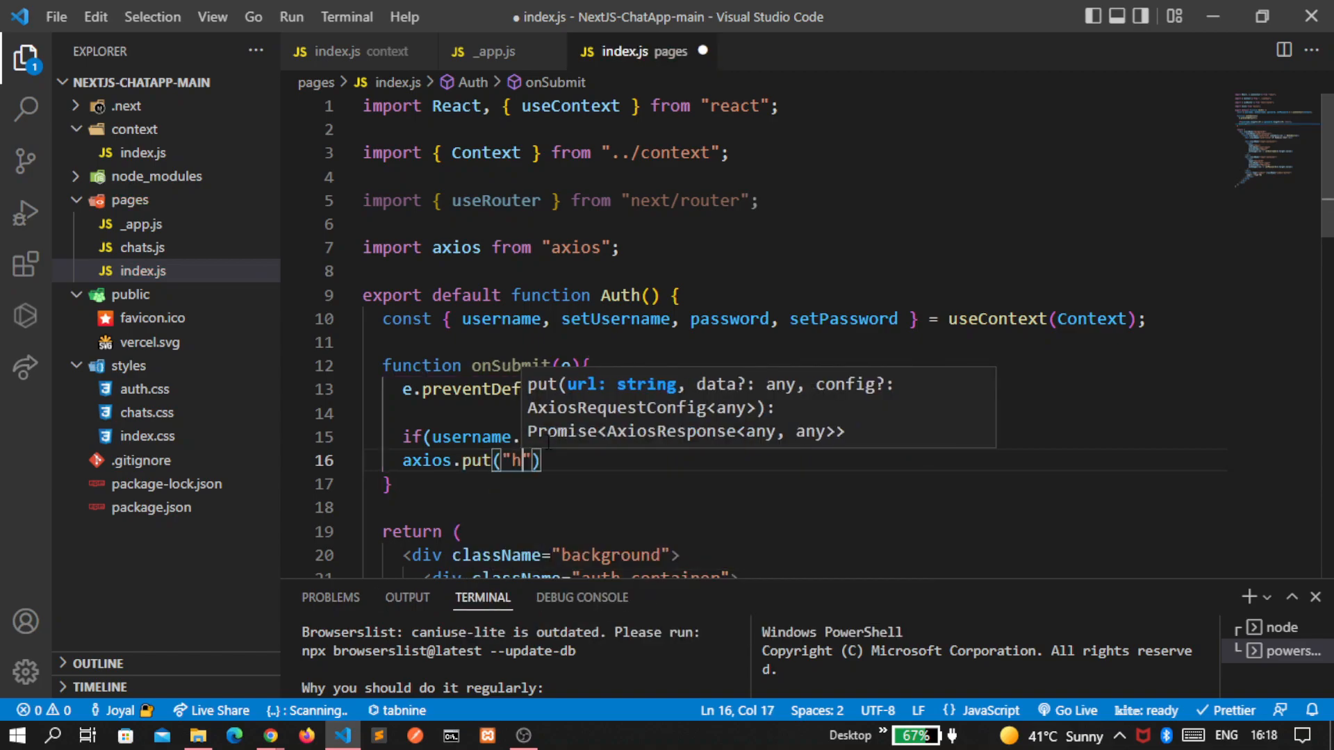
text(ttps://a)
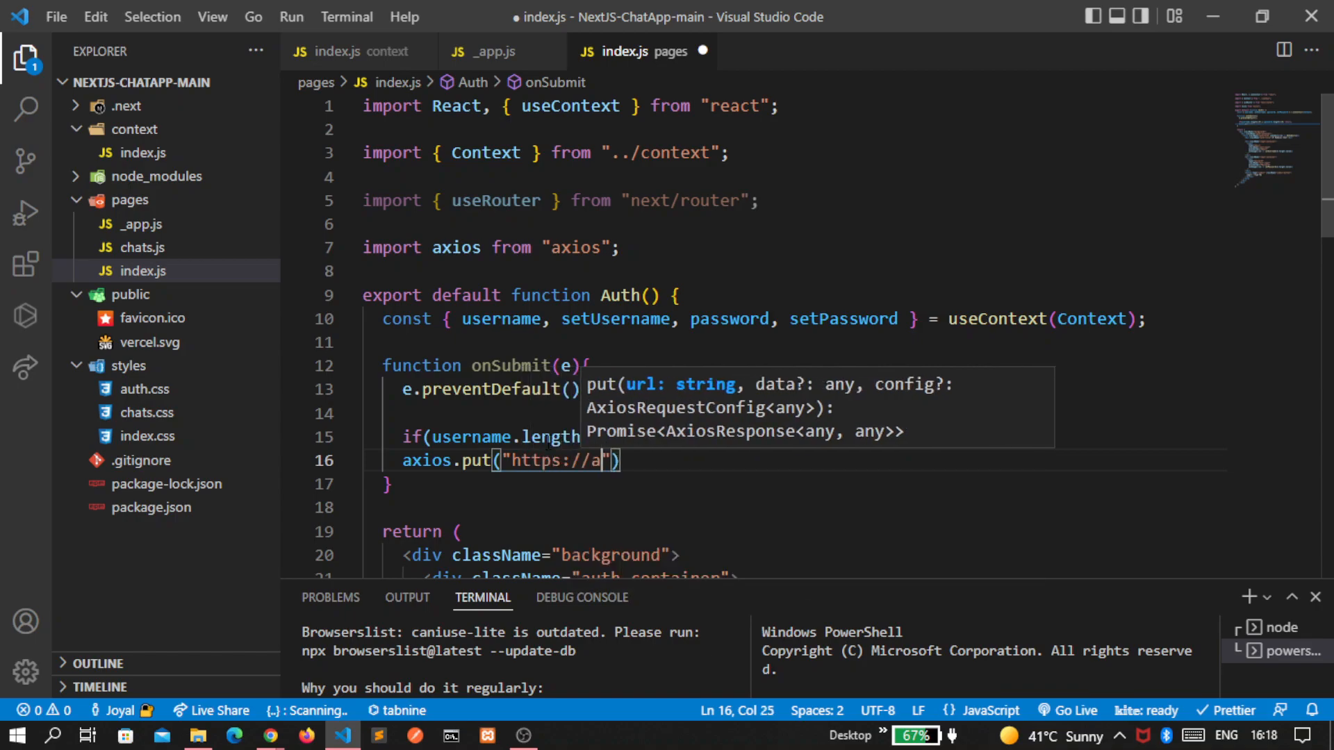
text(pi.chatengine.io)
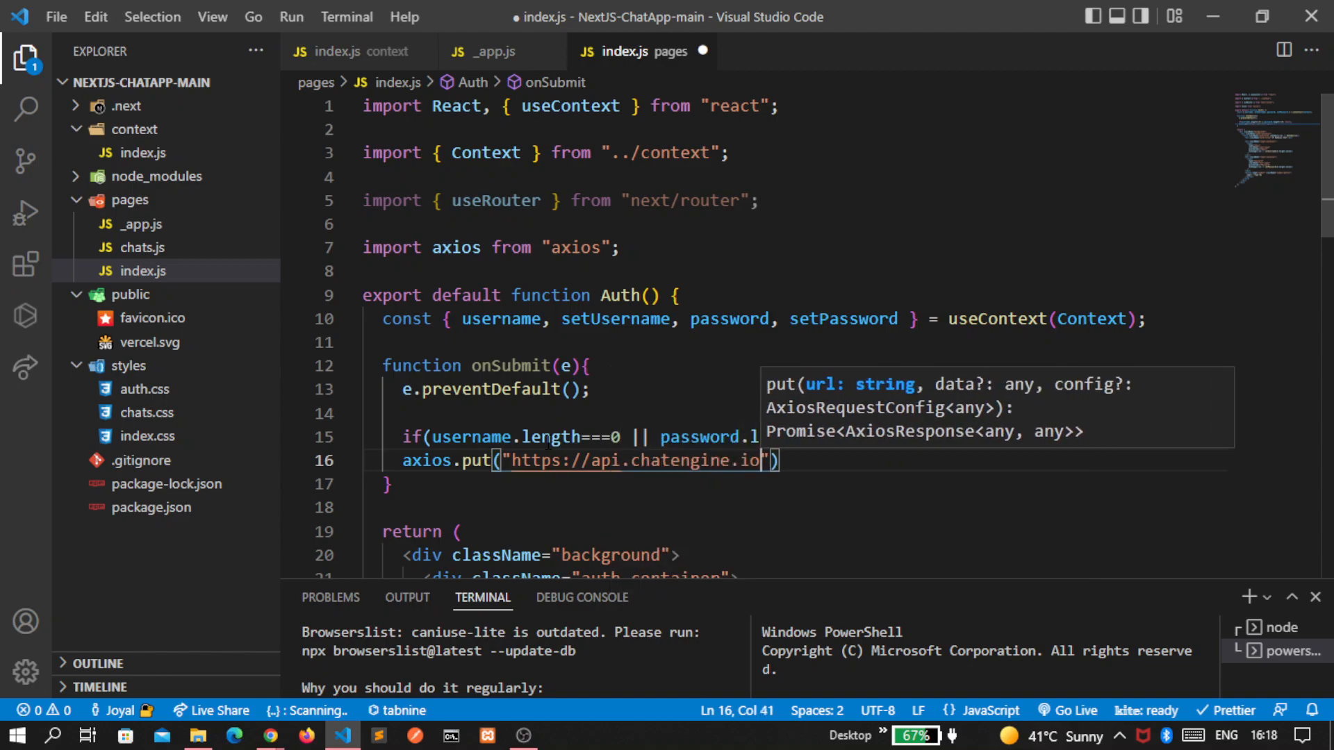
text(/use)
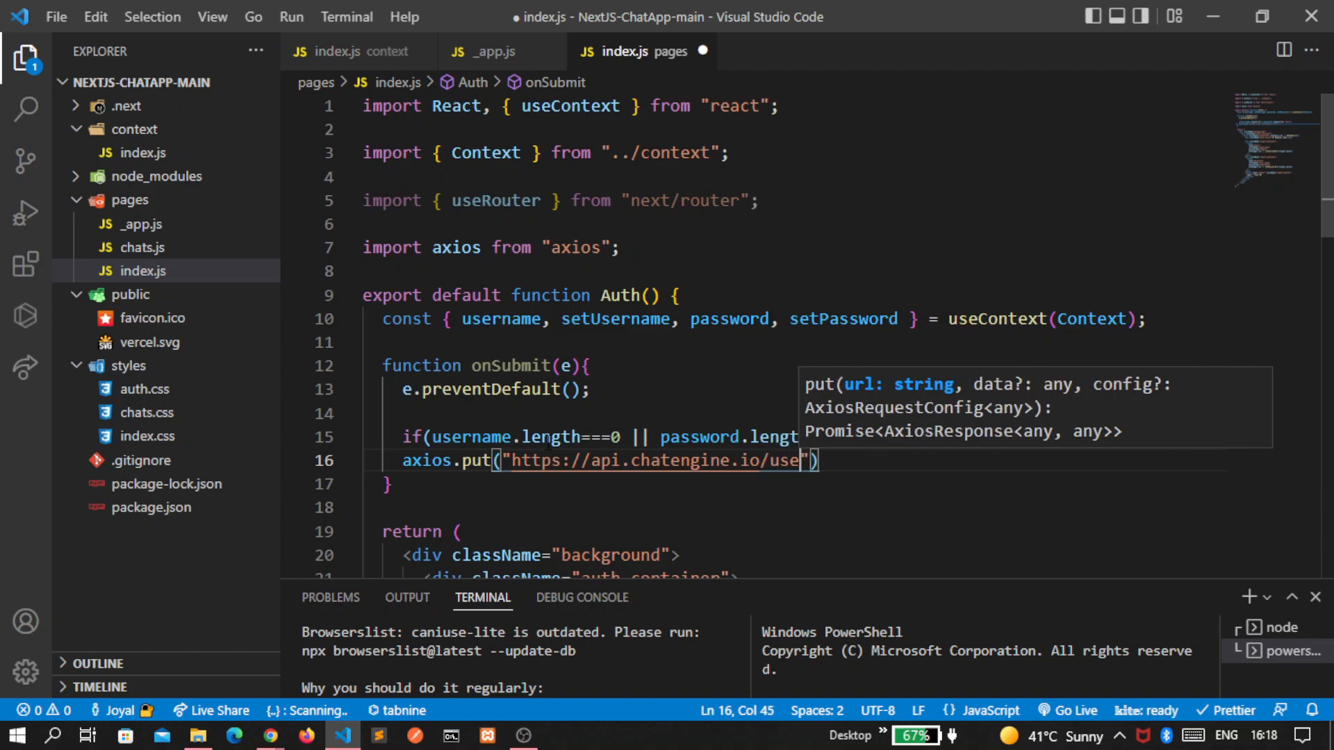
text(rs/)
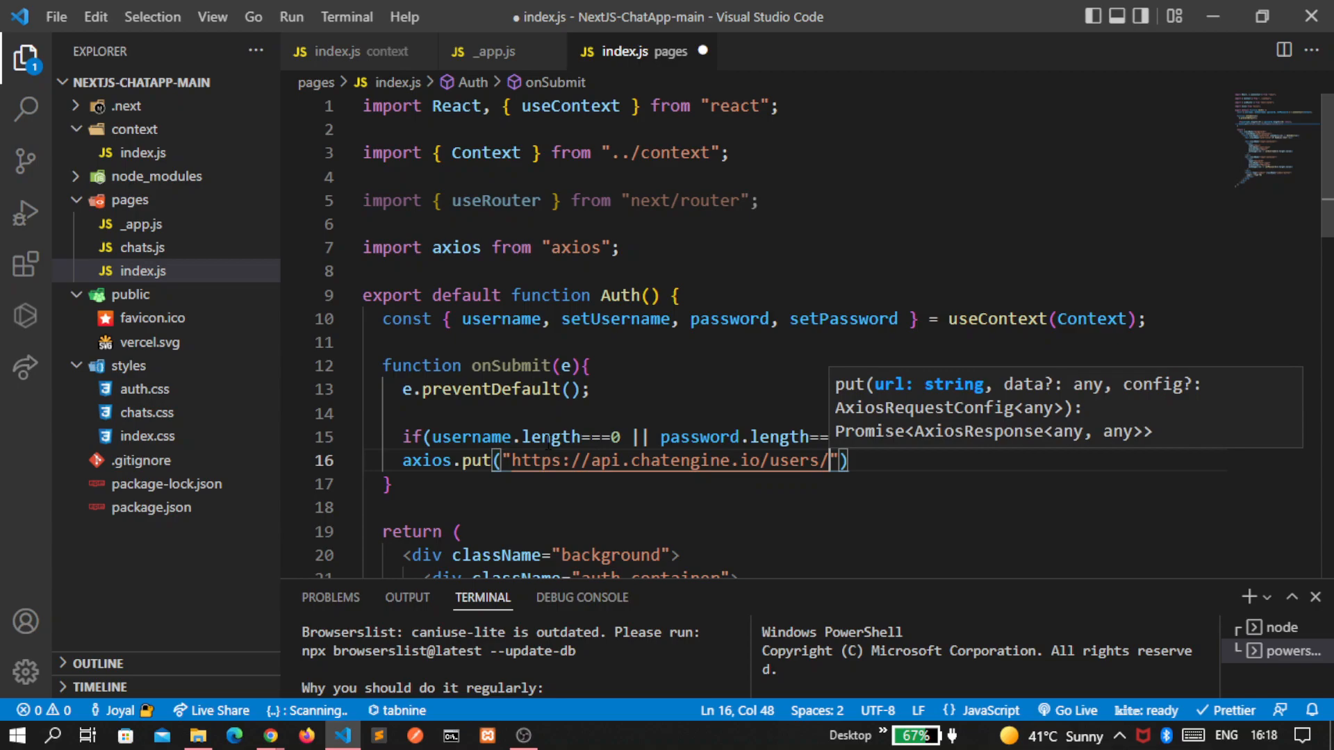
text(use)
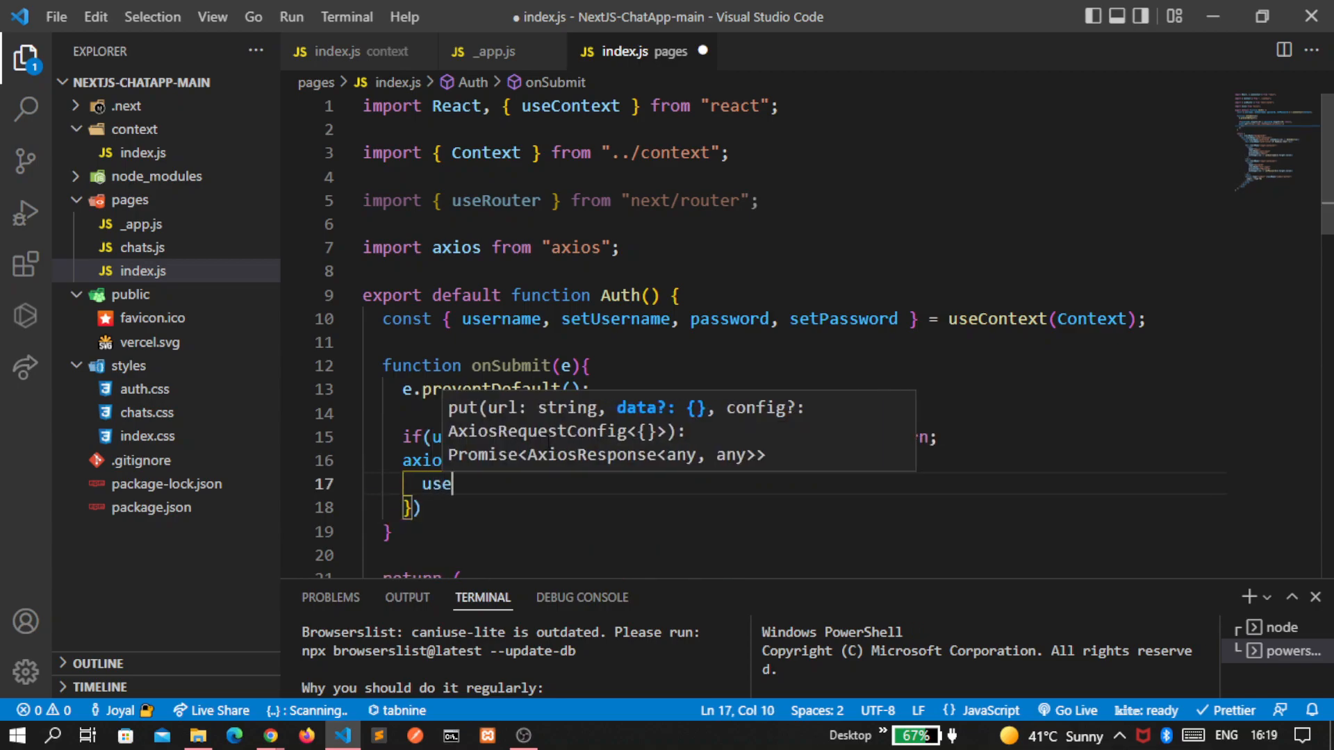
text(rname,password)
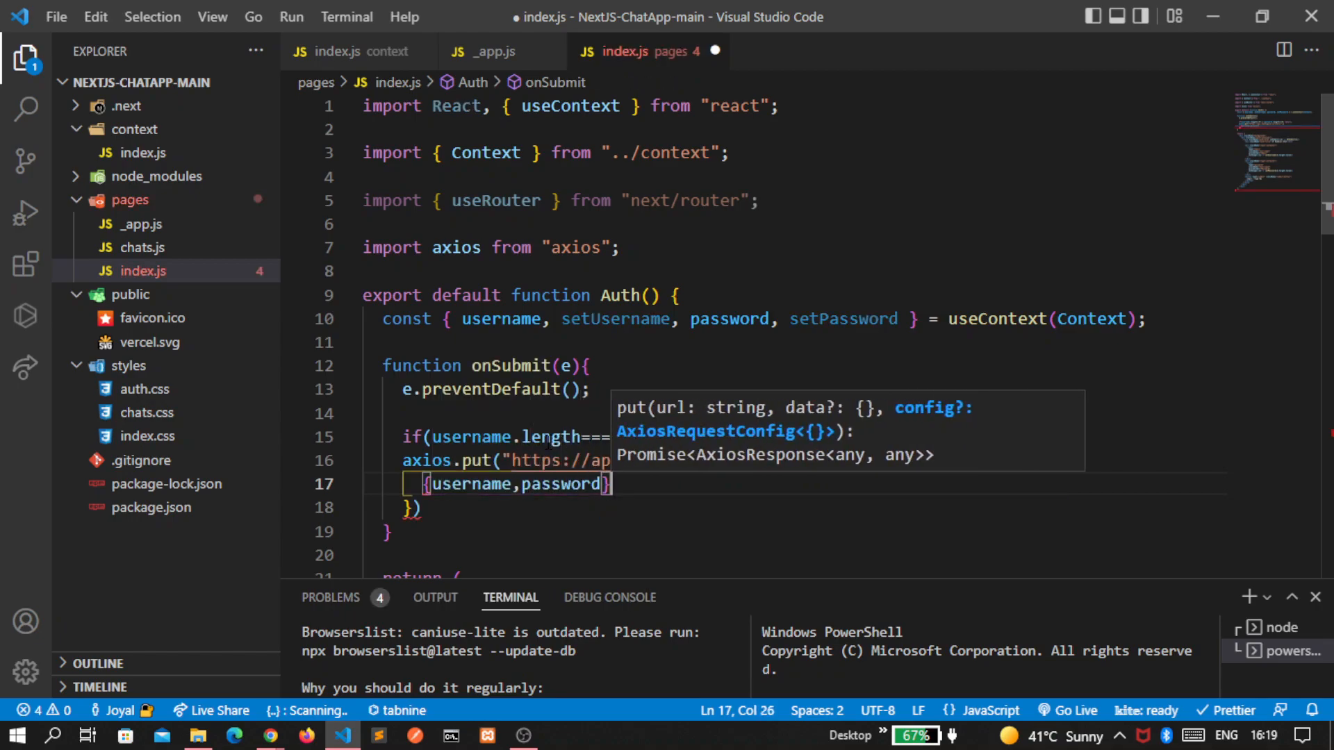
- Add headers with an empty "Private-key" and go copy the key from the Chat Engine dashboard
text(hea)
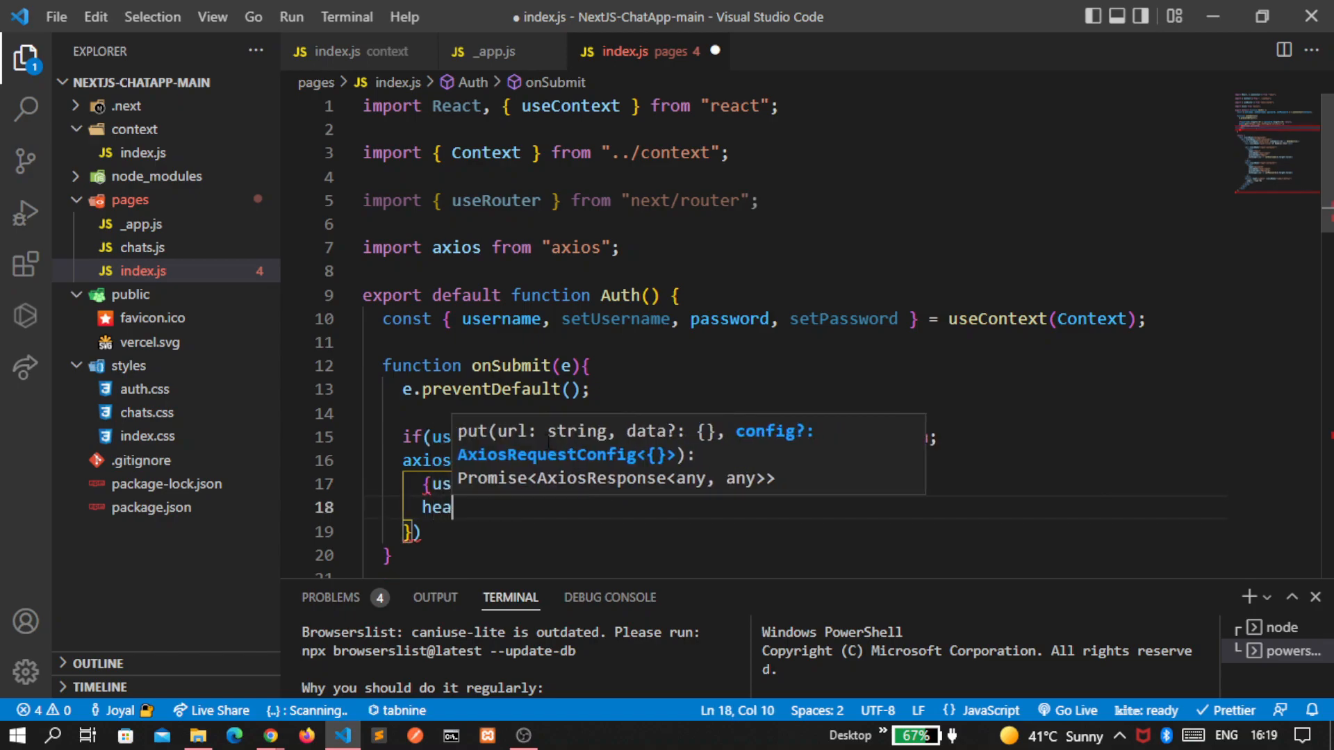
text(ders)
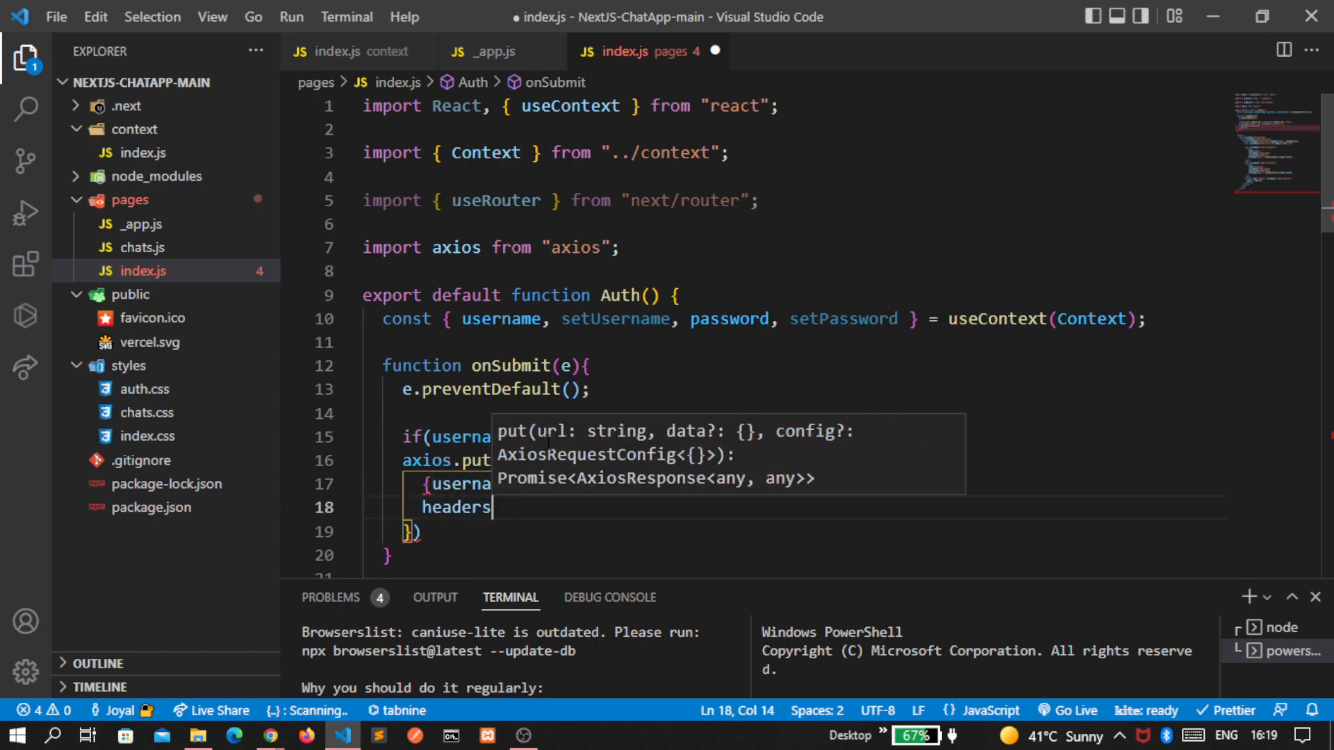
text(:{})
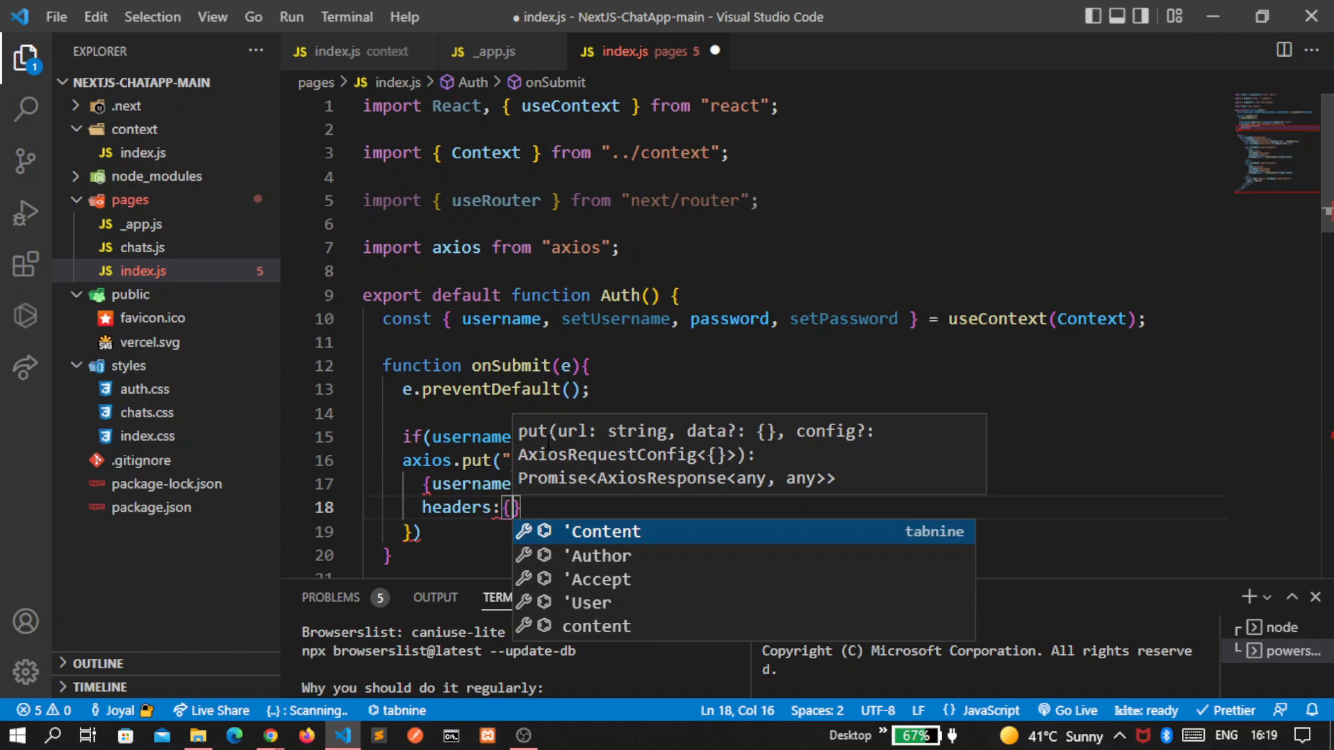
text(")
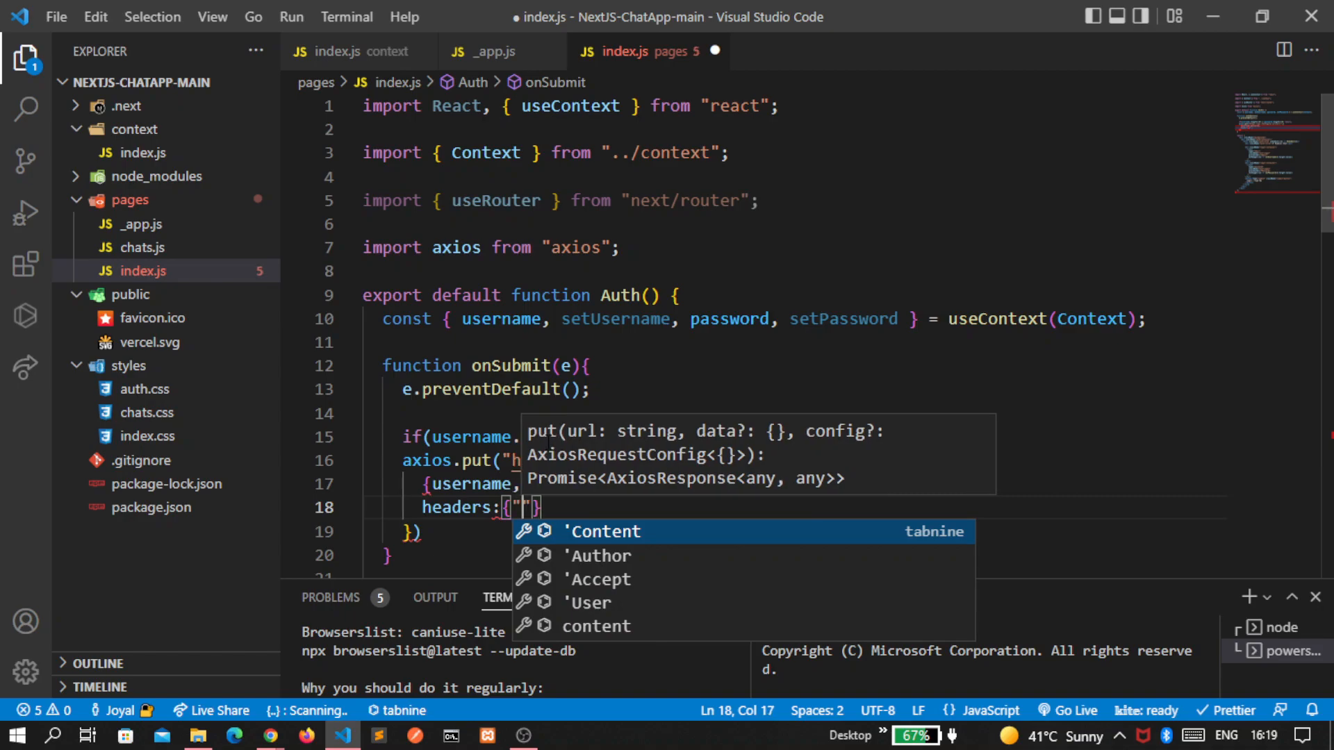
text(Private-)
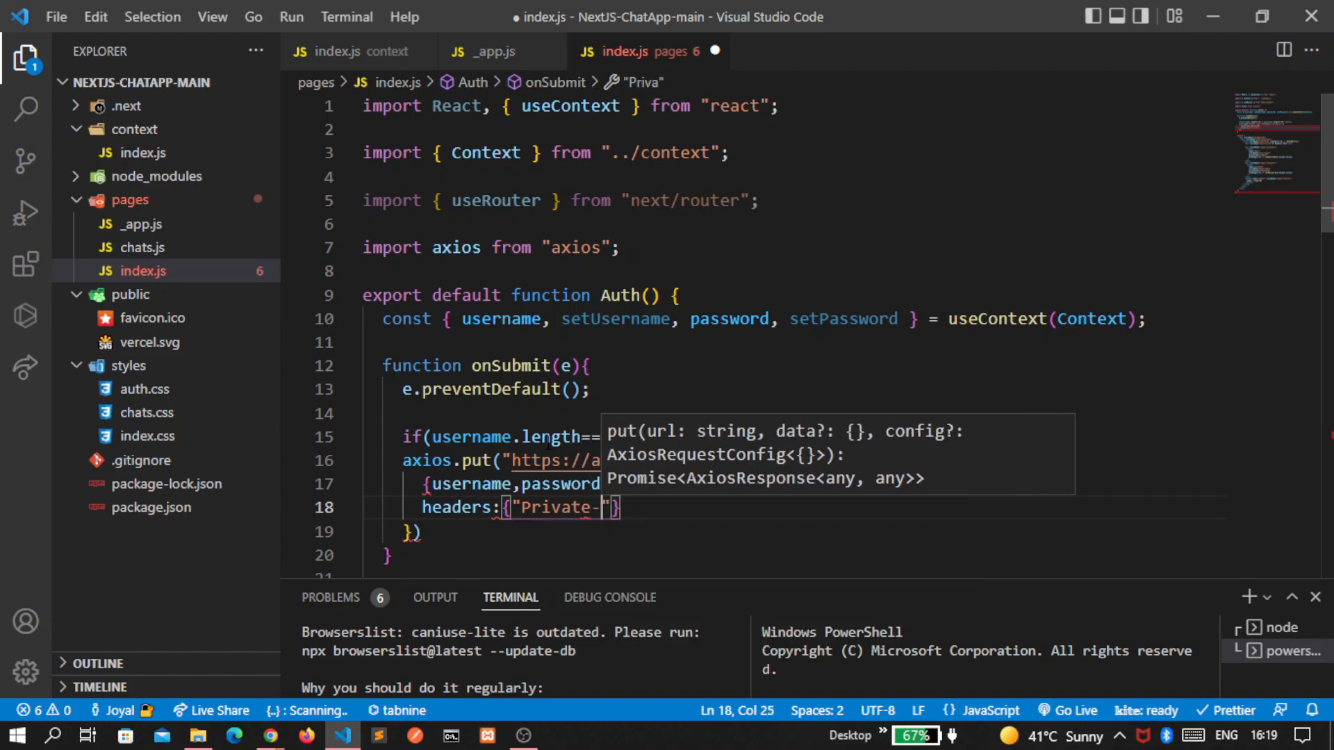
text(key)
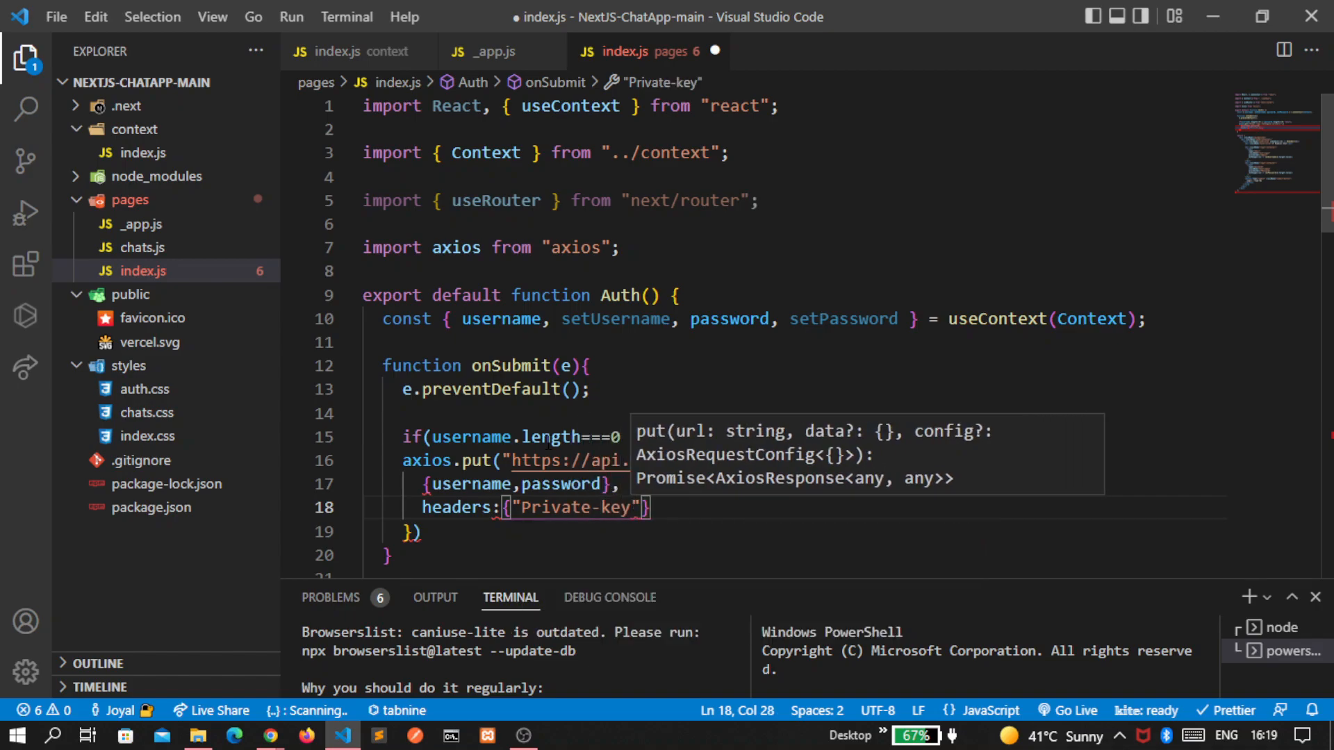
text(:)
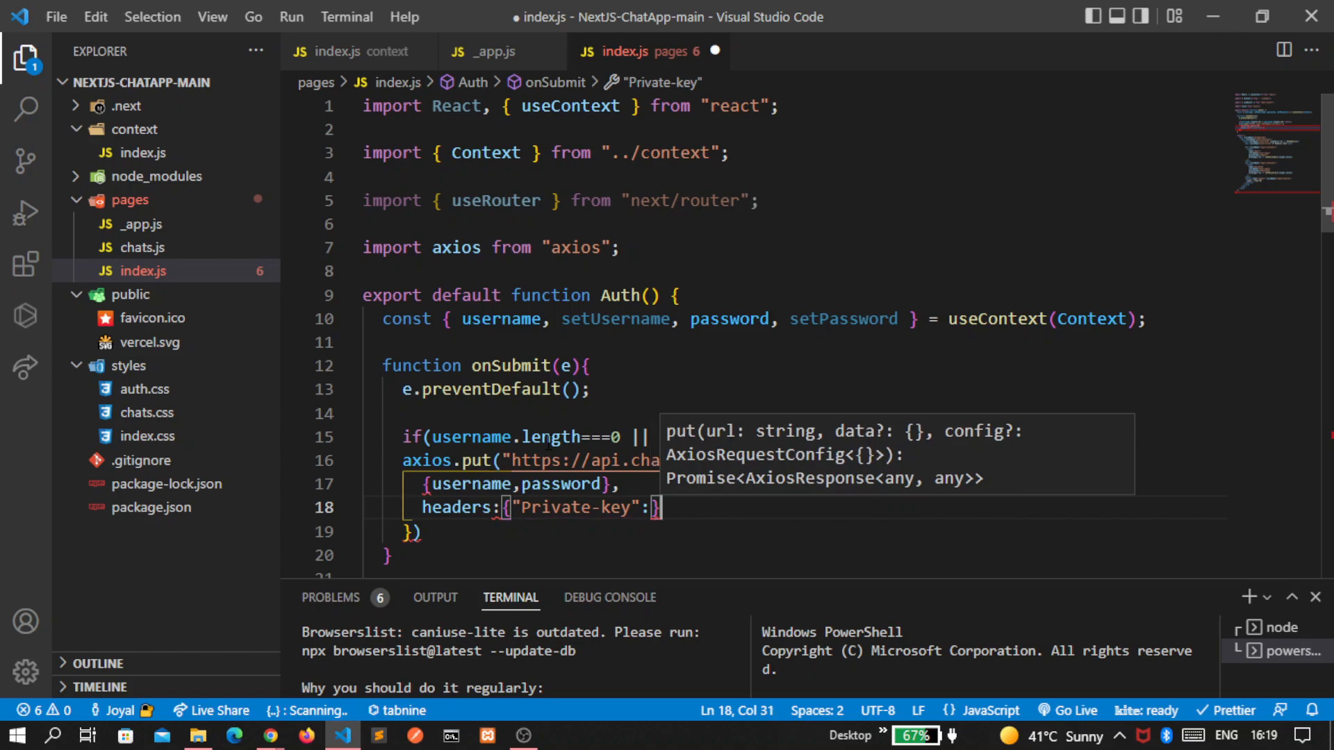
text("")
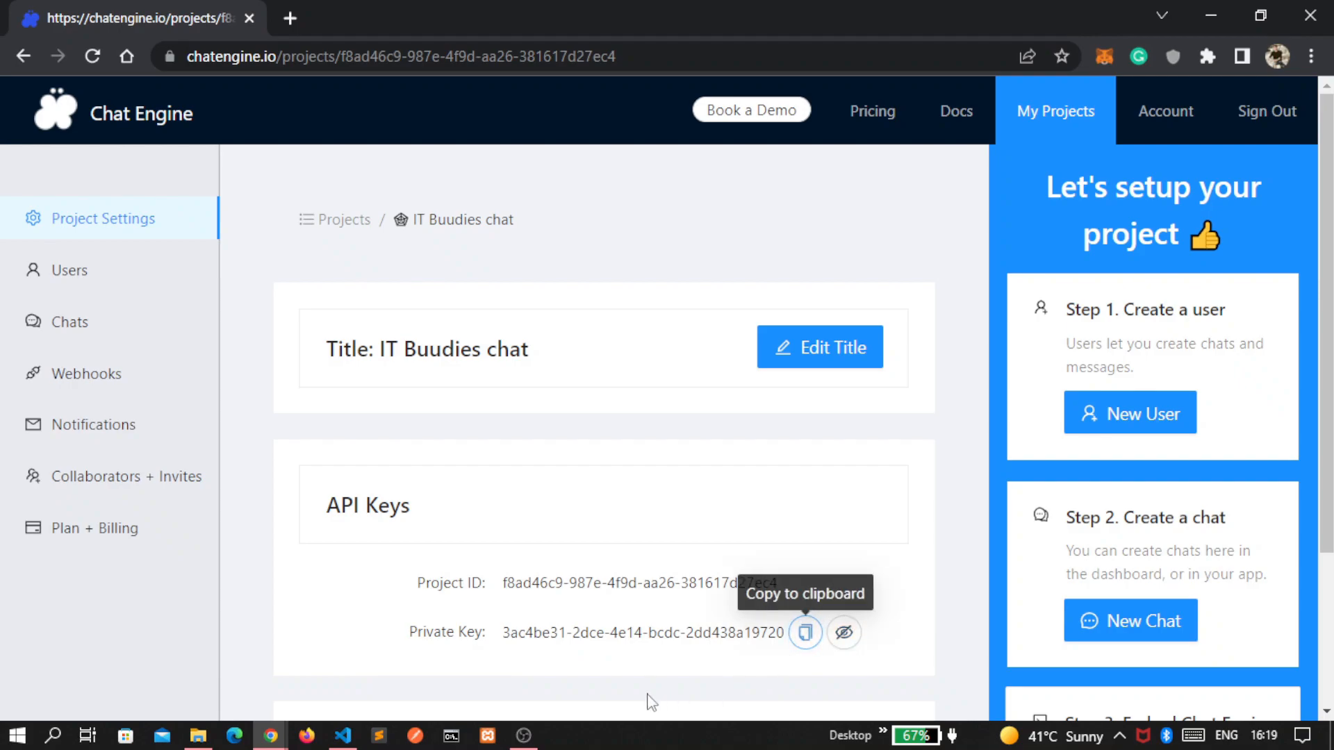
click(343, 735)
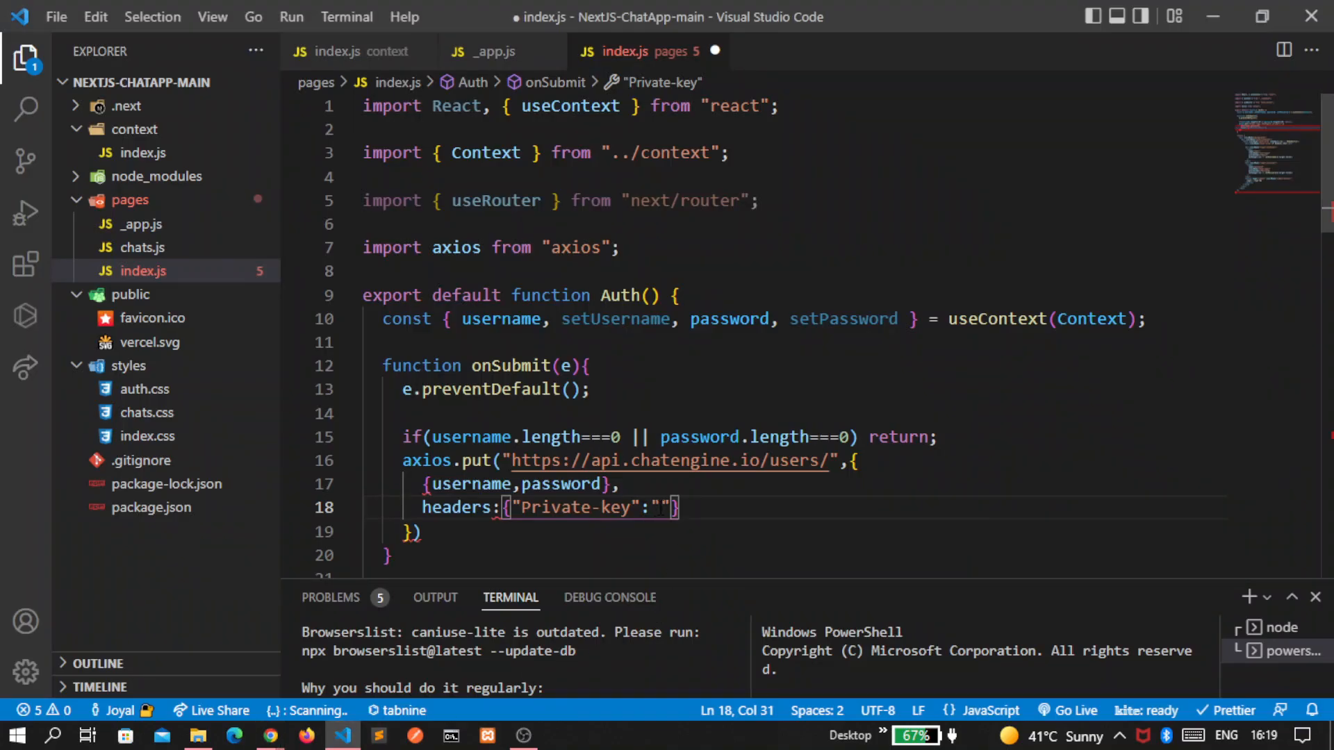
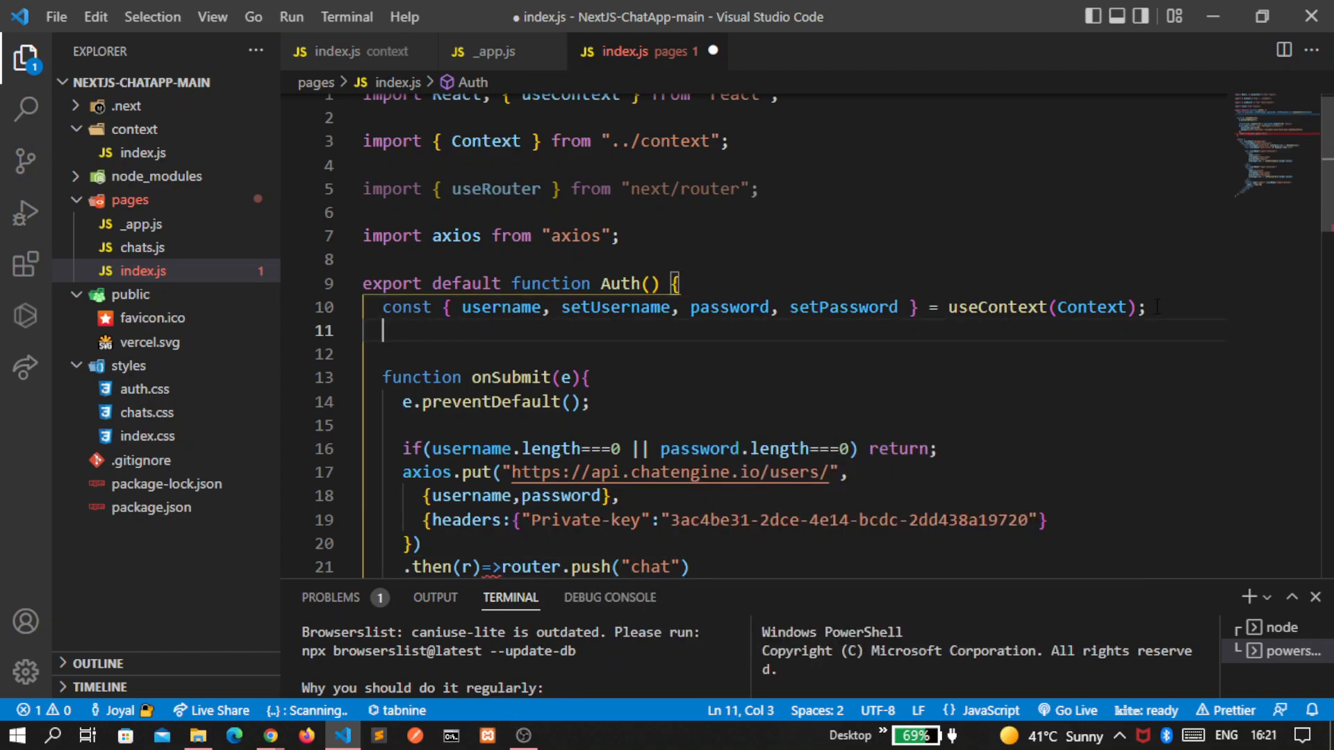
- Define const router = useRouter() inside the Auth component
text(const router)
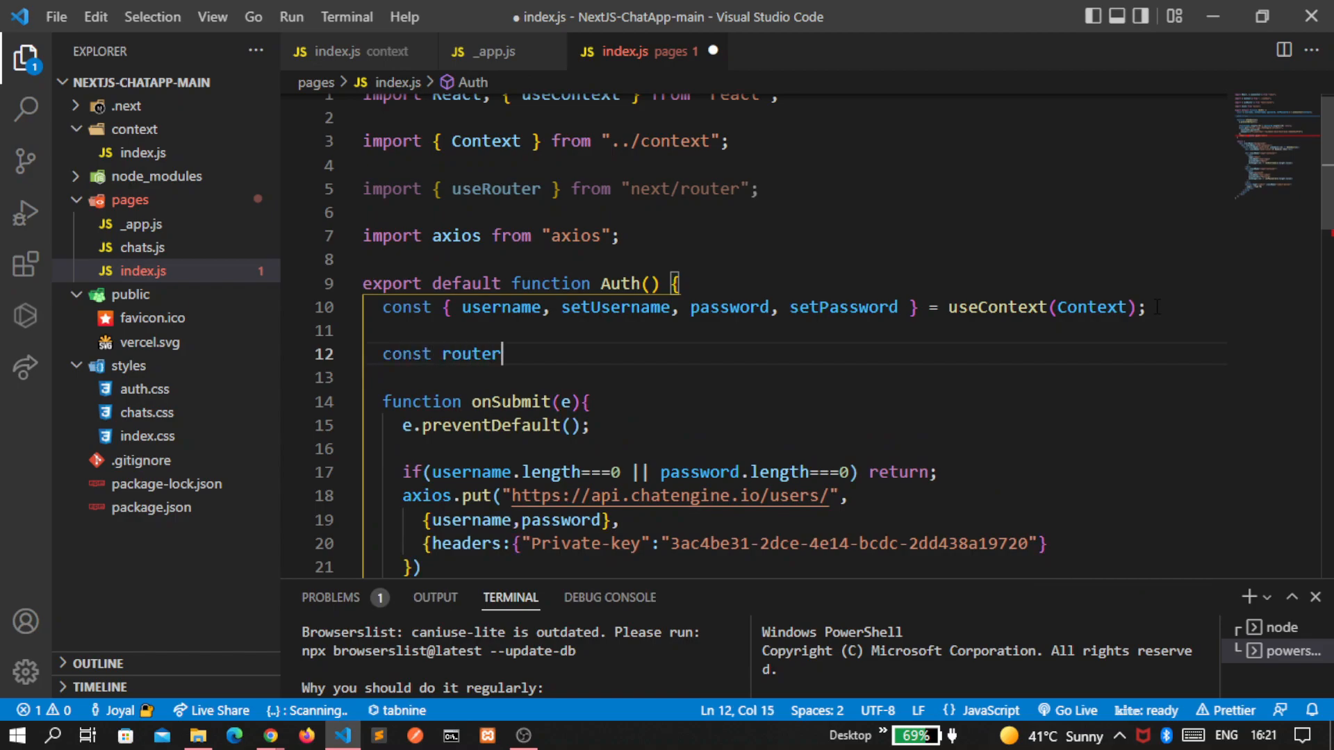
text(= useRouter()
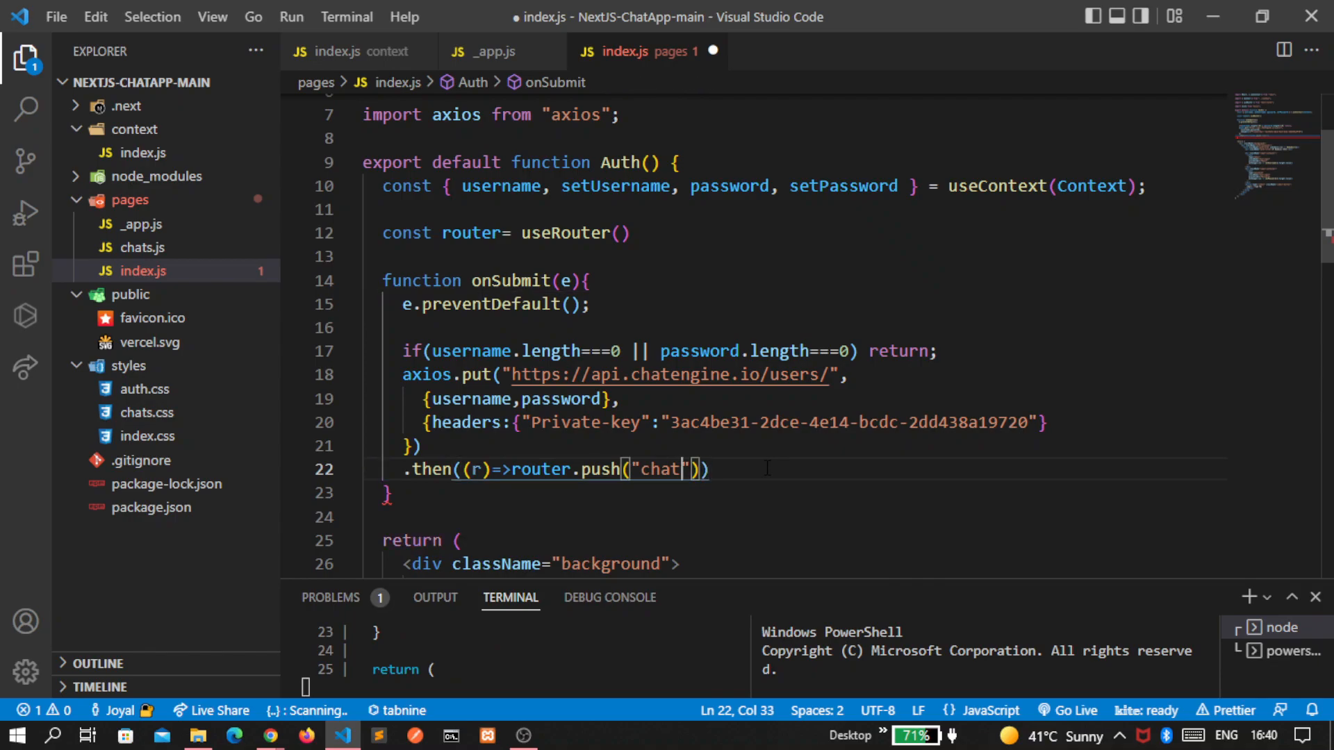
text(s)
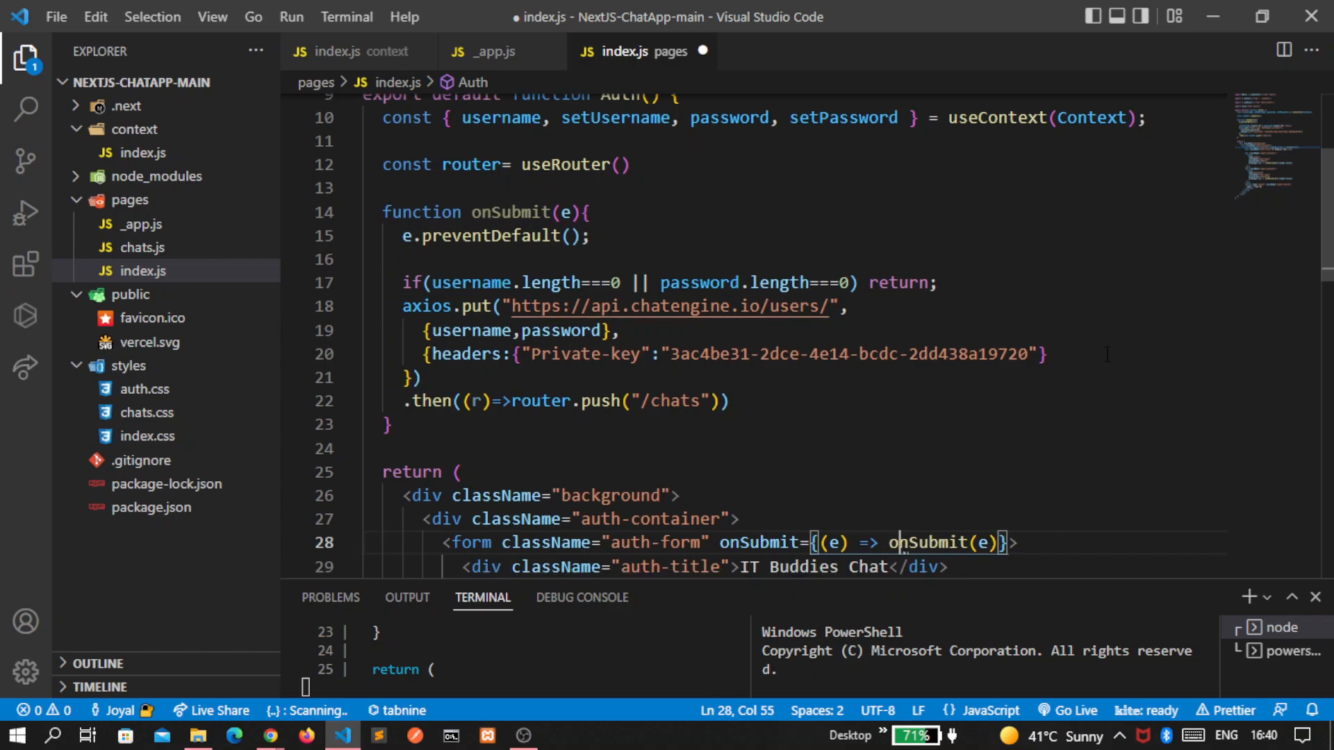
click(268, 735)
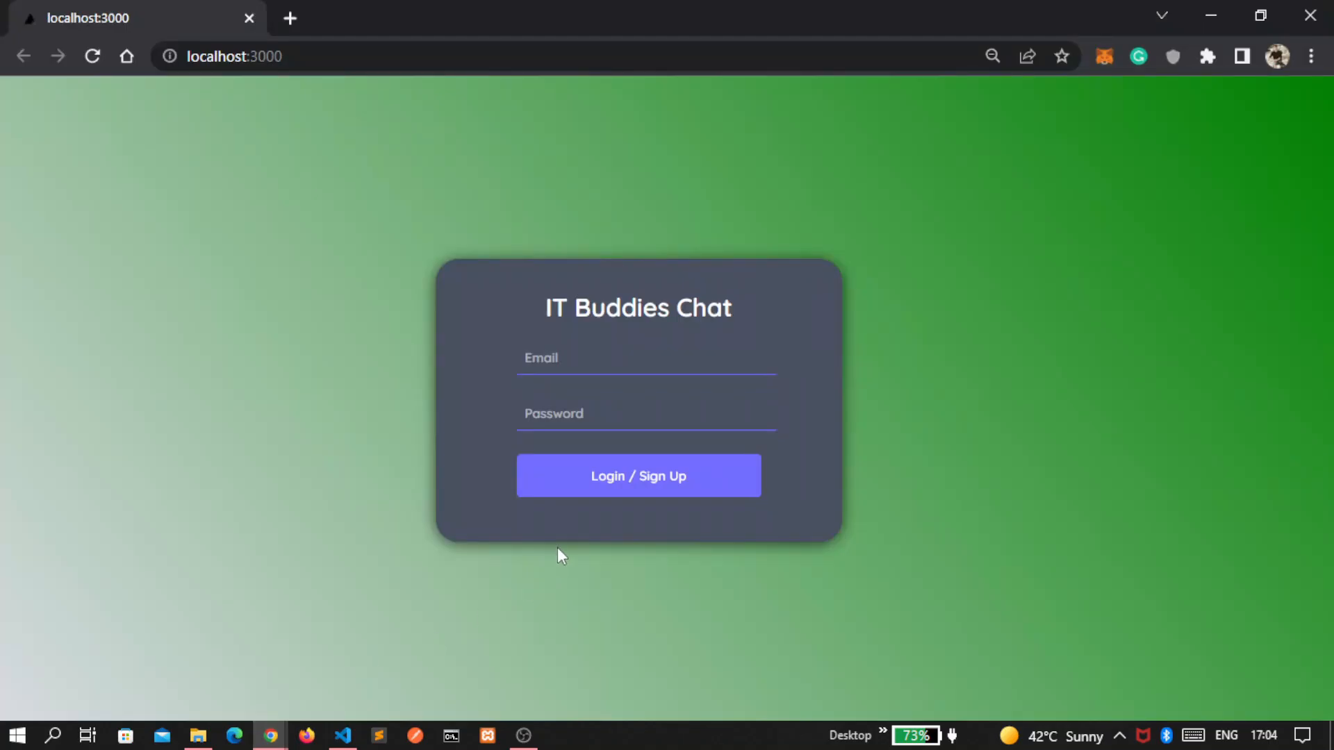
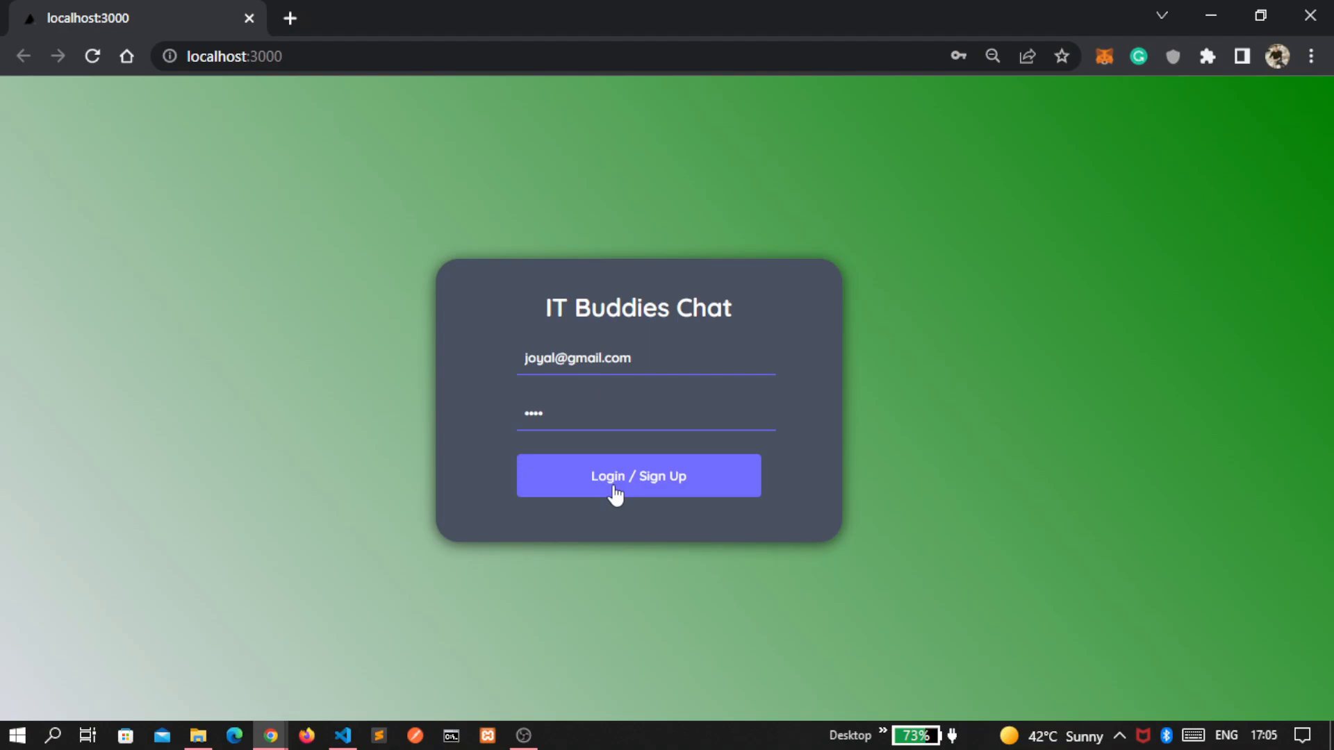
click(637, 475)
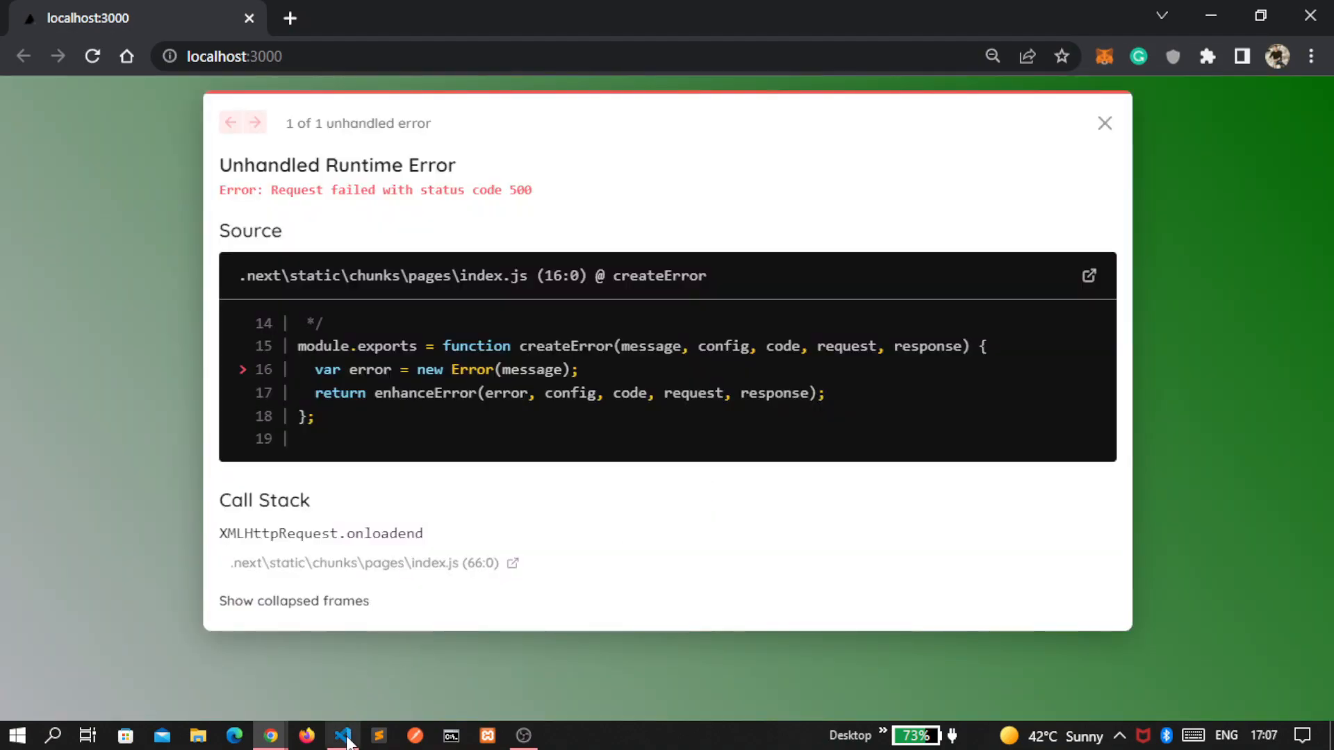
click(343, 737)
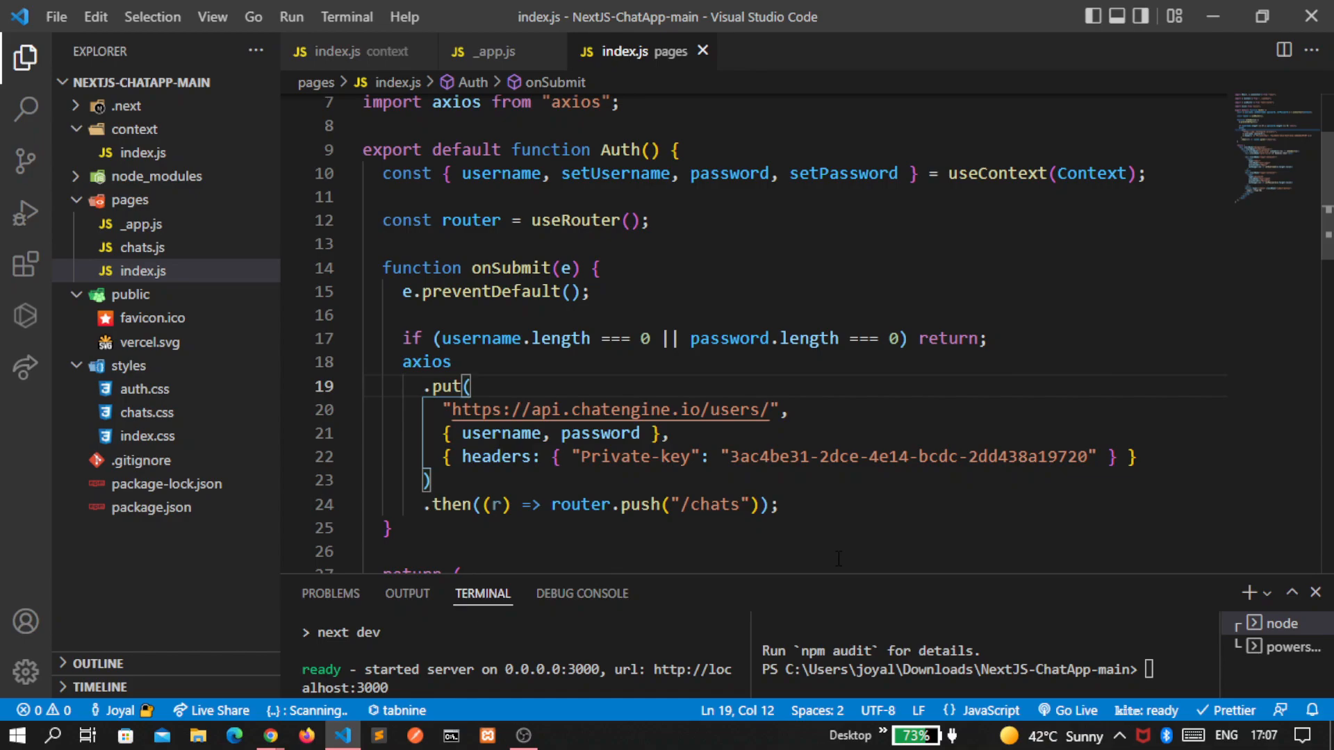
mouse_move(601, 434)
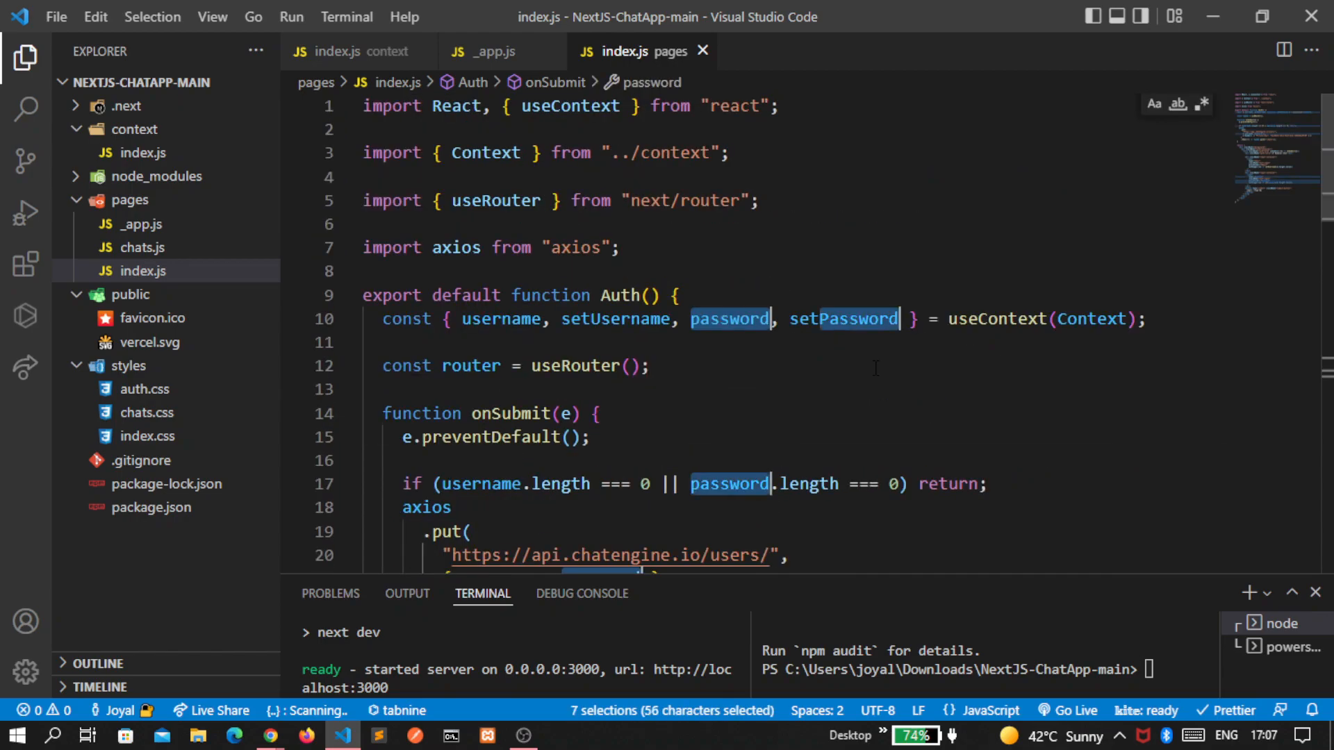
- Use secret from the context and rename the setsecret setter to setSecret
text(s)
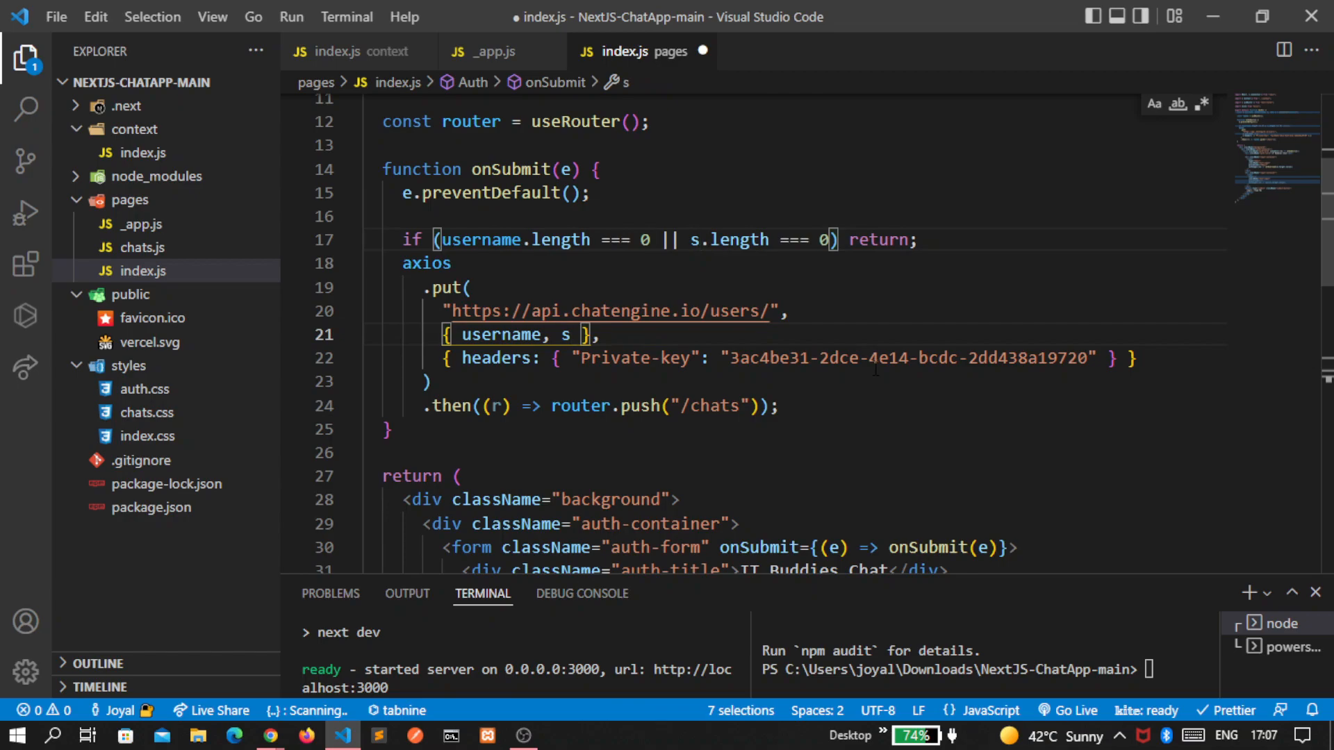
text(ecret)
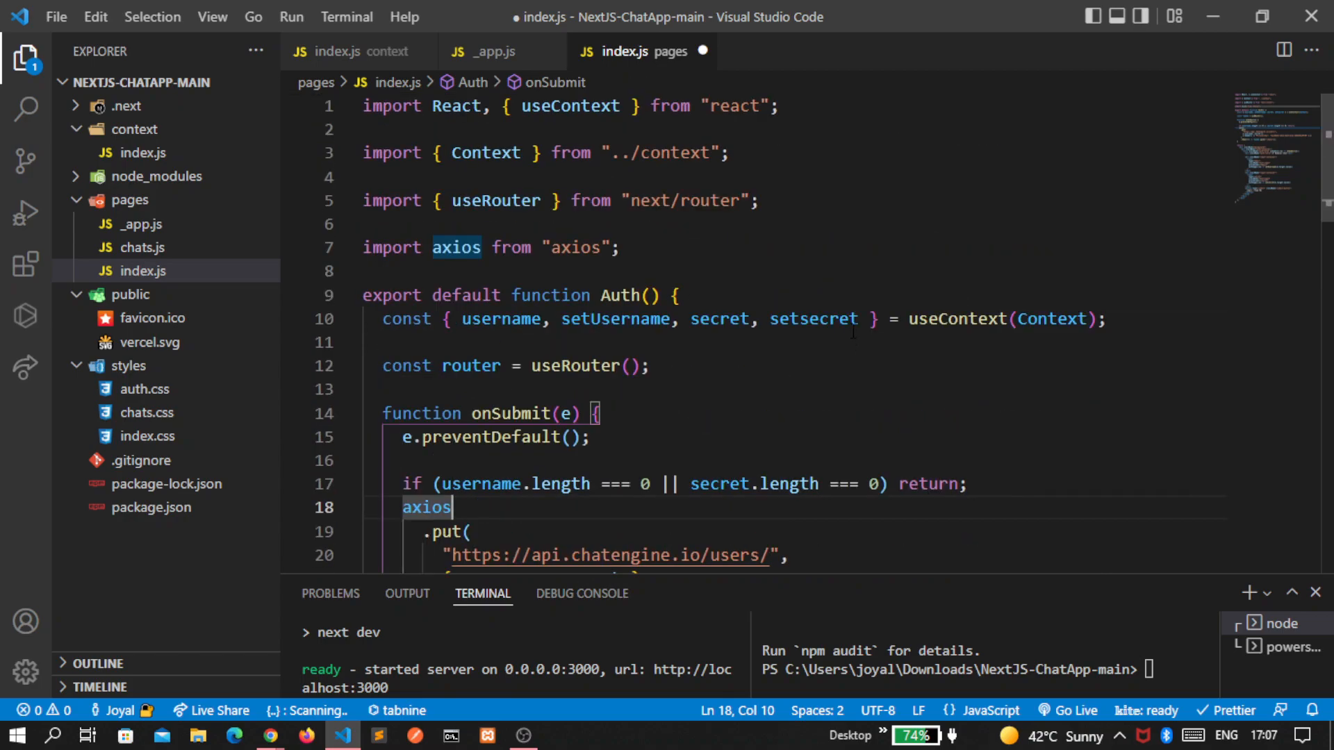
double_click(813, 319)
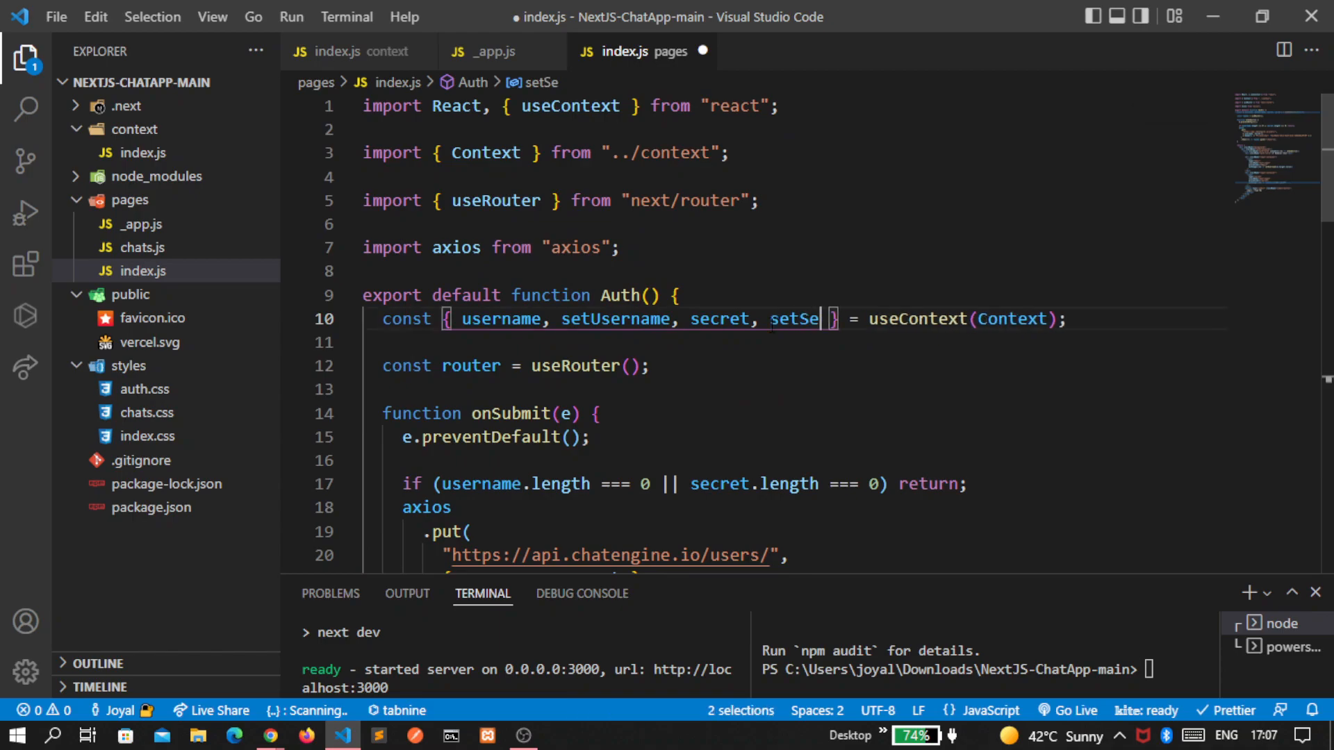
text(cret)
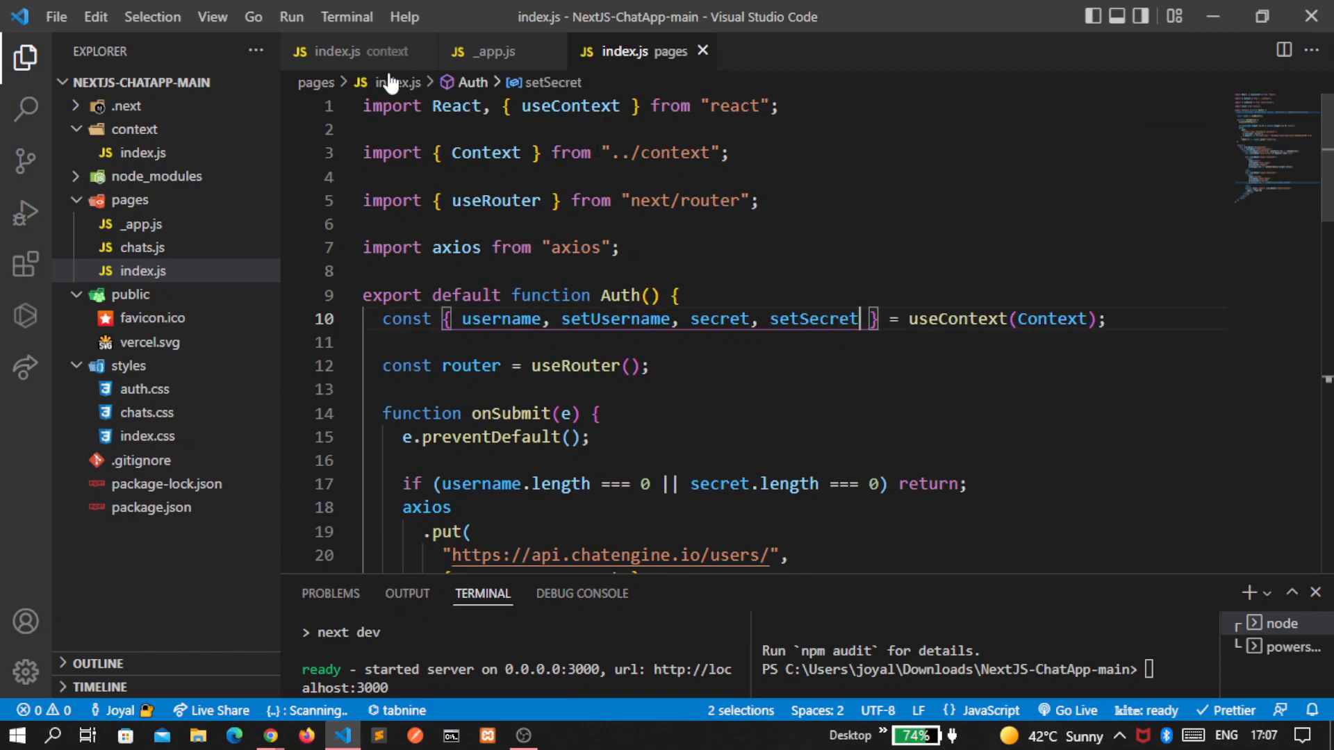
- In context/index.js rename password/setPassword to secret/setSecret, then return to pages/index.js
click(346, 51)
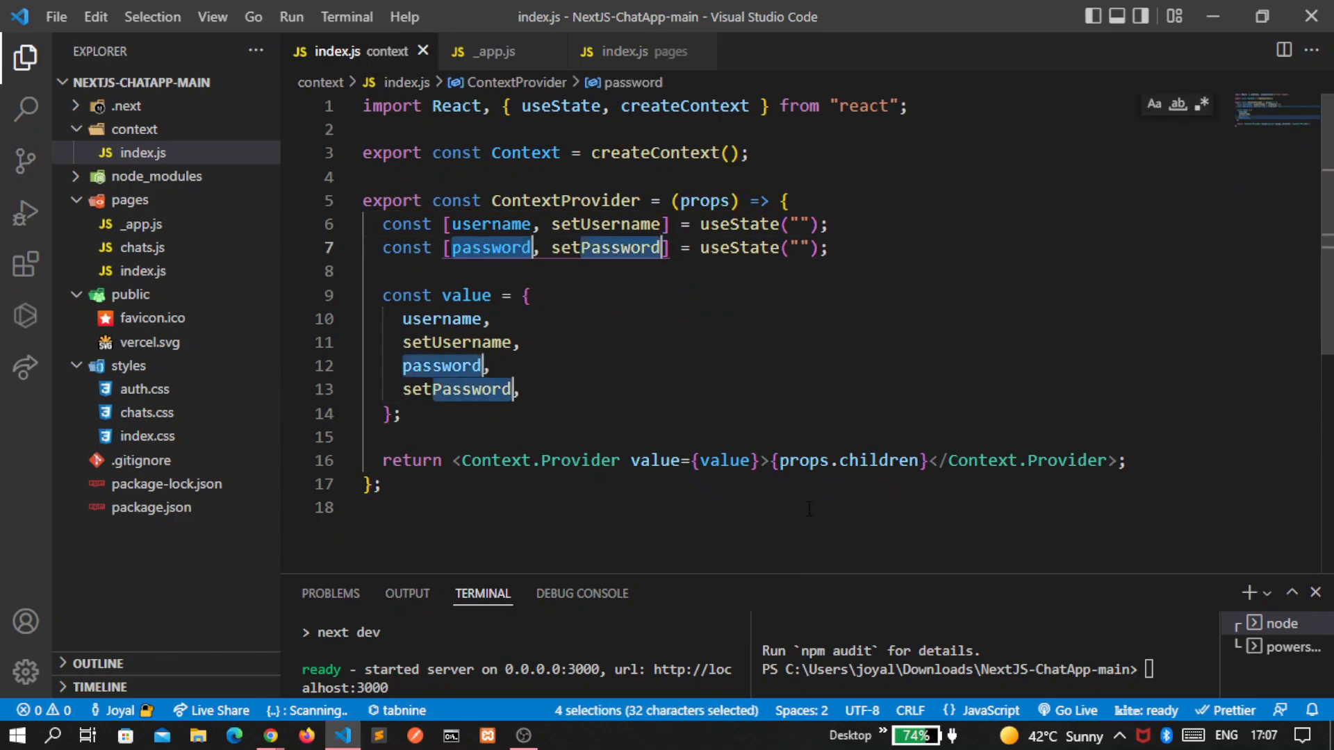
text(secret)
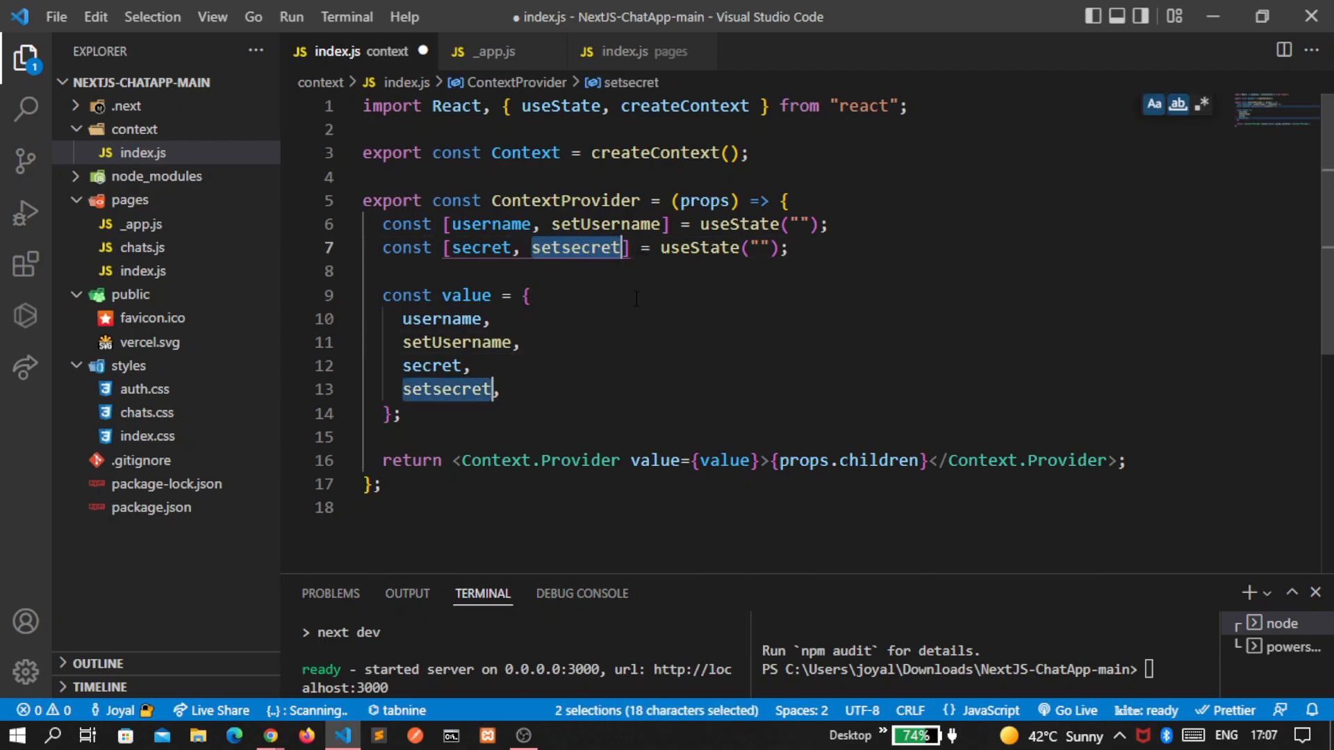
text(set)
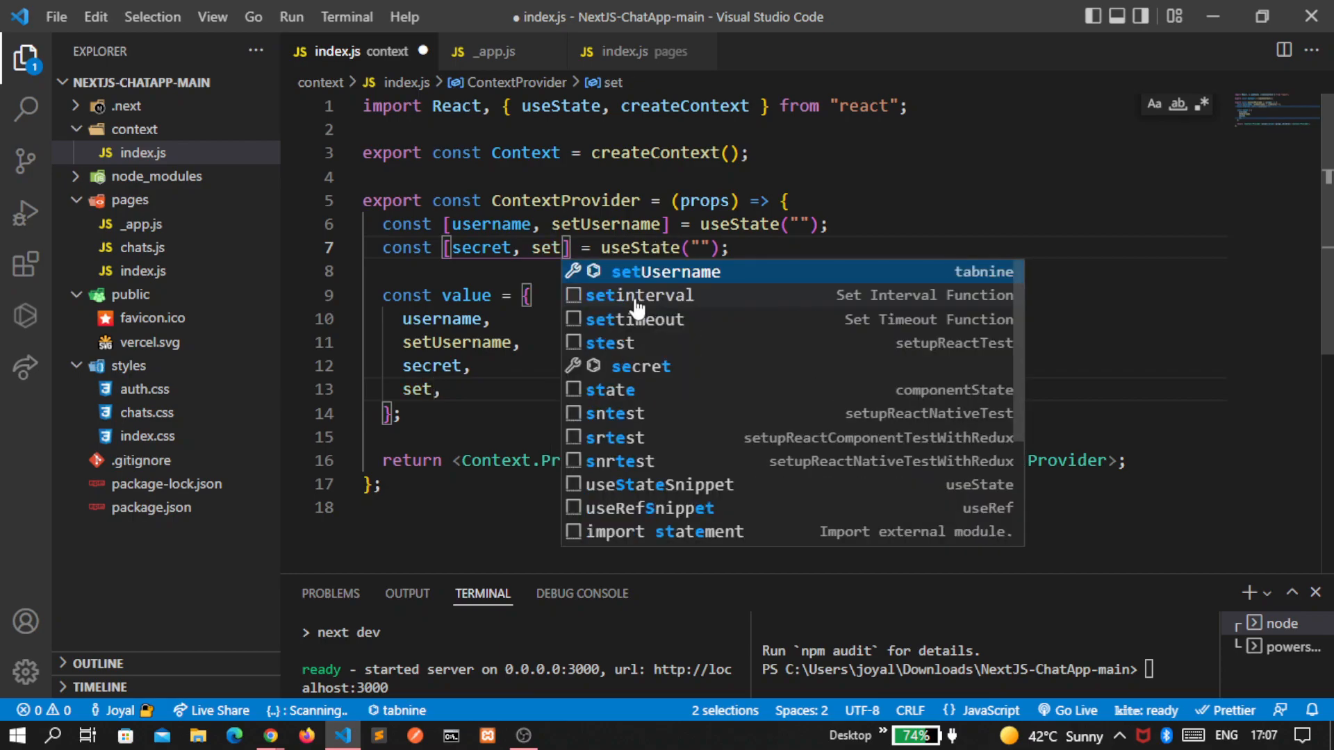
text(Secr)
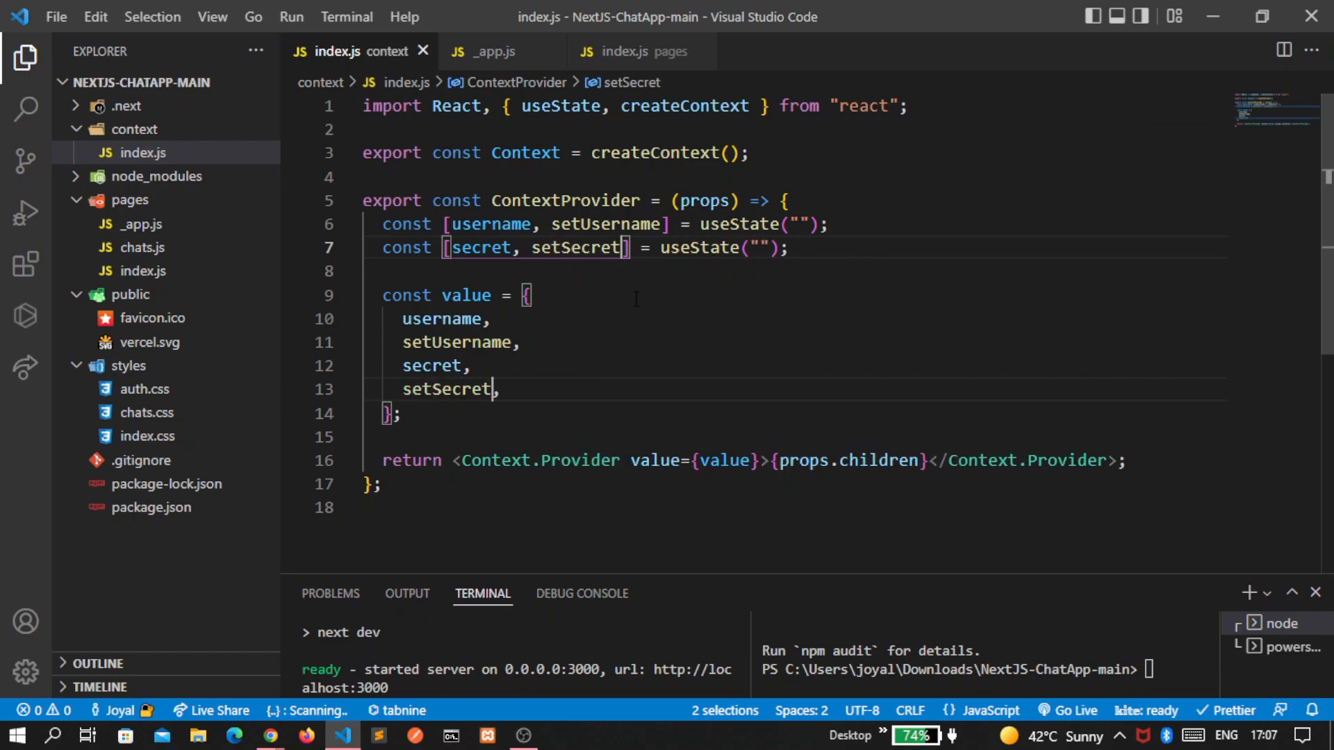
click(640, 51)
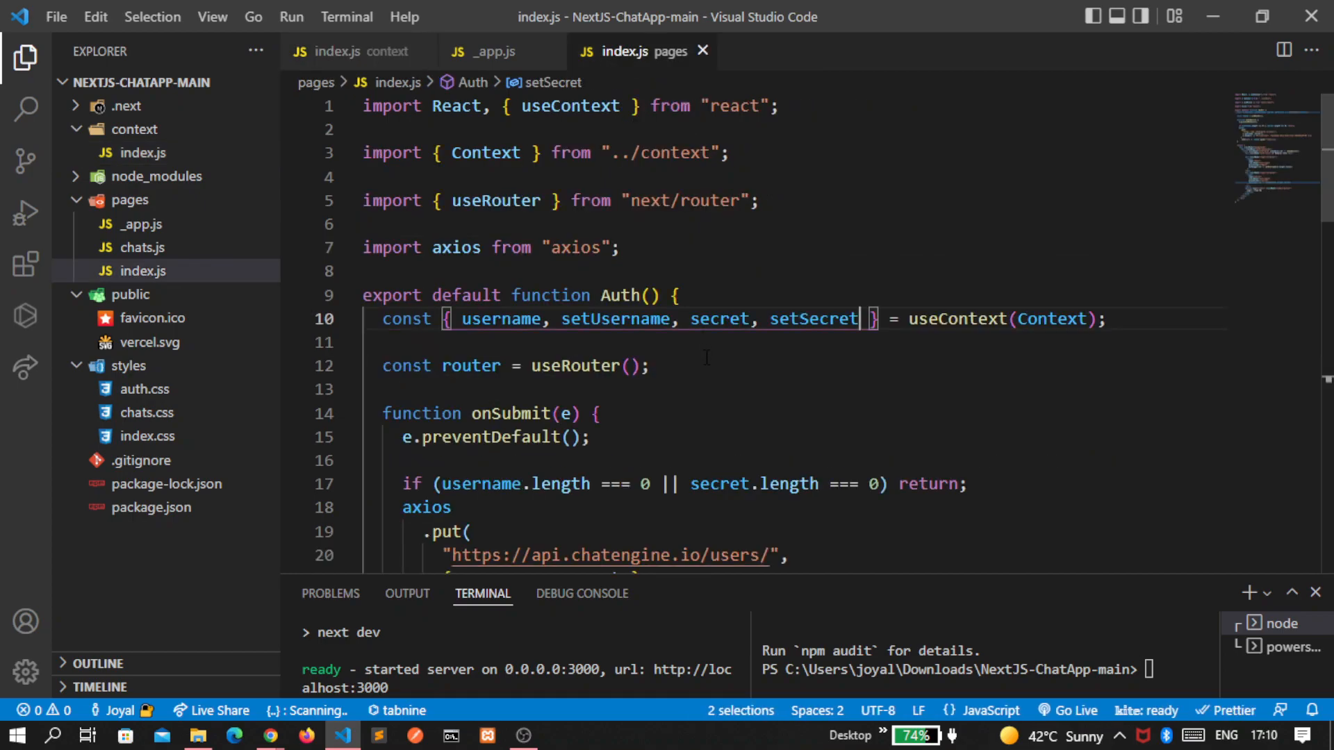
- Set the second input's placeholder and type back to "password" and switch to the browser
scroll(down, 3)
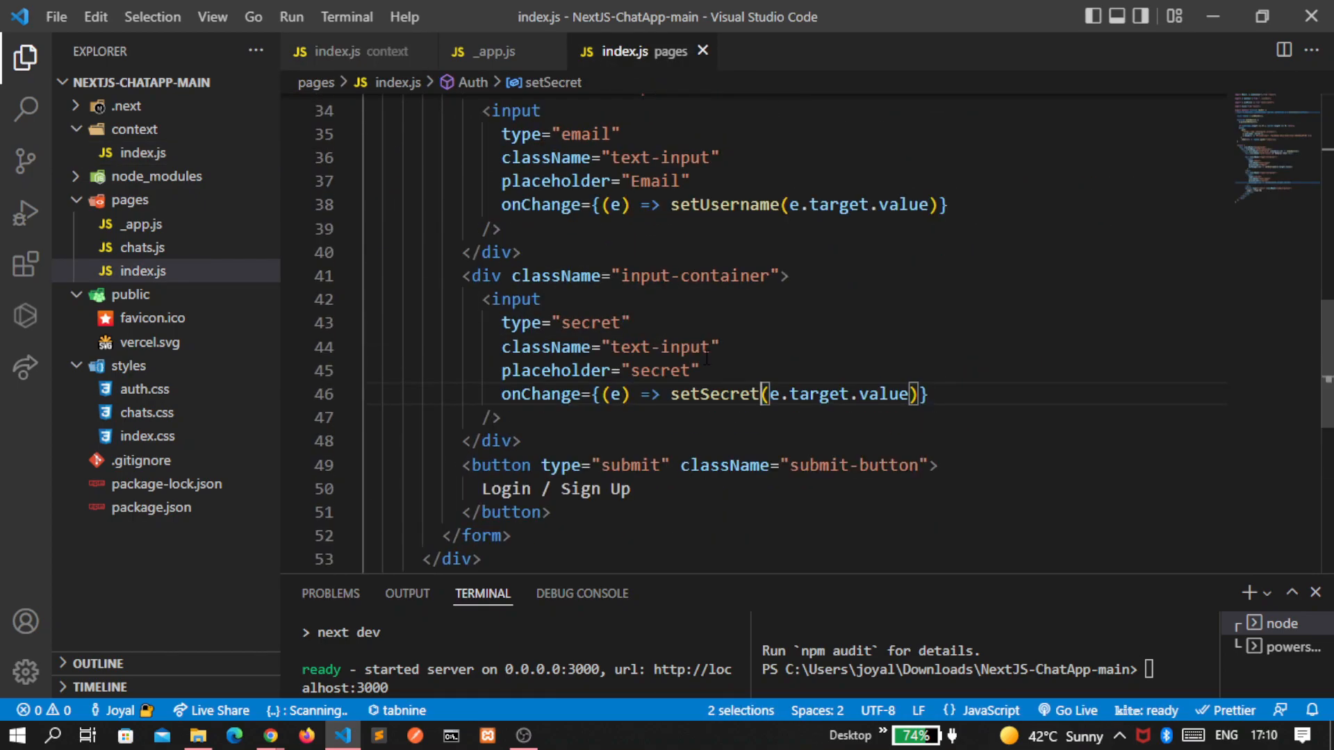
double_click(657, 370)
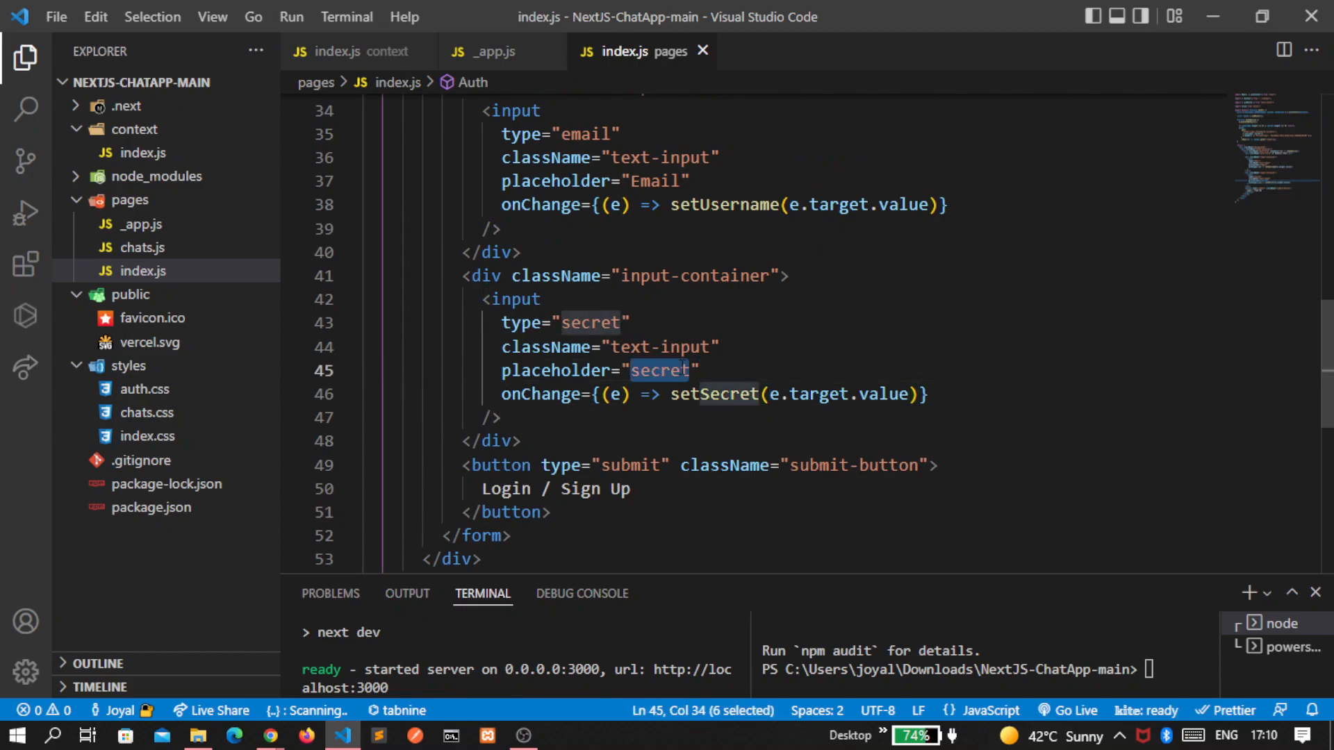
text(password)
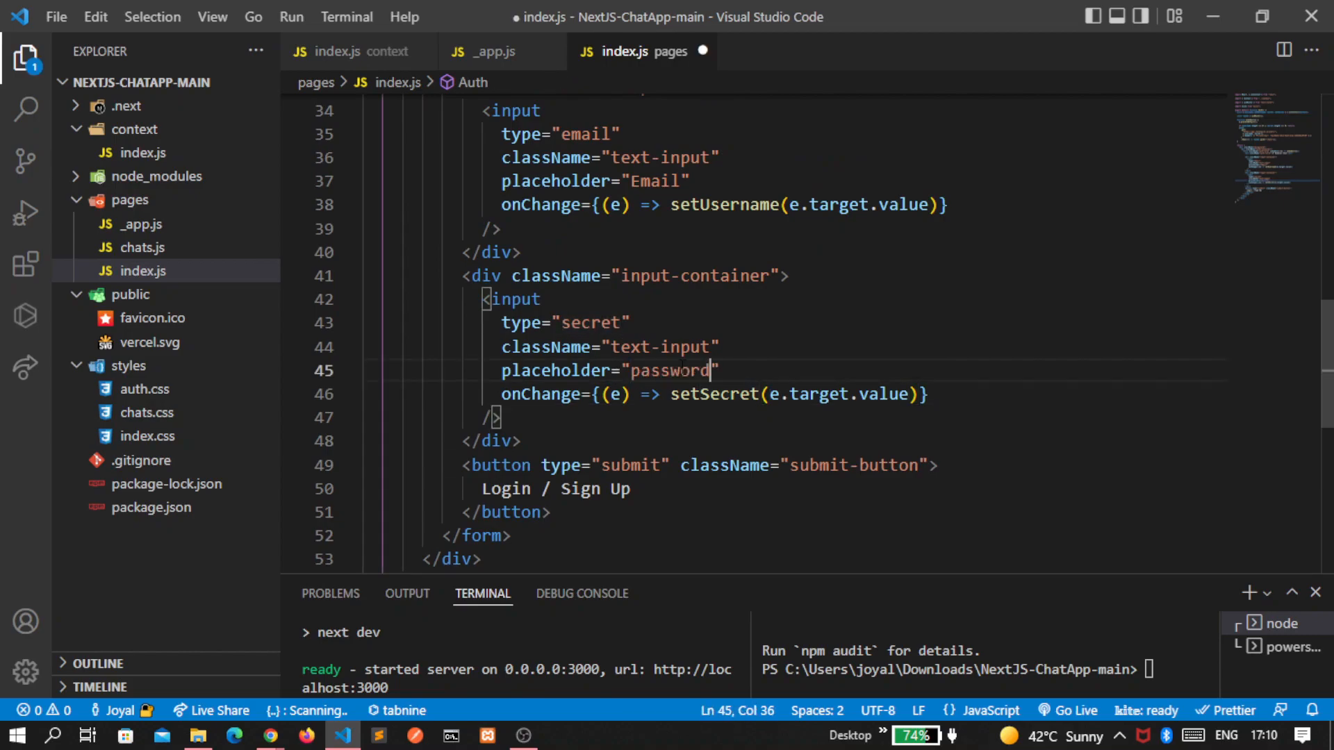
double_click(590, 323)
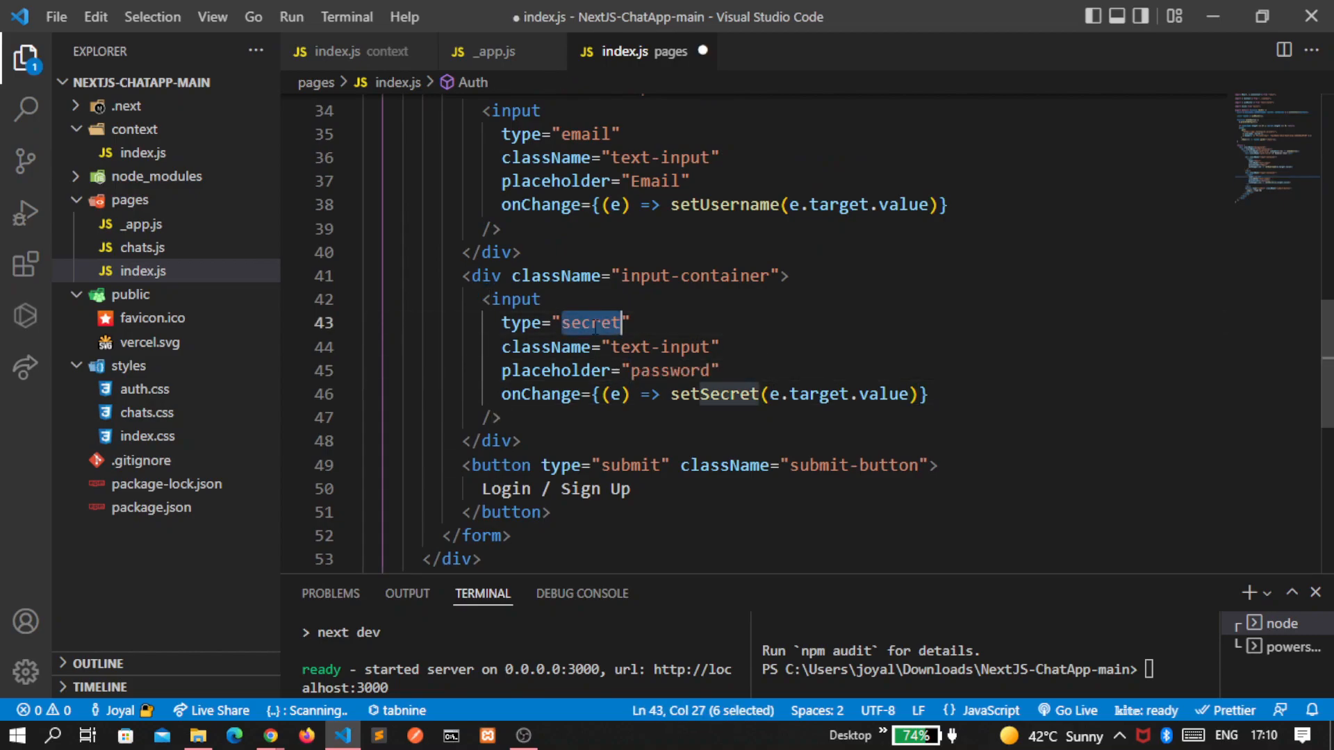
text(password)
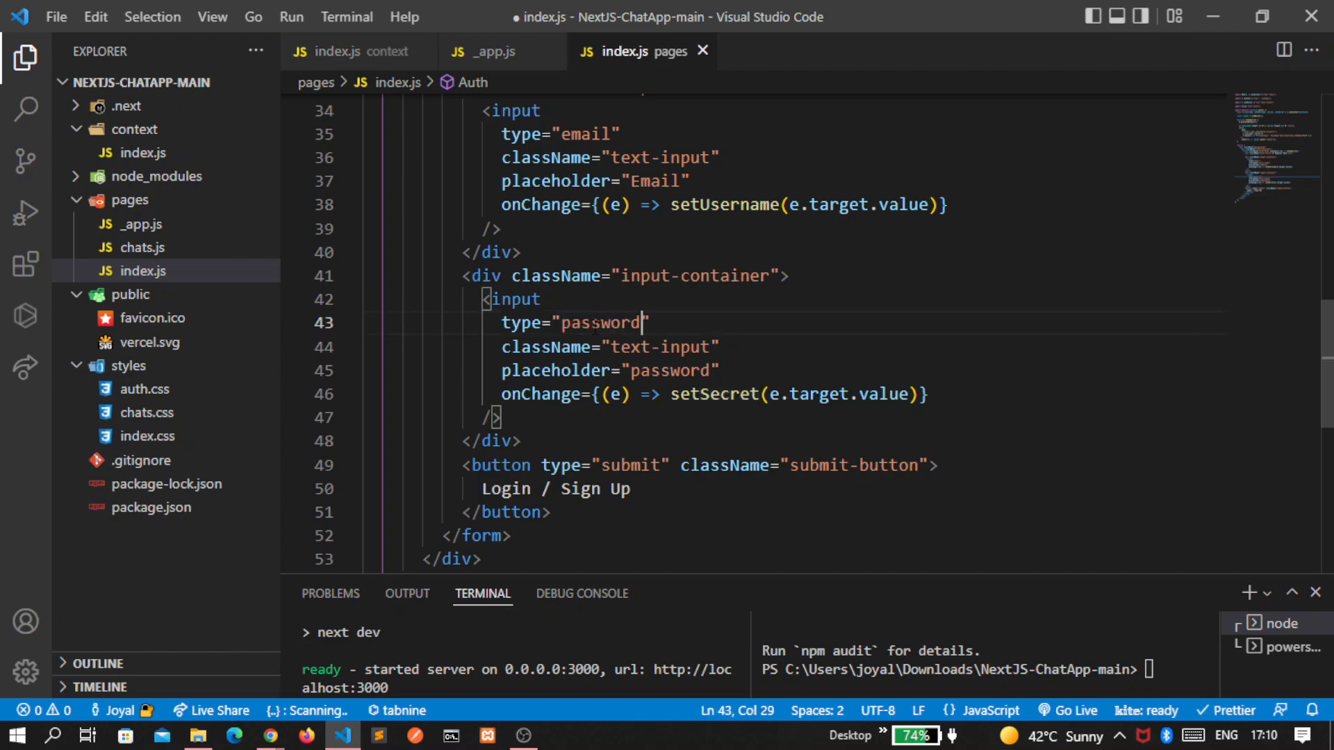
mouse_move(268, 736)
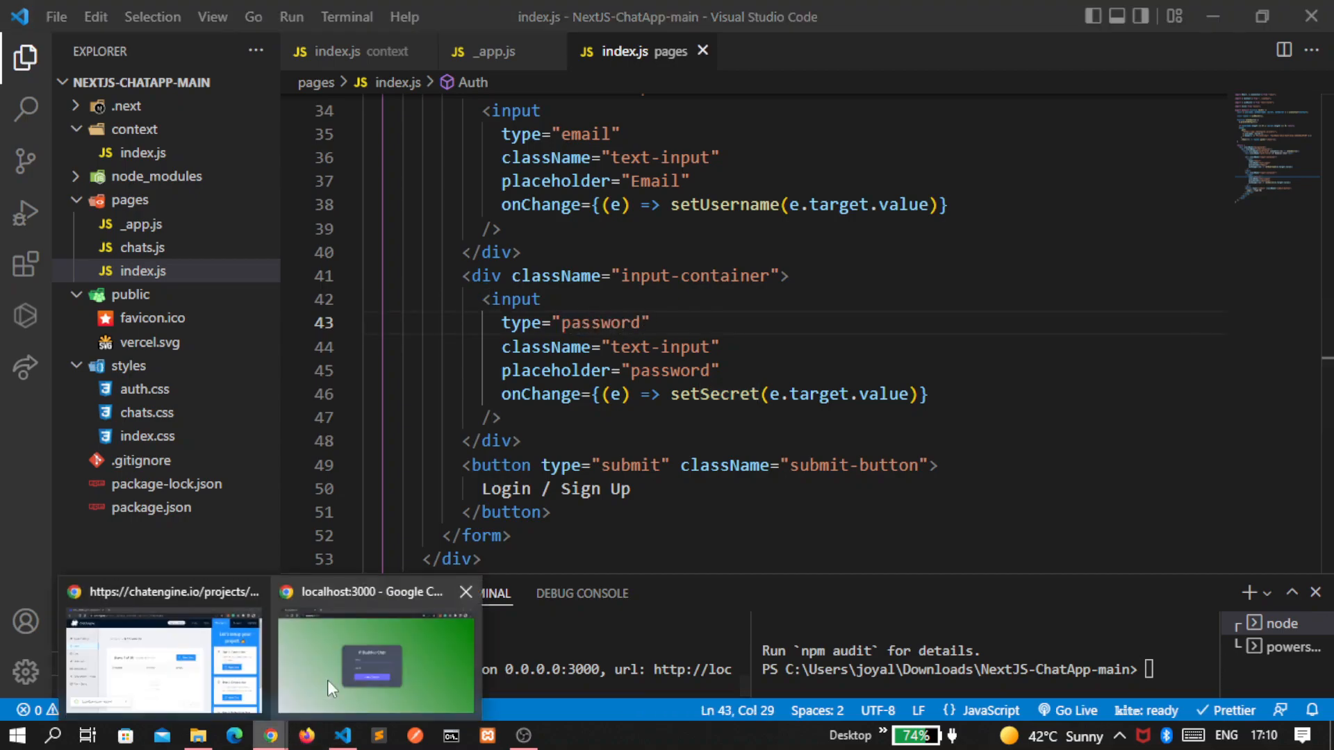
click(375, 664)
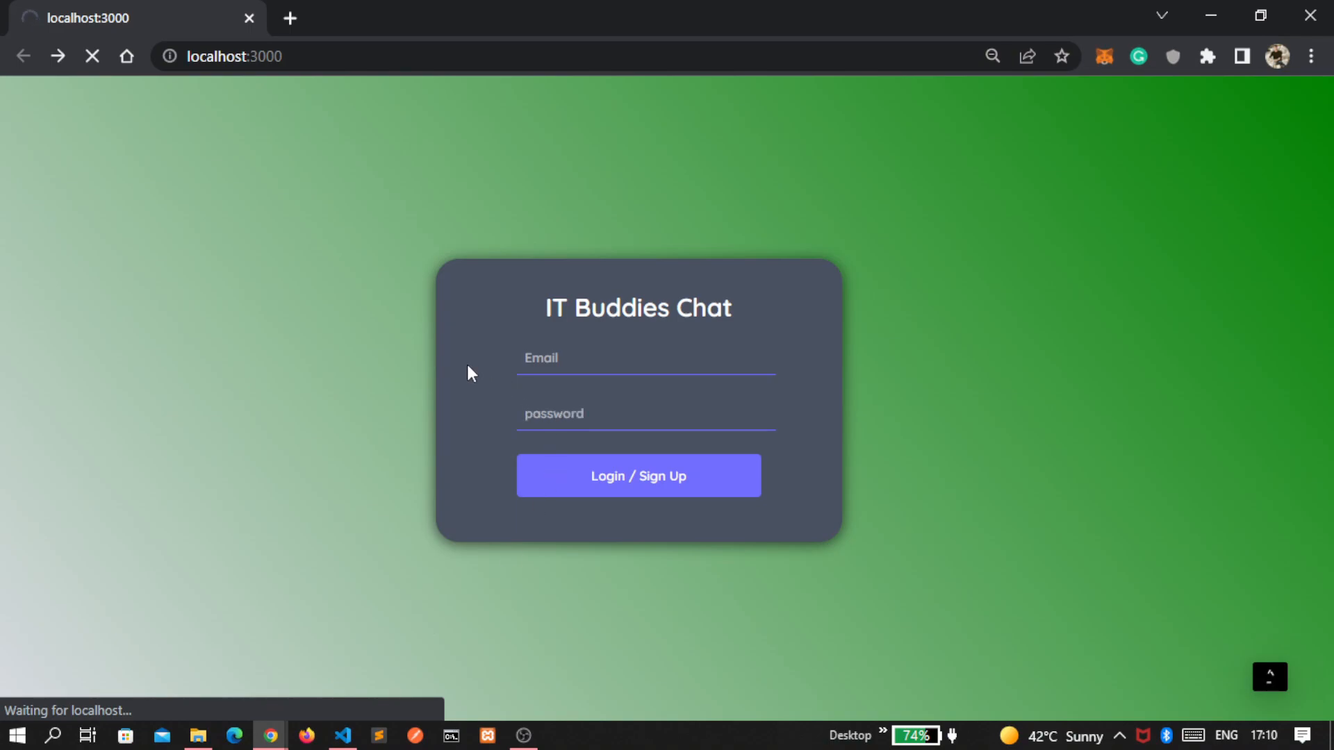
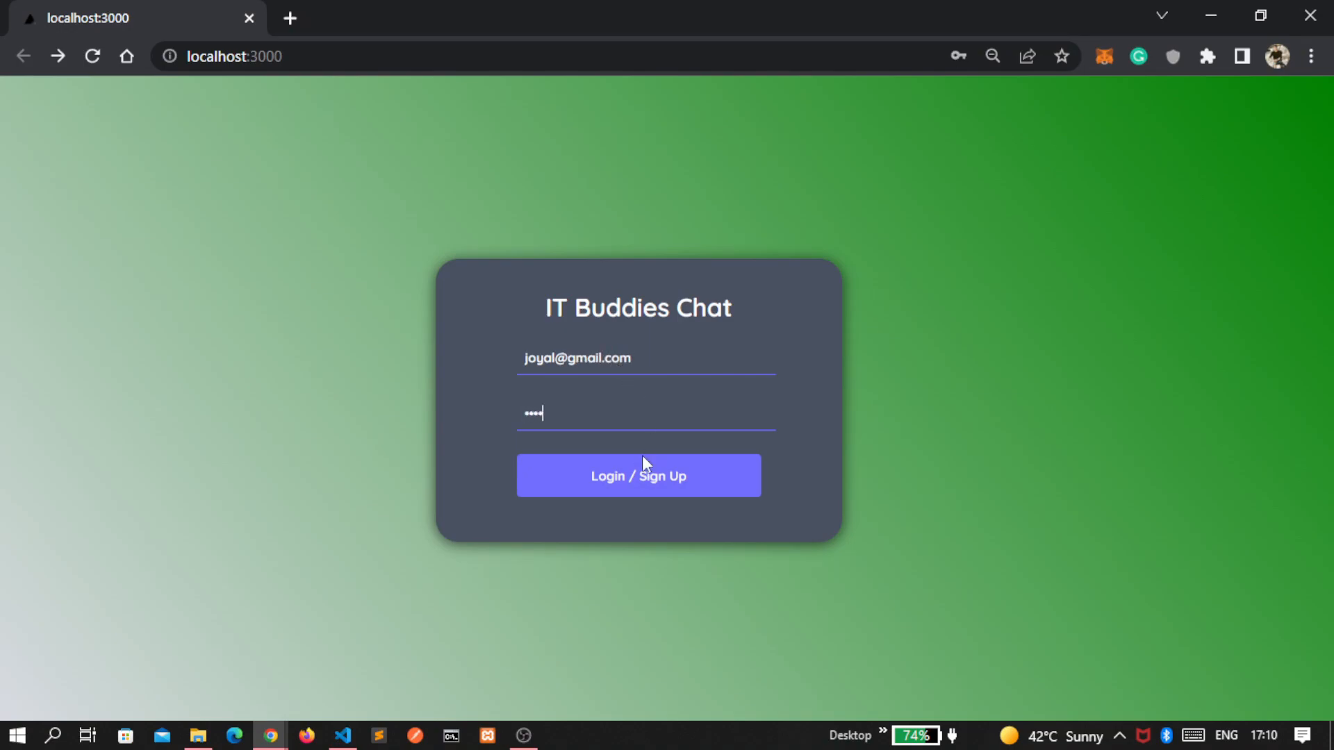
click(342, 737)
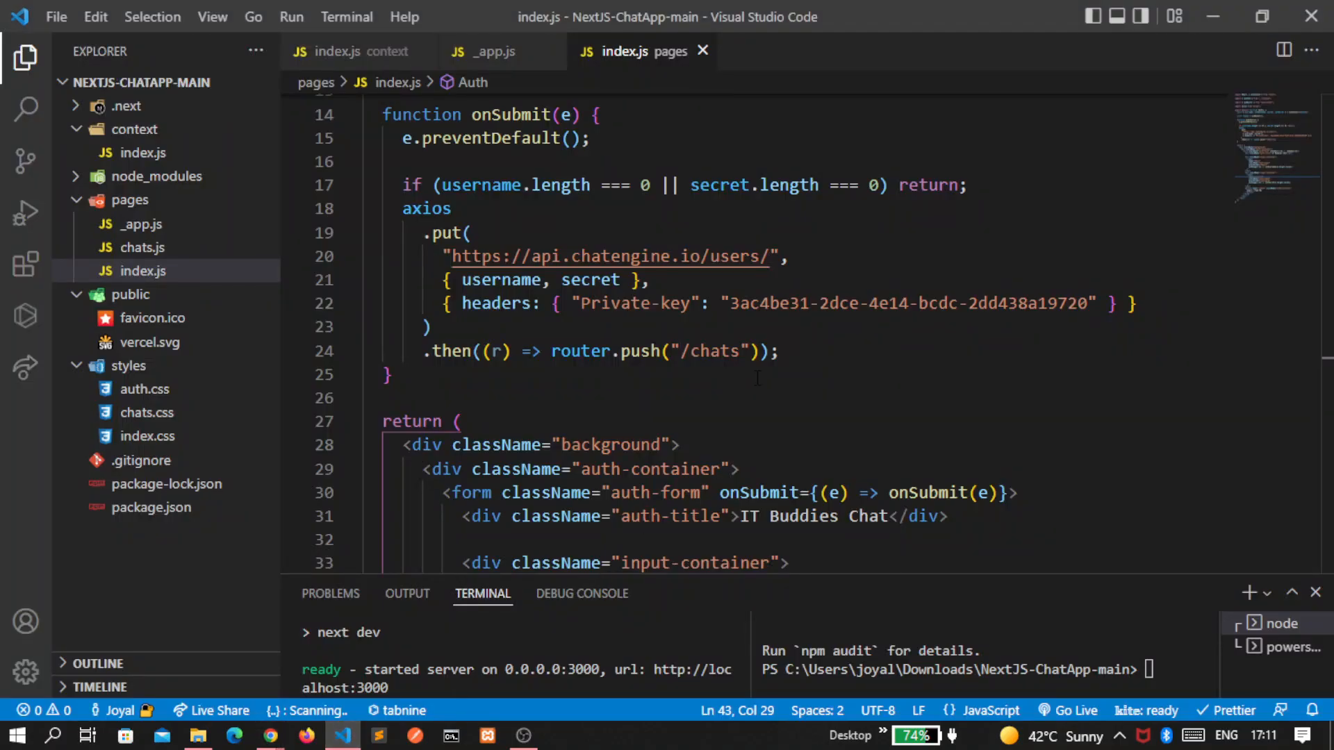
scroll(up, 3)
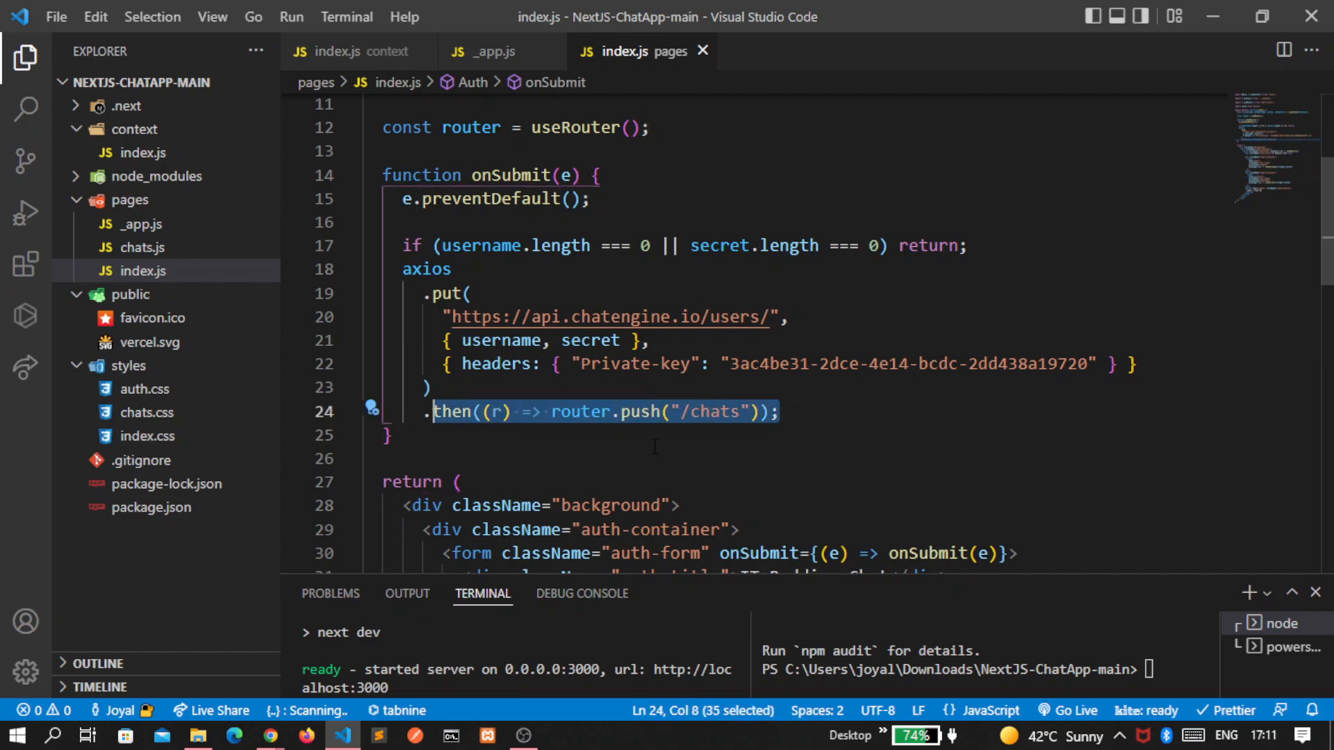
click(269, 737)
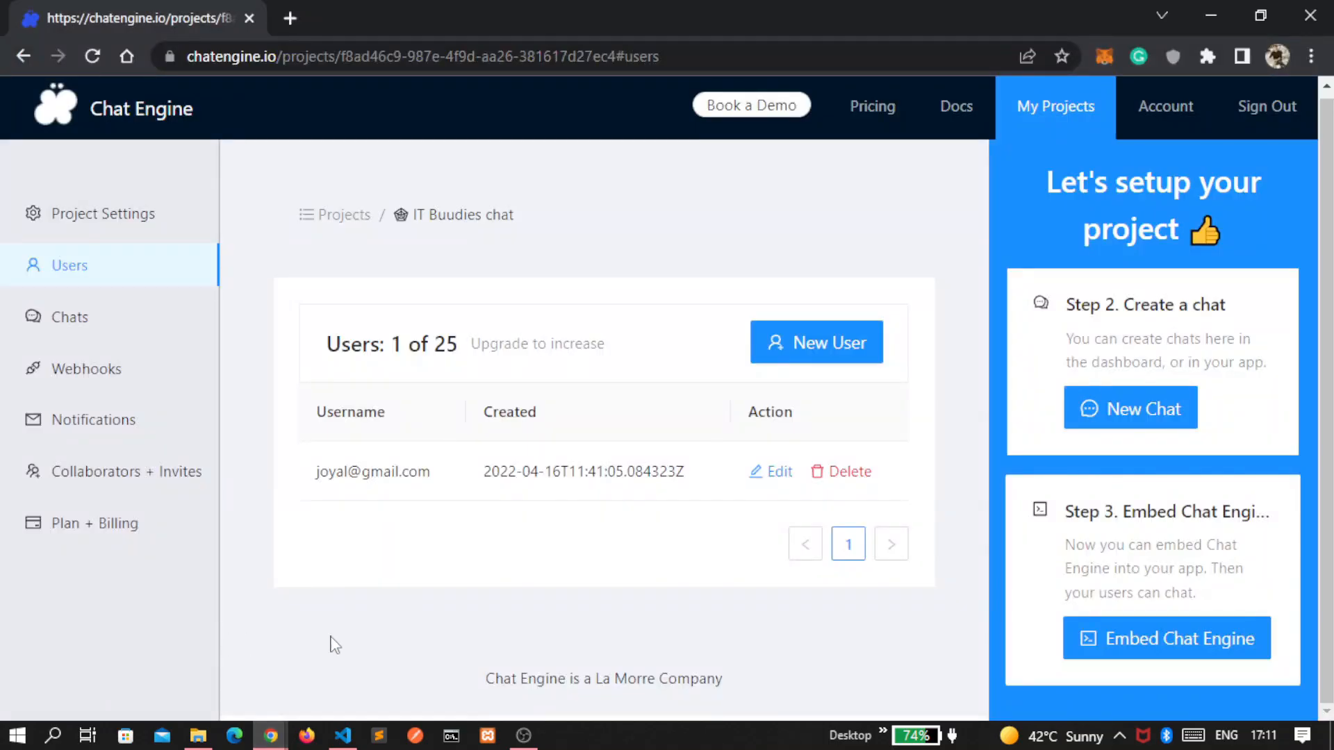
mouse_move(567, 502)
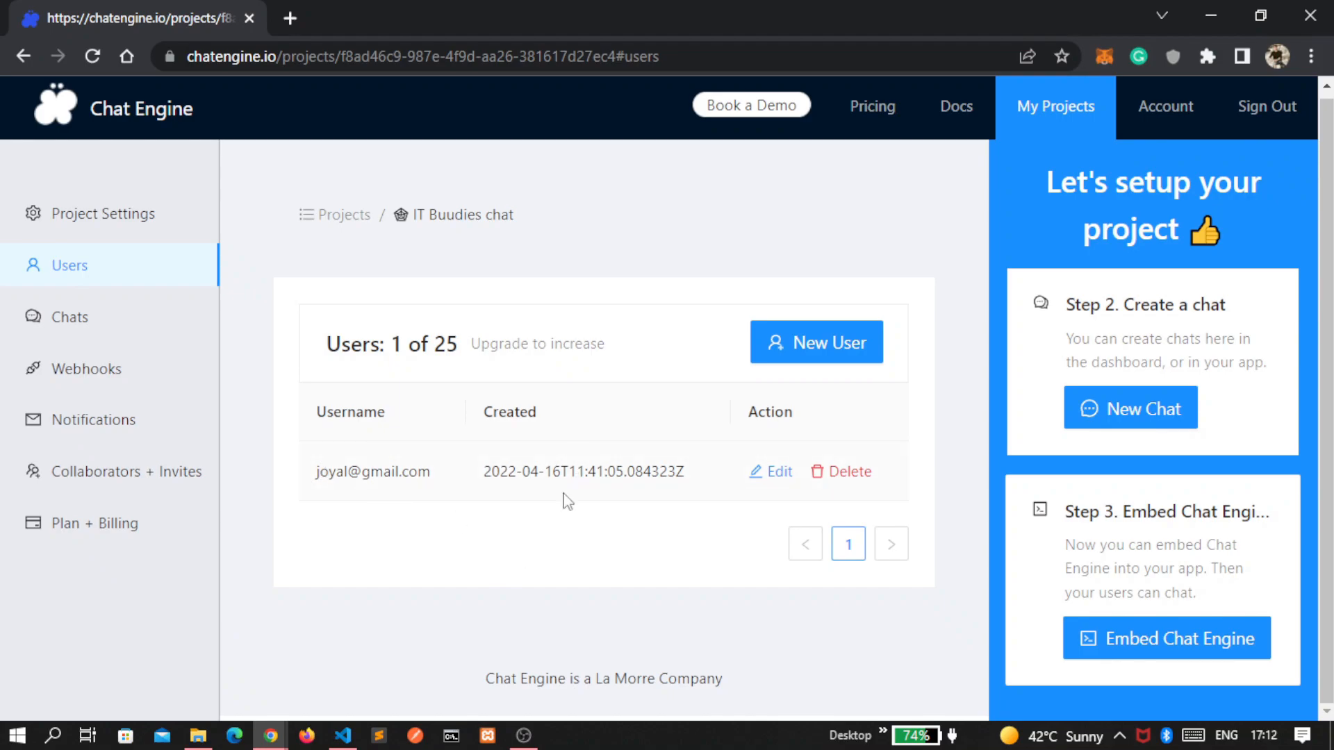
mouse_move(634, 513)
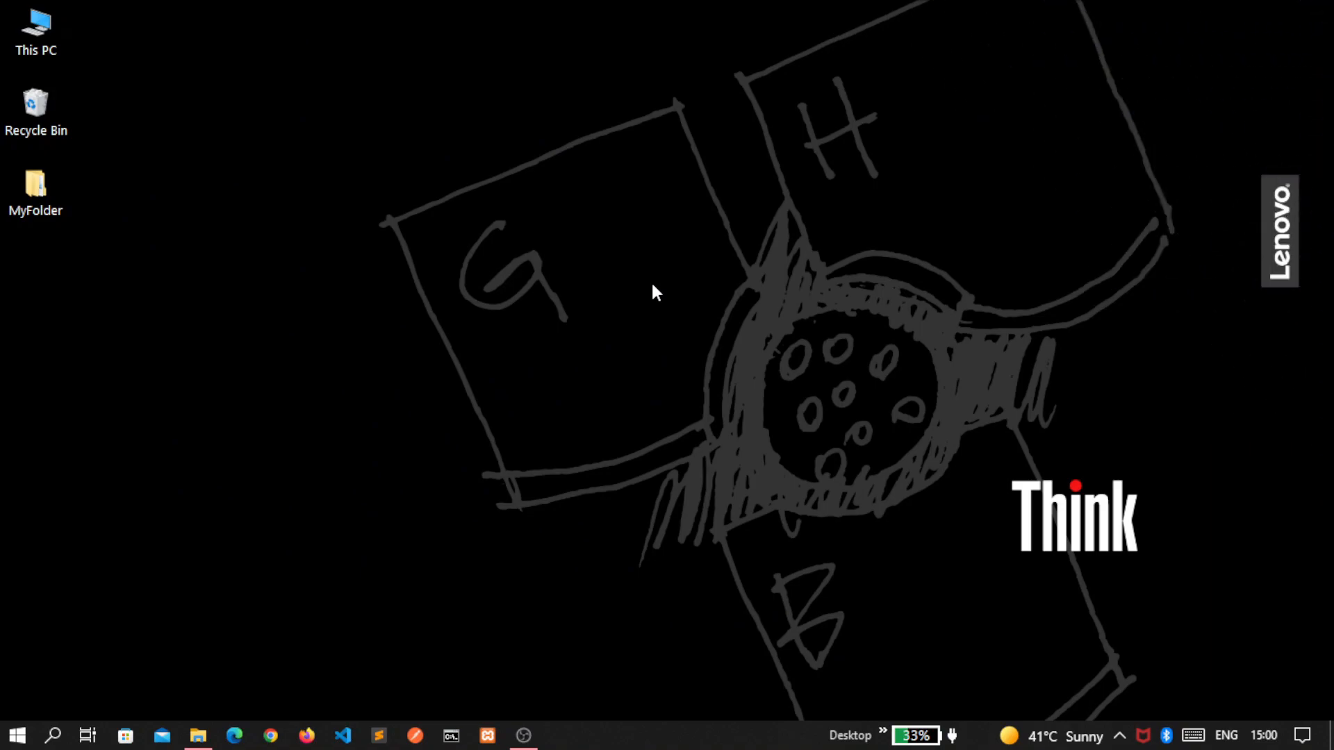
mouse_move(677, 319)
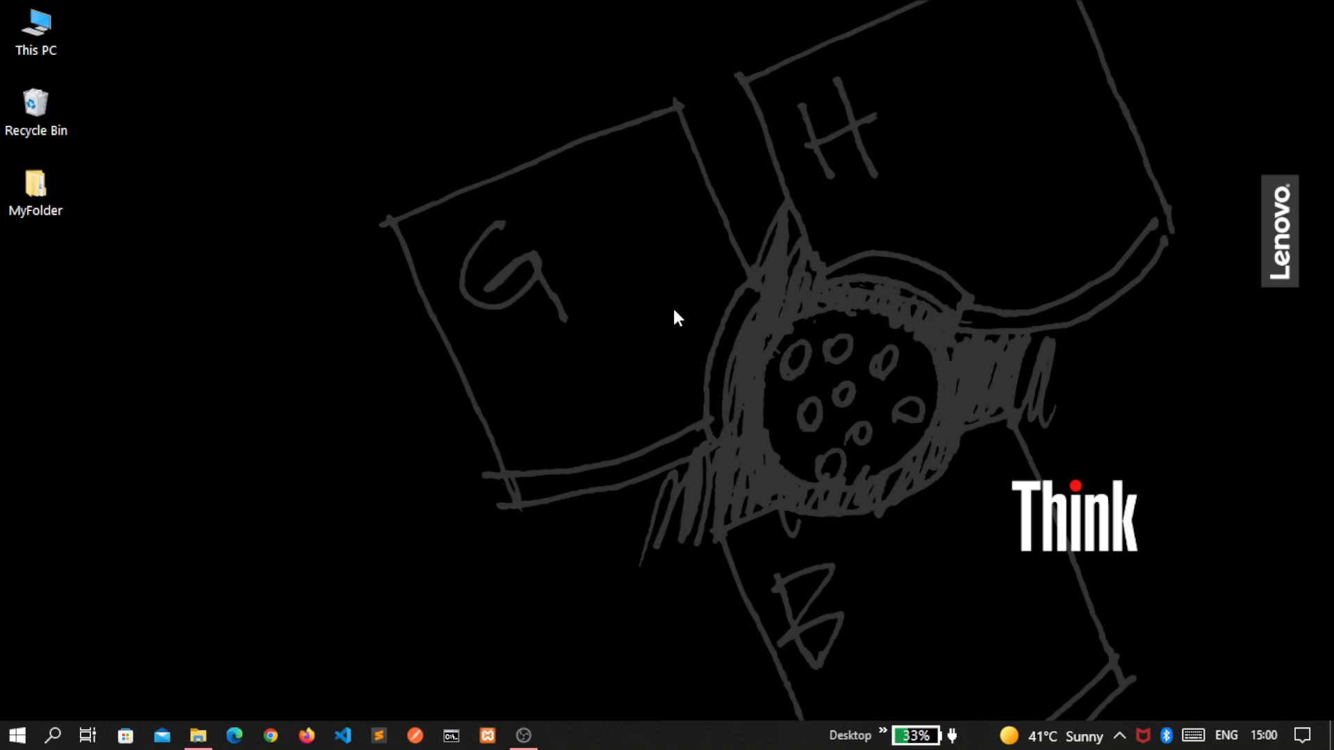
mouse_move(646, 293)
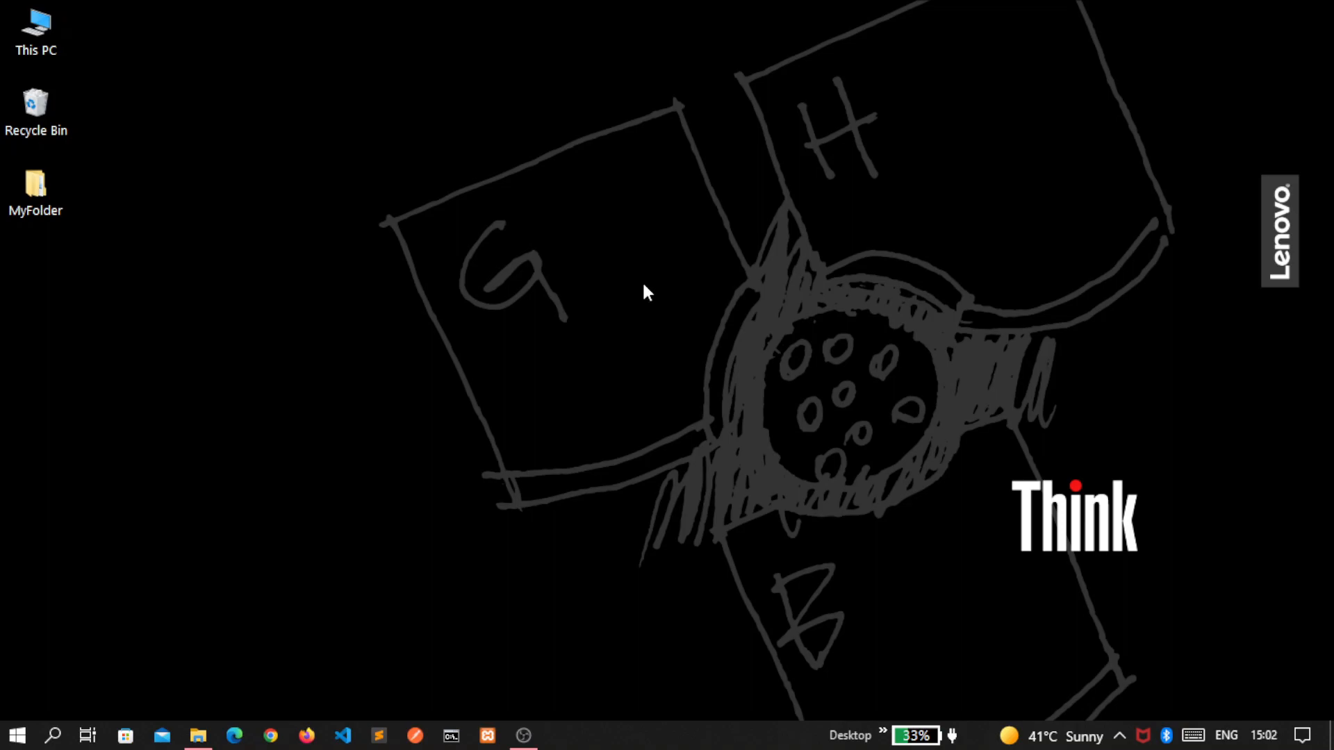